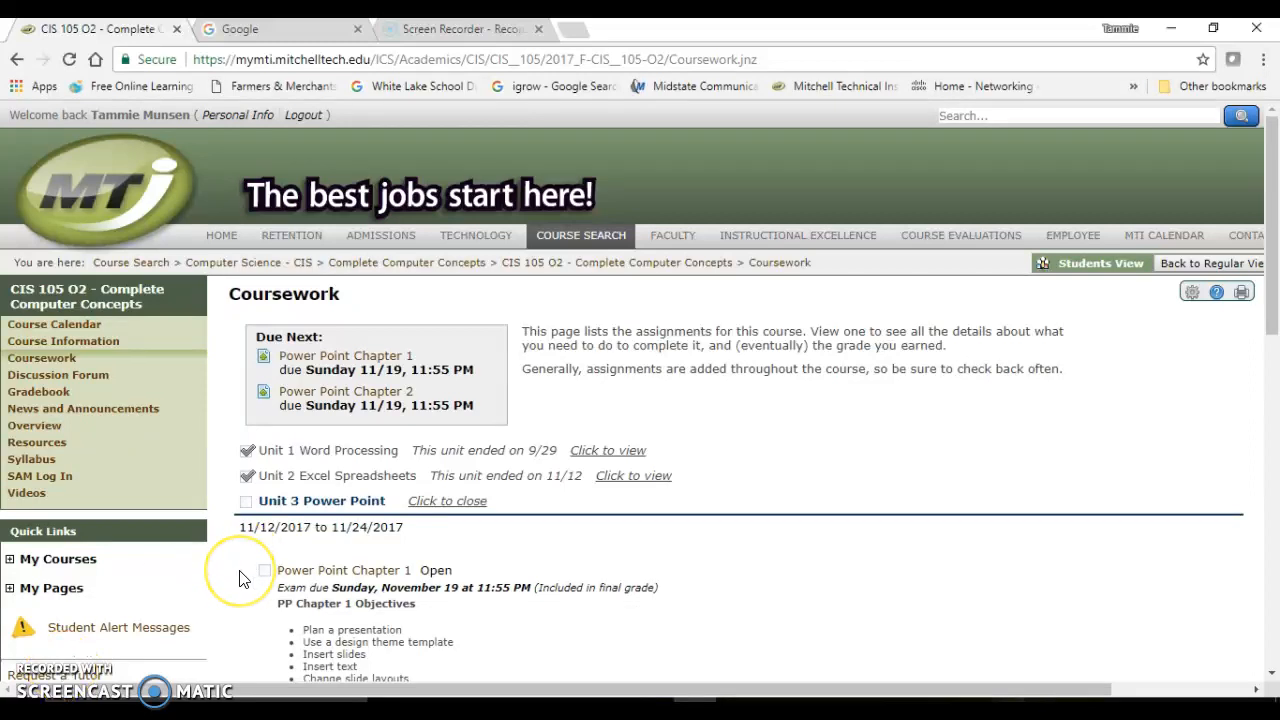
mouse_move(242, 578)
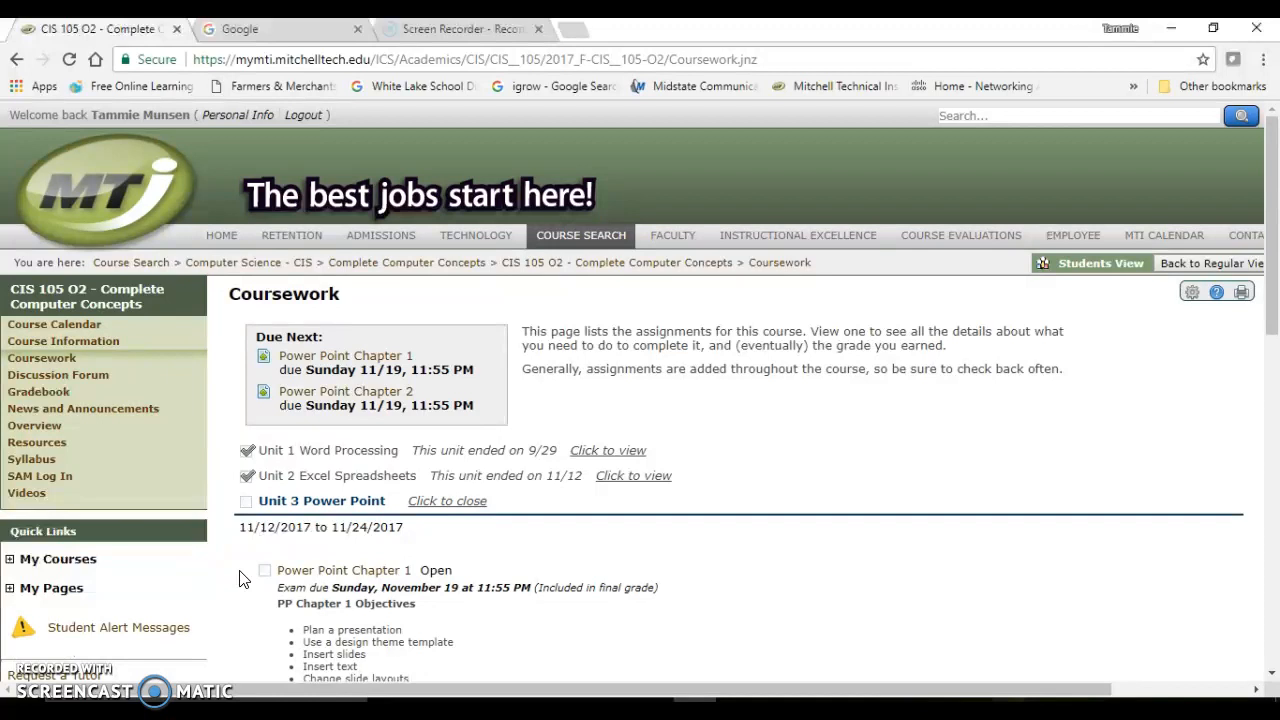
mouse_move(287, 606)
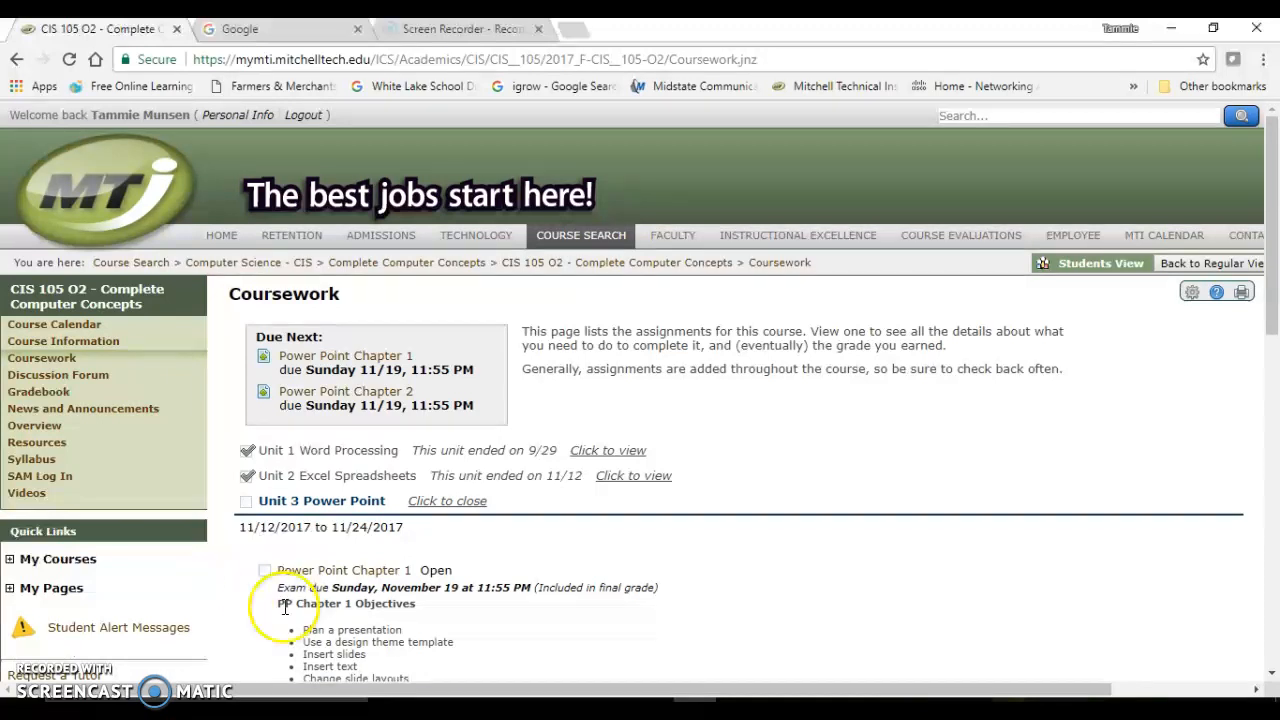
- Browse the MyMTI course page to locate the Power Point Chapter 1 exam
scroll("down", 3)
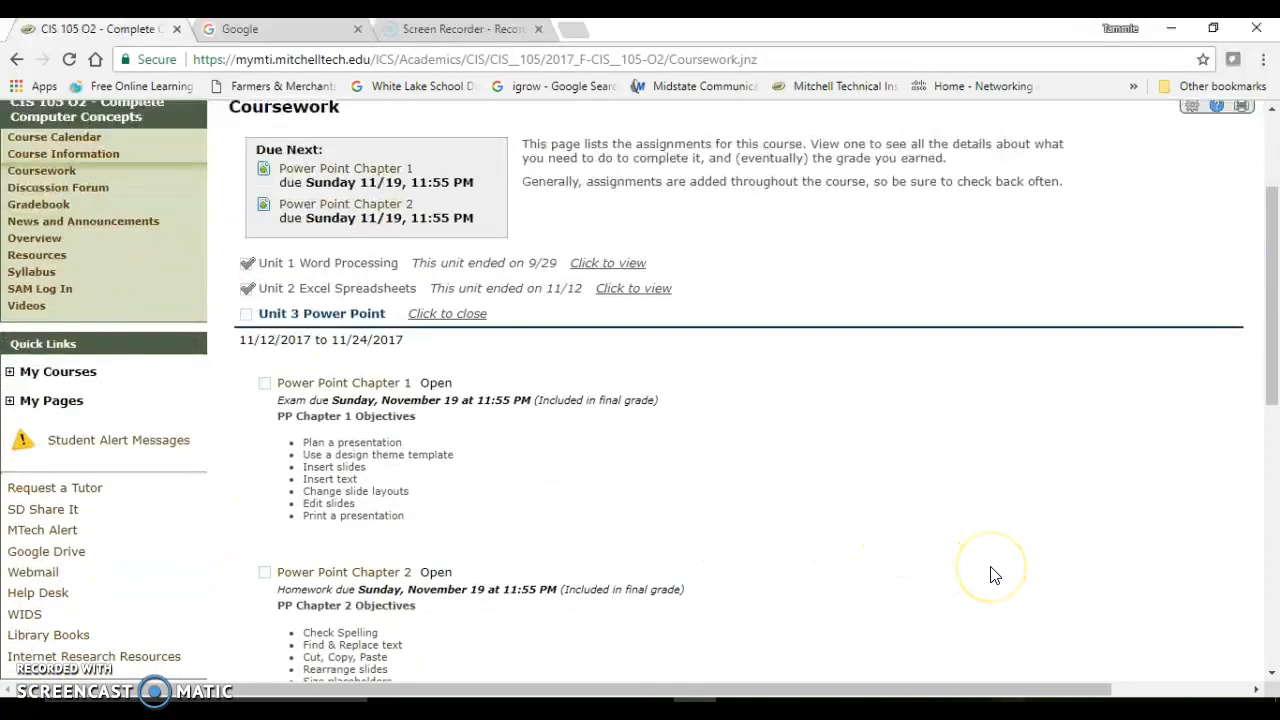
scroll("down", 3)
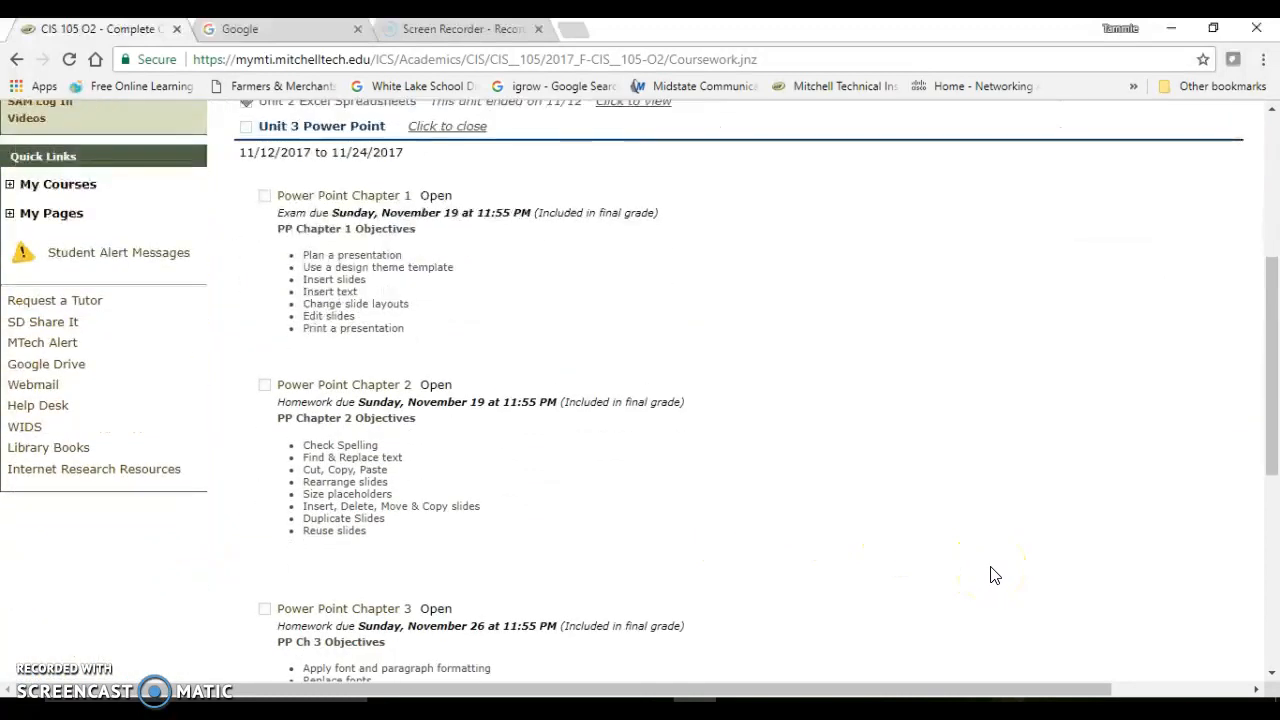
scroll("up", 3)
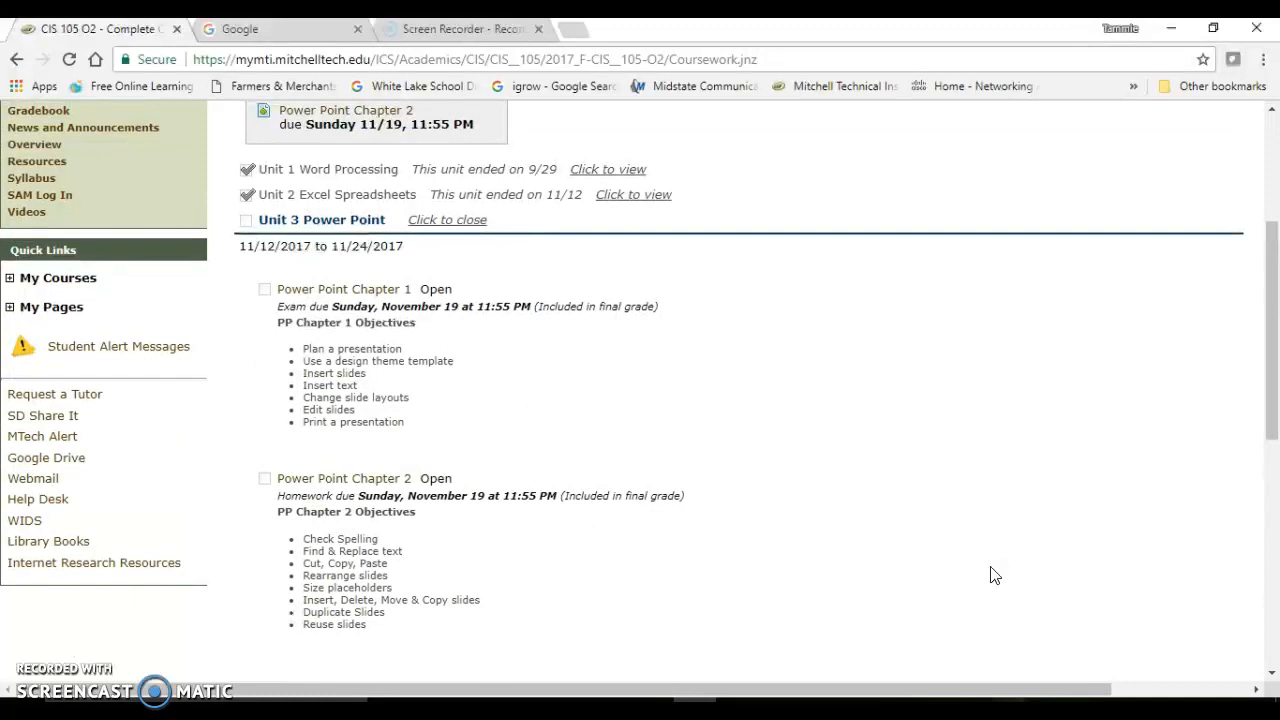
scroll("down", 3)
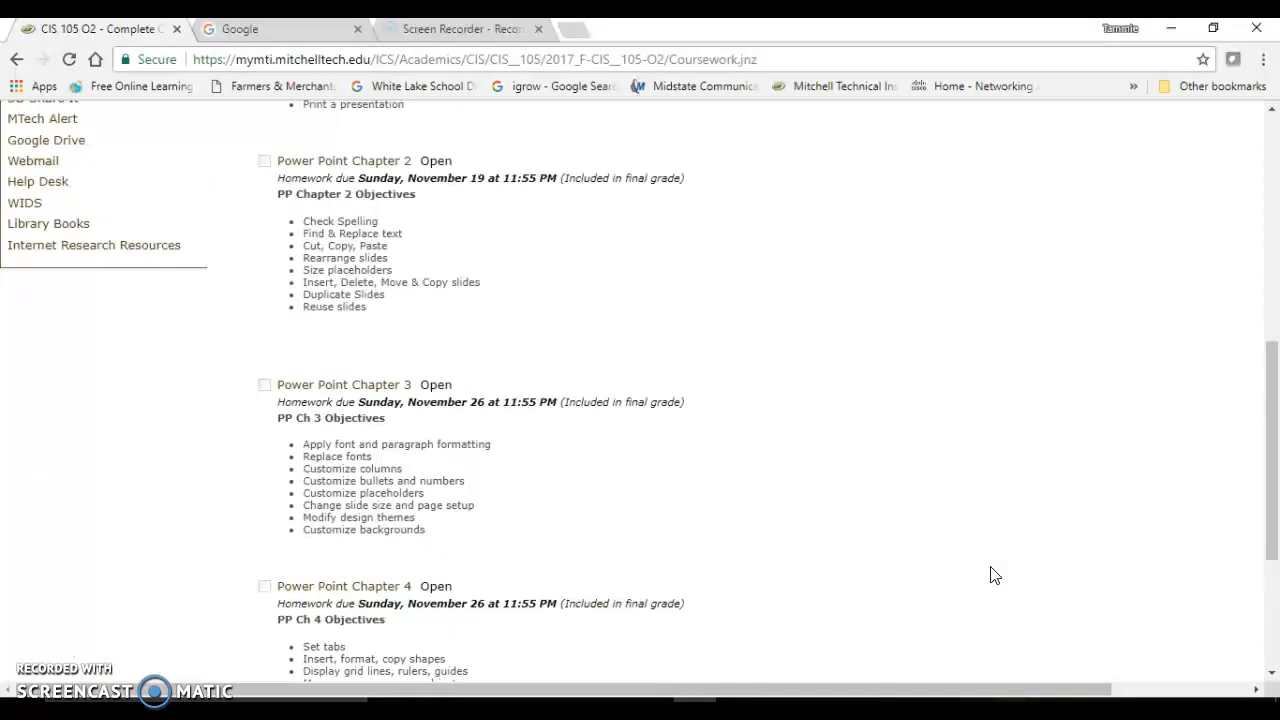
scroll("up", 3)
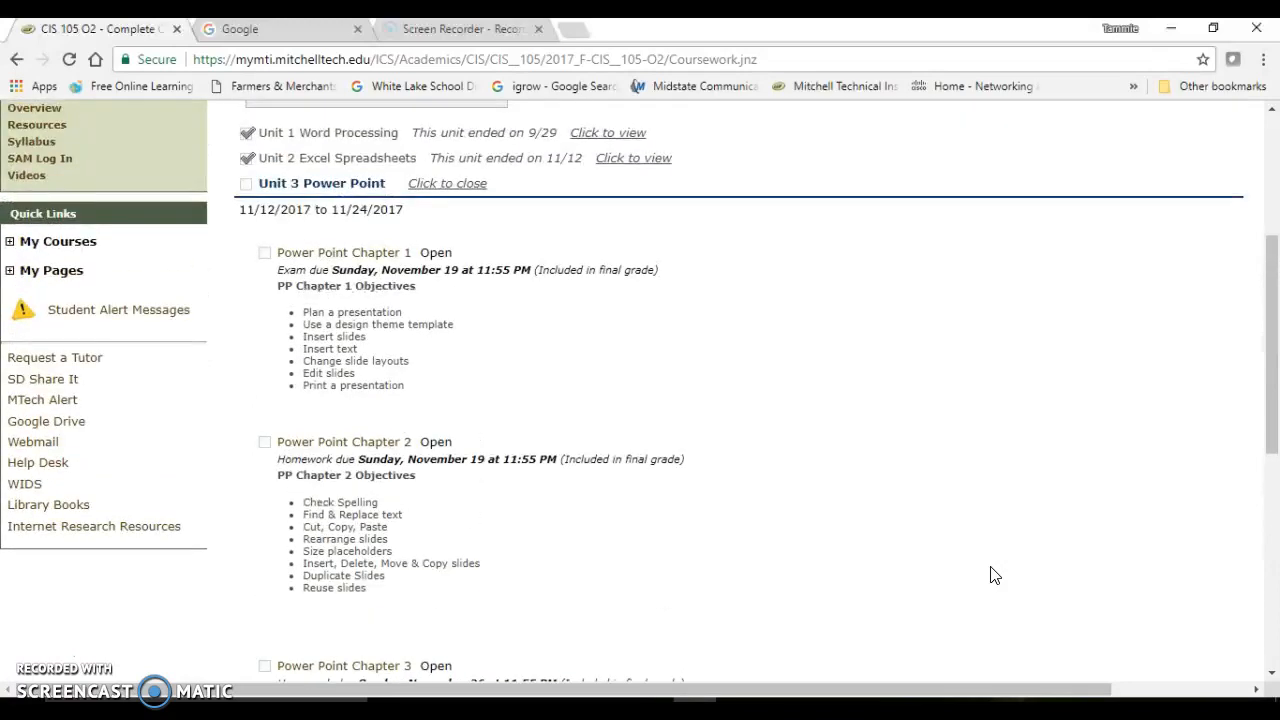
scroll("down", 3)
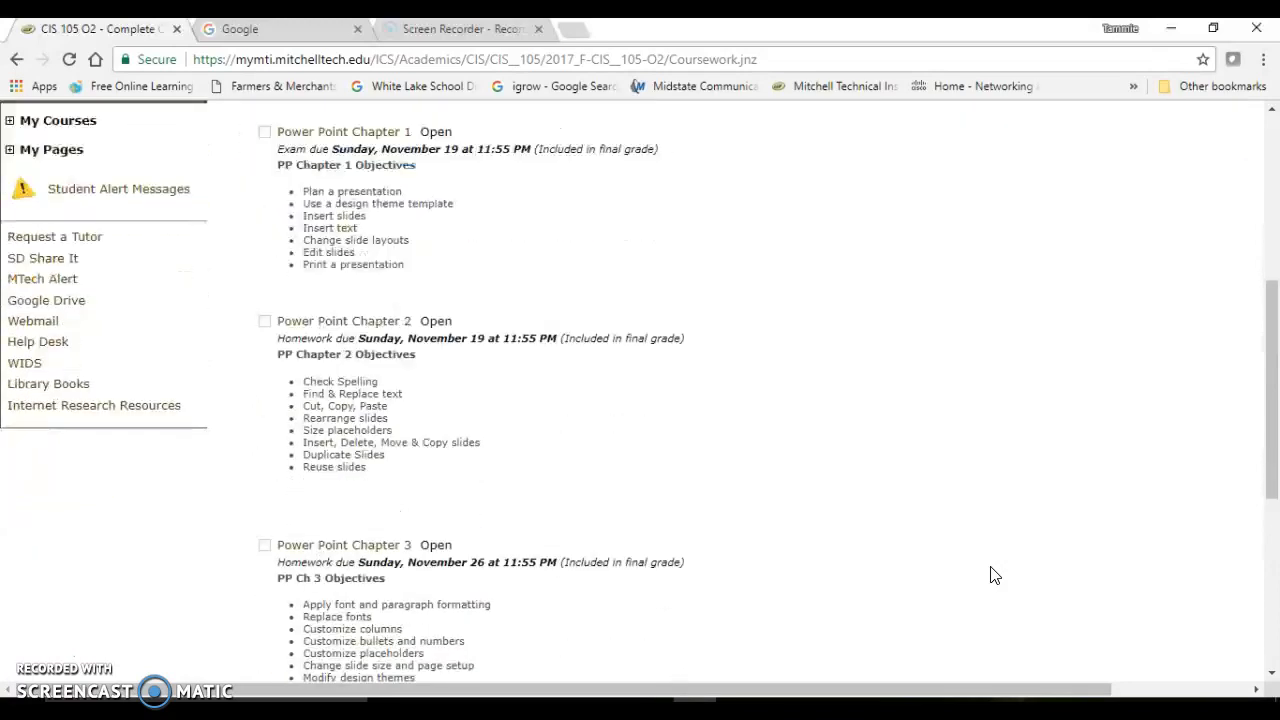
scroll("down", 3)
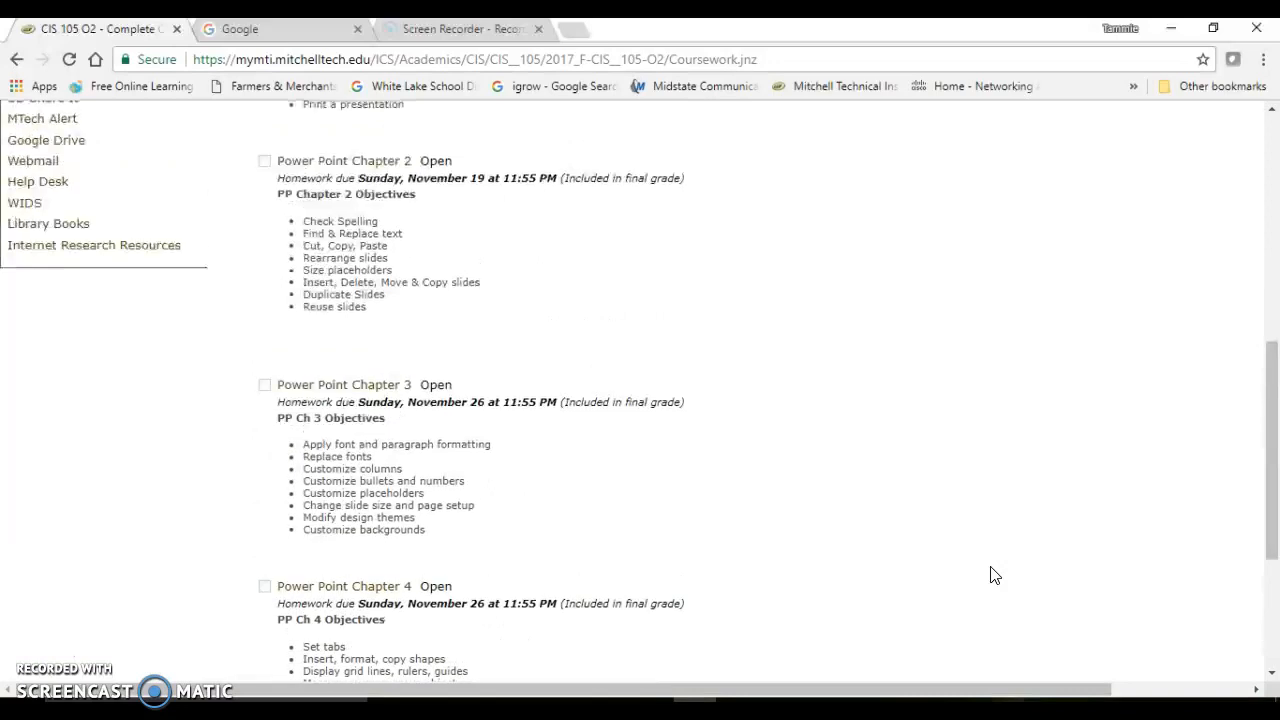
scroll("up", 3)
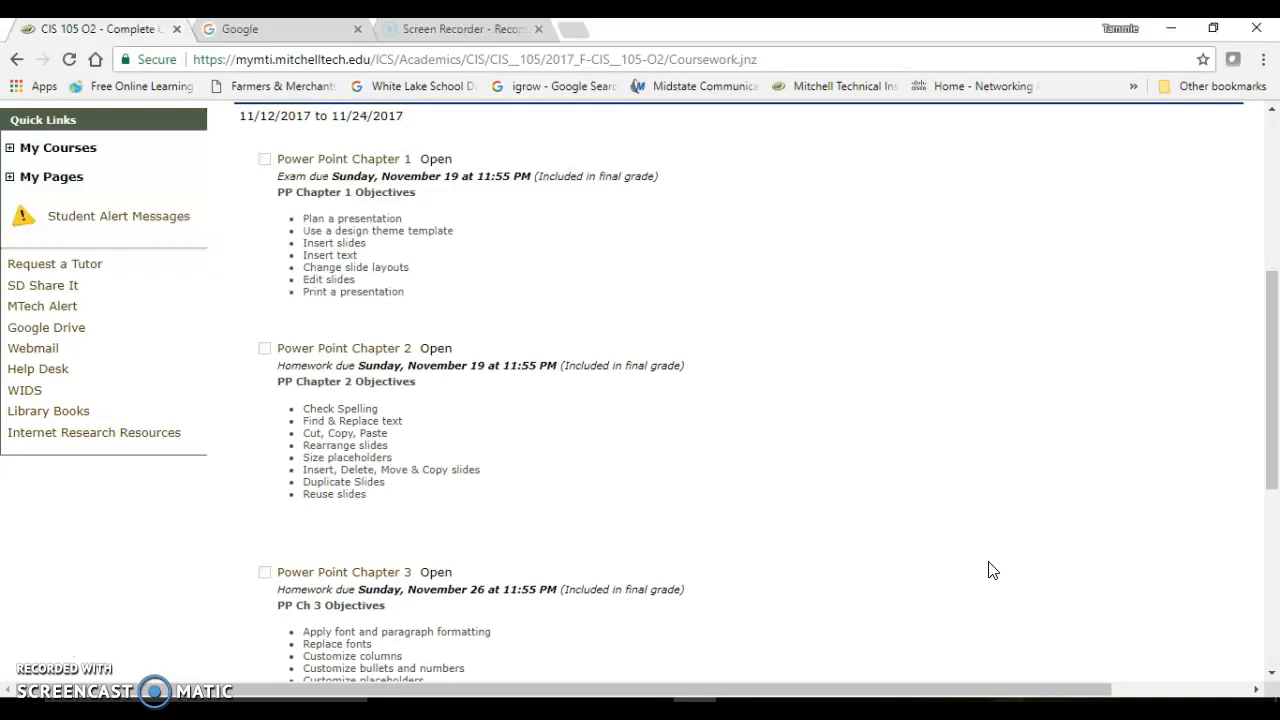
scroll("up", 3)
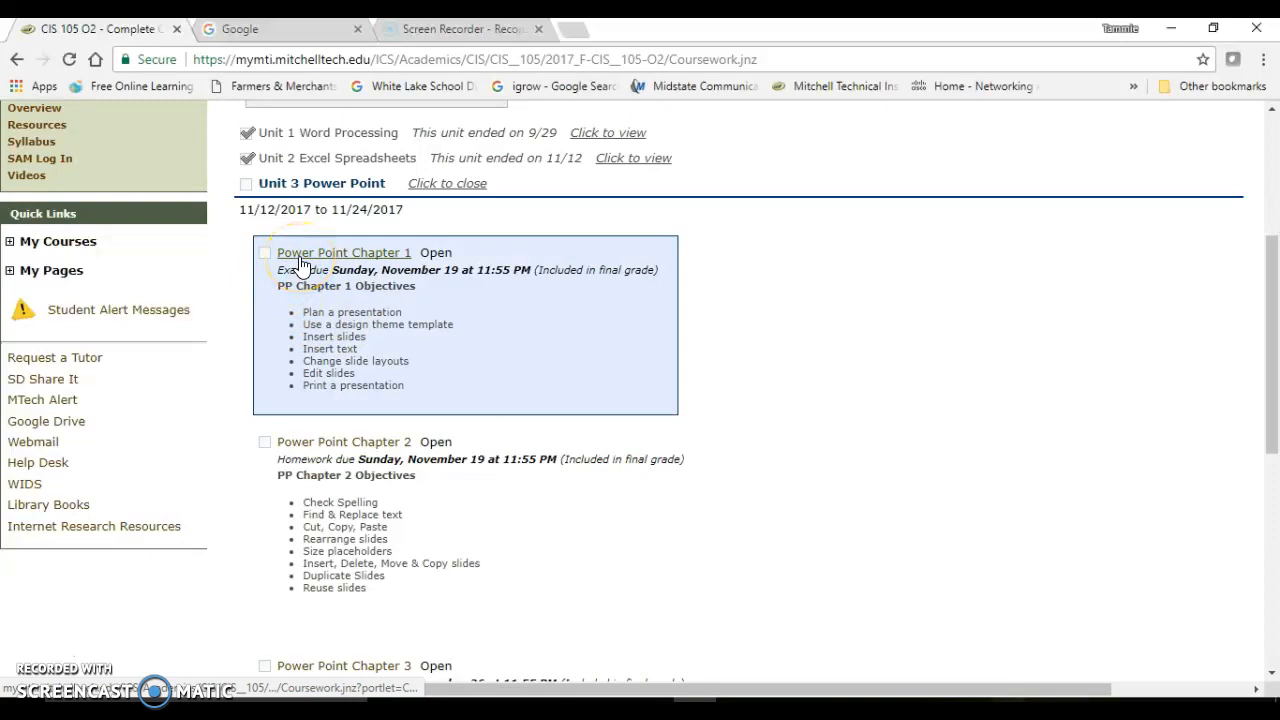
left_click(344, 441)
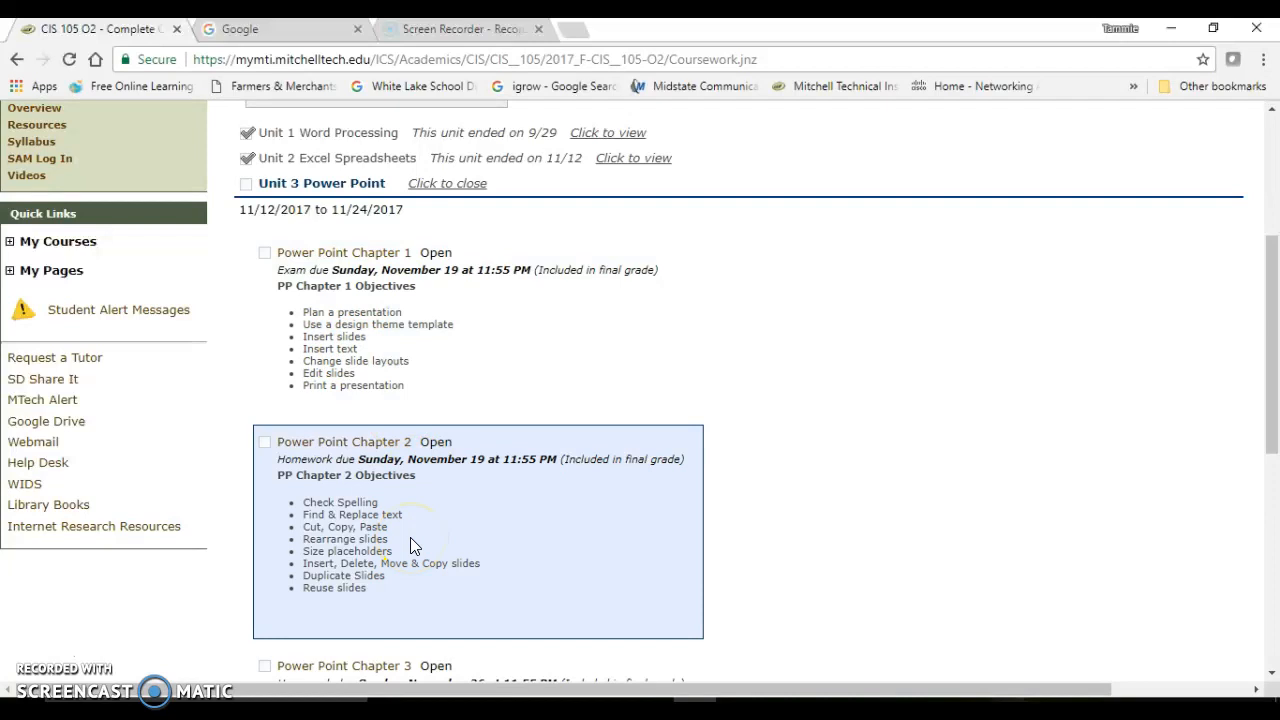
scroll("down", 3)
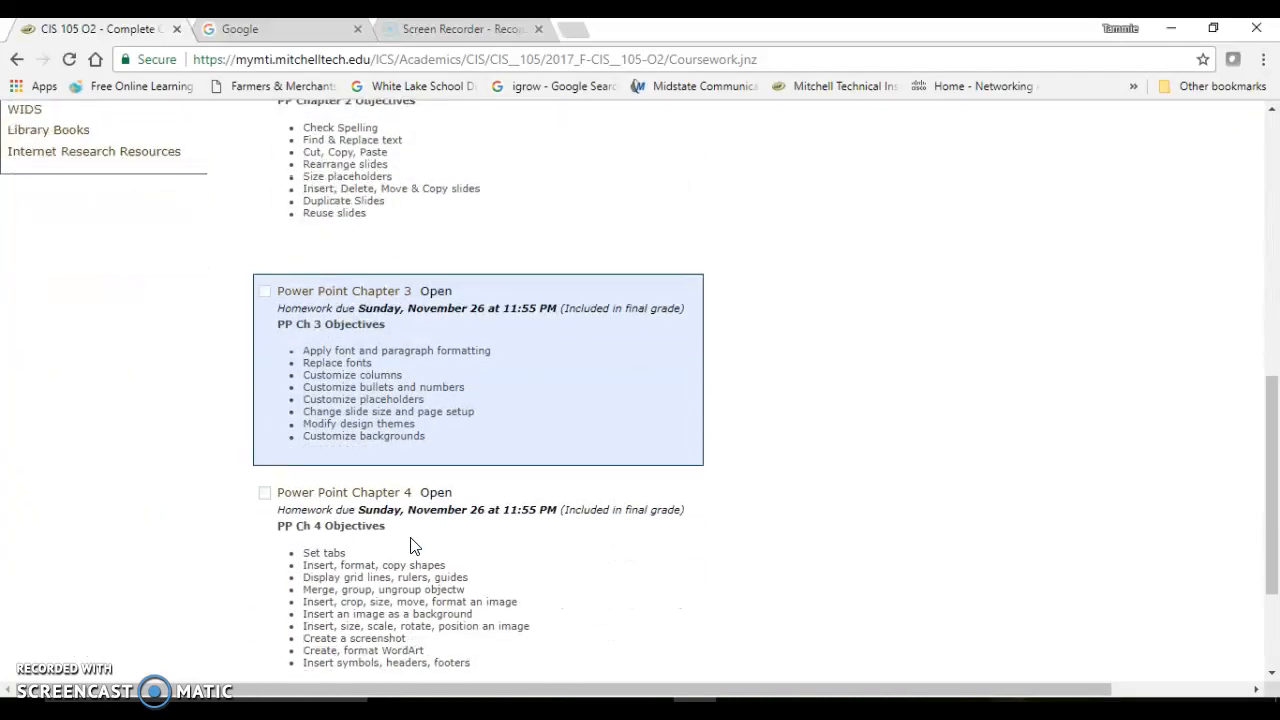
scroll("down", 3)
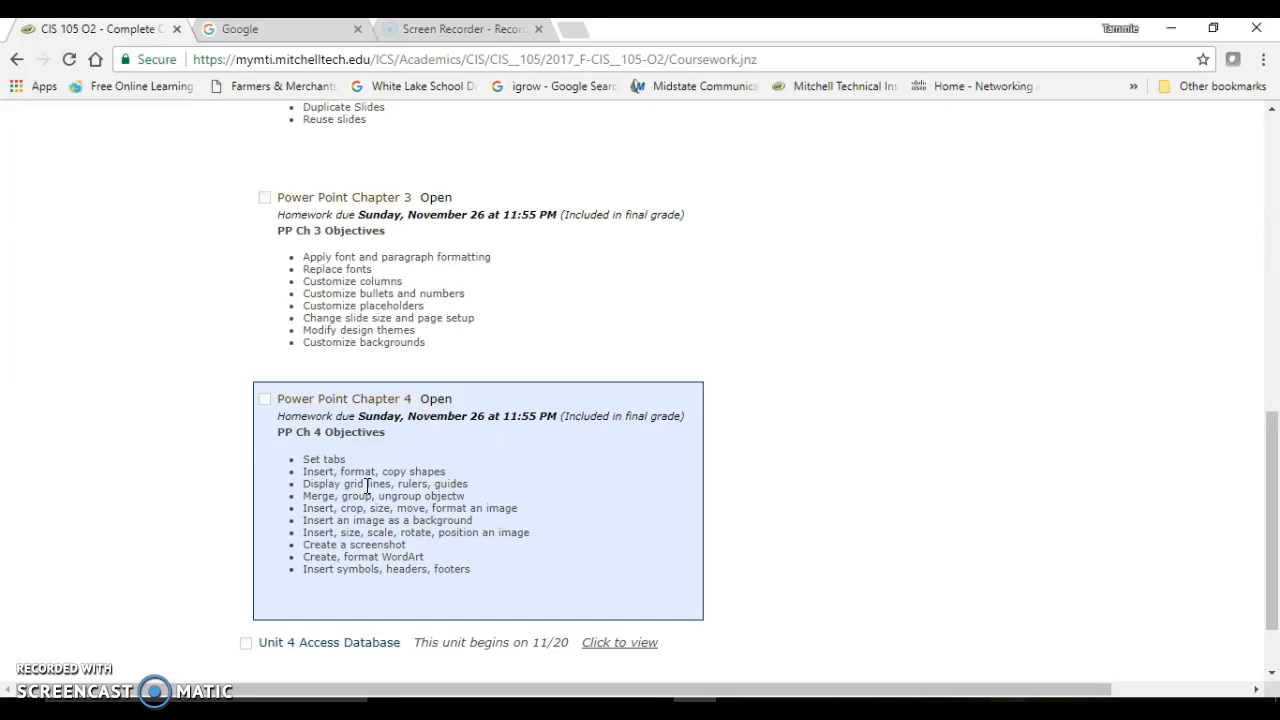
scroll("up", 3)
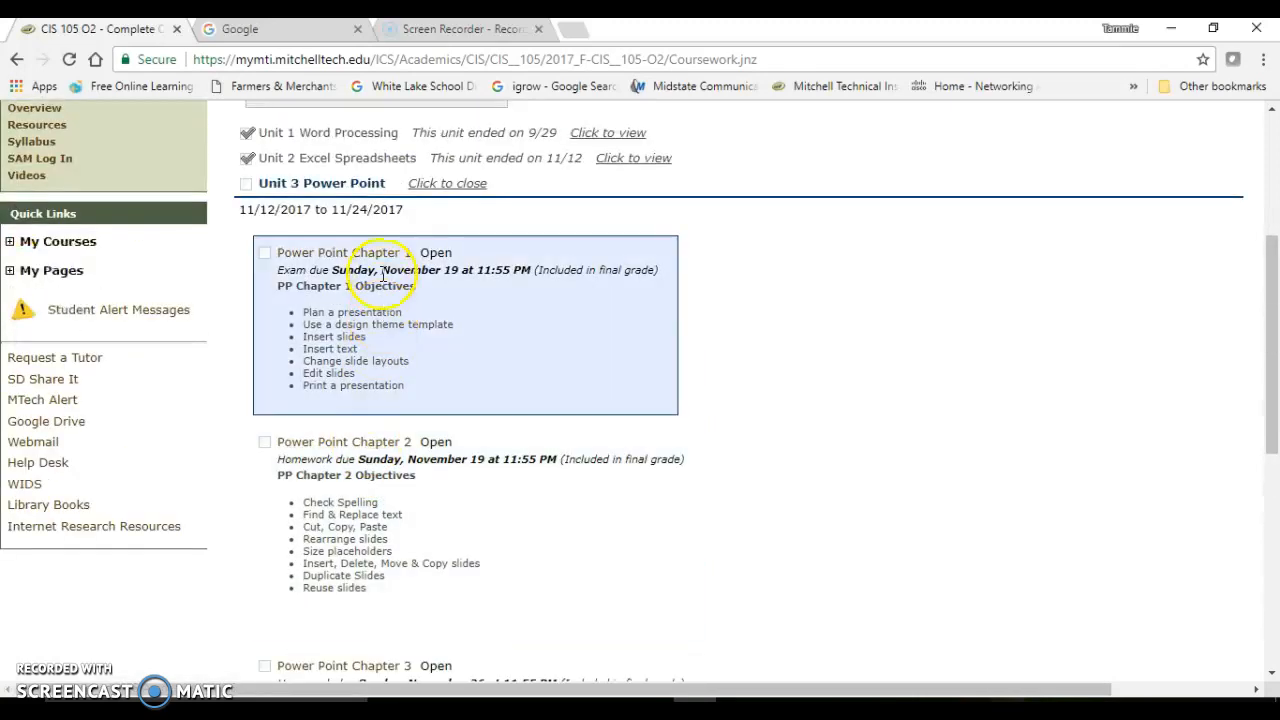
- Open the Power Point Chapter 1 exam details and scroll toward its Files section
left_click(344, 252)
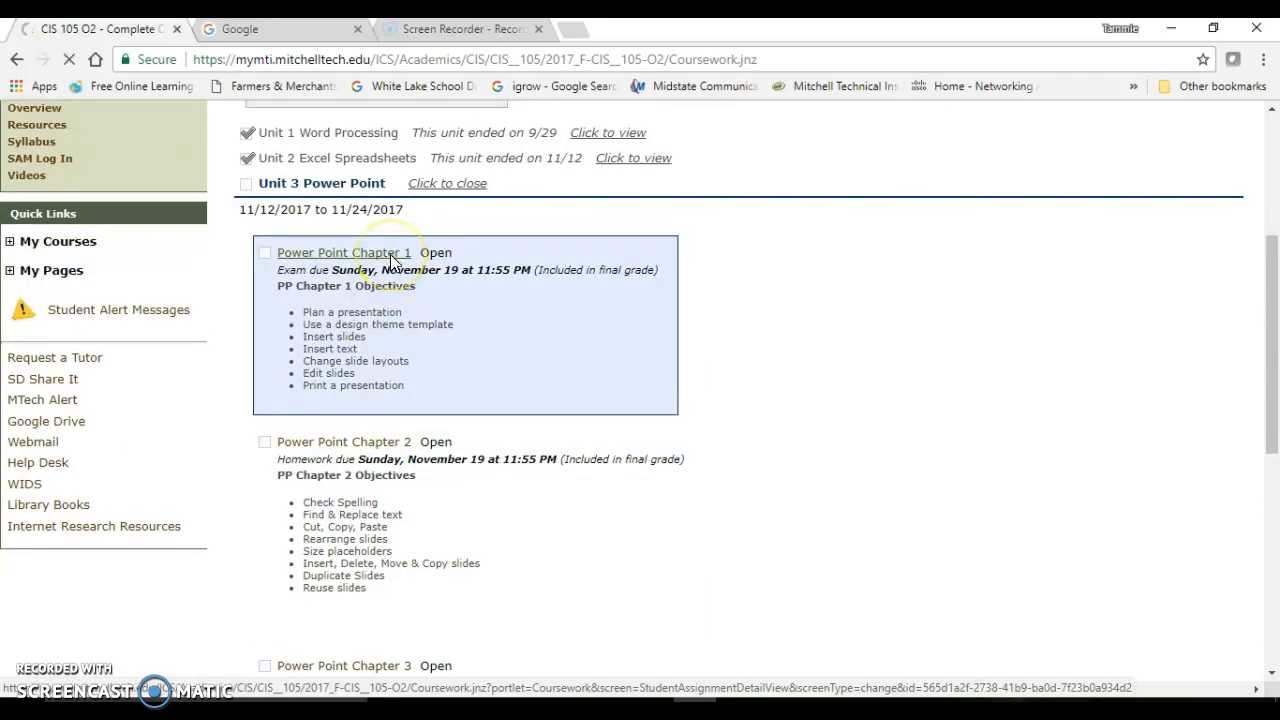
left_click(344, 252)
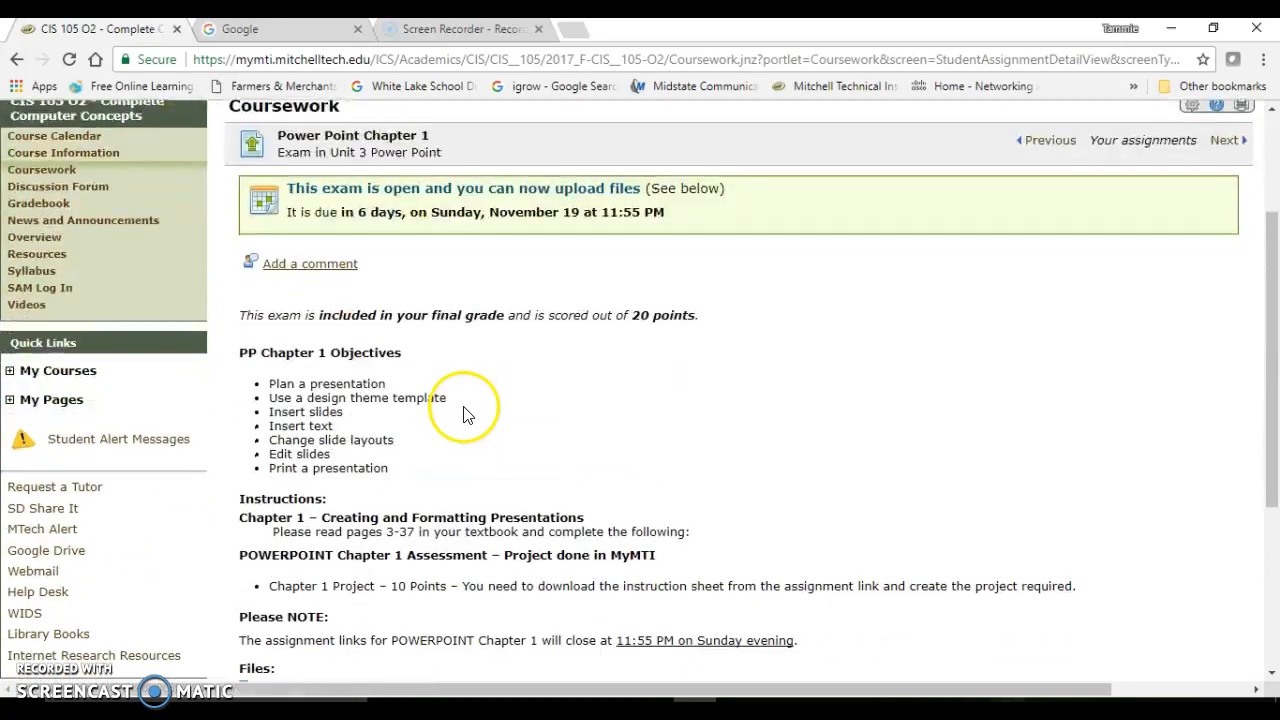
scroll("down", 3)
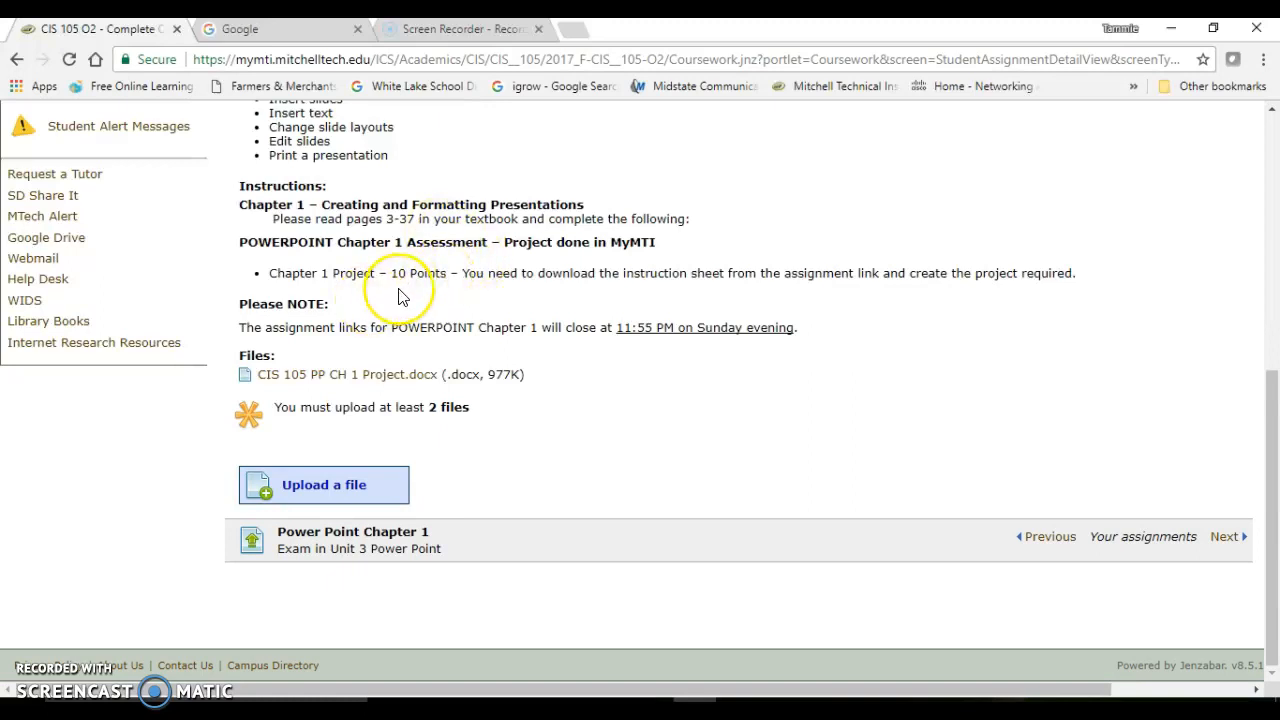
mouse_move(398, 296)
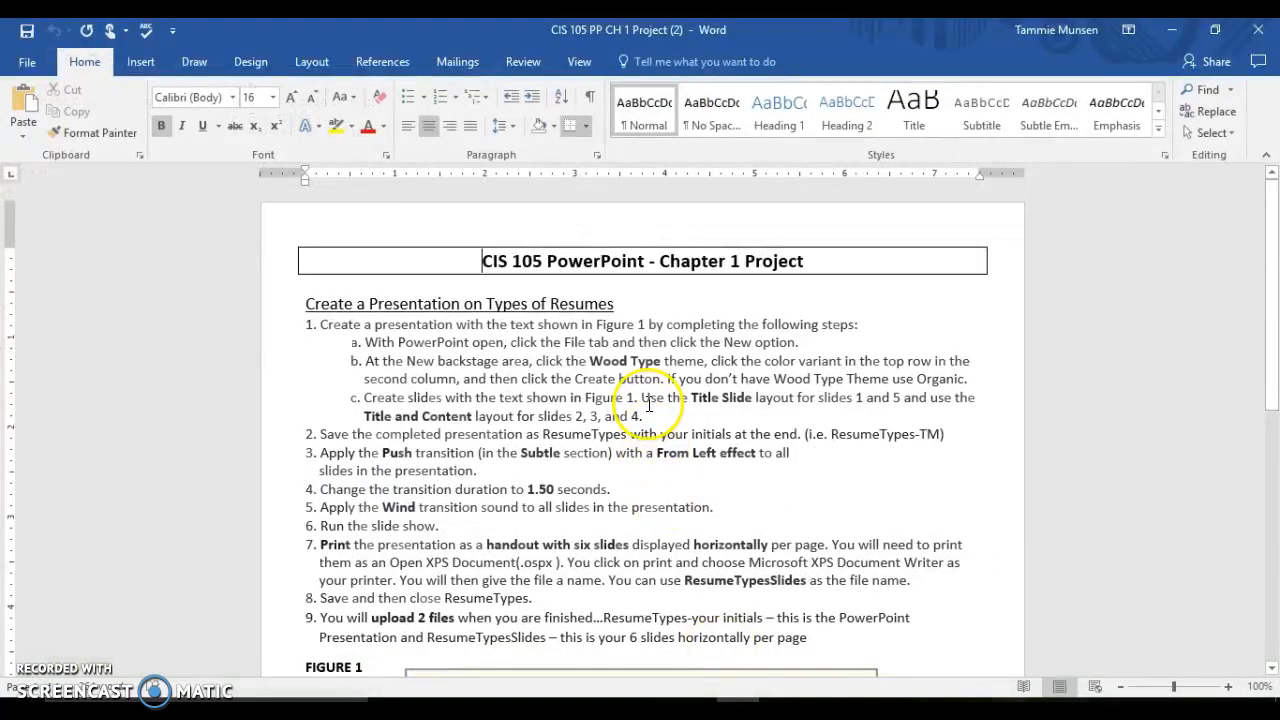
- Read through the CIS 105 PP CH 1 Project's numbered steps and Figure 1 slide text
scroll("down", 3)
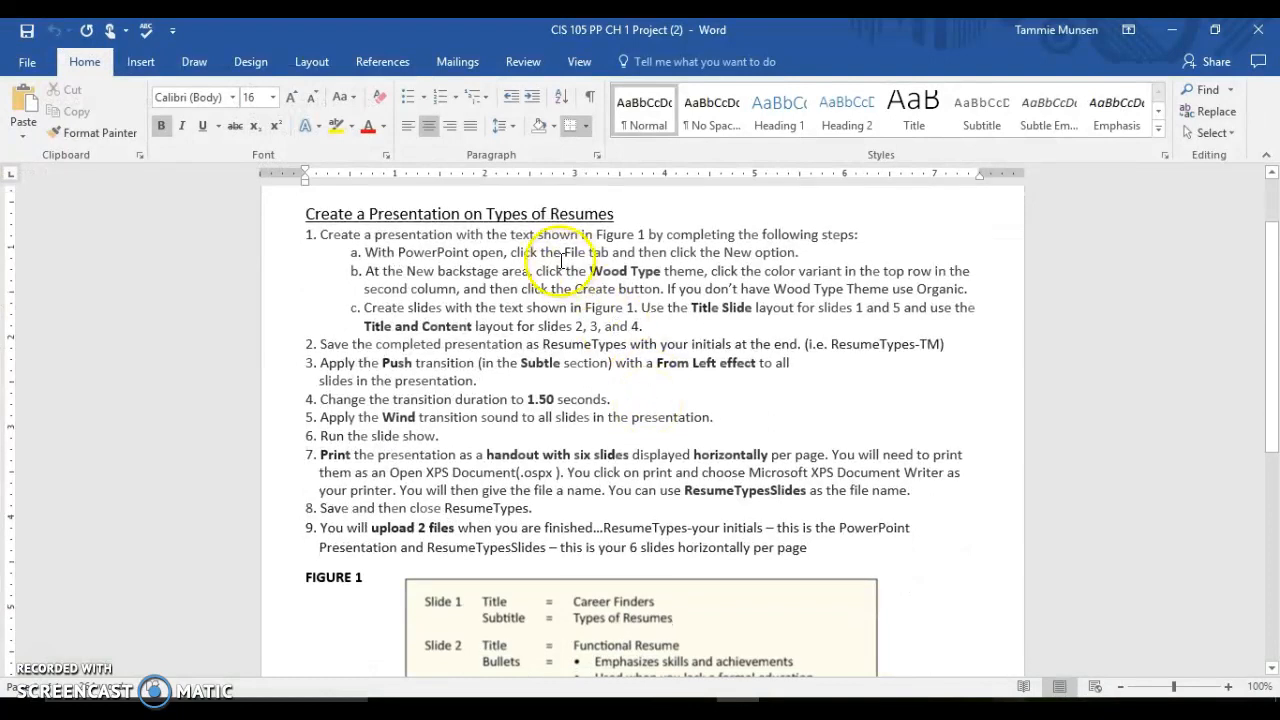
mouse_move(590, 275)
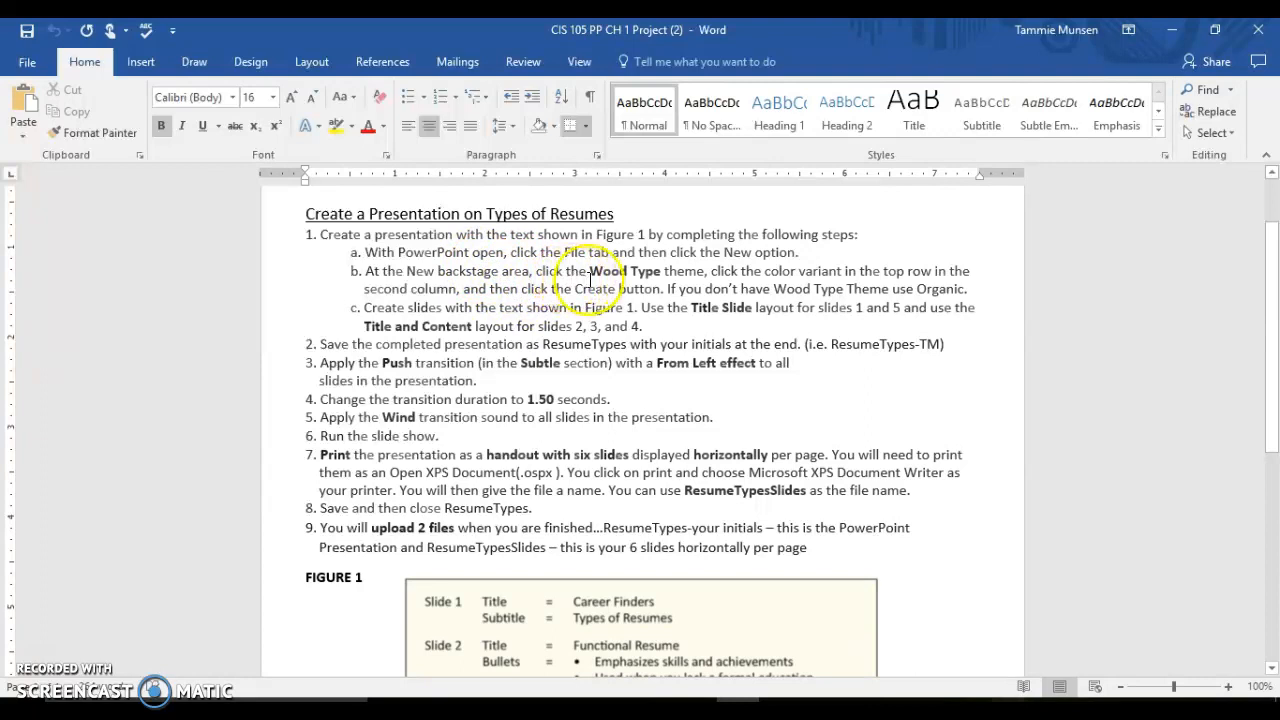
scroll("down", 3)
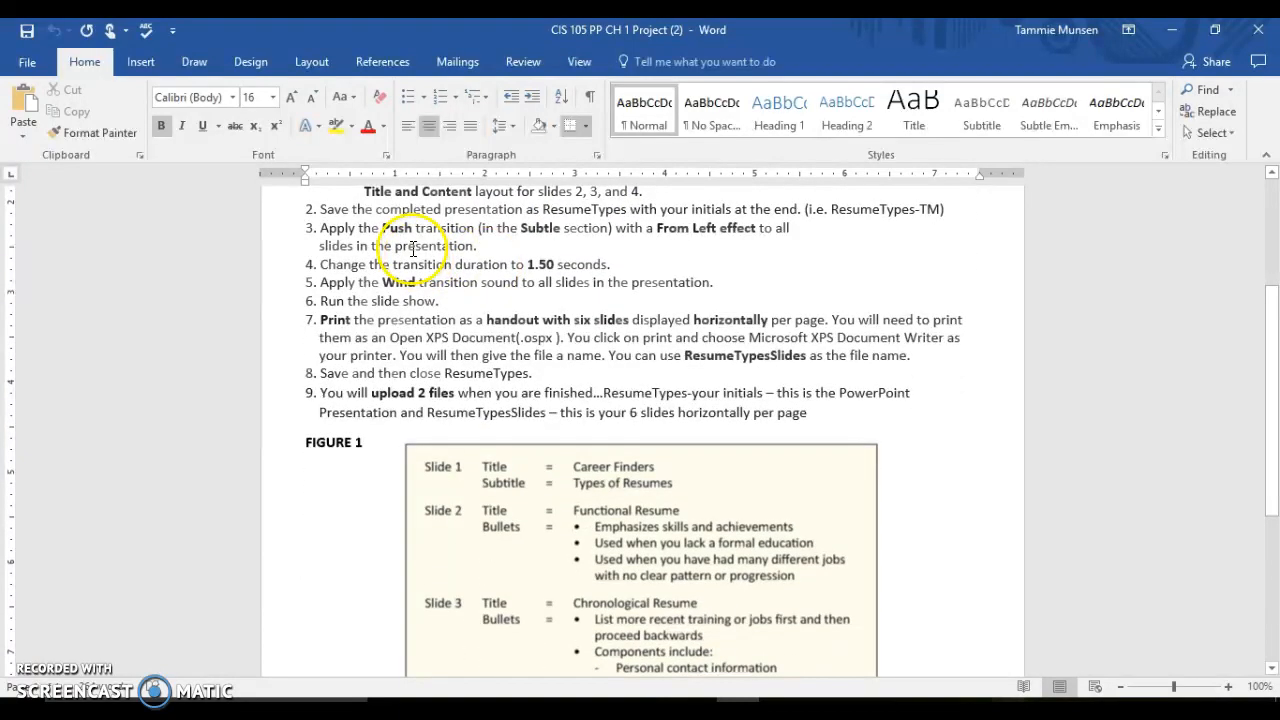
mouse_move(460, 263)
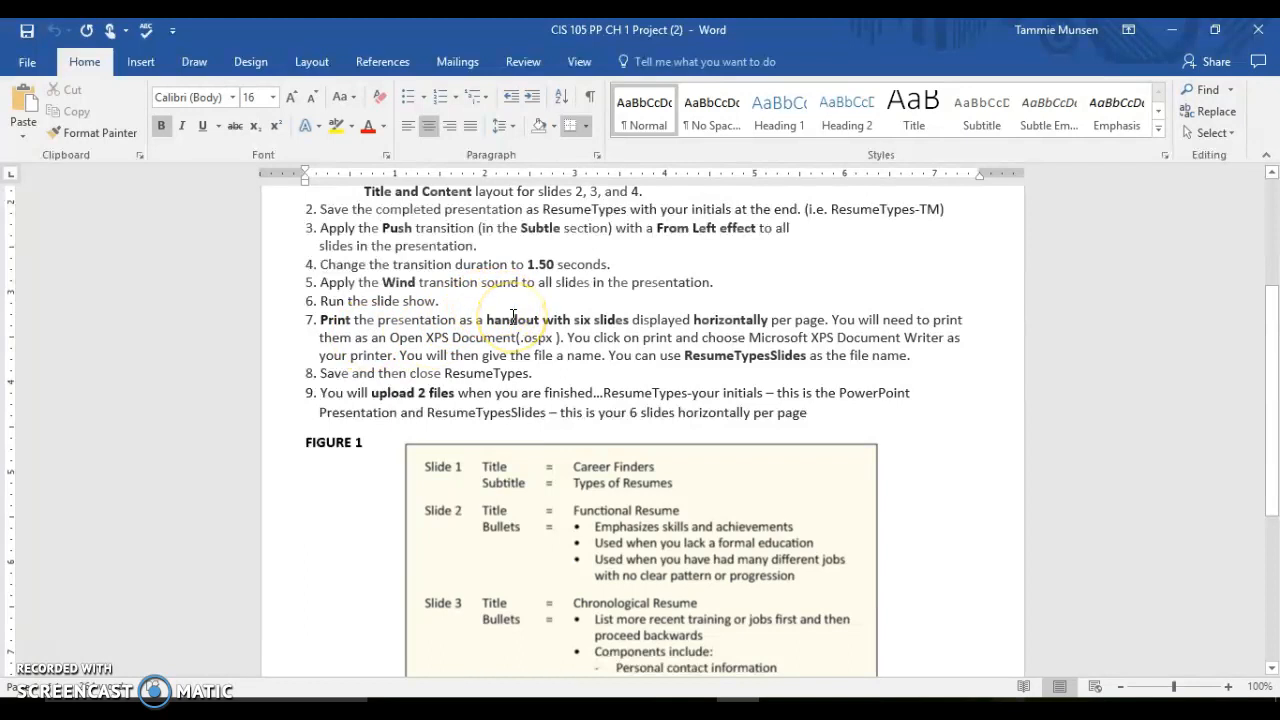
mouse_move(423, 350)
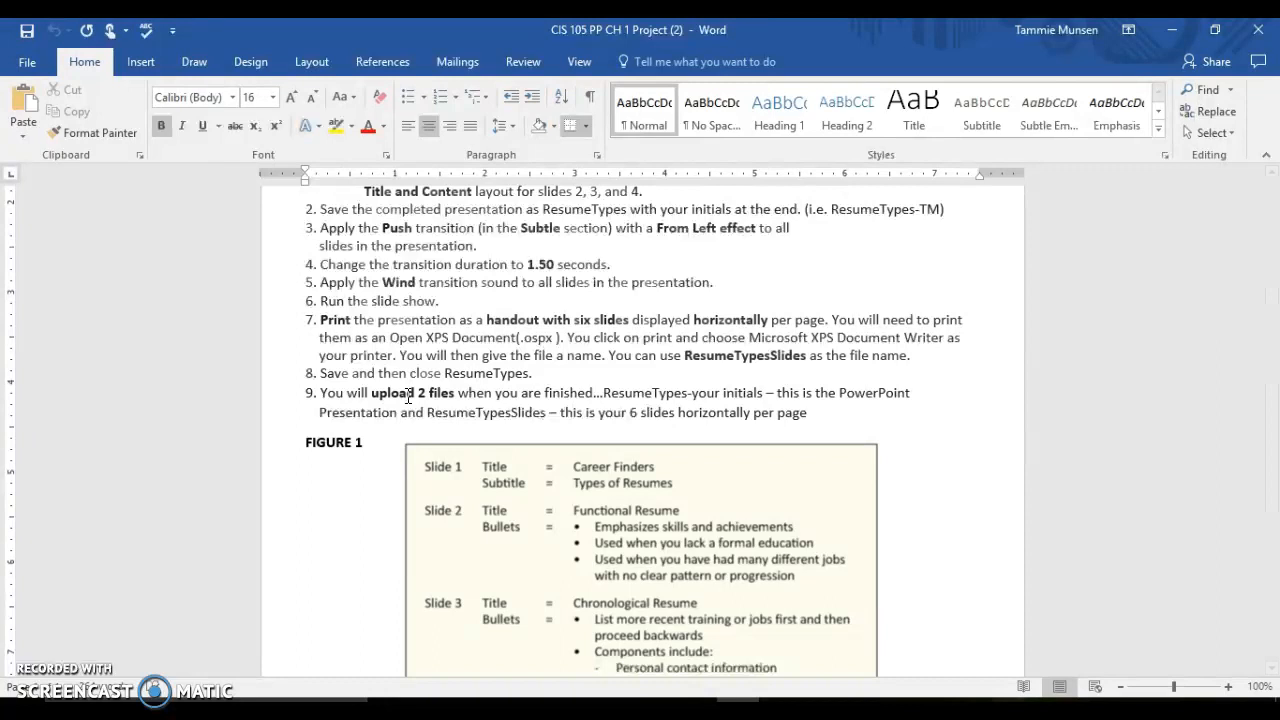
scroll("down", 3)
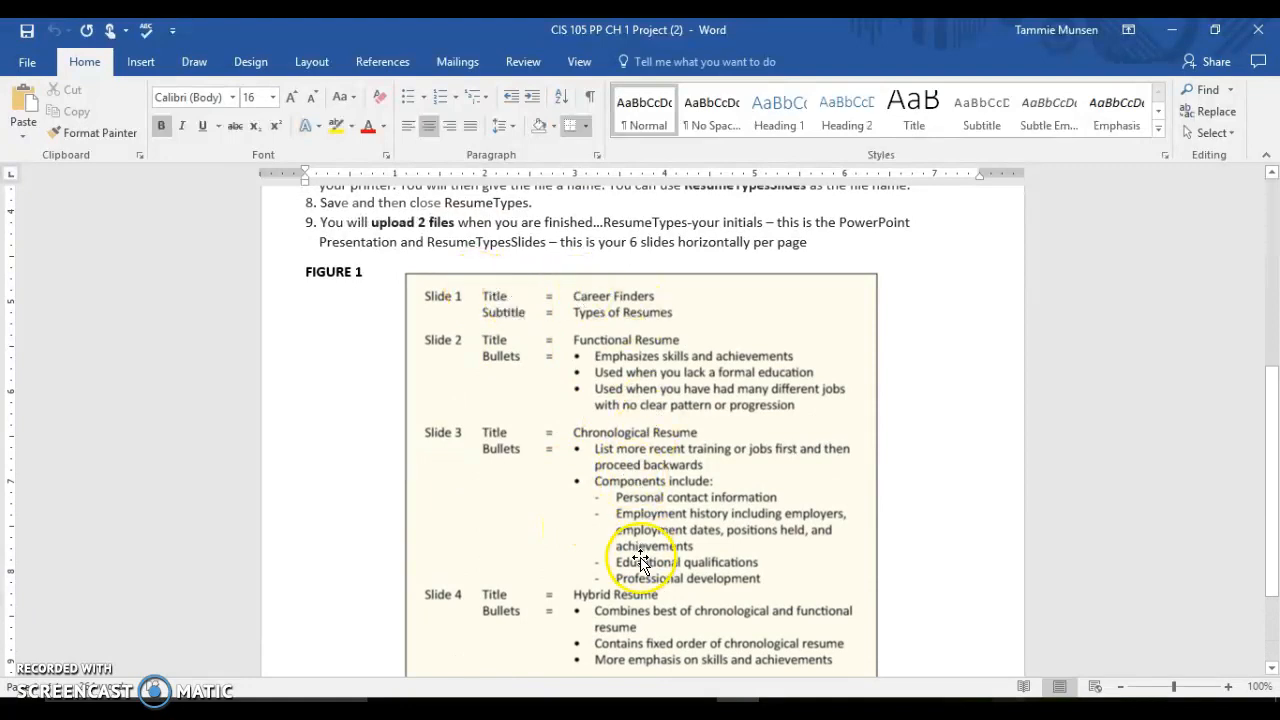
scroll("up", 3)
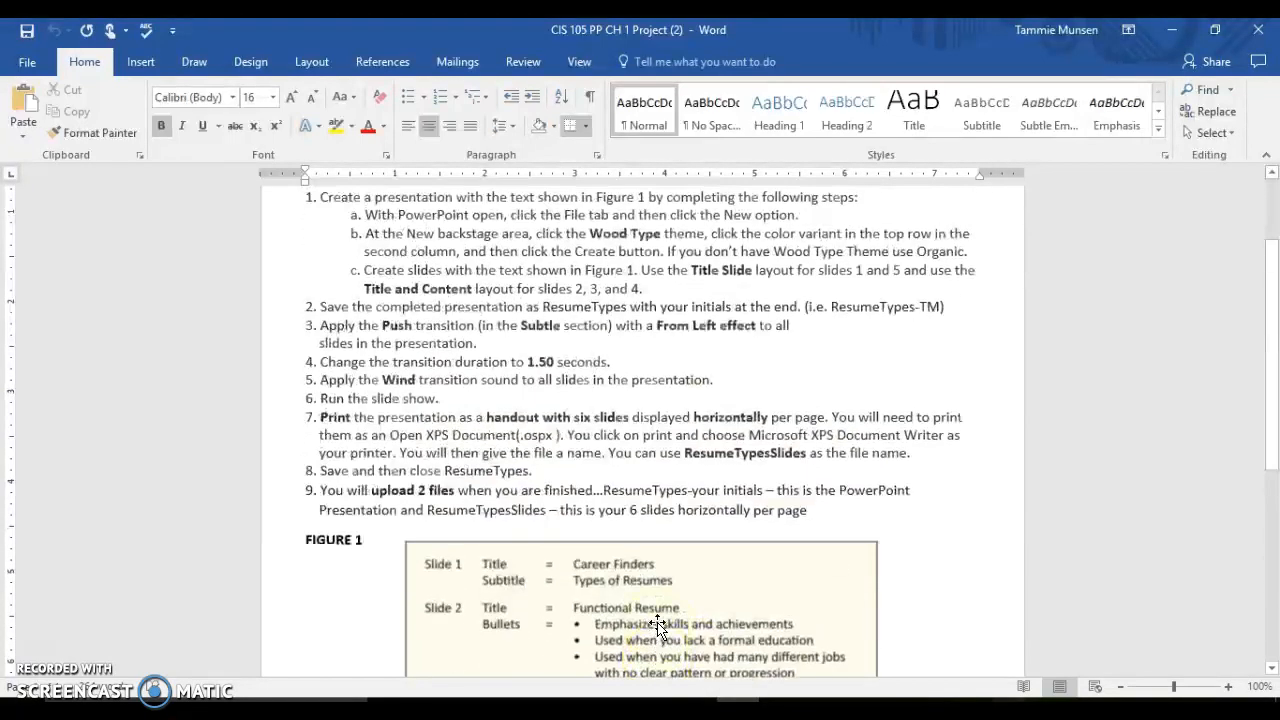
scroll("up", 3)
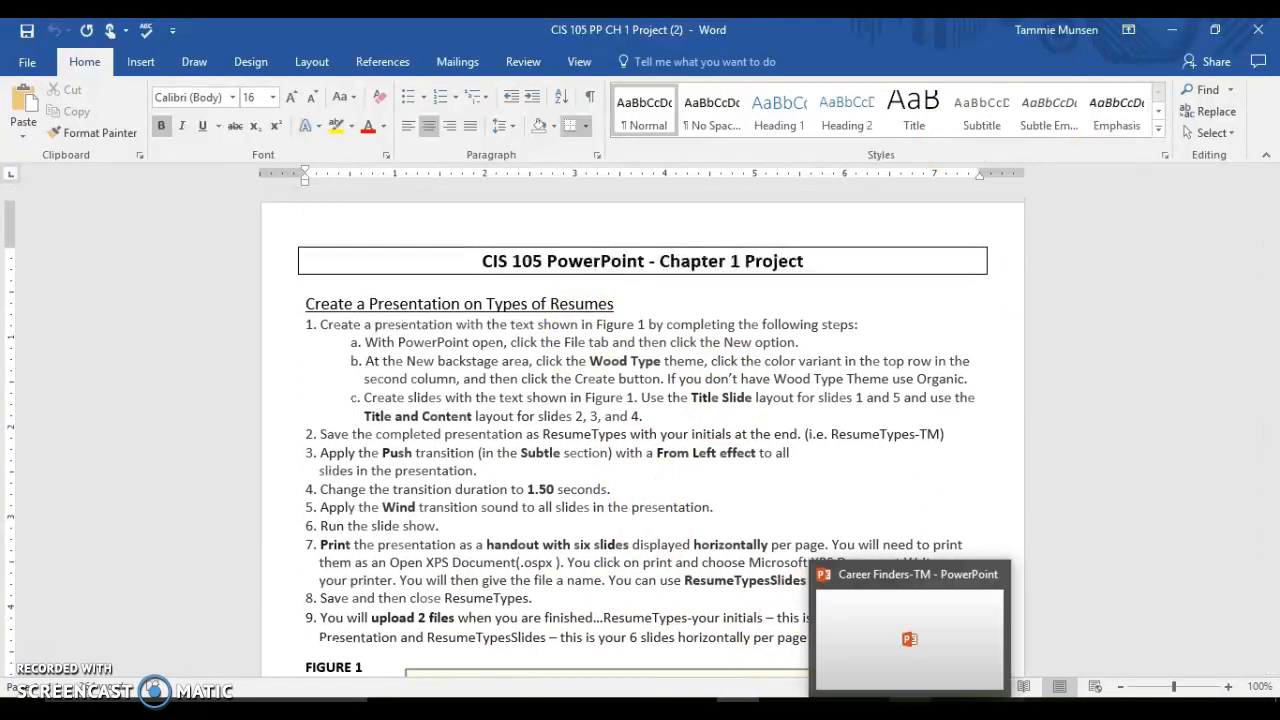
- Switch to the four-slide Career Finders-TM presentation from the taskbar preview
left_click(908, 630)
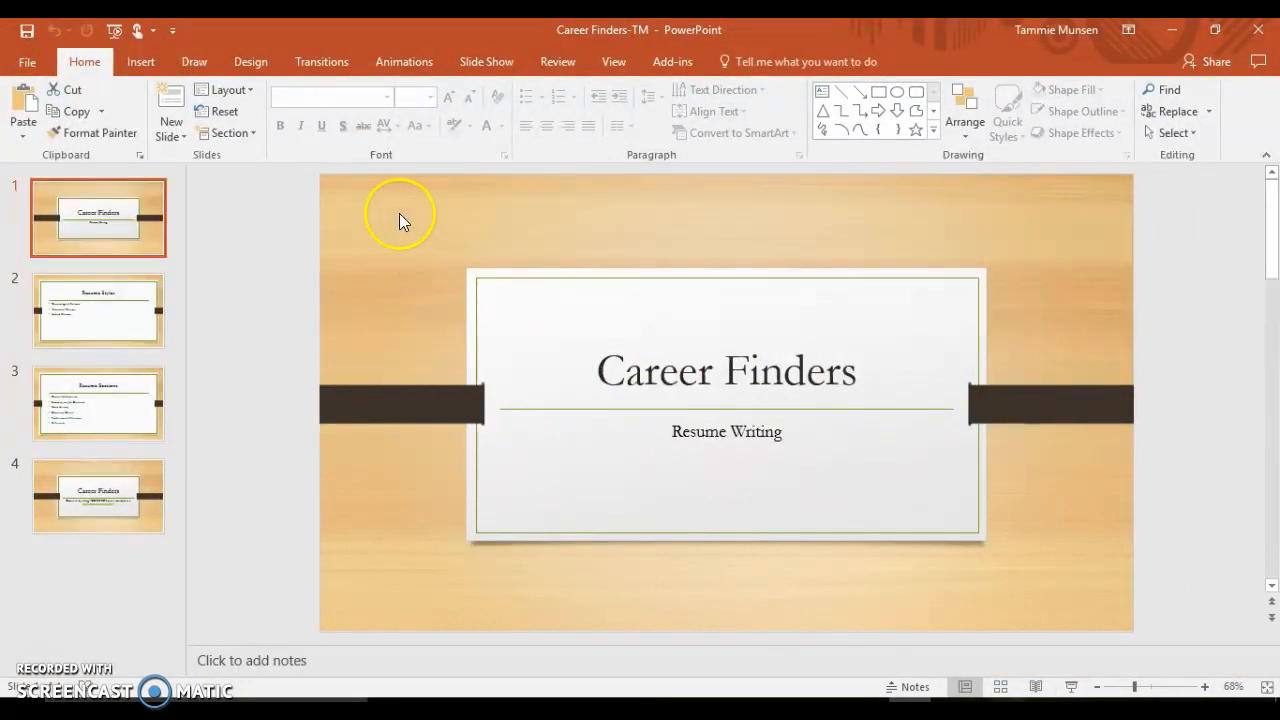
mouse_move(765, 200)
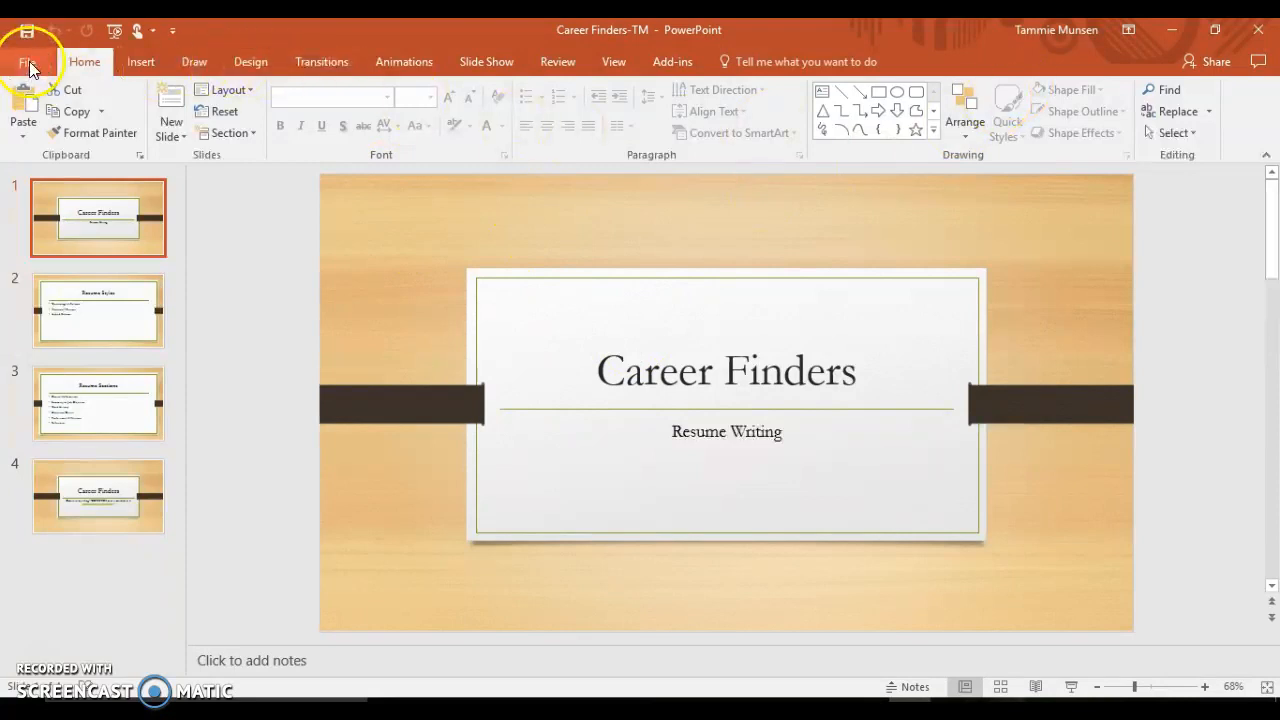
left_click(27, 61)
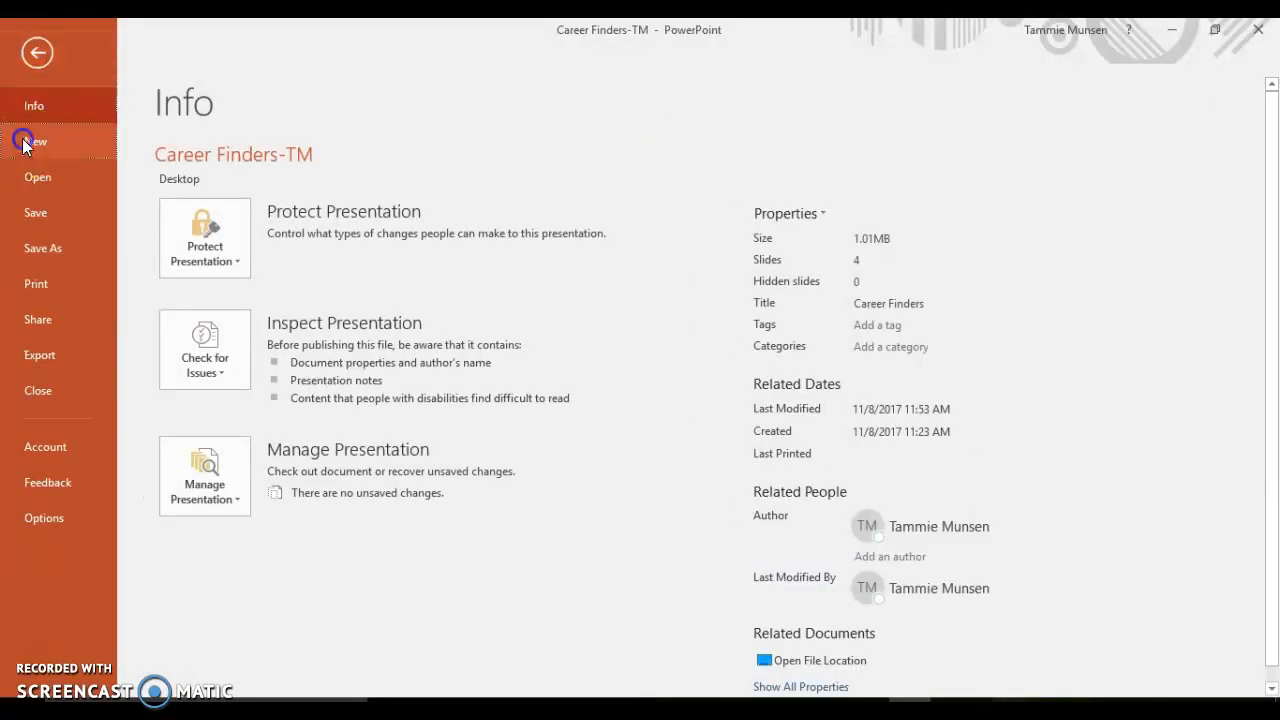
left_click(35, 141)
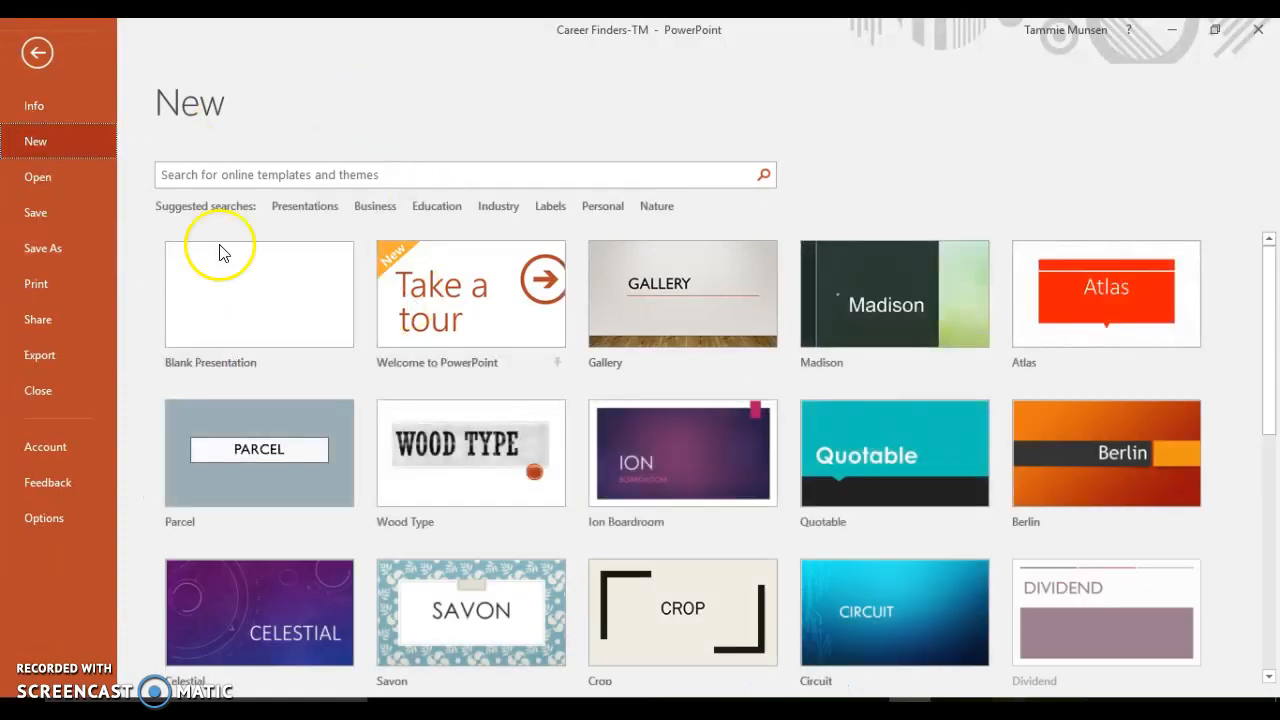
mouse_move(1113, 190)
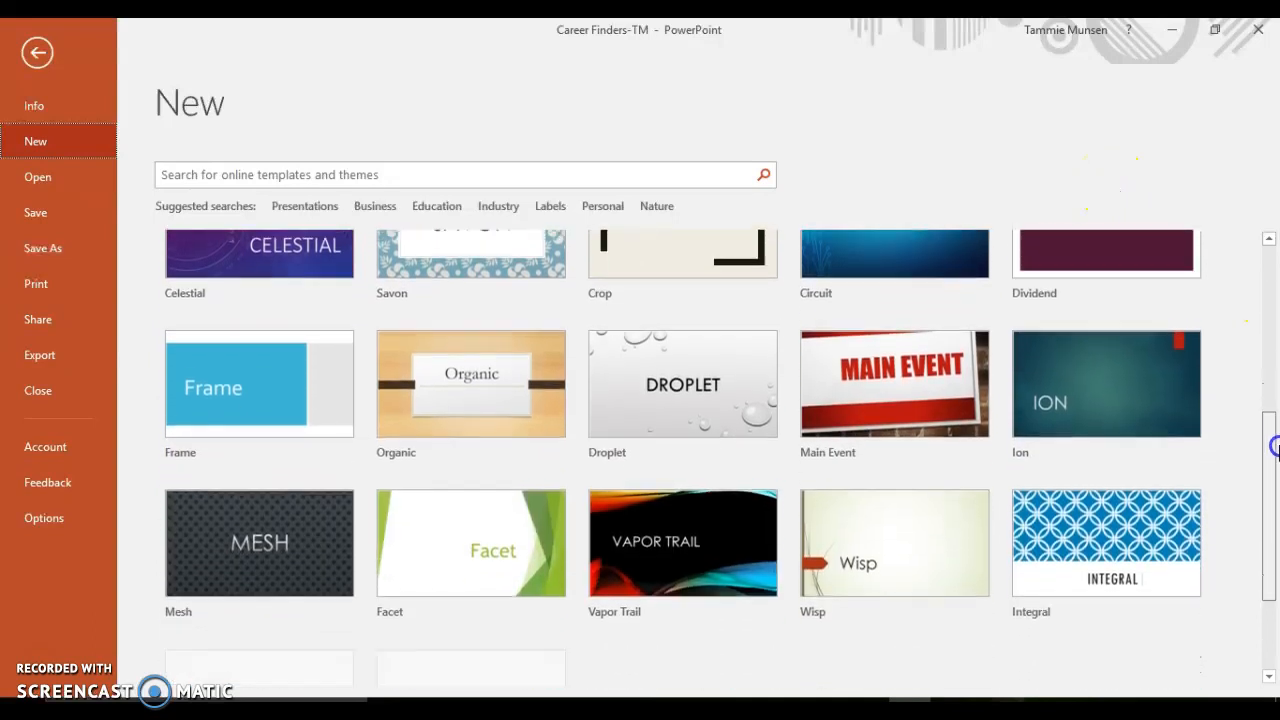
scroll("down", 3)
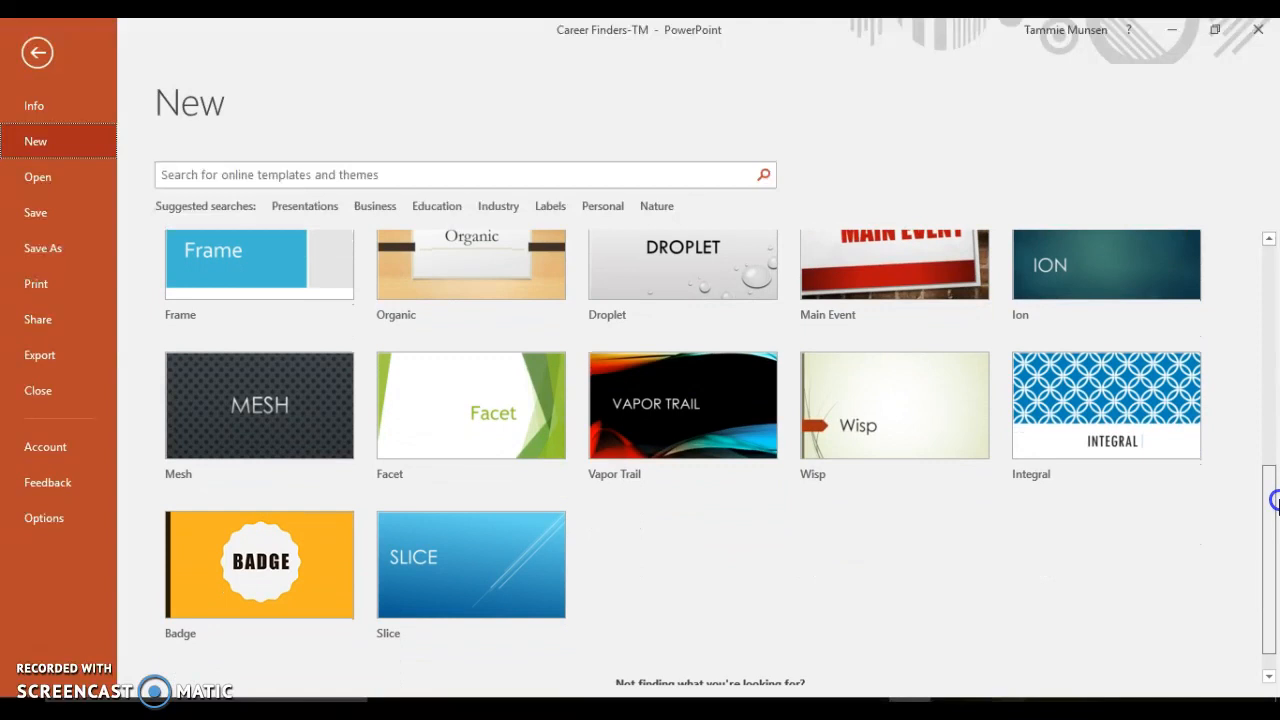
scroll("down", 3)
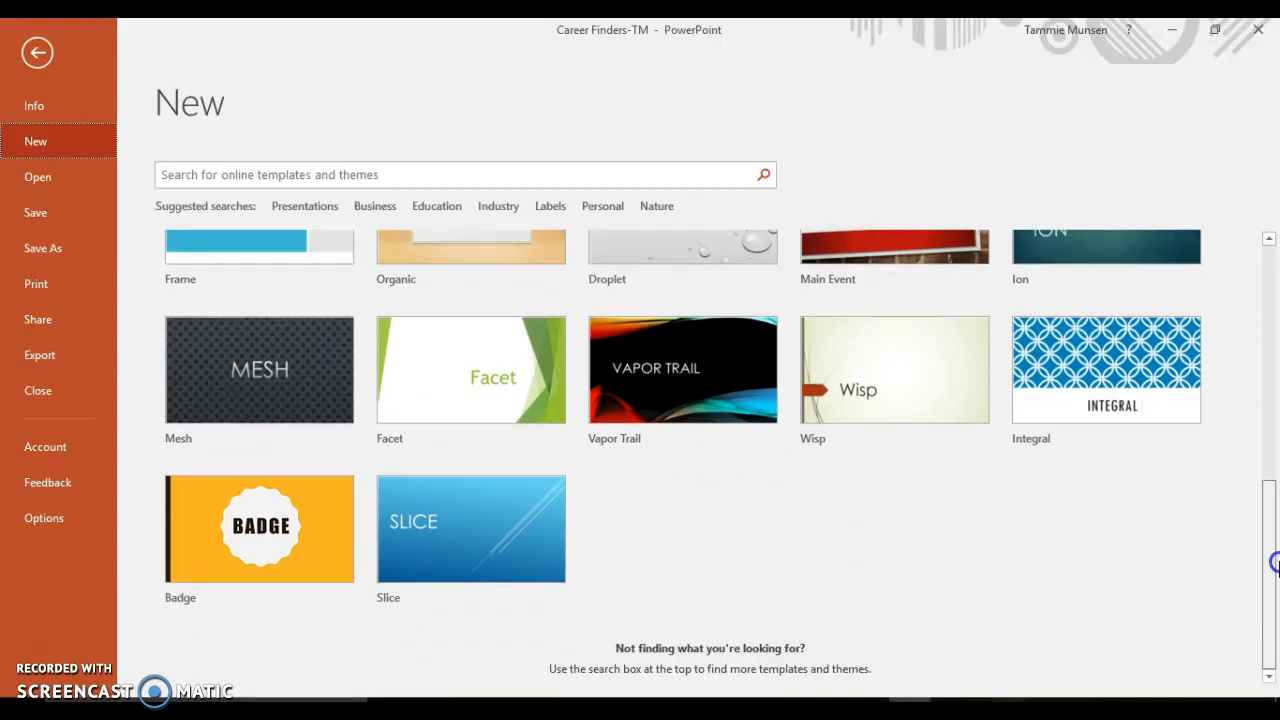
scroll("up", 3)
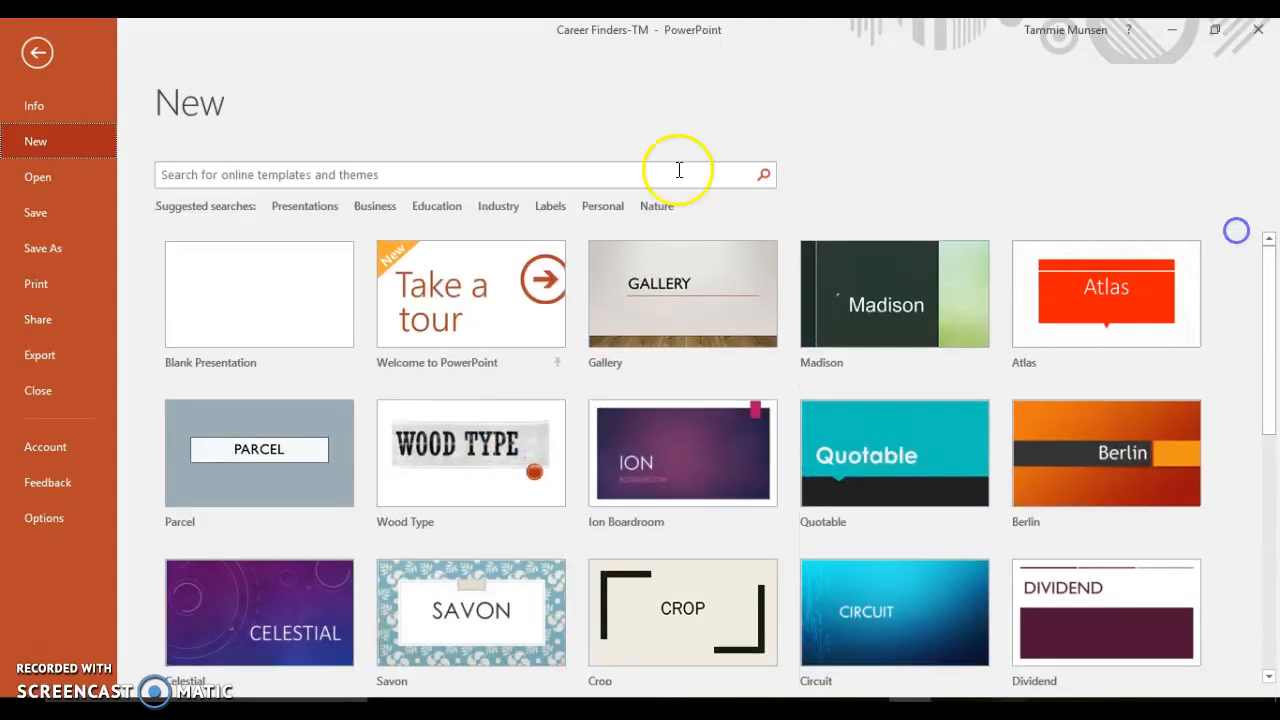
mouse_move(465, 475)
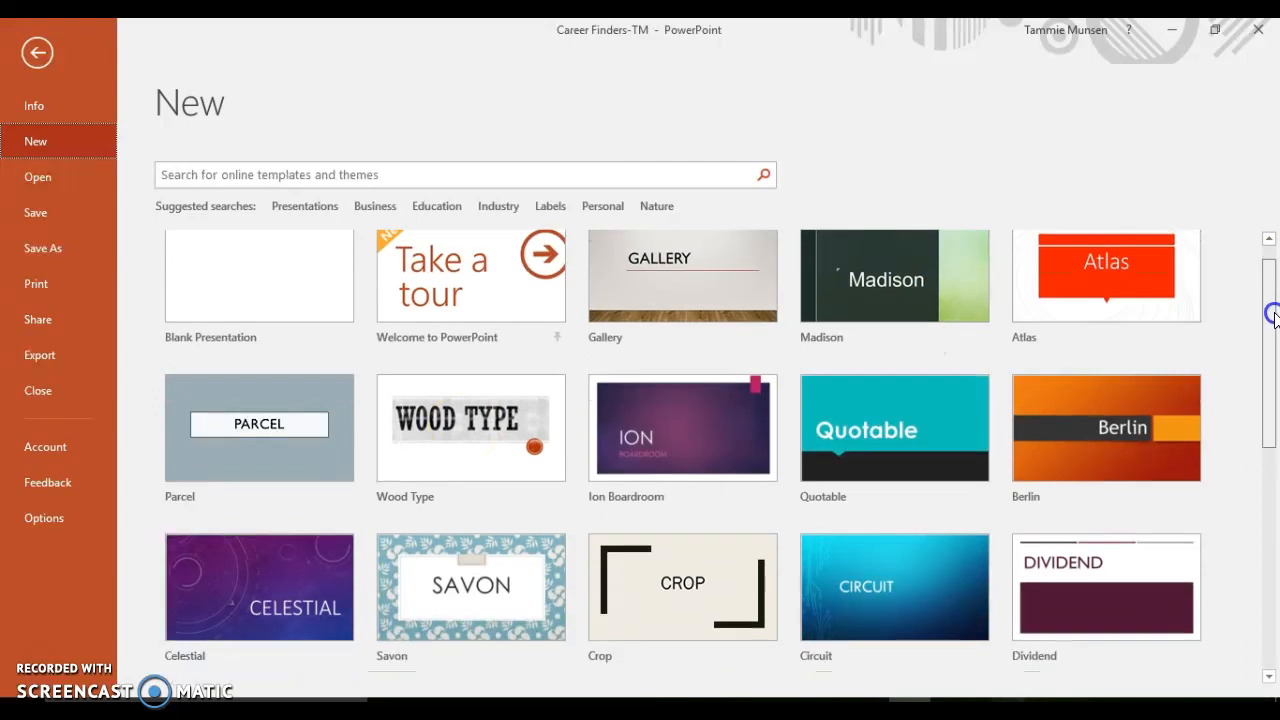
scroll("down", 3)
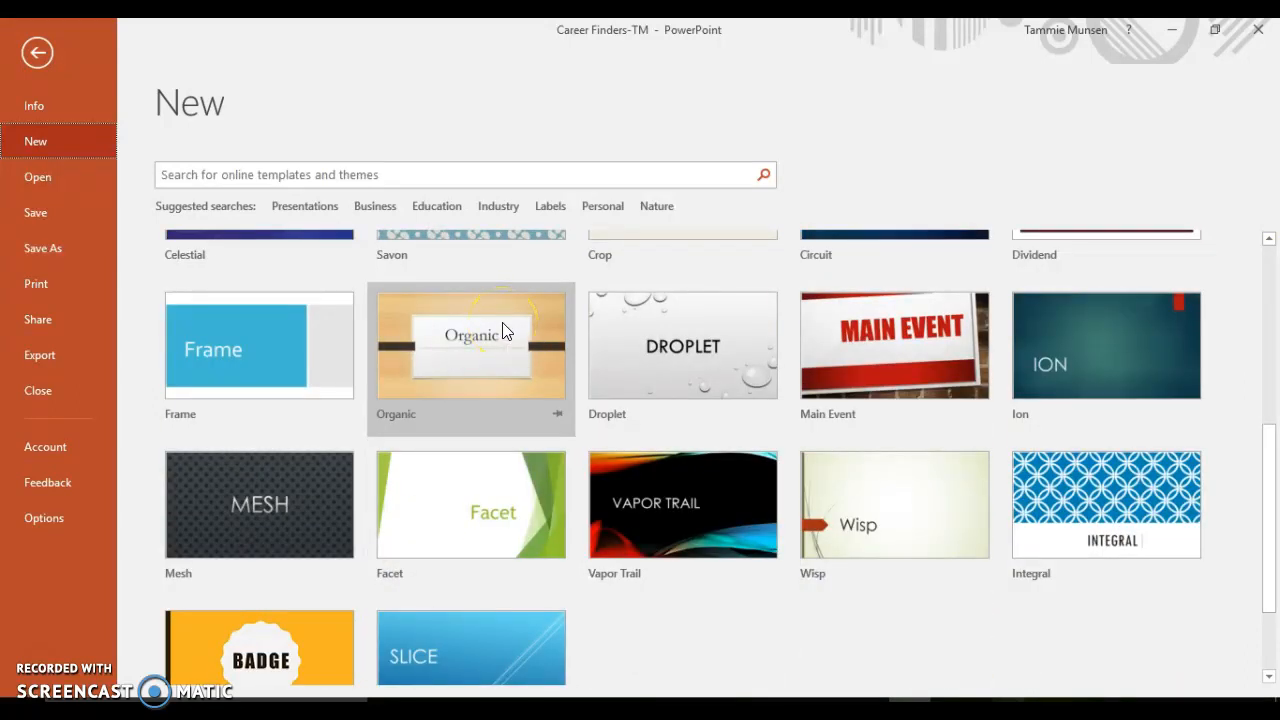
mouse_move(1268, 450)
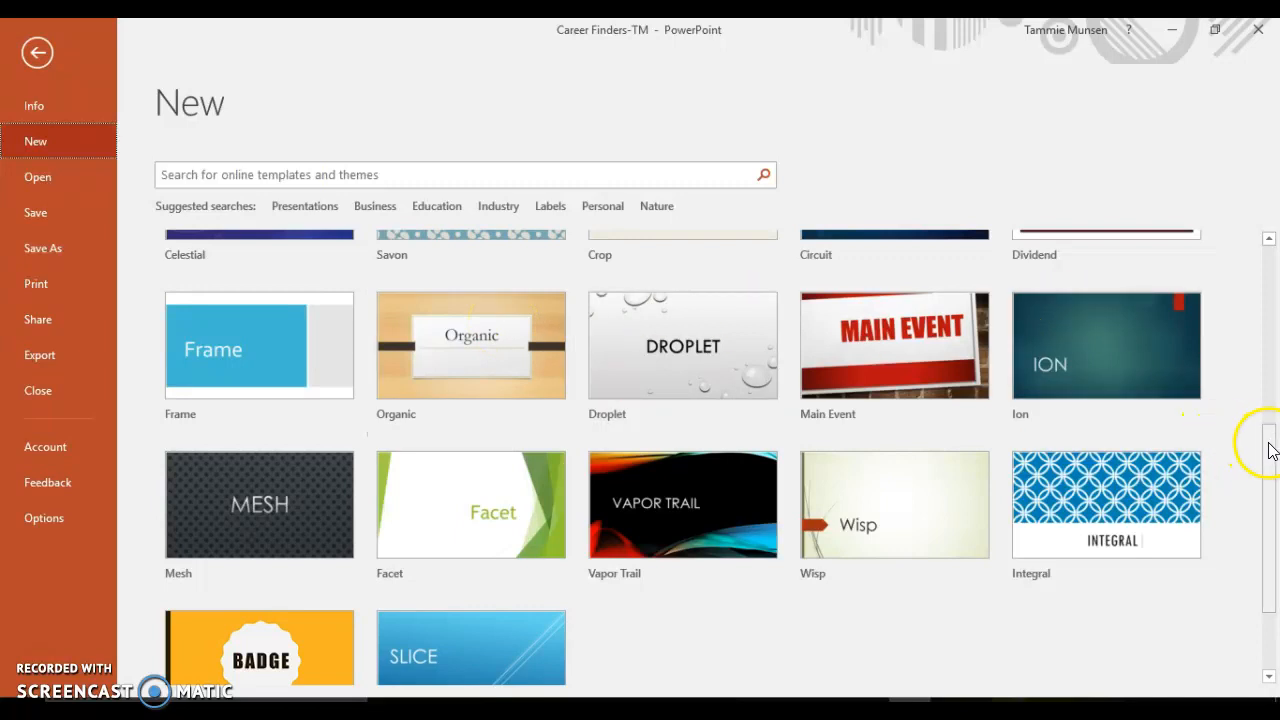
scroll("up", 3)
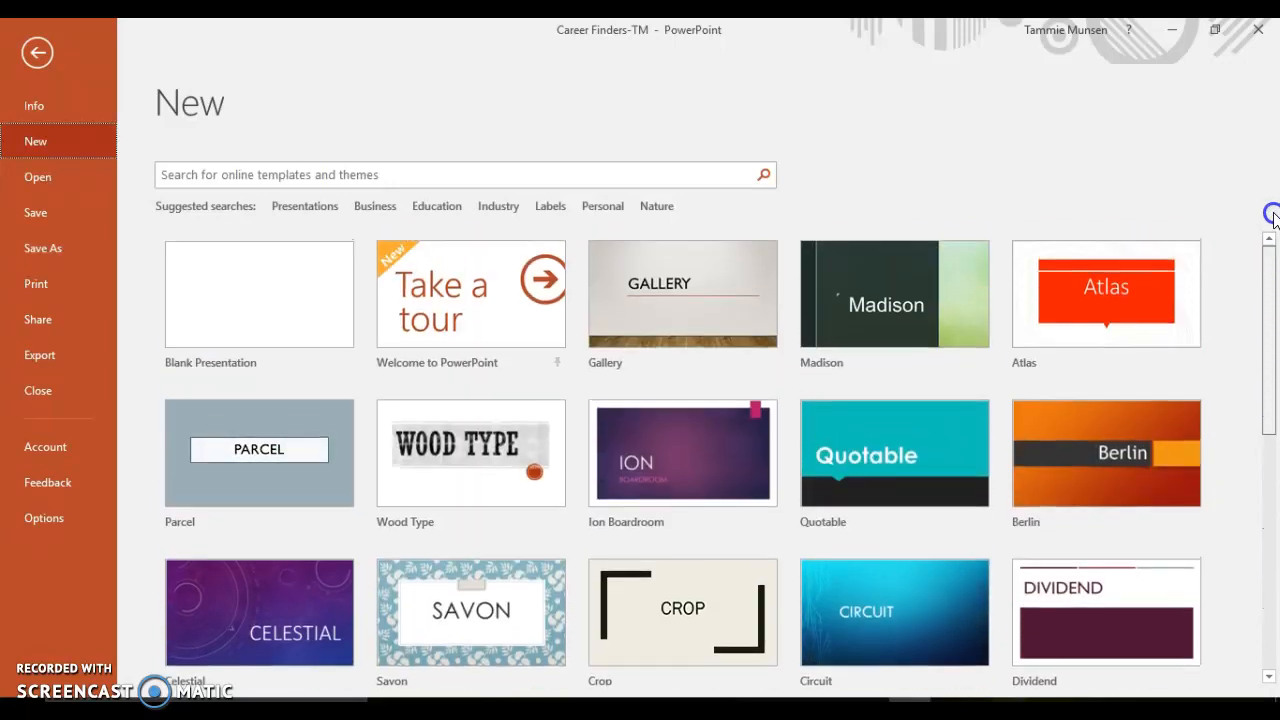
scroll("down", 3)
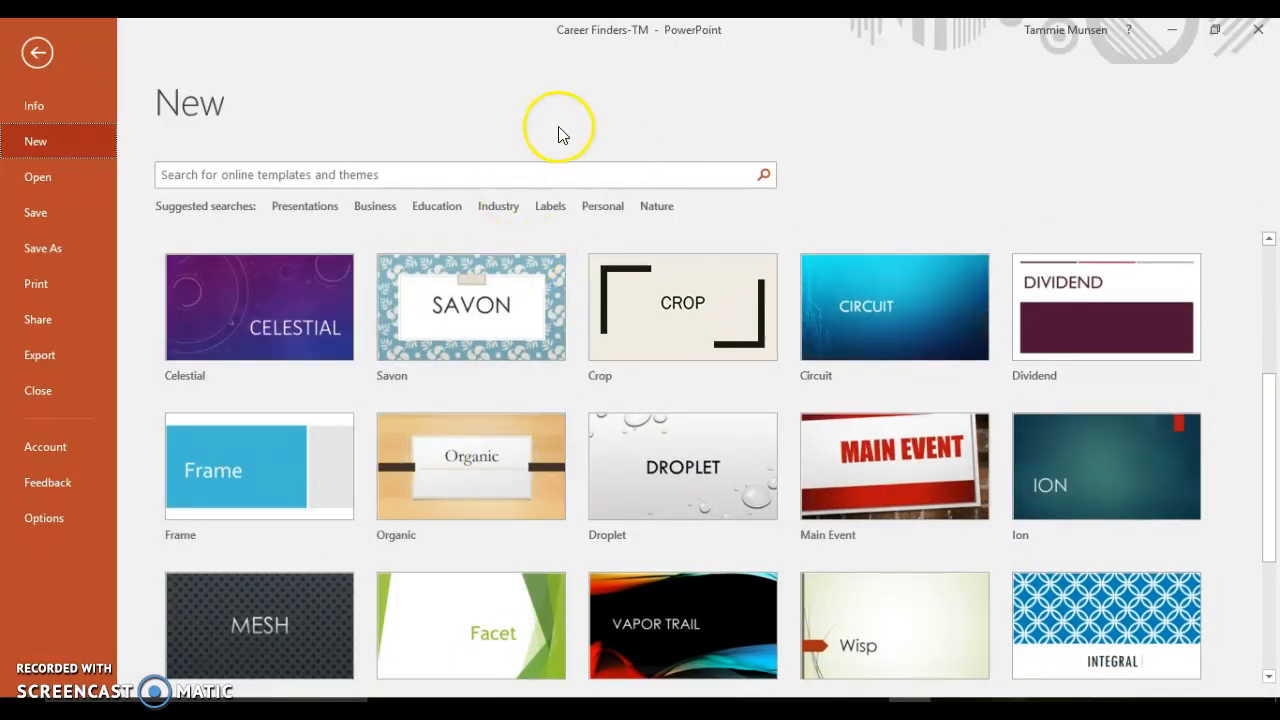
mouse_move(828, 160)
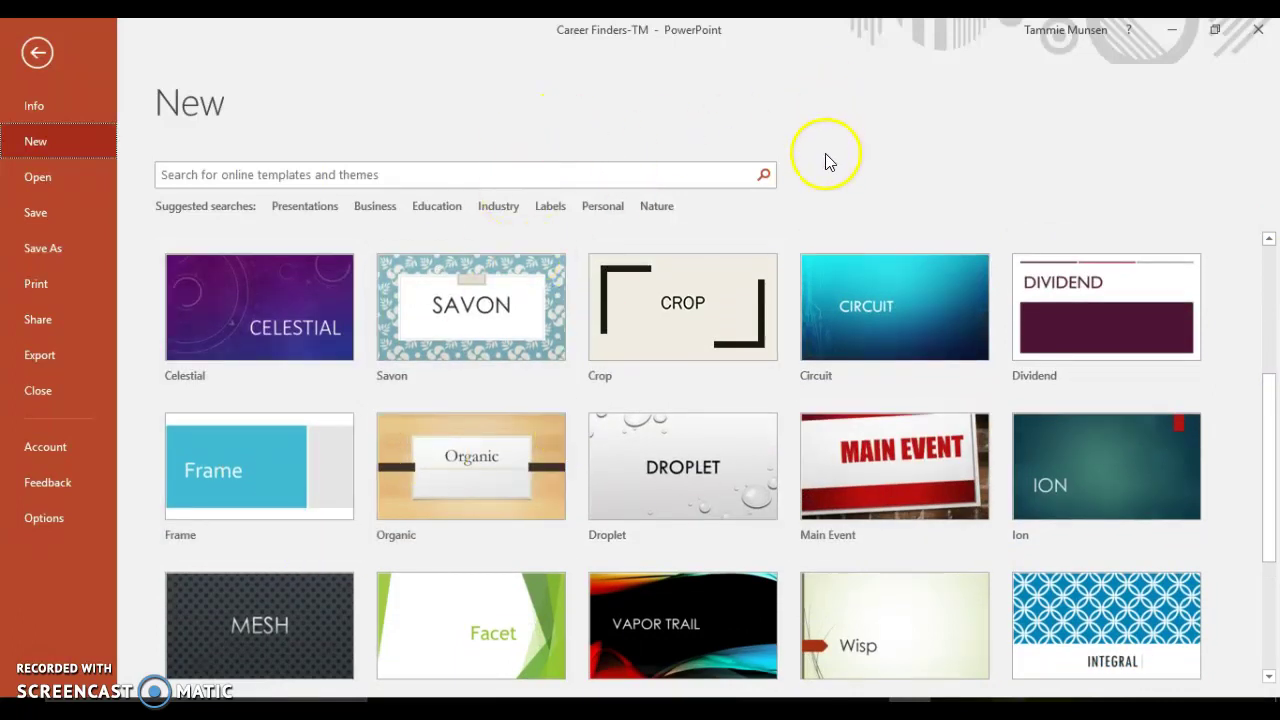
scroll("up", 3)
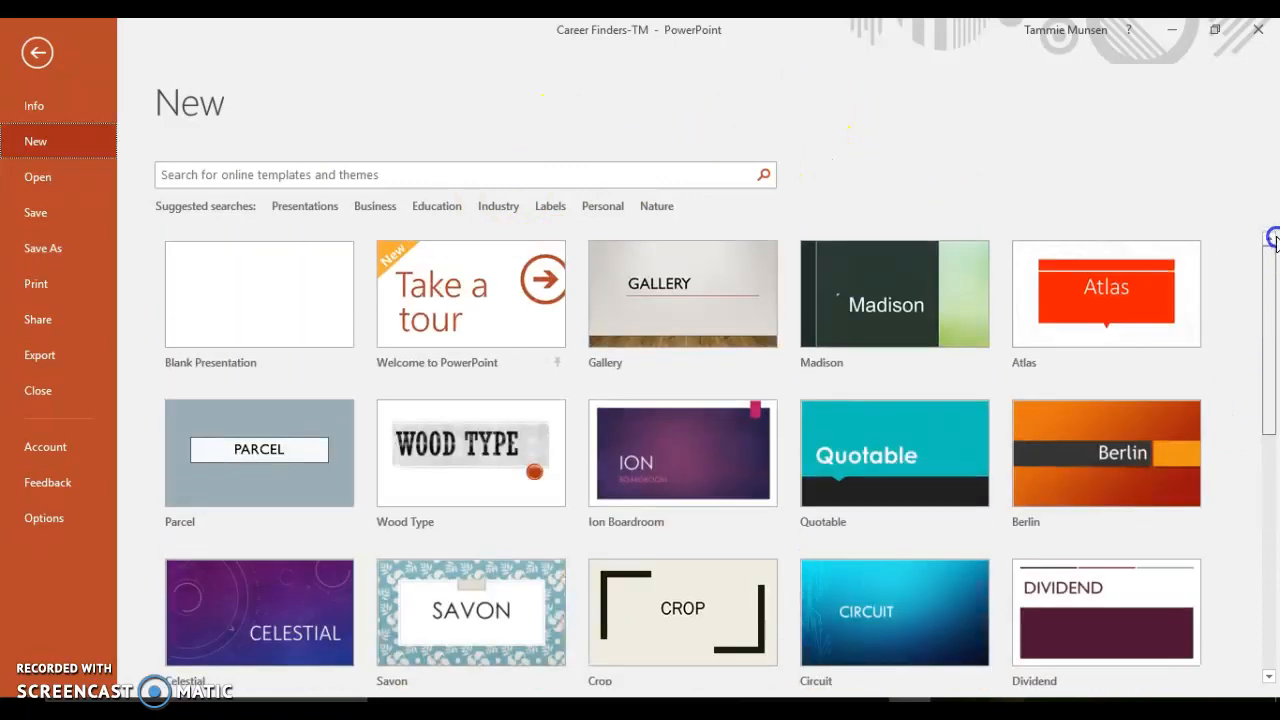
mouse_move(460, 445)
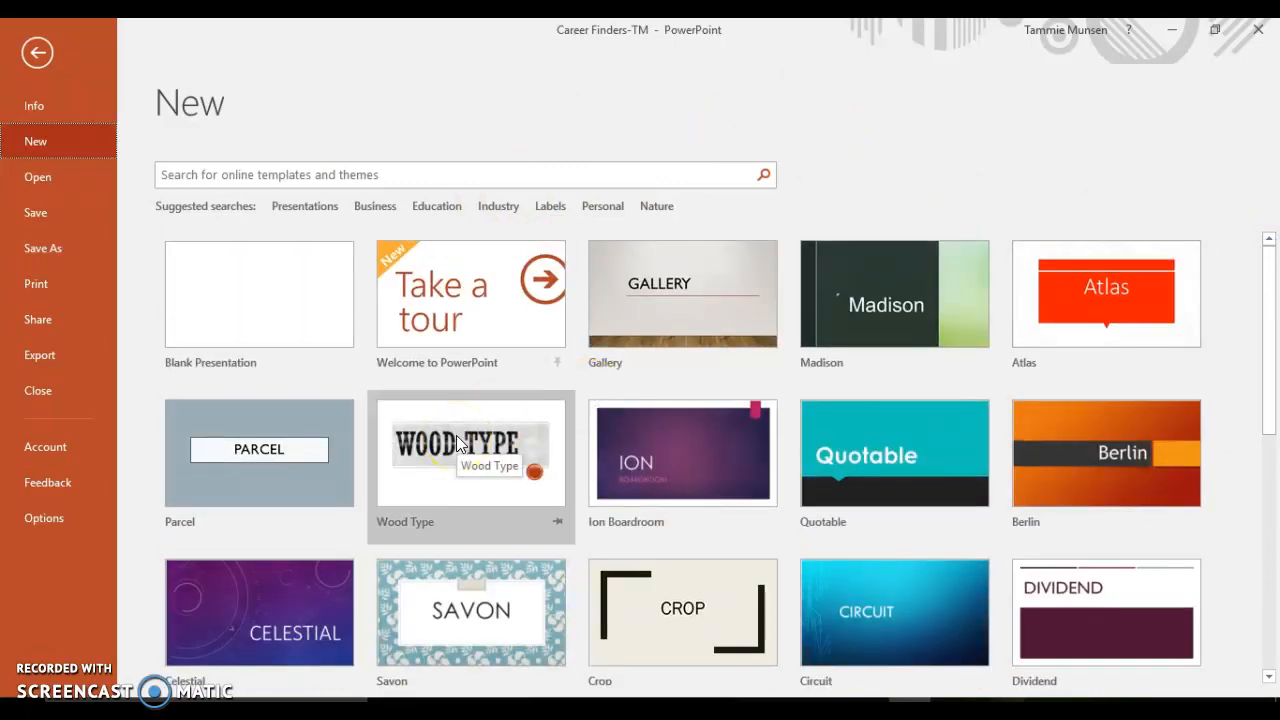
- Create a presentation from the Wood Type theme using its second colour variant
left_click(470, 450)
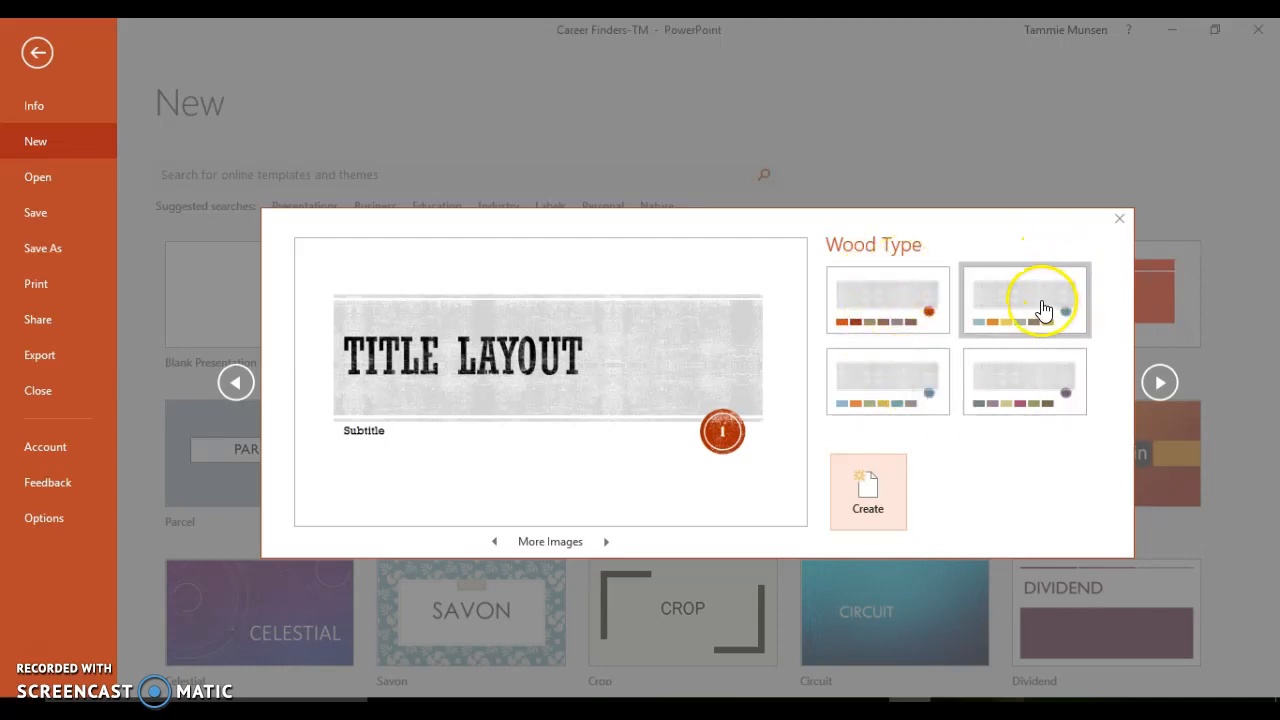
left_click(1024, 299)
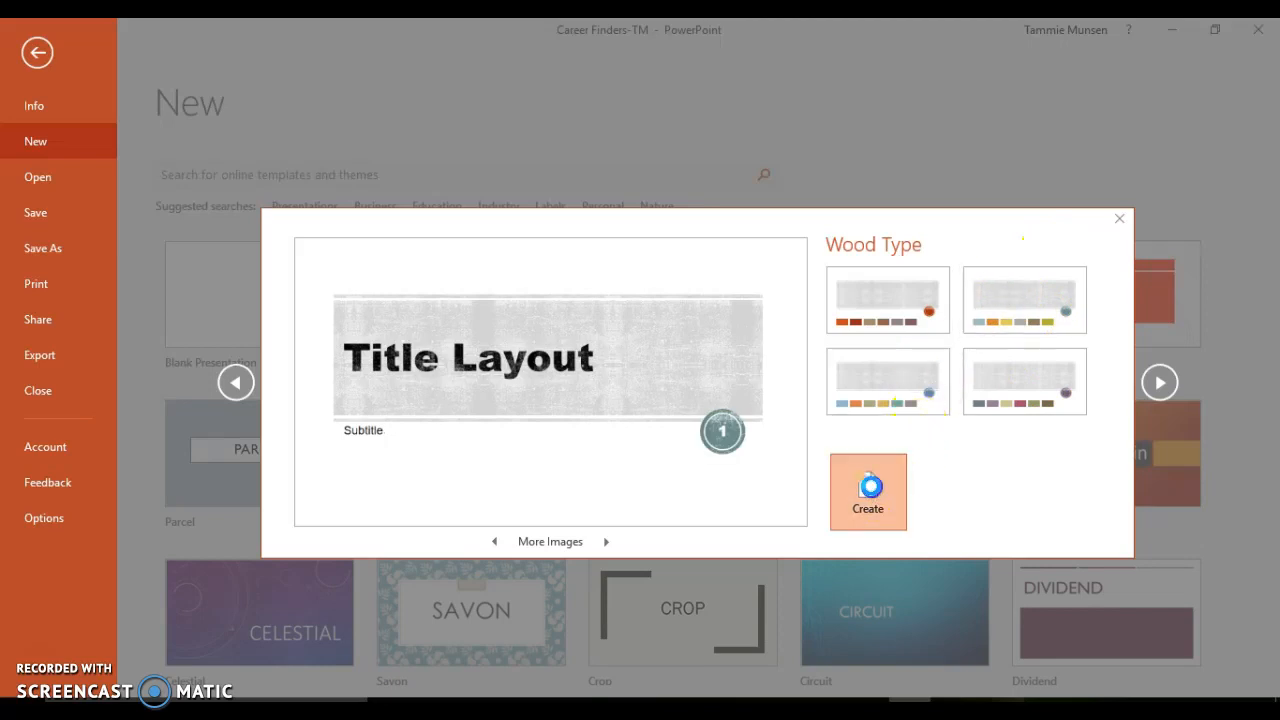
left_click(867, 492)
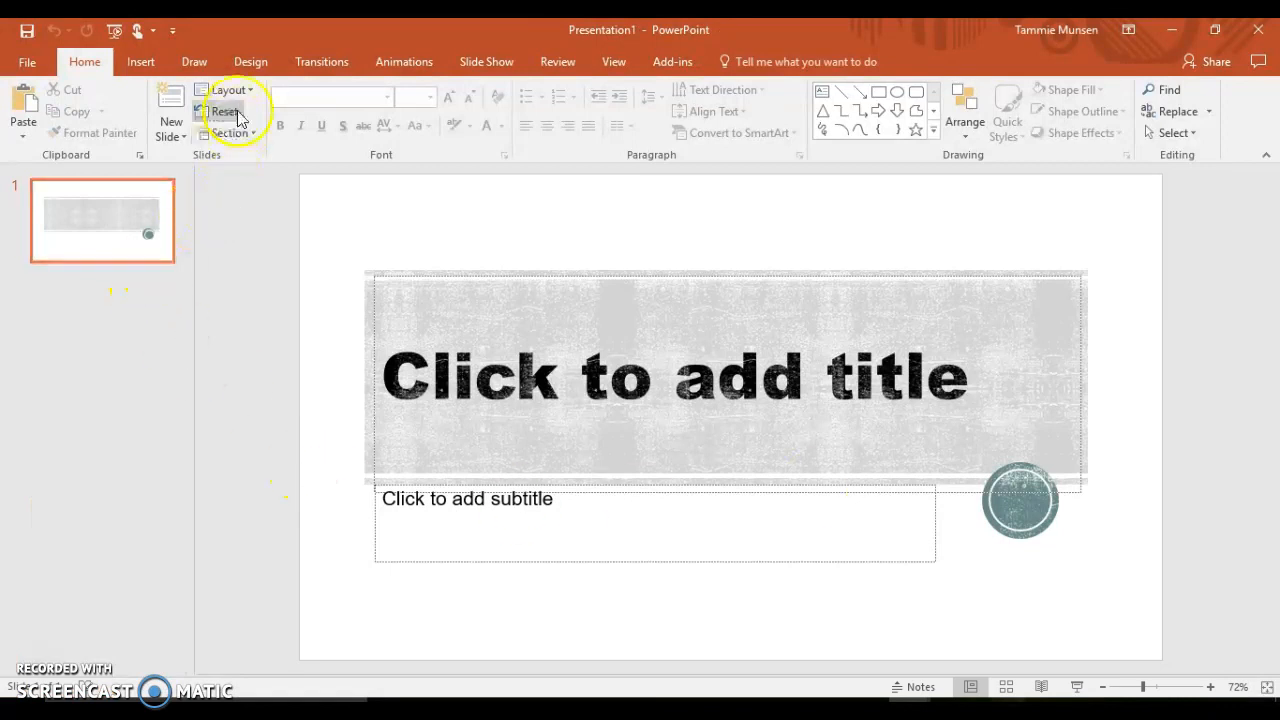
- Add slides until there are four: two Title and Content slides and a title-layout fourth slide
left_click(225, 90)
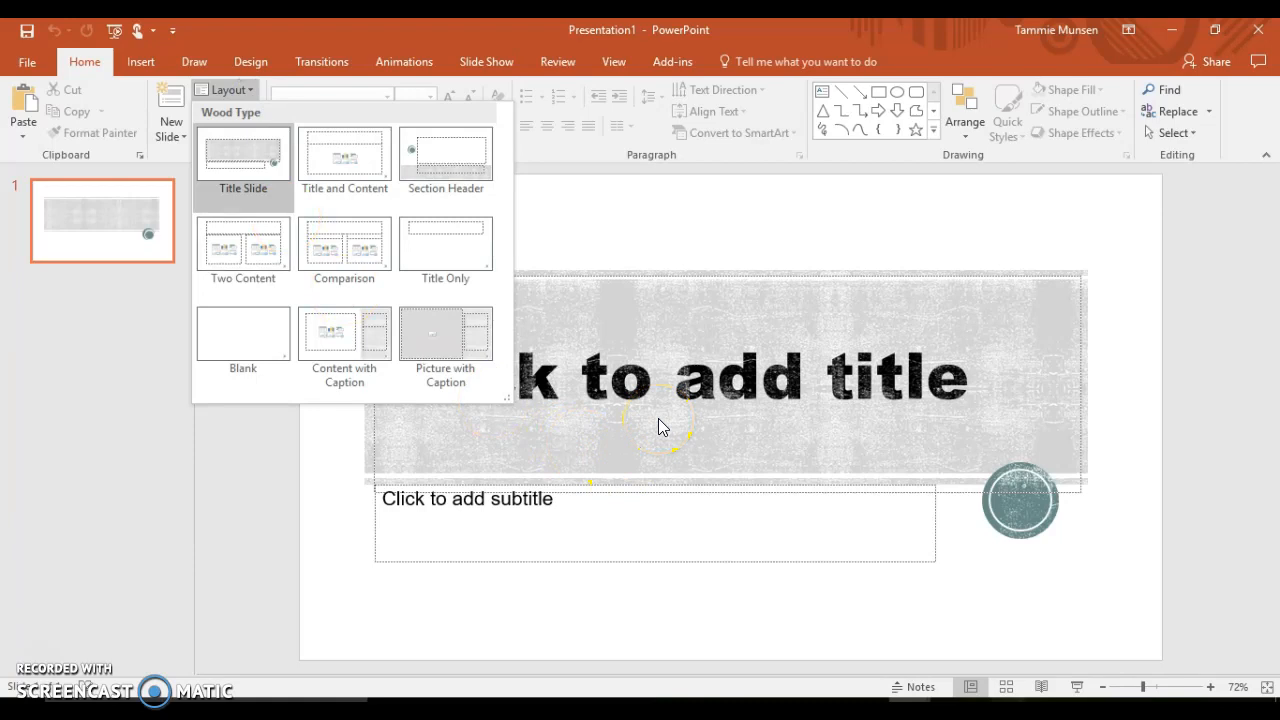
mouse_move(597, 520)
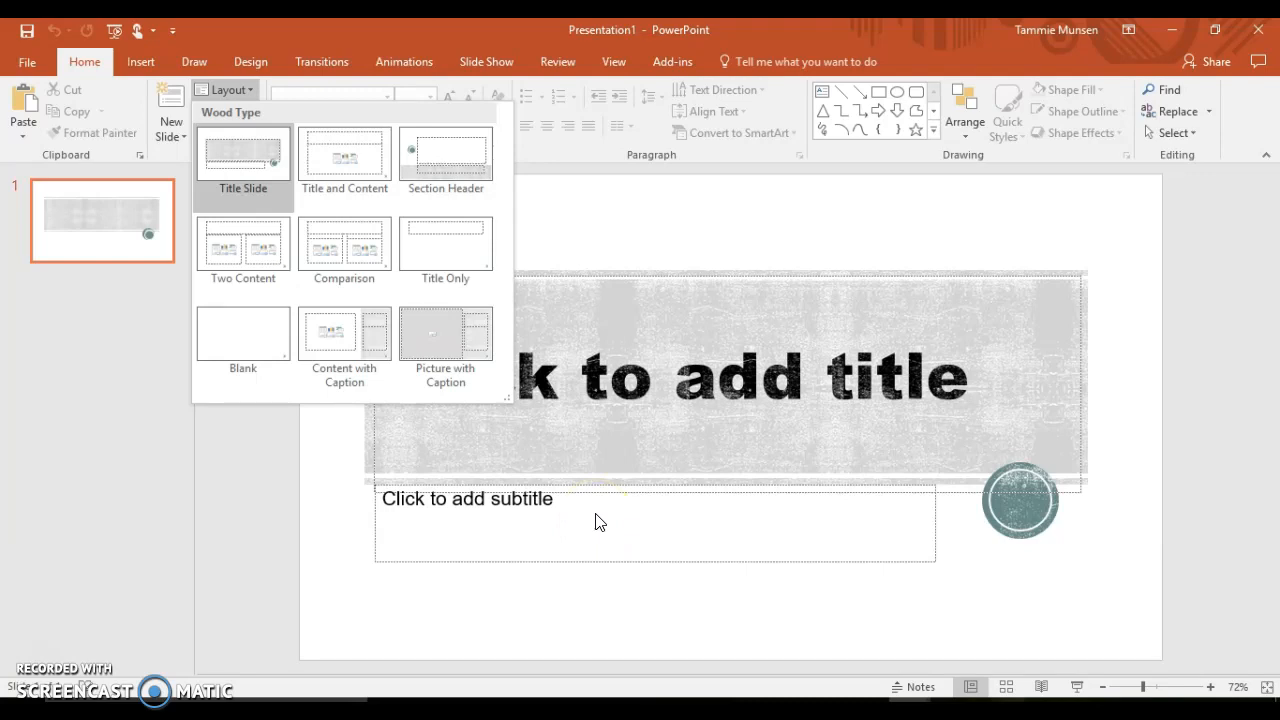
mouse_move(172, 100)
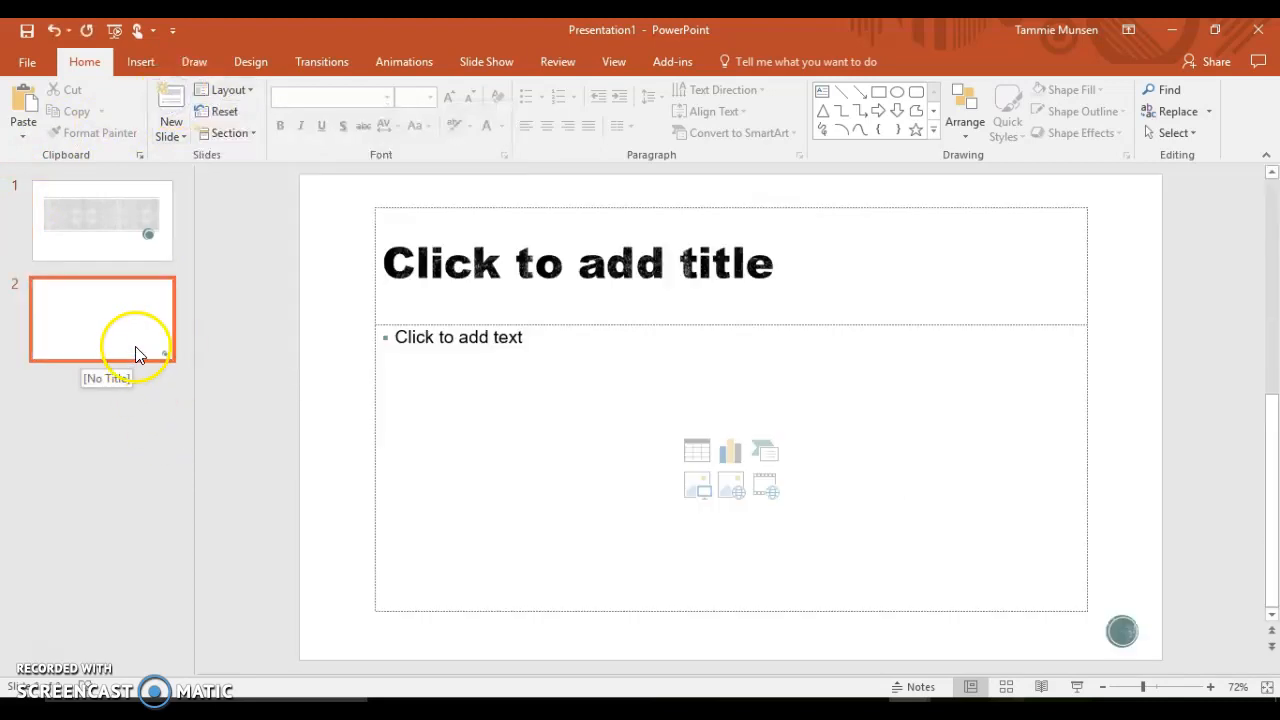
left_click(230, 90)
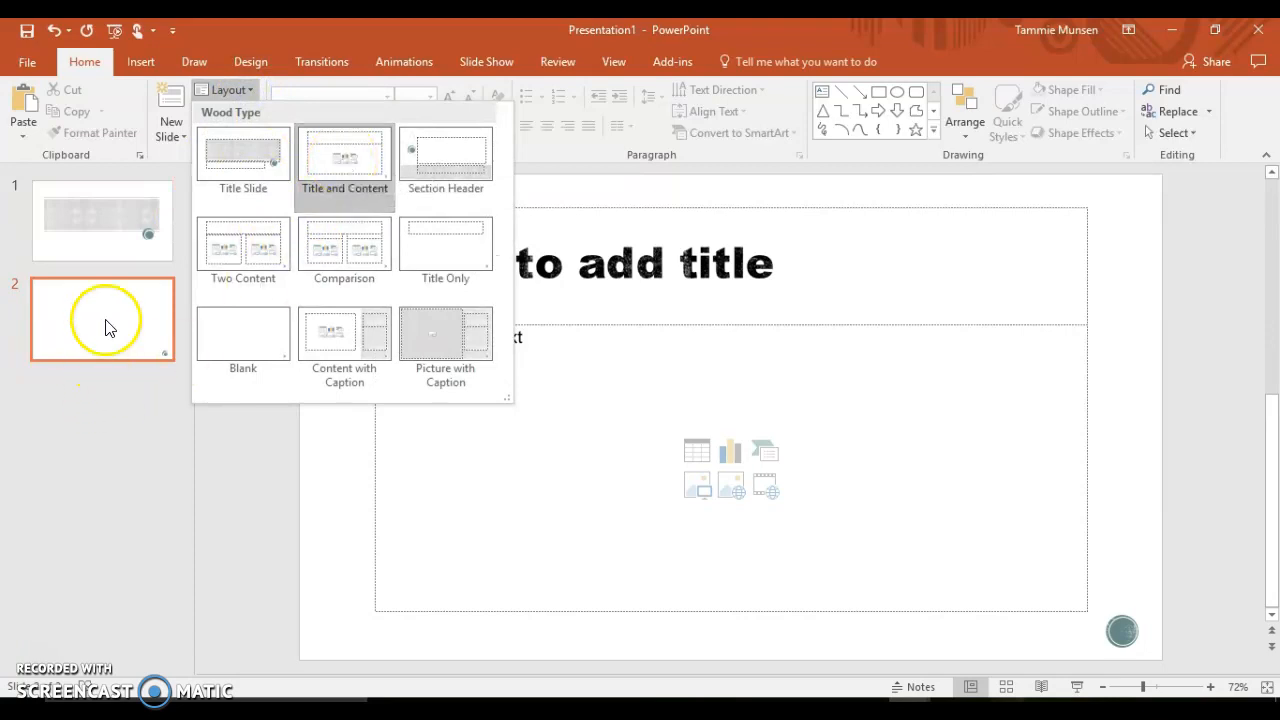
left_click(344, 160)
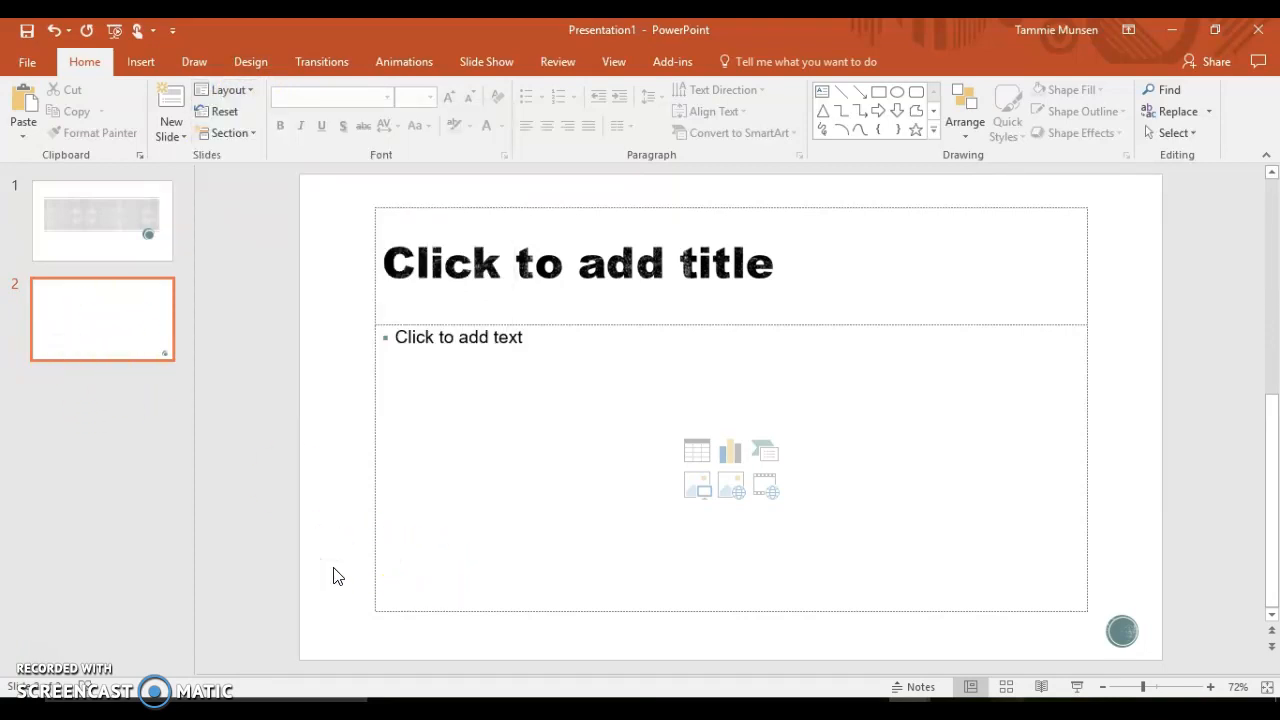
left_click(170, 100)
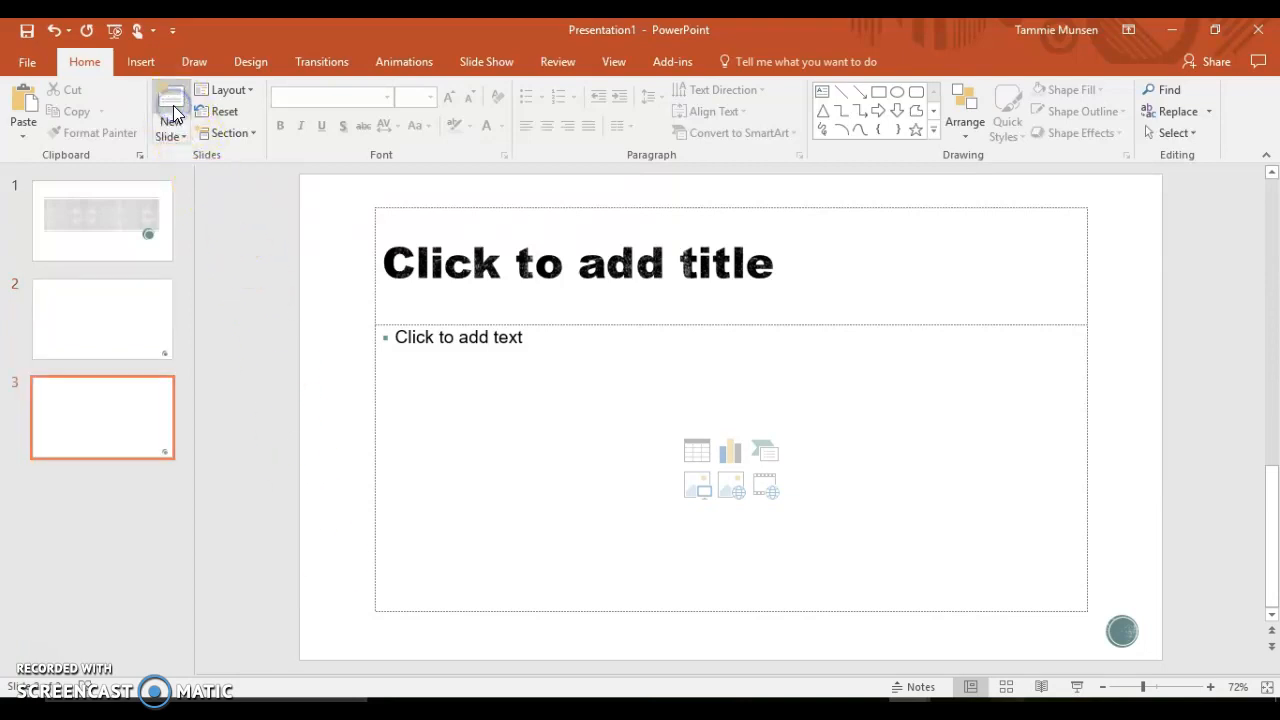
left_click(230, 90)
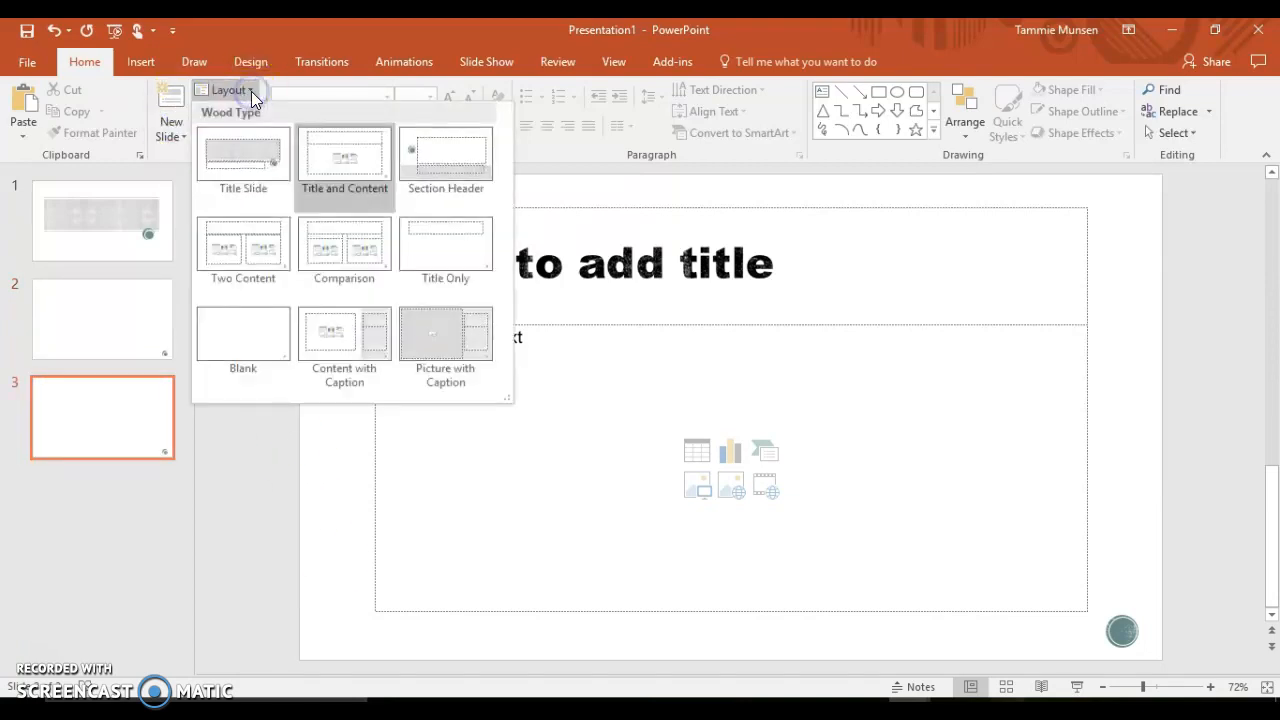
left_click(242, 160)
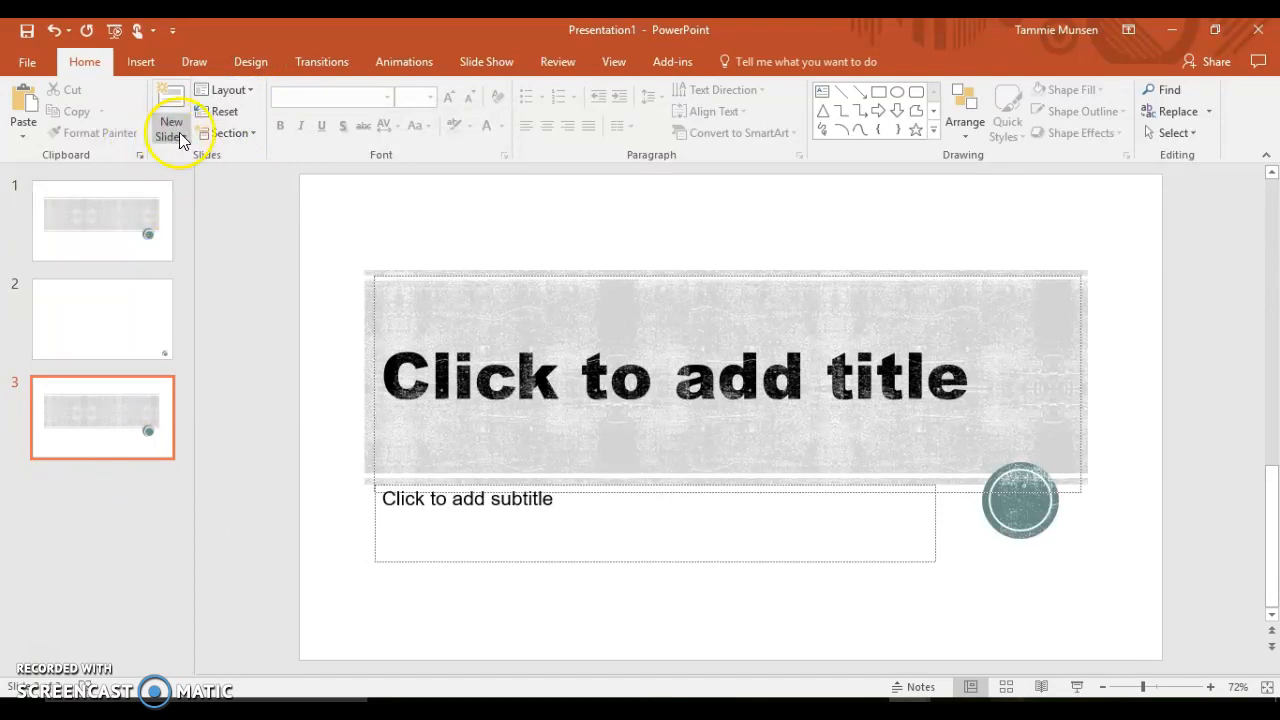
left_click(170, 120)
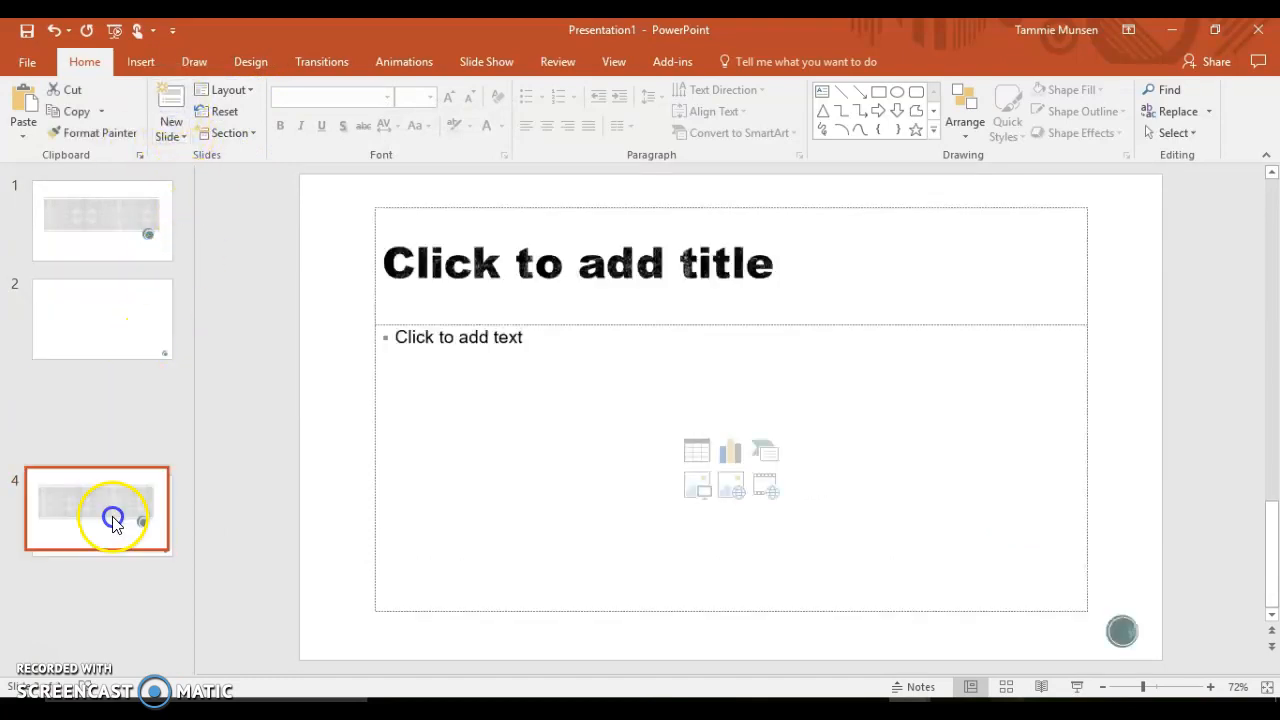
left_click(97, 510)
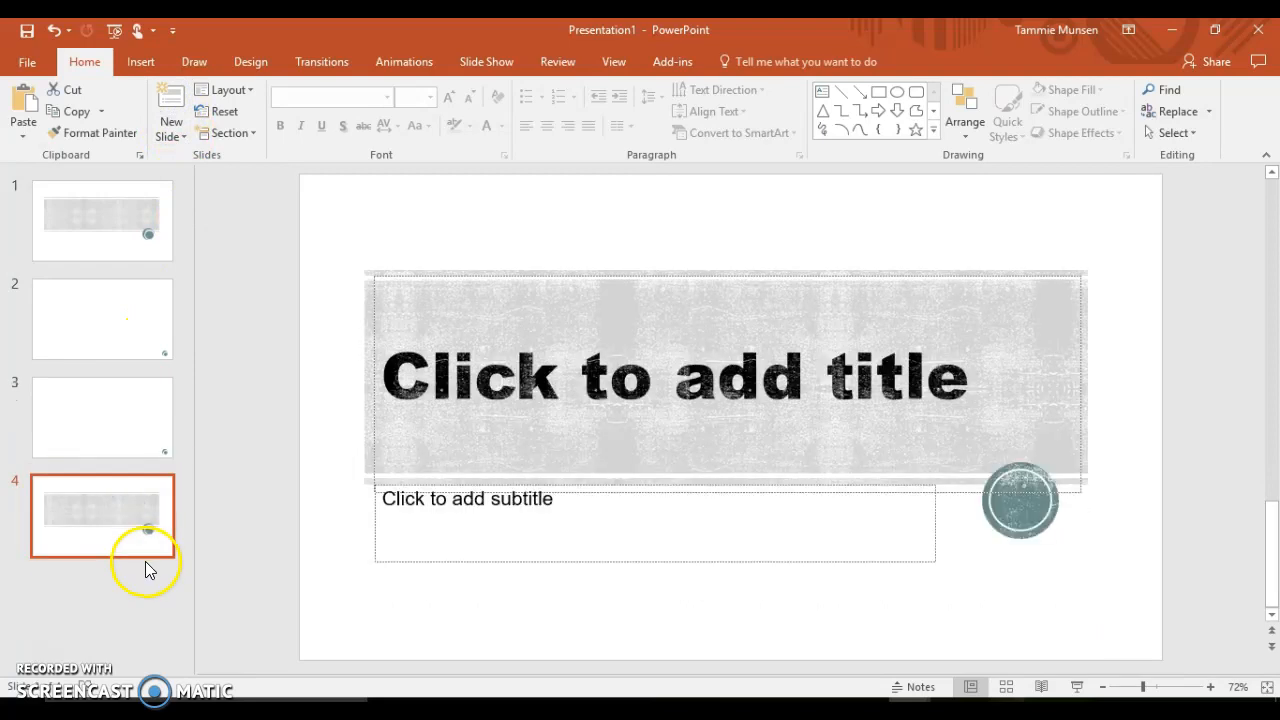
mouse_move(318, 153)
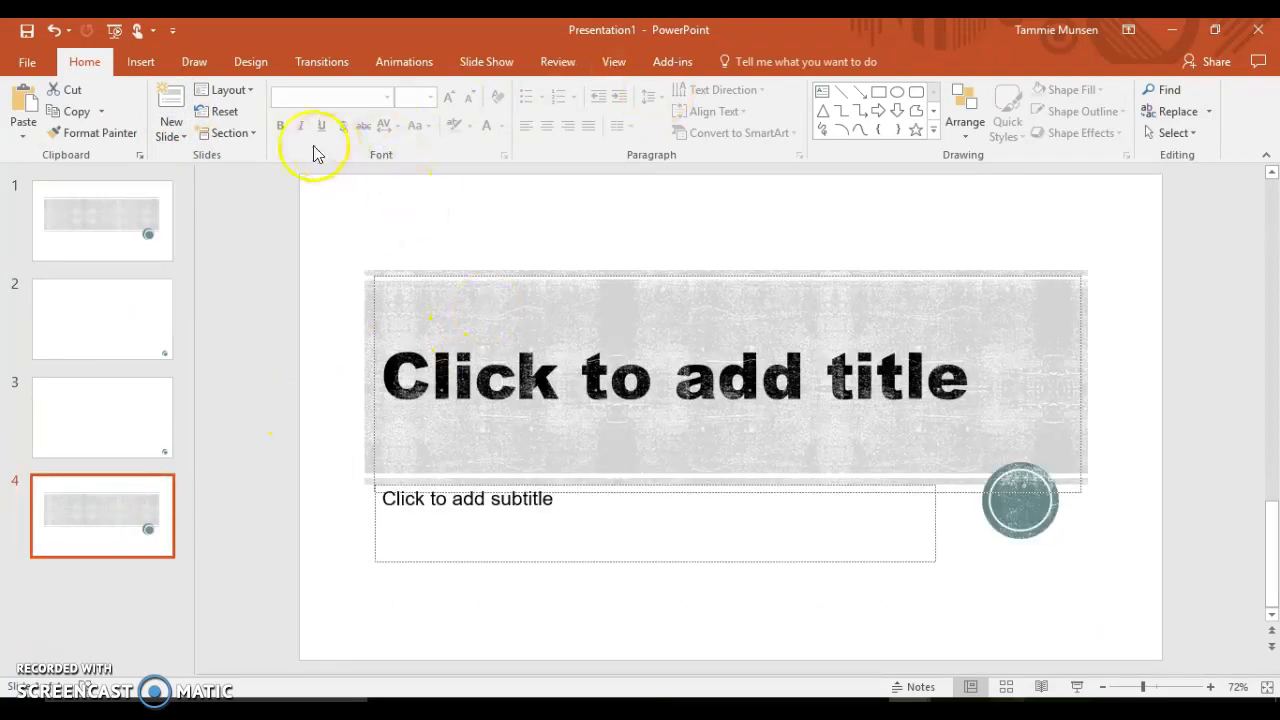
left_click(27, 61)
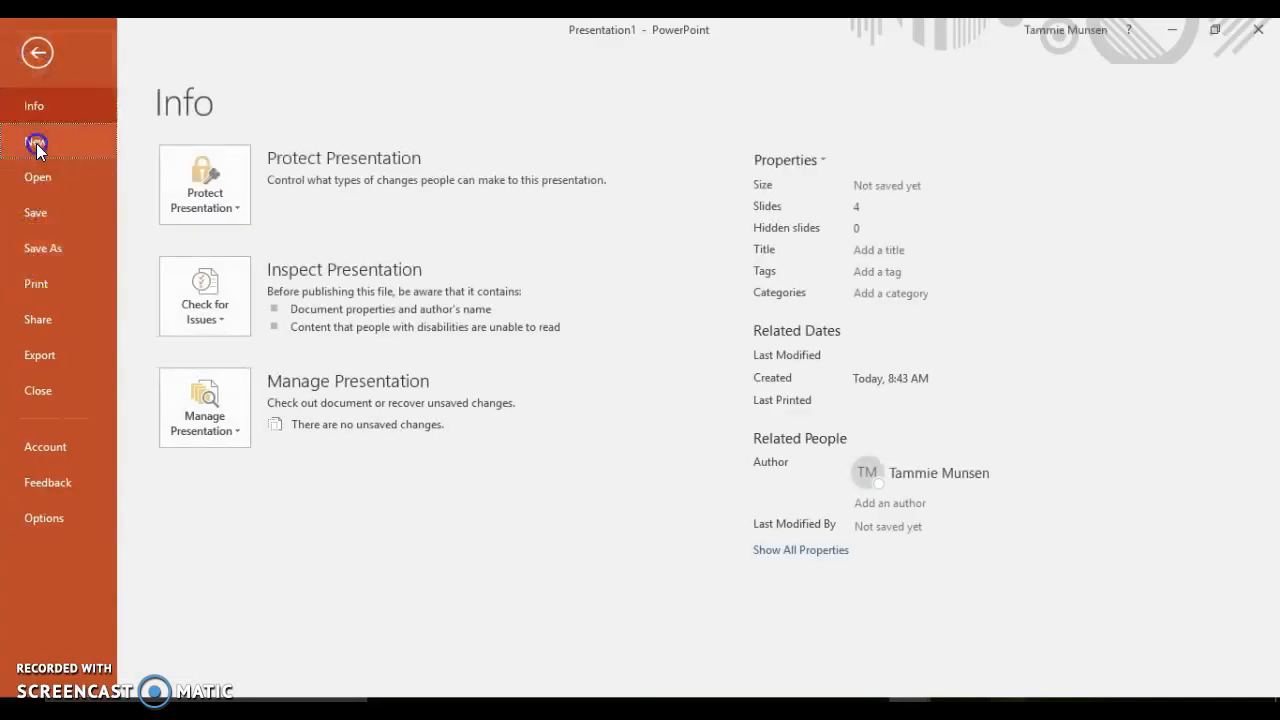
- Create a new blank presentation and show its Design themes
left_click(37, 52)
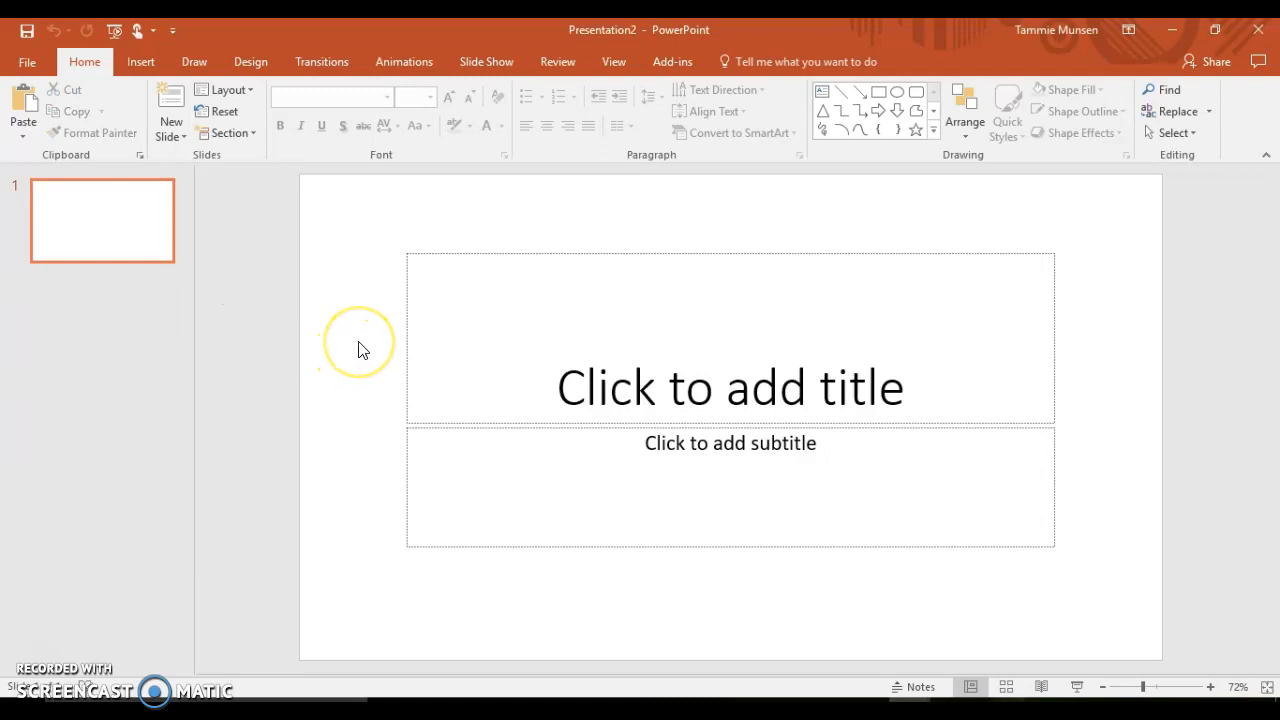
mouse_move(250, 160)
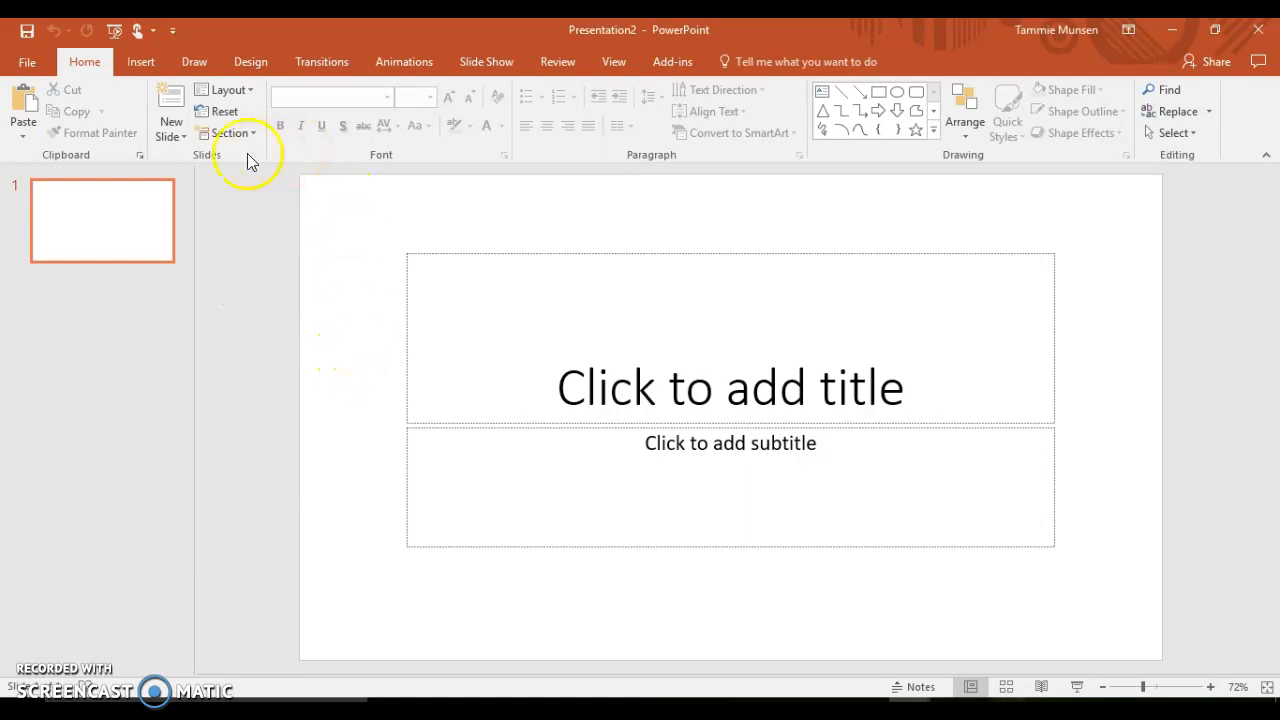
left_click(250, 61)
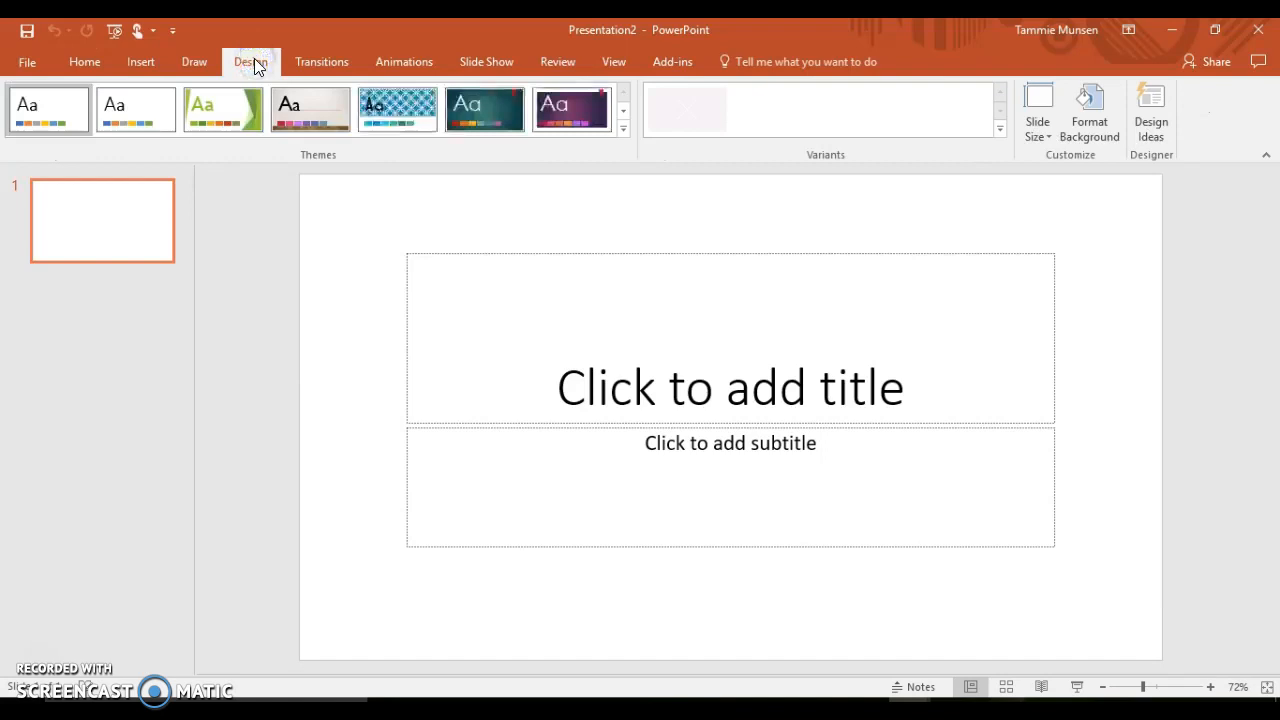
- Apply the grunge-textured stamp theme from the expanded Themes gallery
left_click(623, 128)
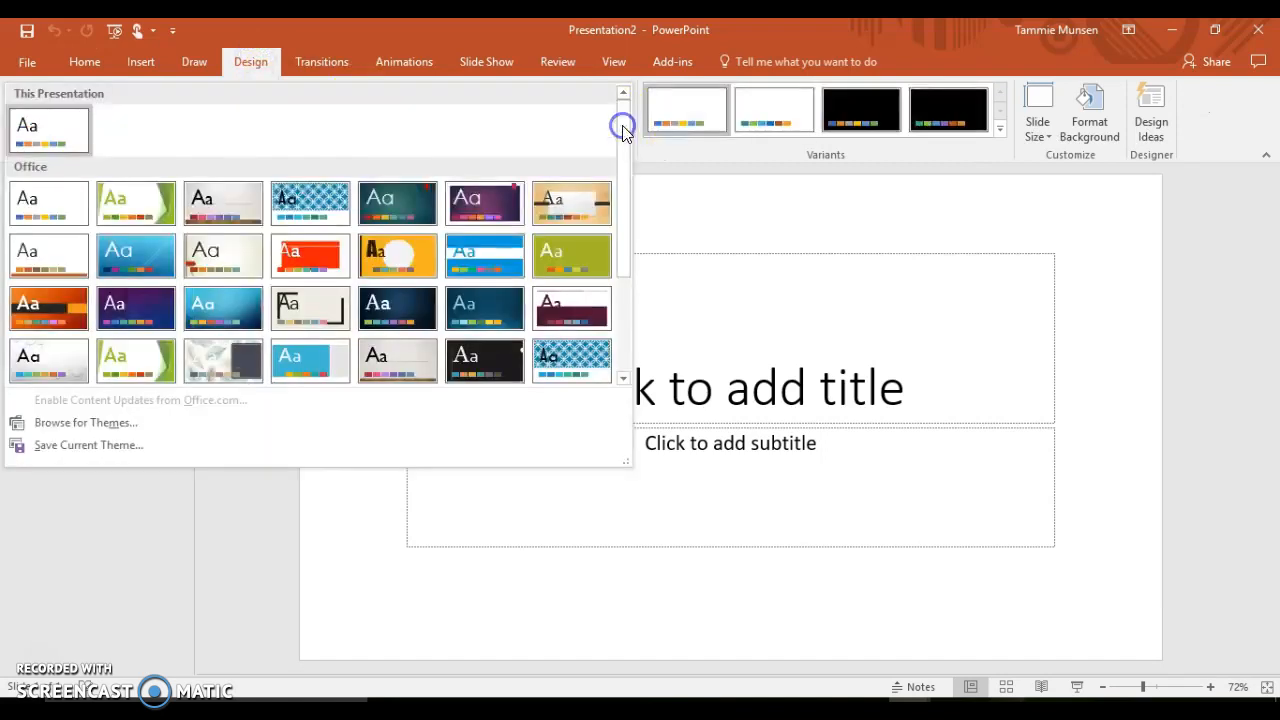
mouse_move(118, 180)
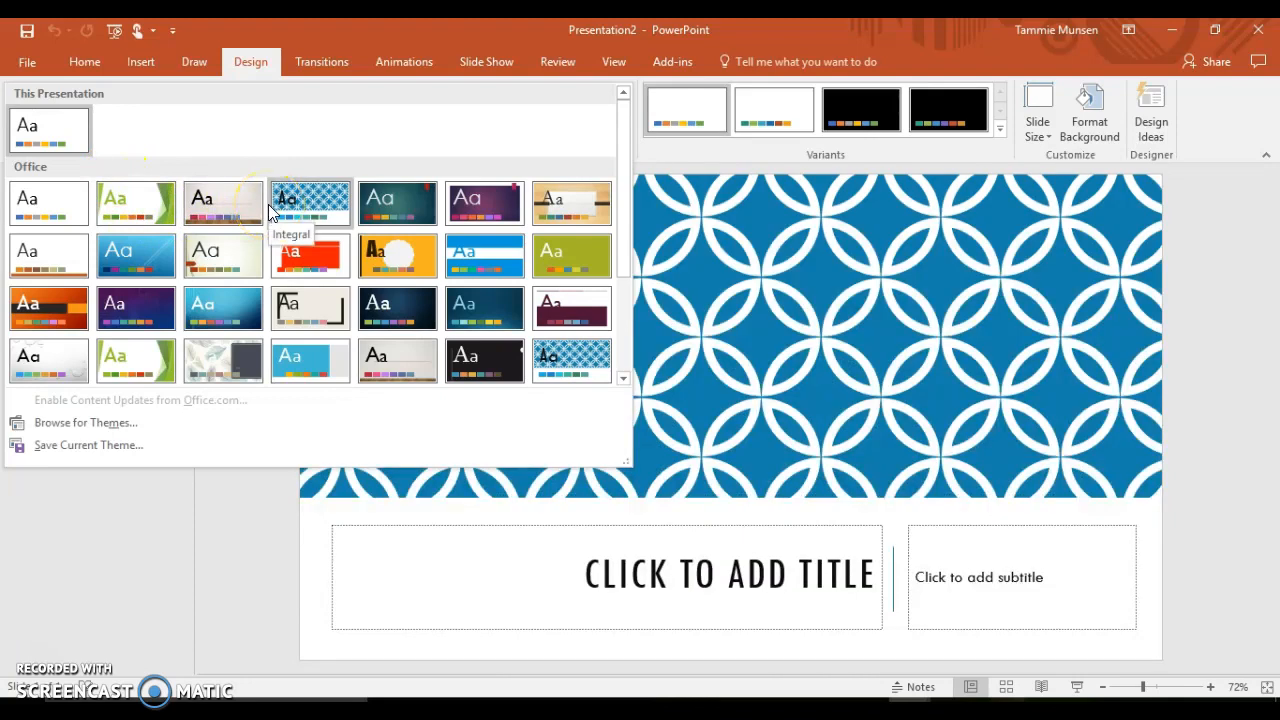
mouse_move(345, 225)
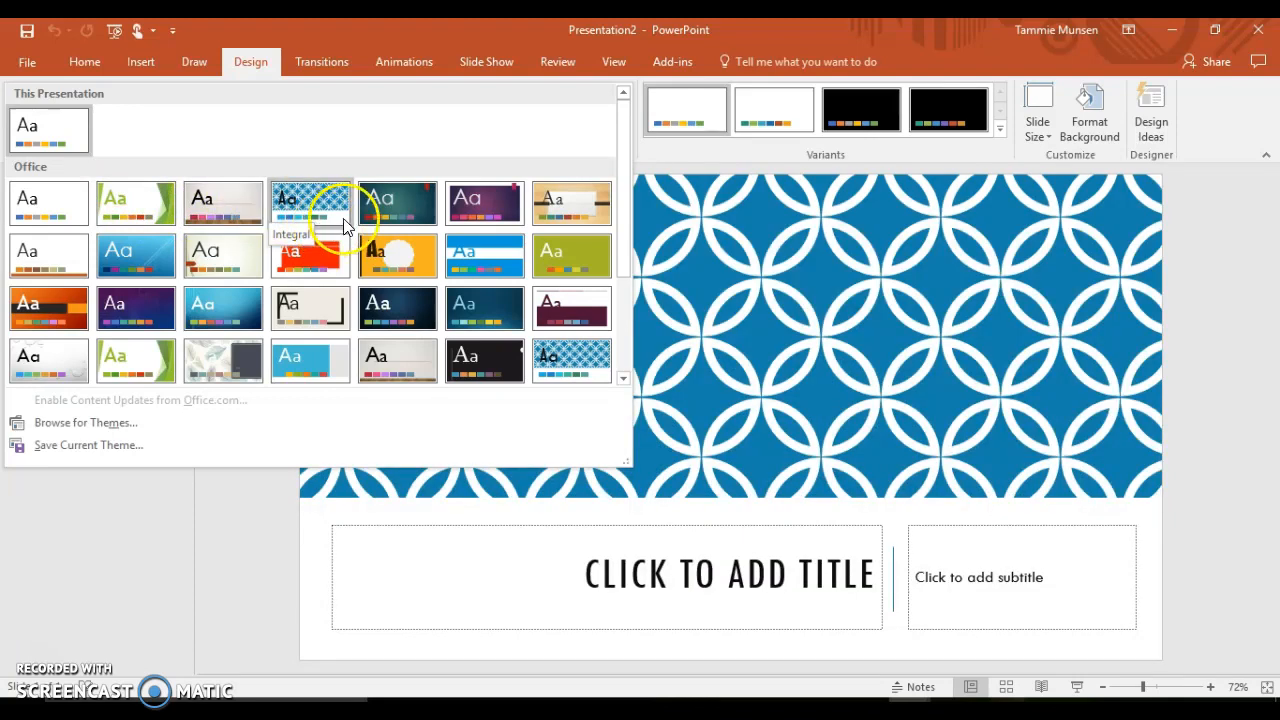
left_click(485, 203)
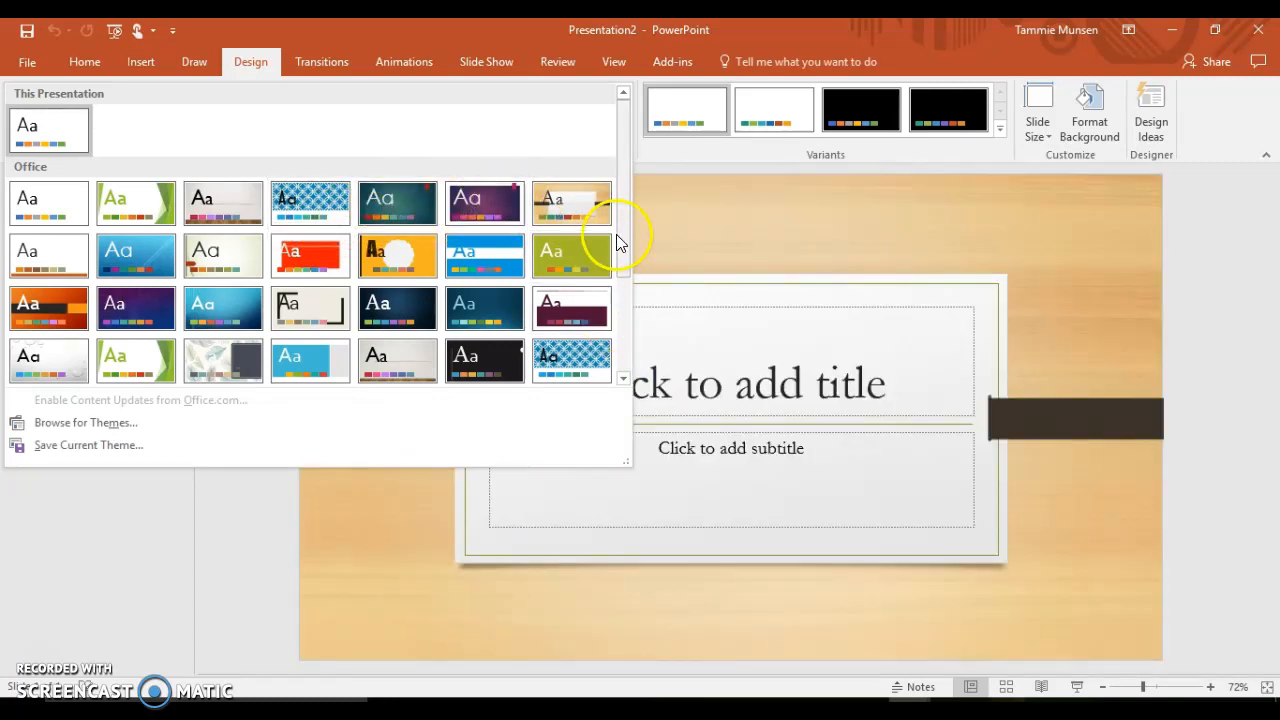
scroll("down", 3)
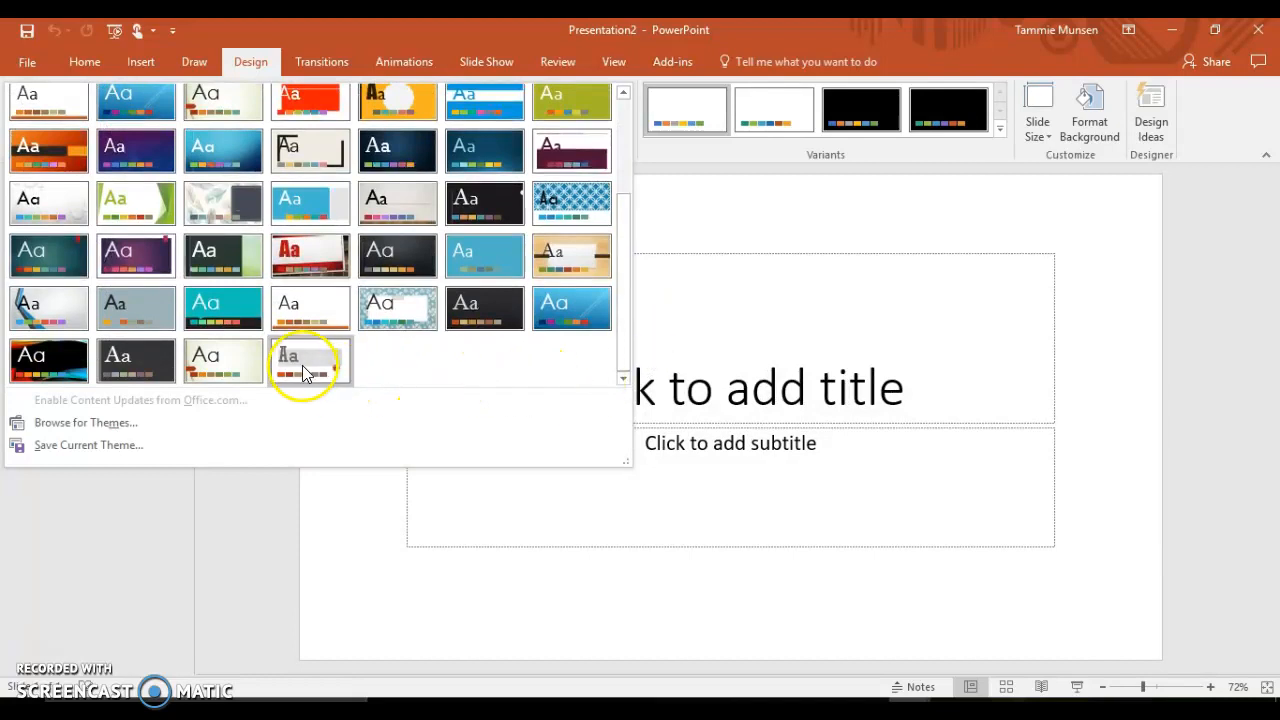
left_click(308, 360)
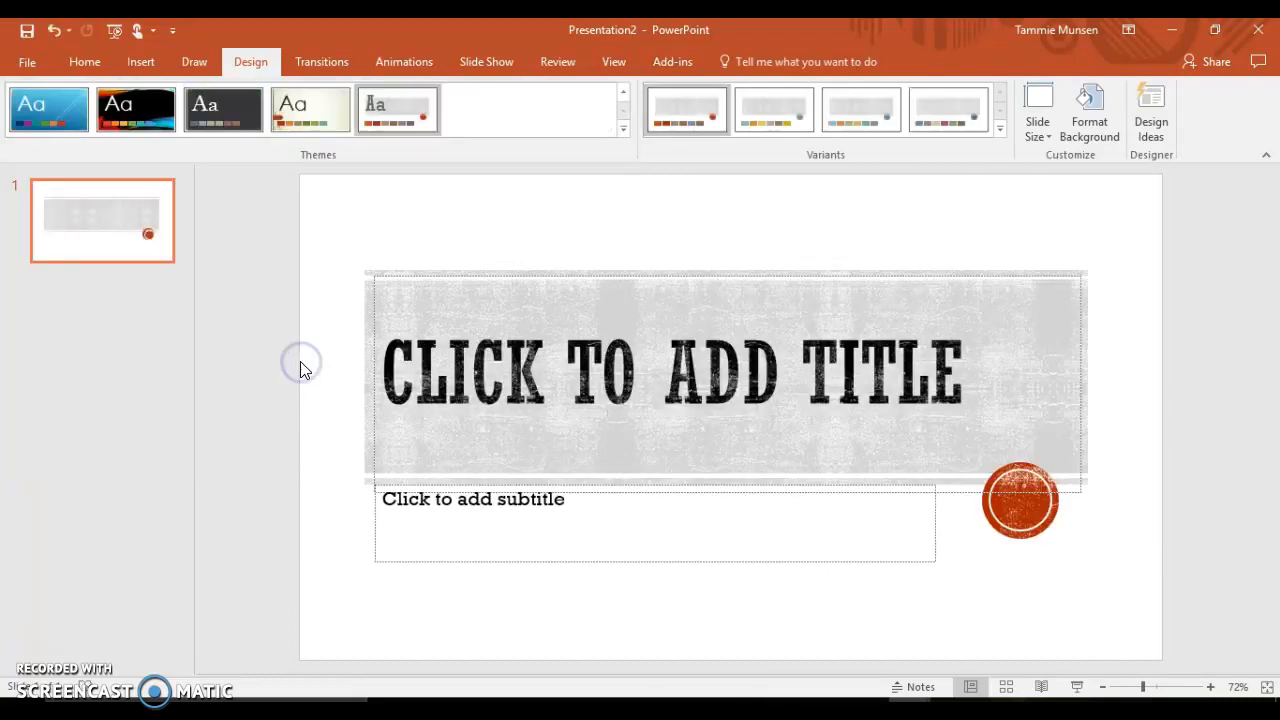
mouse_move(794, 109)
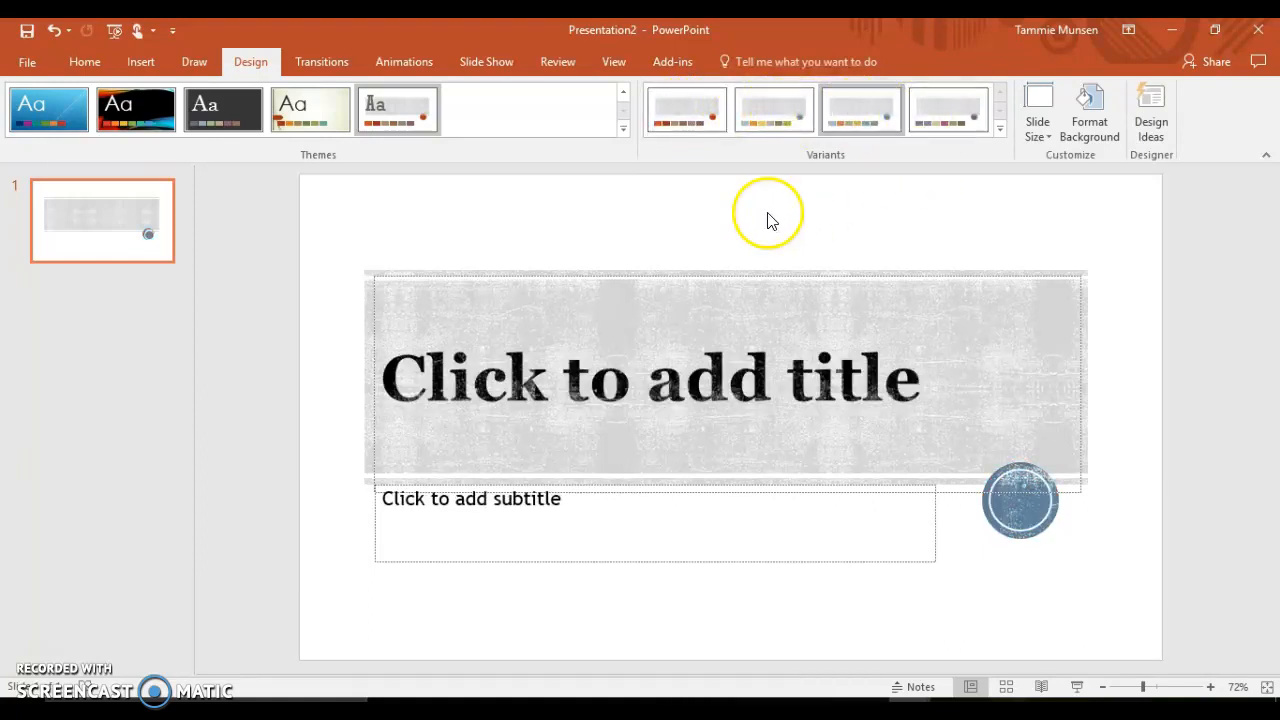
mouse_move(660, 237)
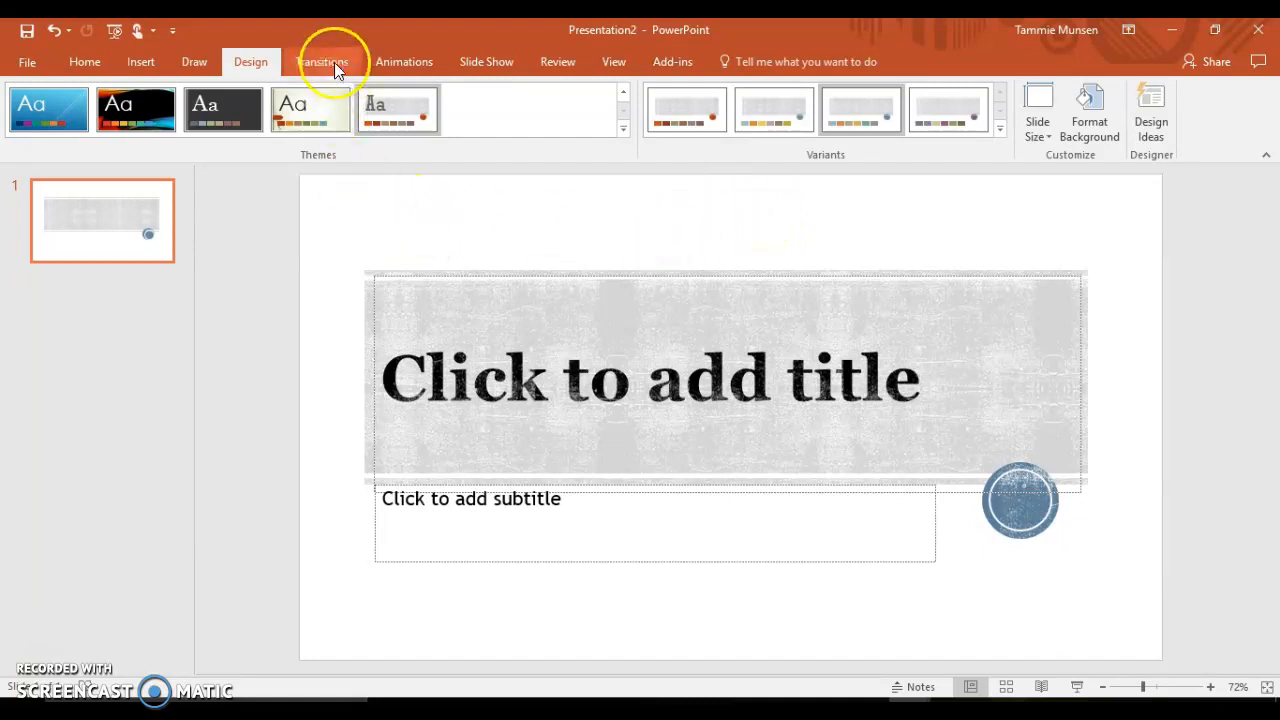
- Add a Shape transition with Applause sound and 01.00 duration, then close Presentation2
left_click(321, 61)
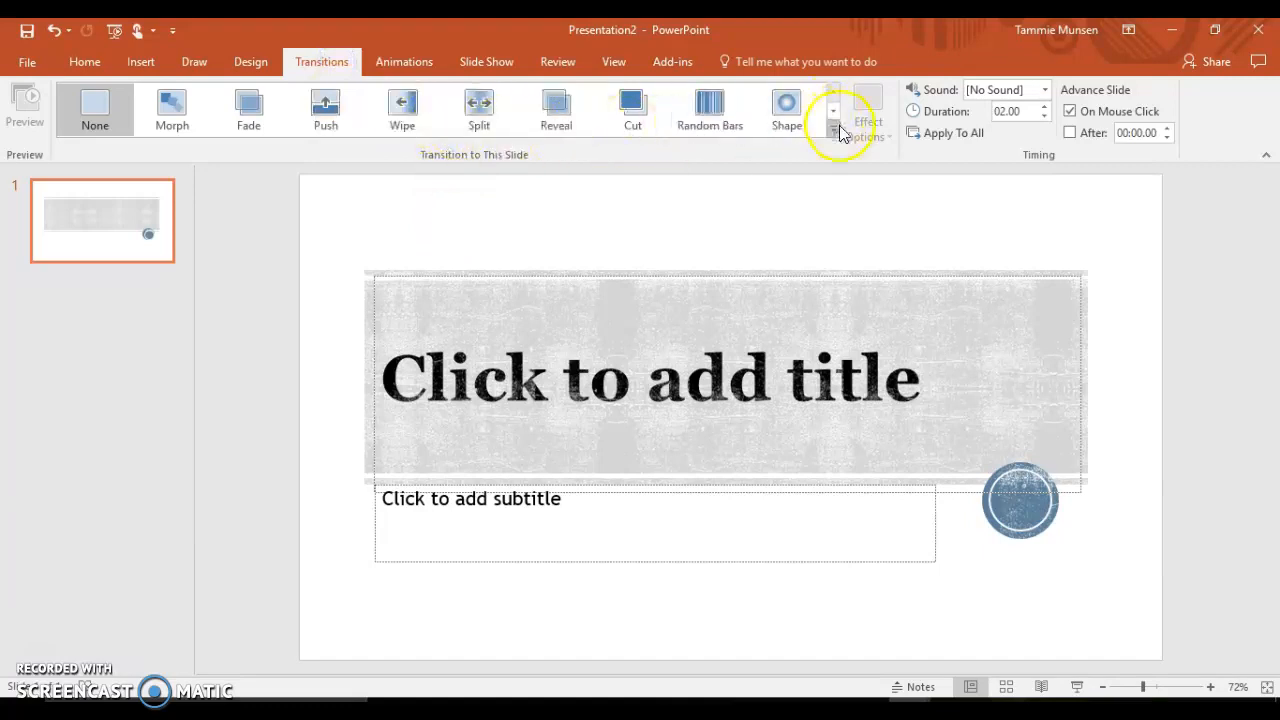
left_click(786, 108)
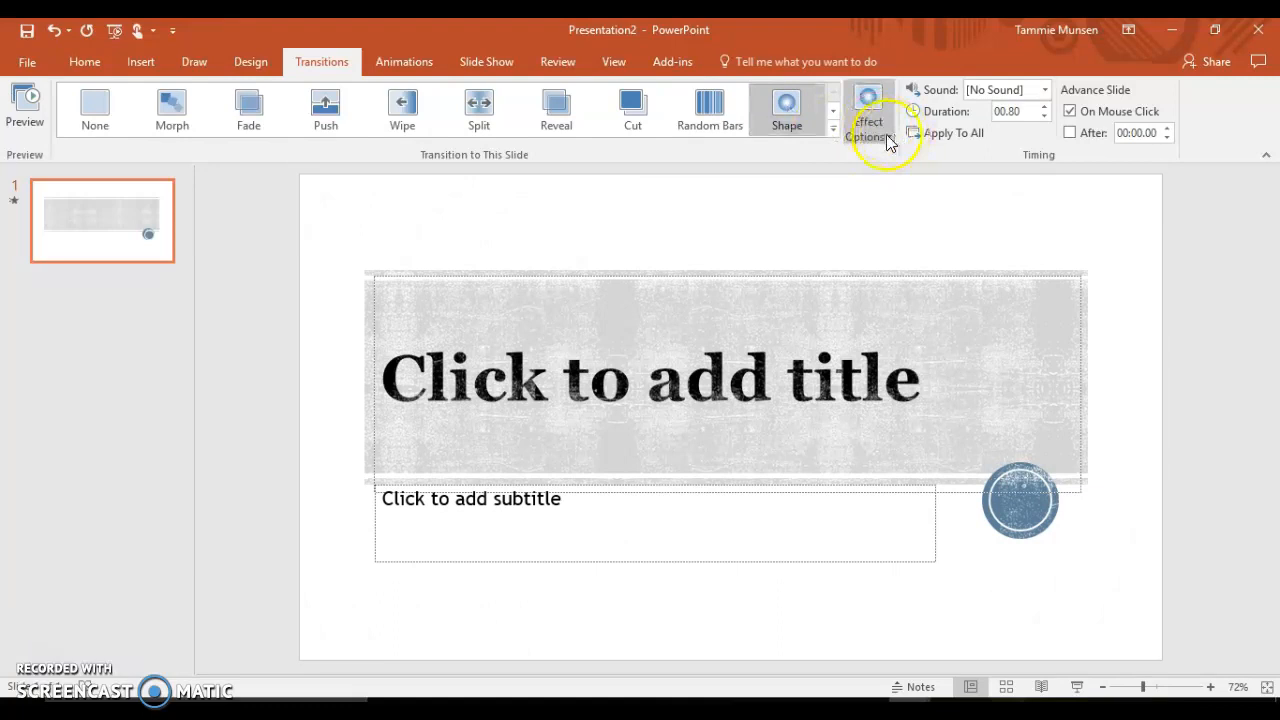
left_click(868, 110)
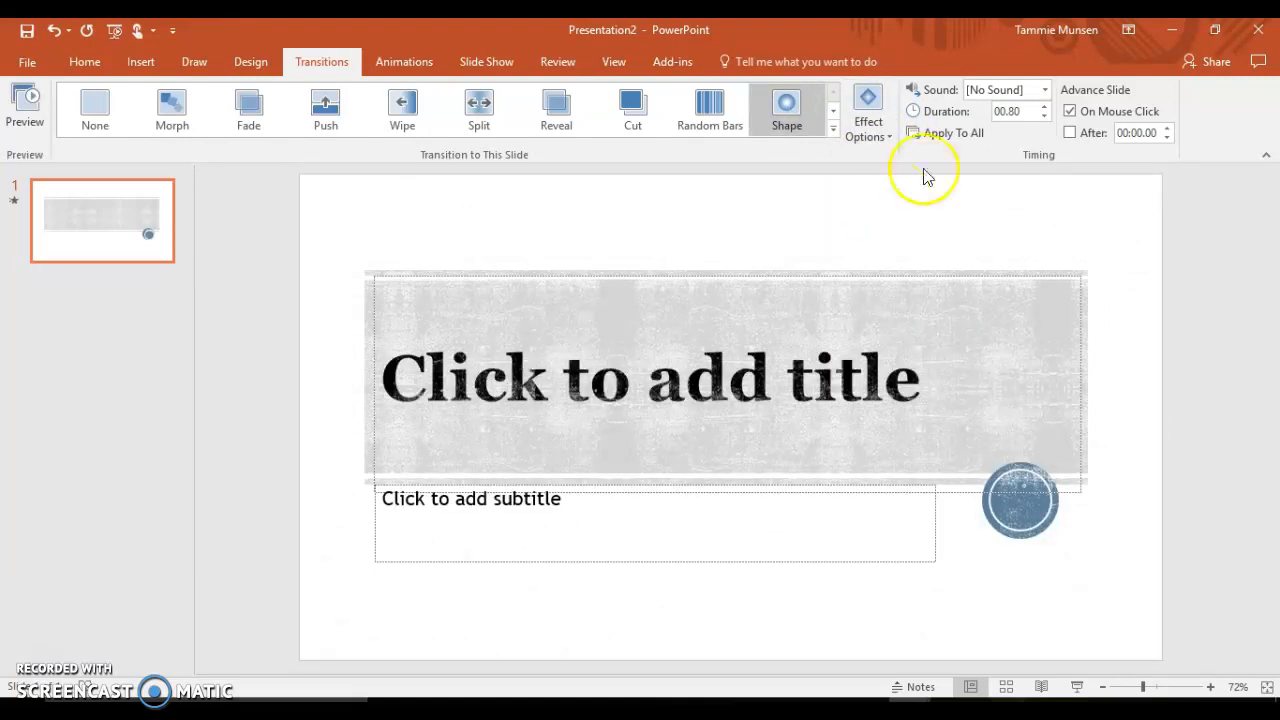
left_click(1044, 90)
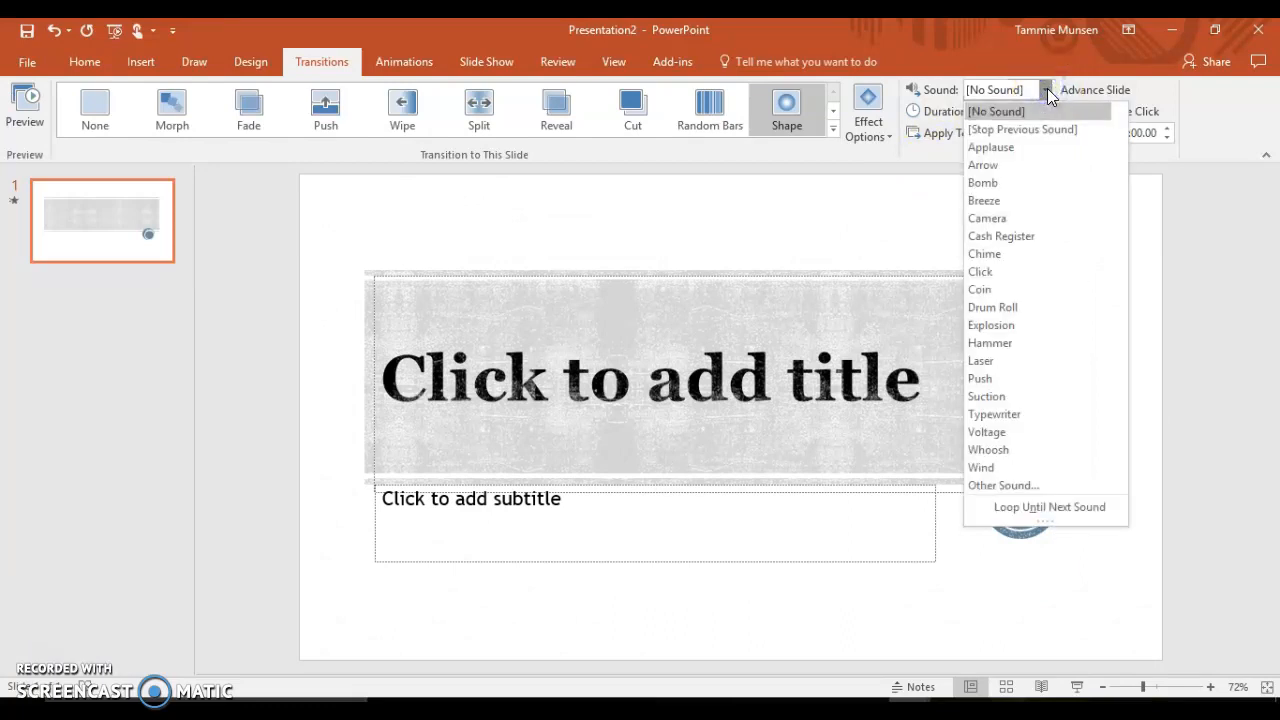
left_click(990, 147)
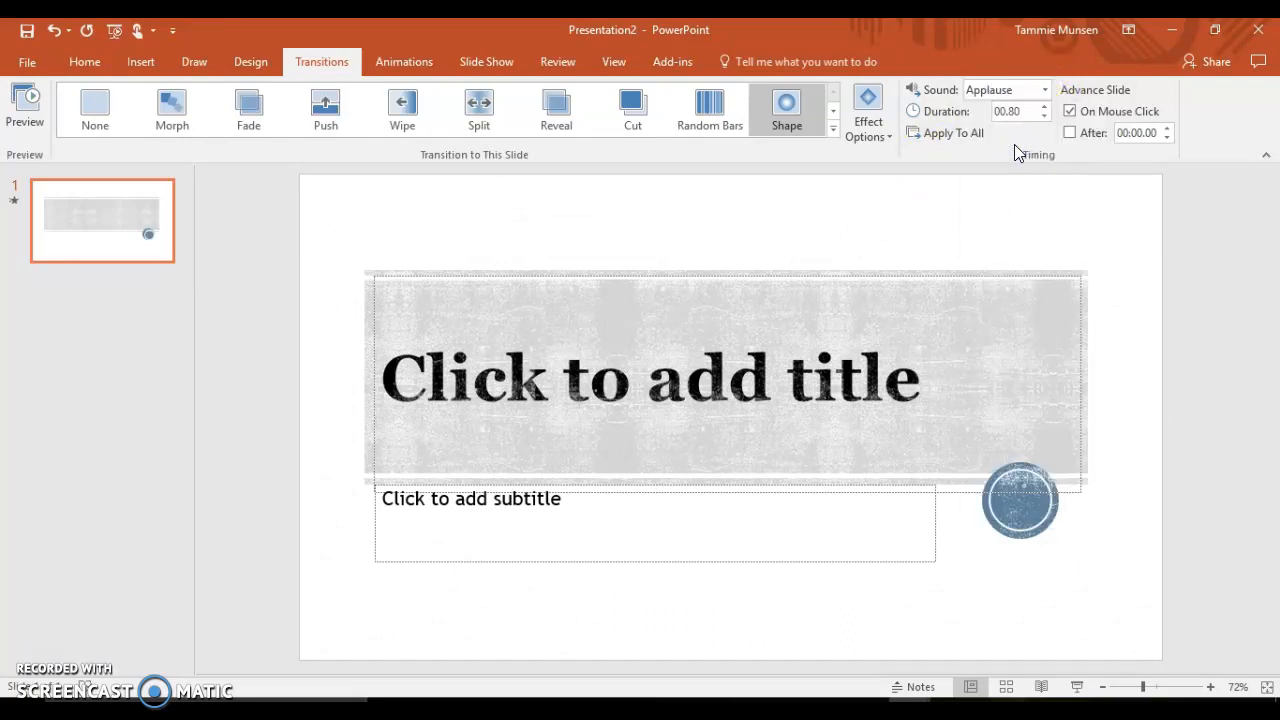
left_click(1046, 105)
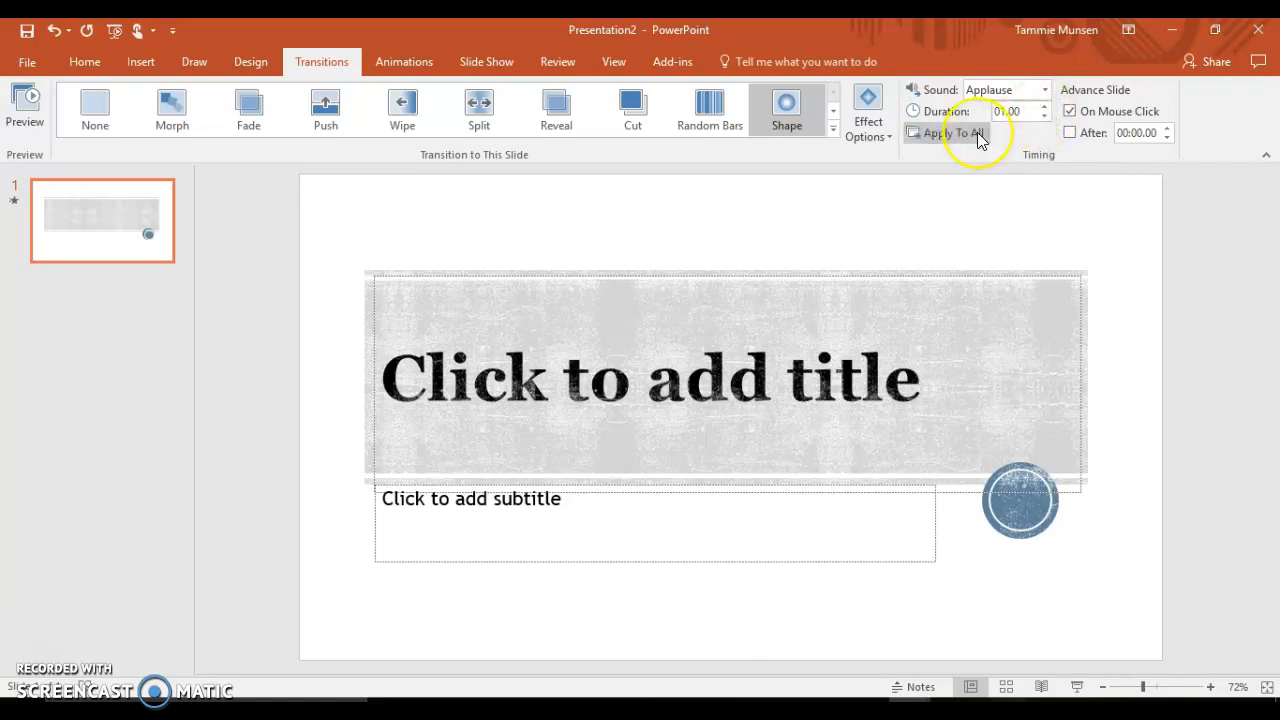
mouse_move(948, 133)
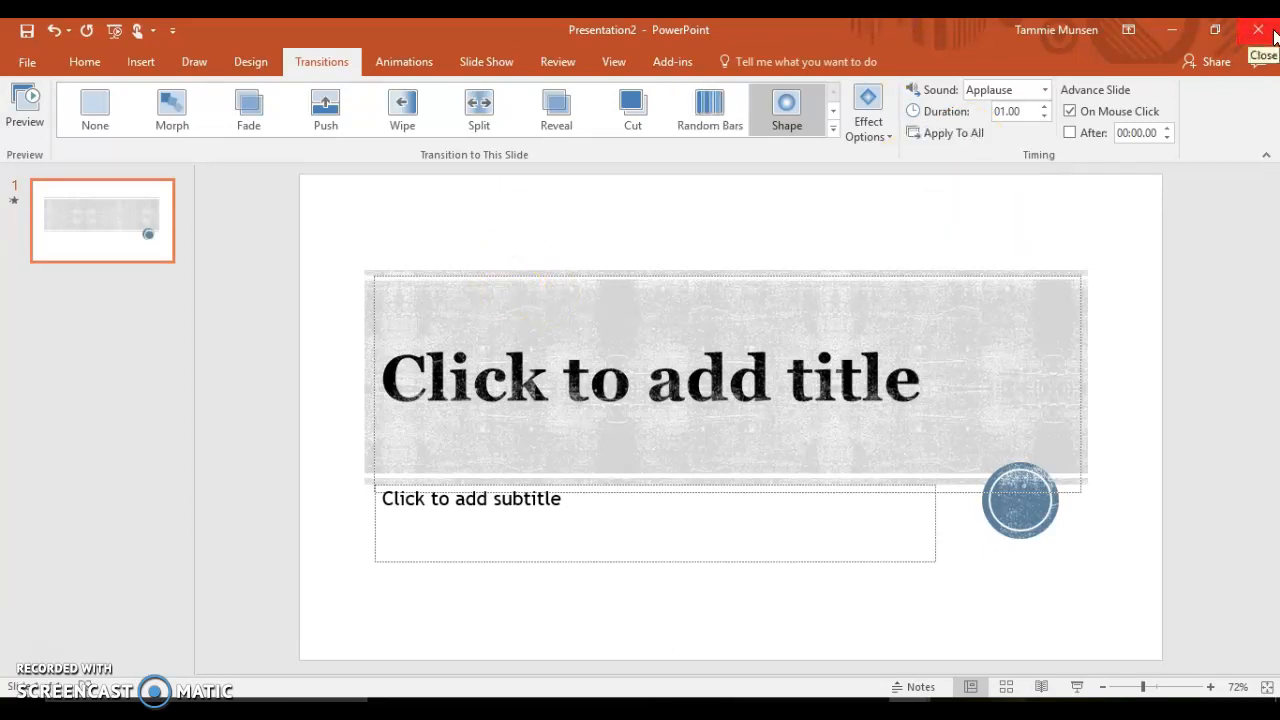
left_click(1258, 29)
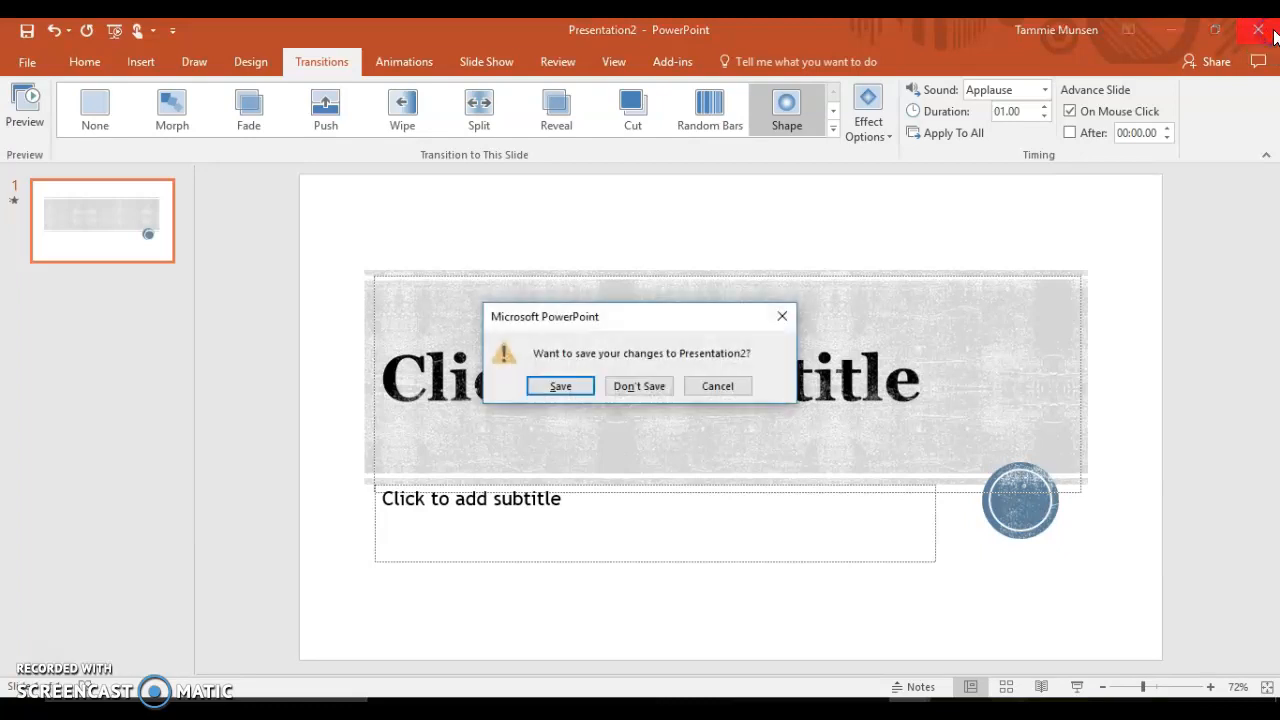
left_click(638, 386)
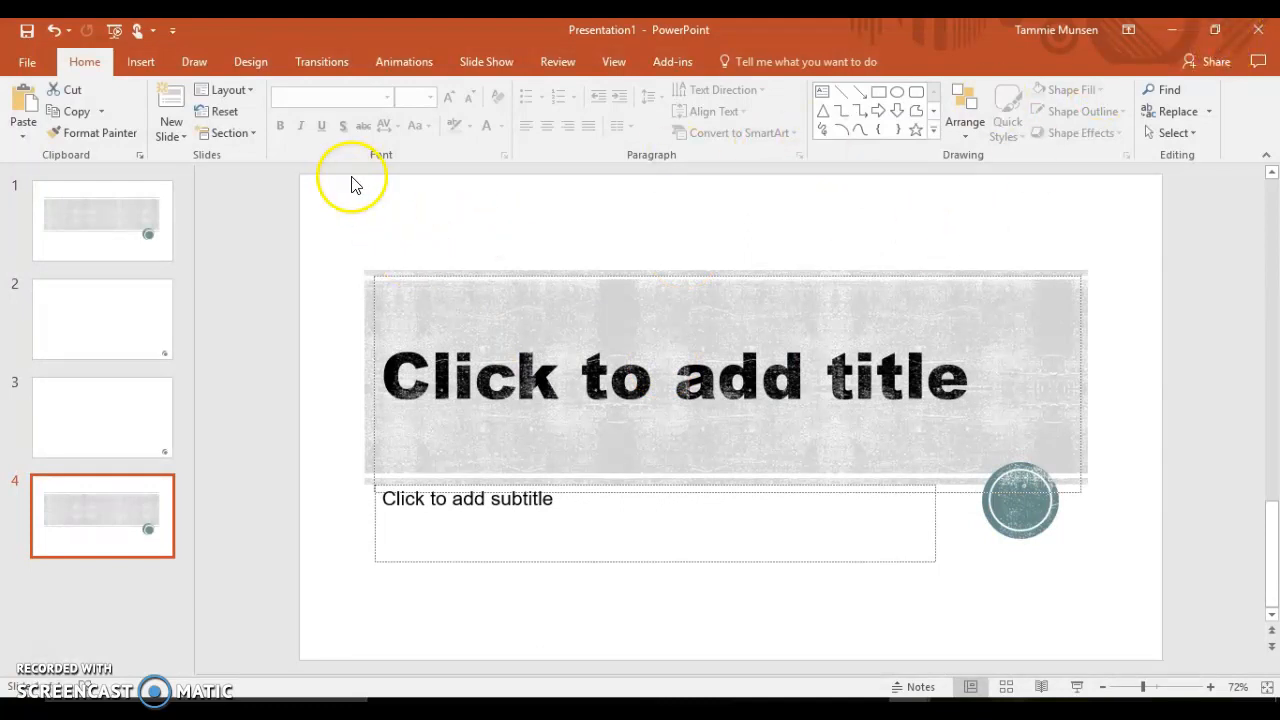
- Open Print settings and choose Microsoft Print to PDF as the printer
left_click(27, 61)
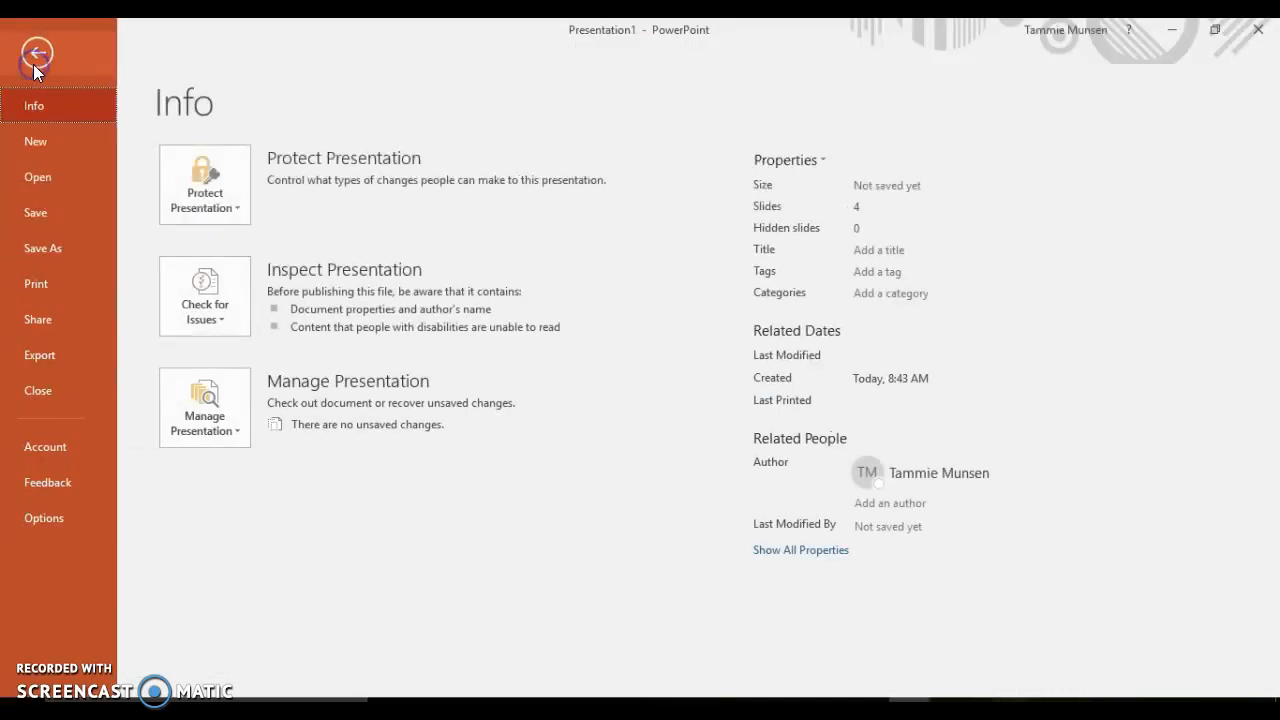
left_click(36, 284)
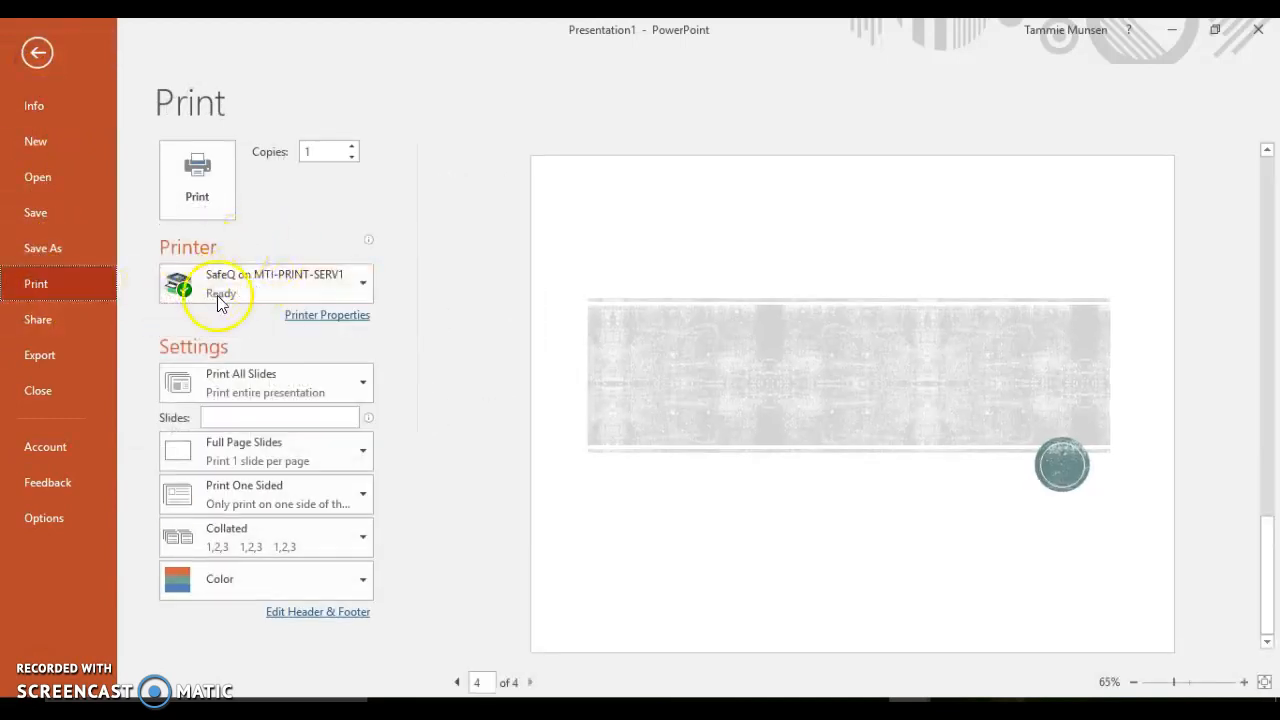
left_click(363, 283)
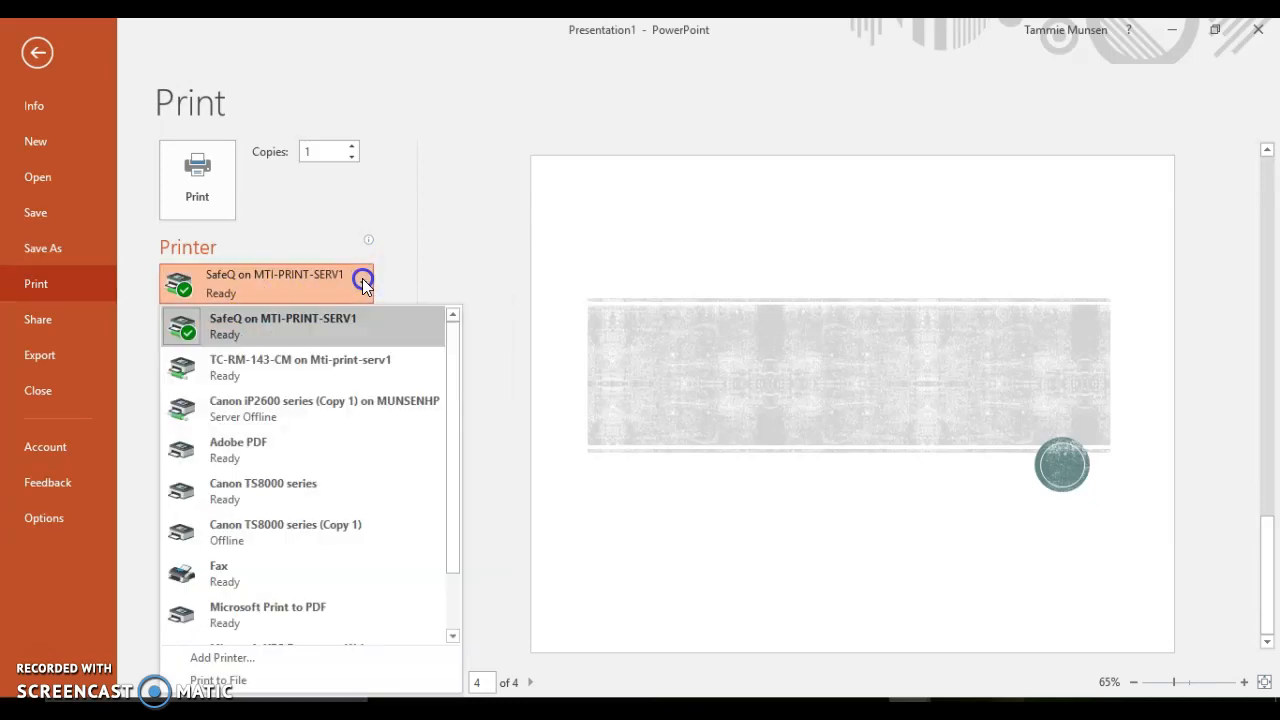
mouse_move(240, 450)
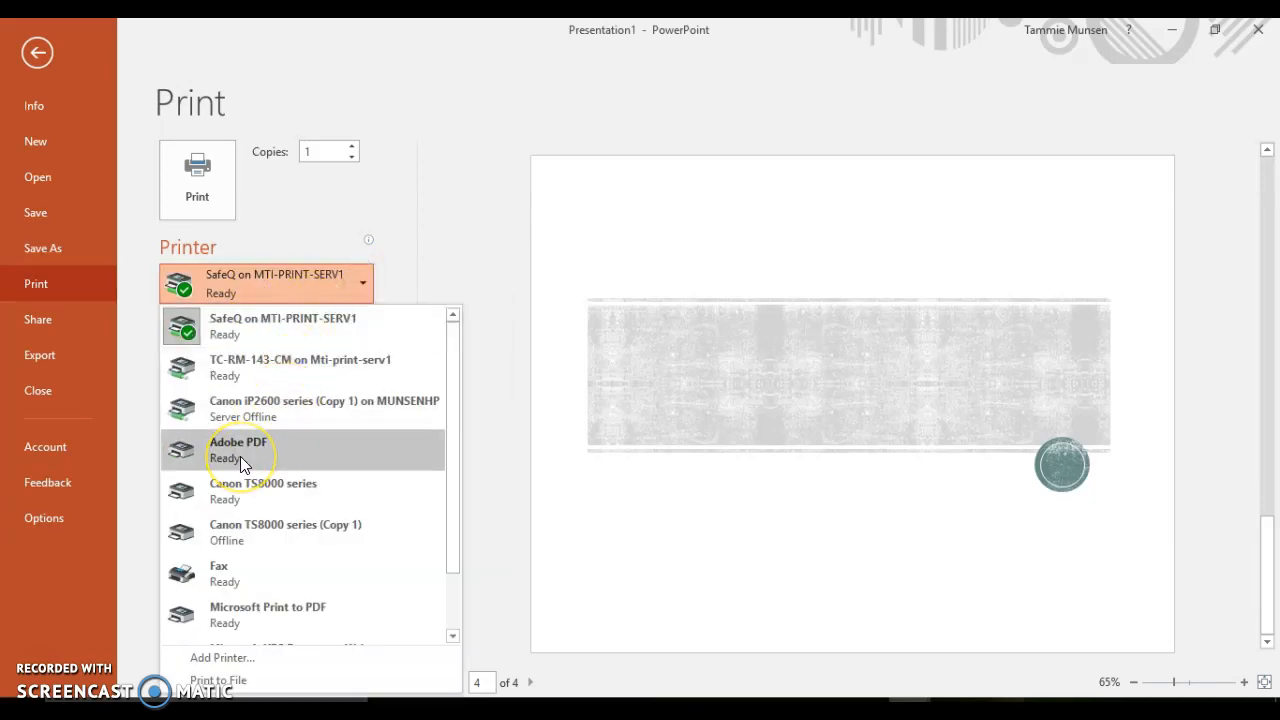
mouse_move(240, 450)
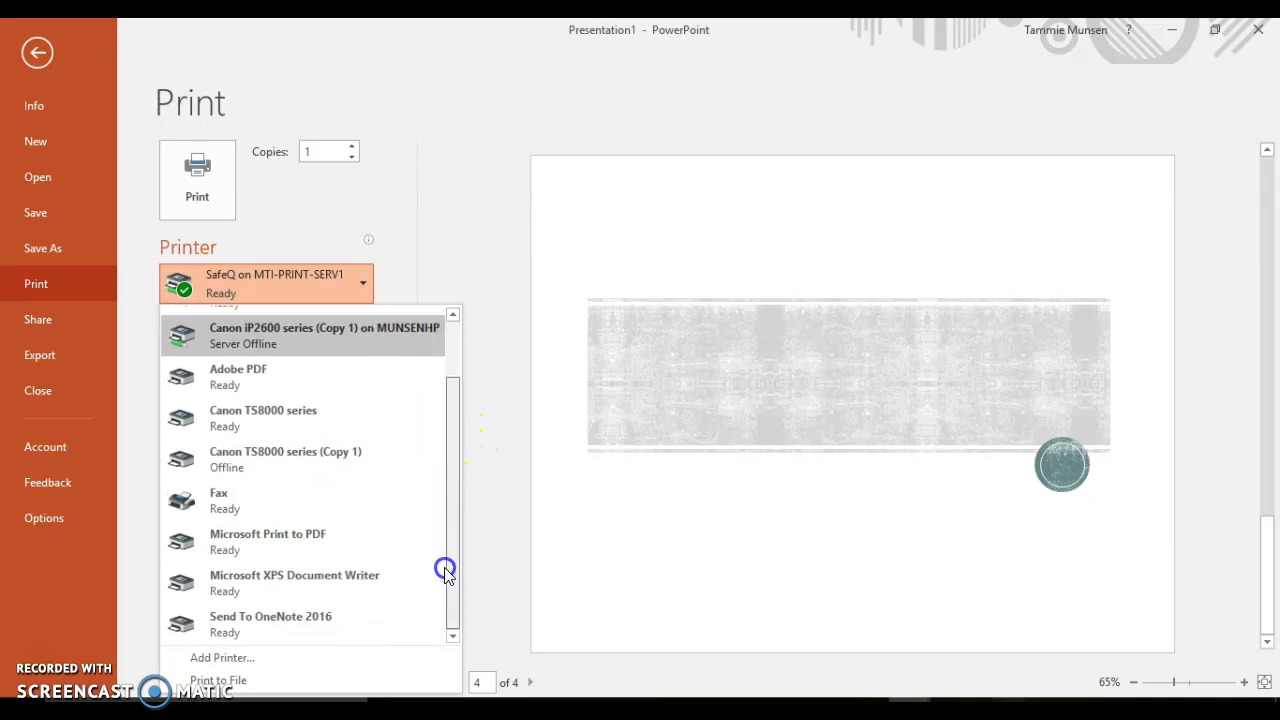
mouse_move(267, 540)
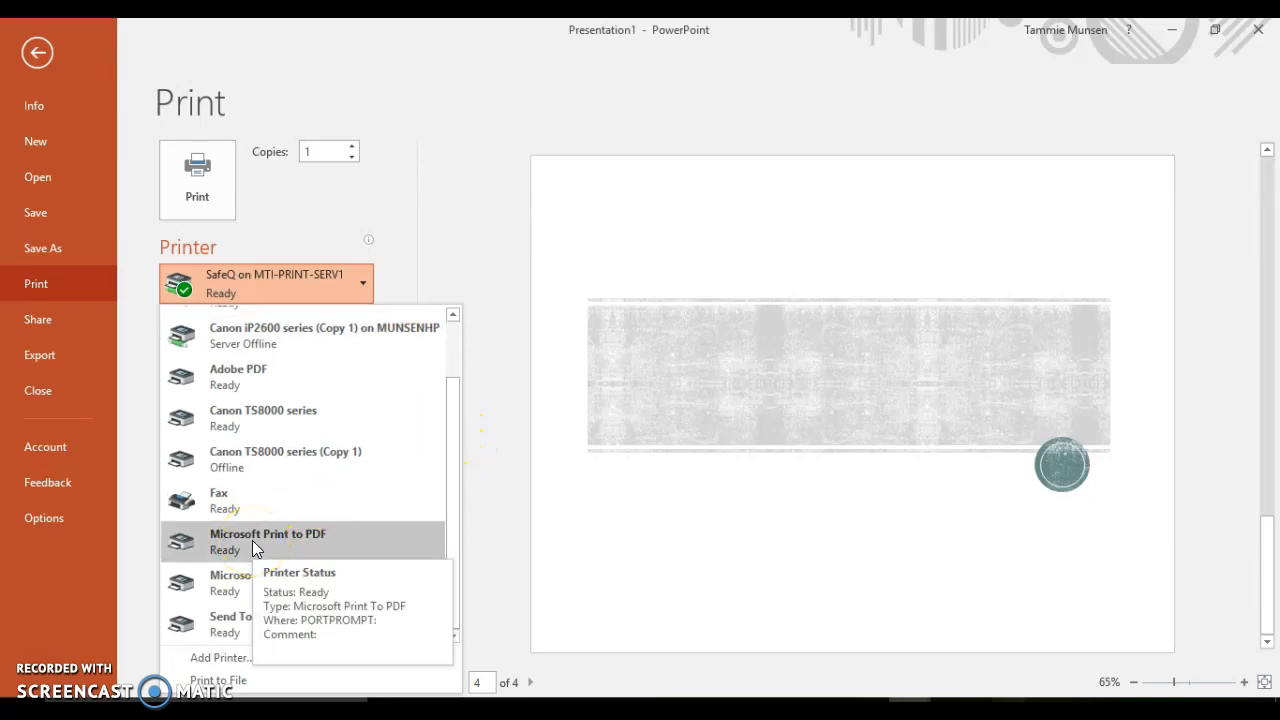
left_click(267, 540)
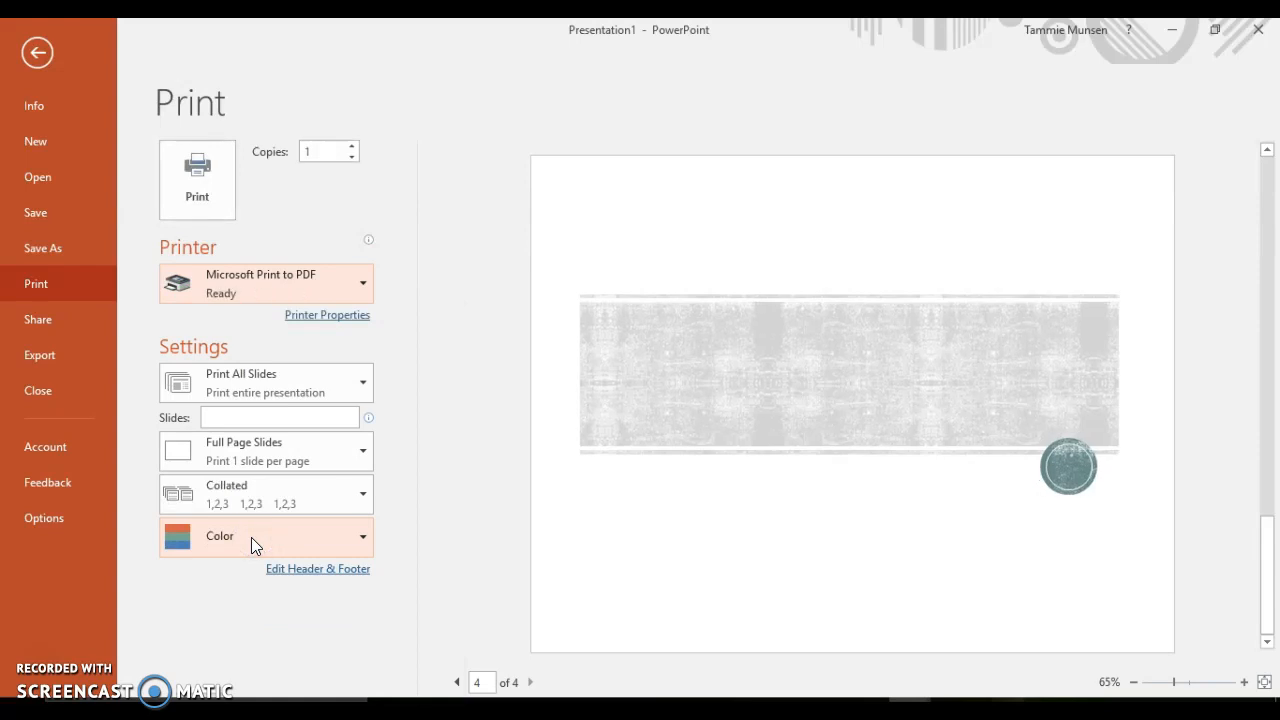
mouse_move(198, 180)
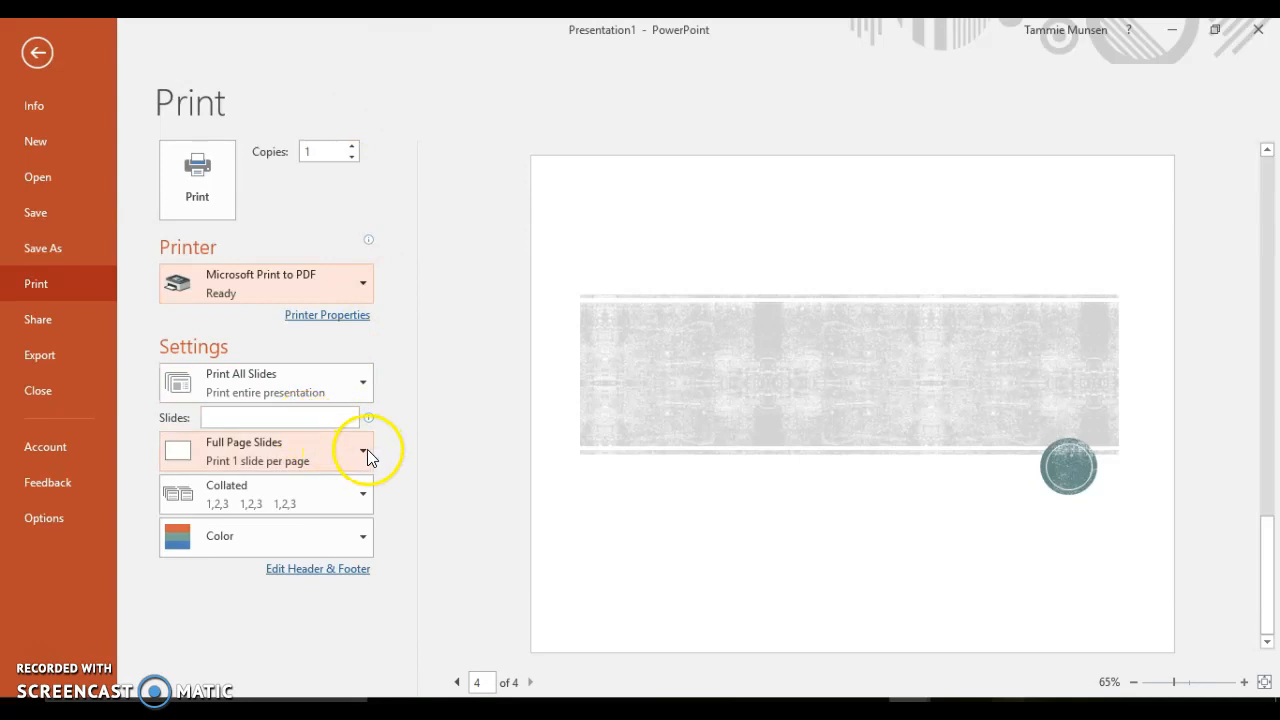
- Set the print layout to 6 Slides Horizontal handouts and start printing
left_click(363, 452)
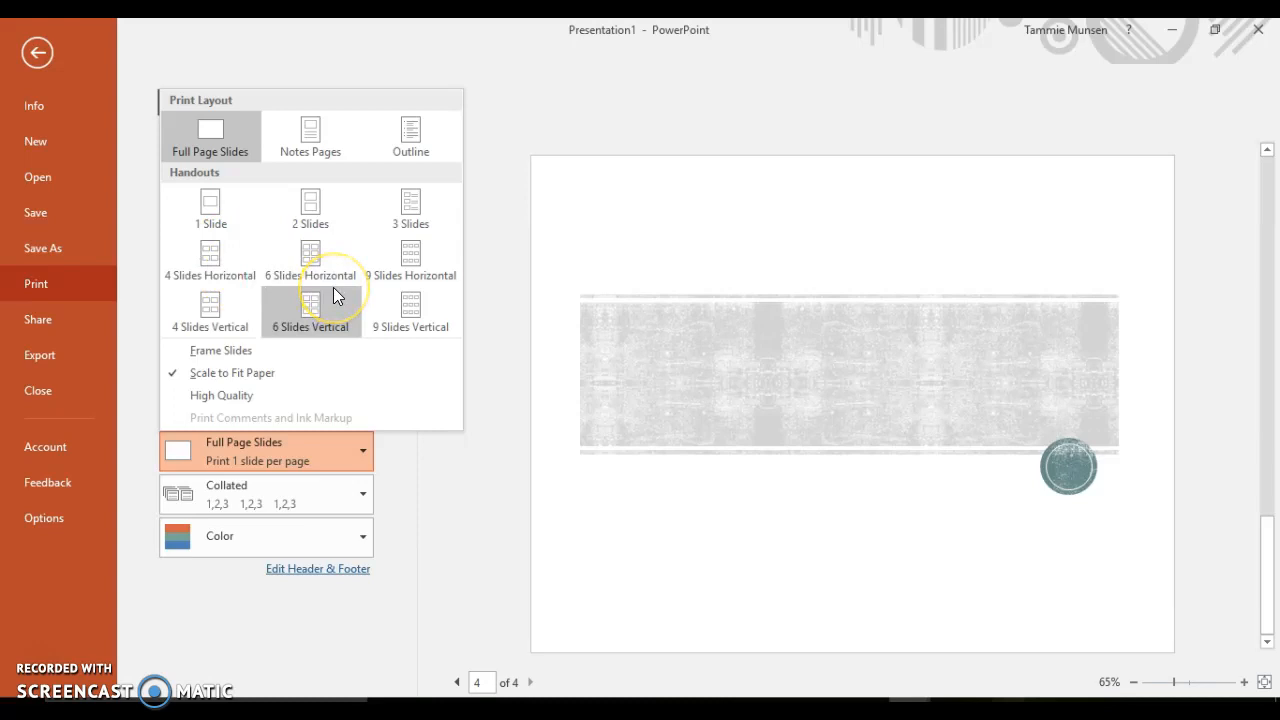
left_click(310, 275)
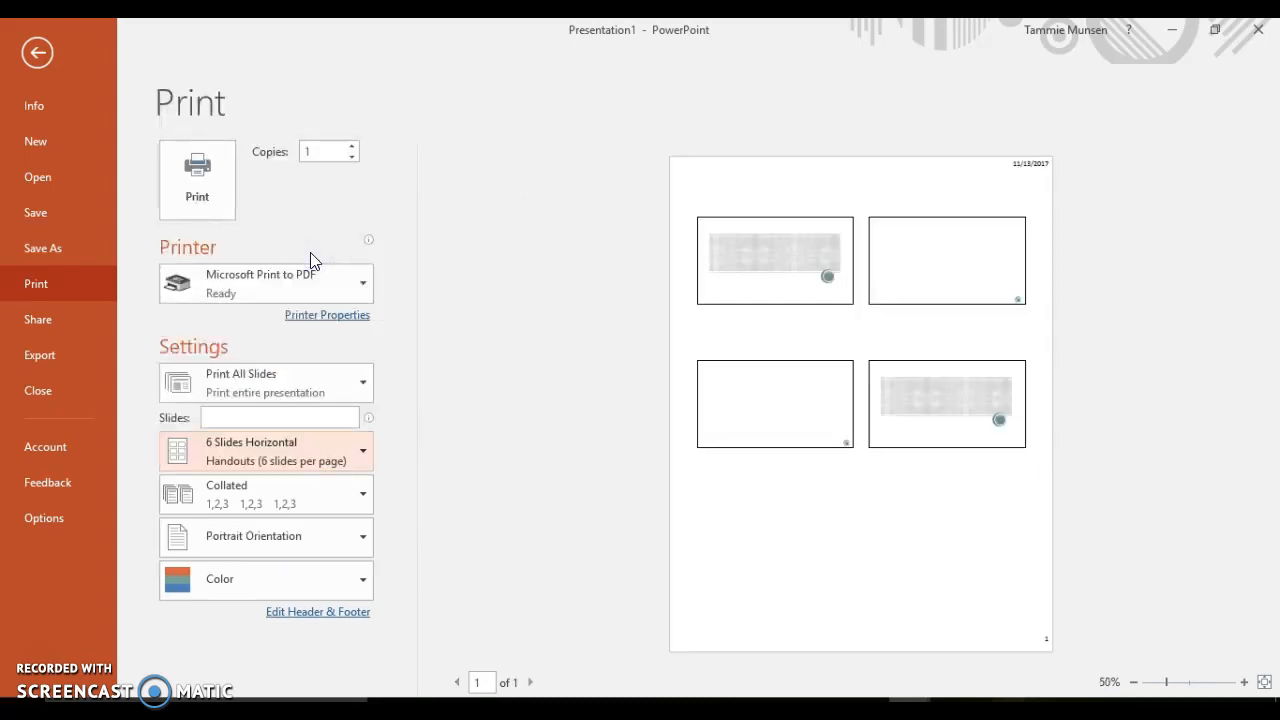
mouse_move(748, 398)
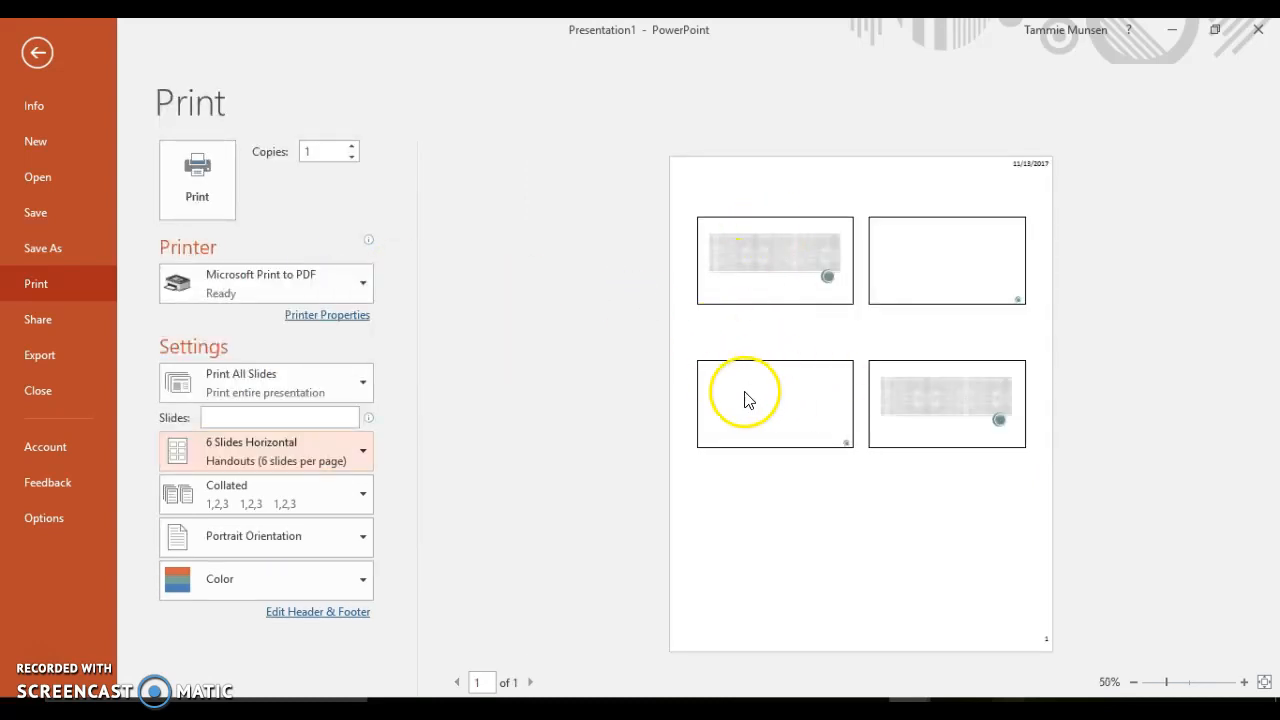
left_click(37, 52)
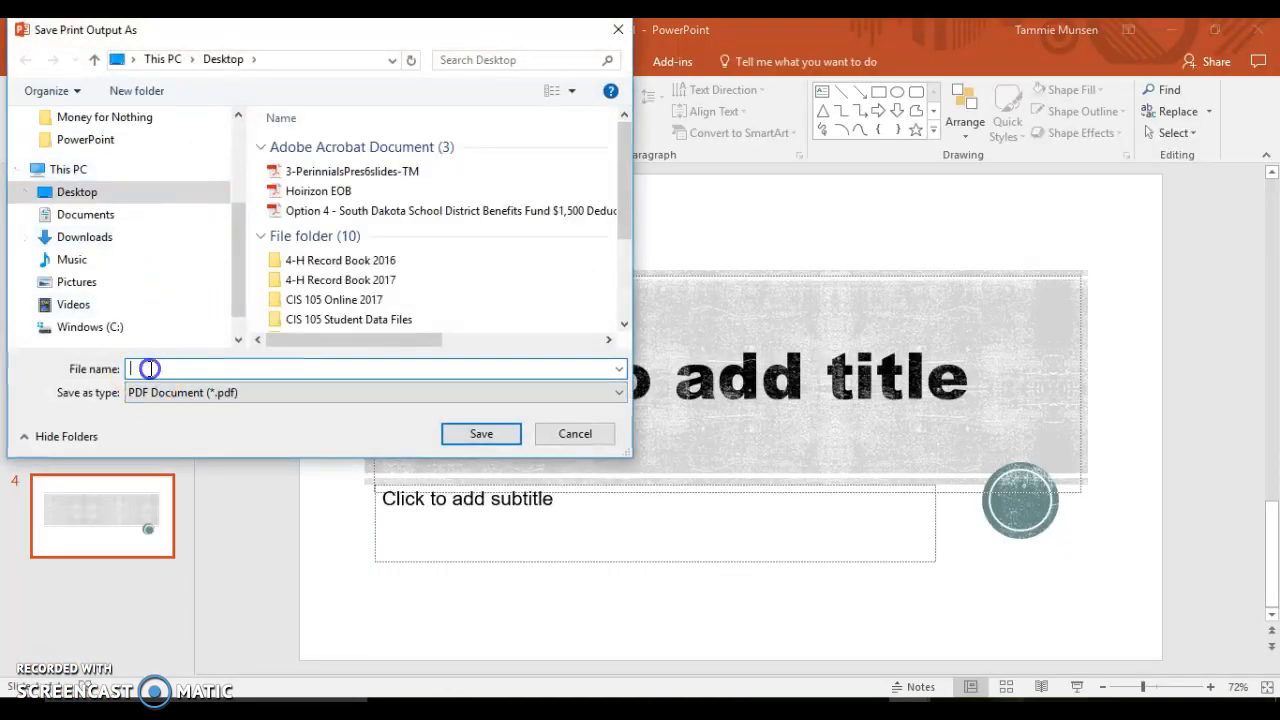
- Name the printed handout PDF Title-TM6slides and save it to the Desktop
type("Title-")
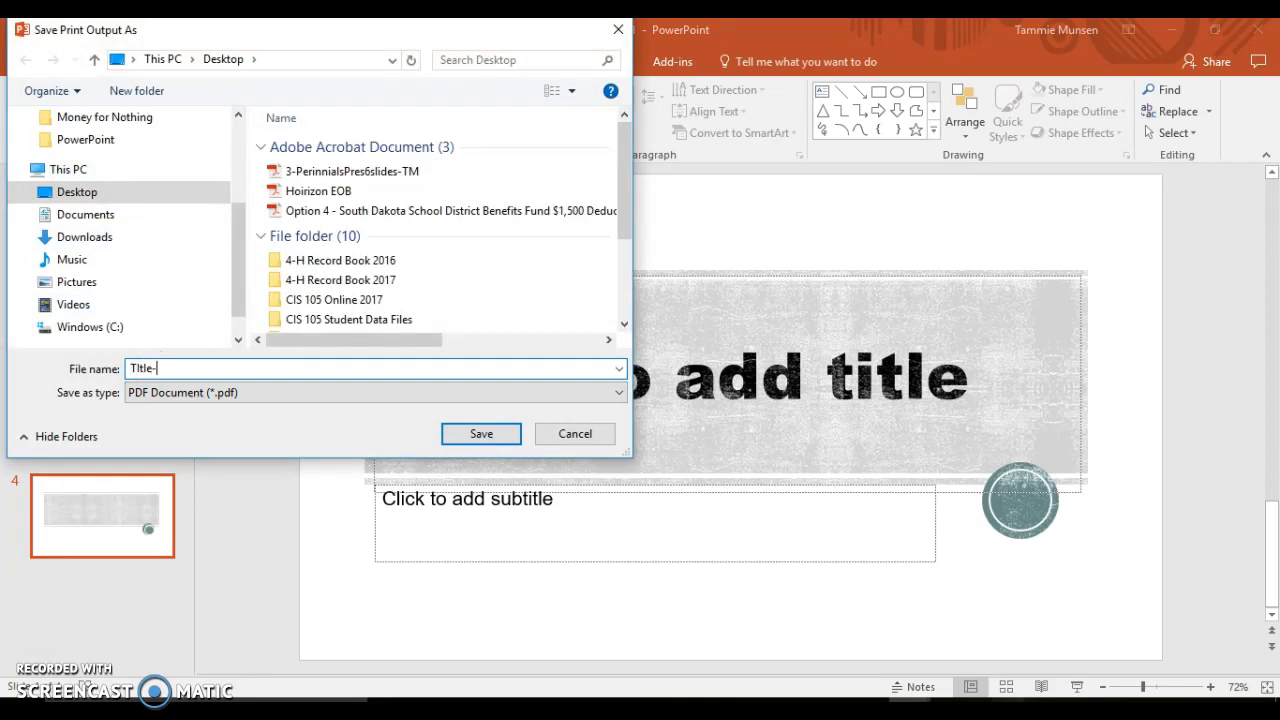
type("TM")
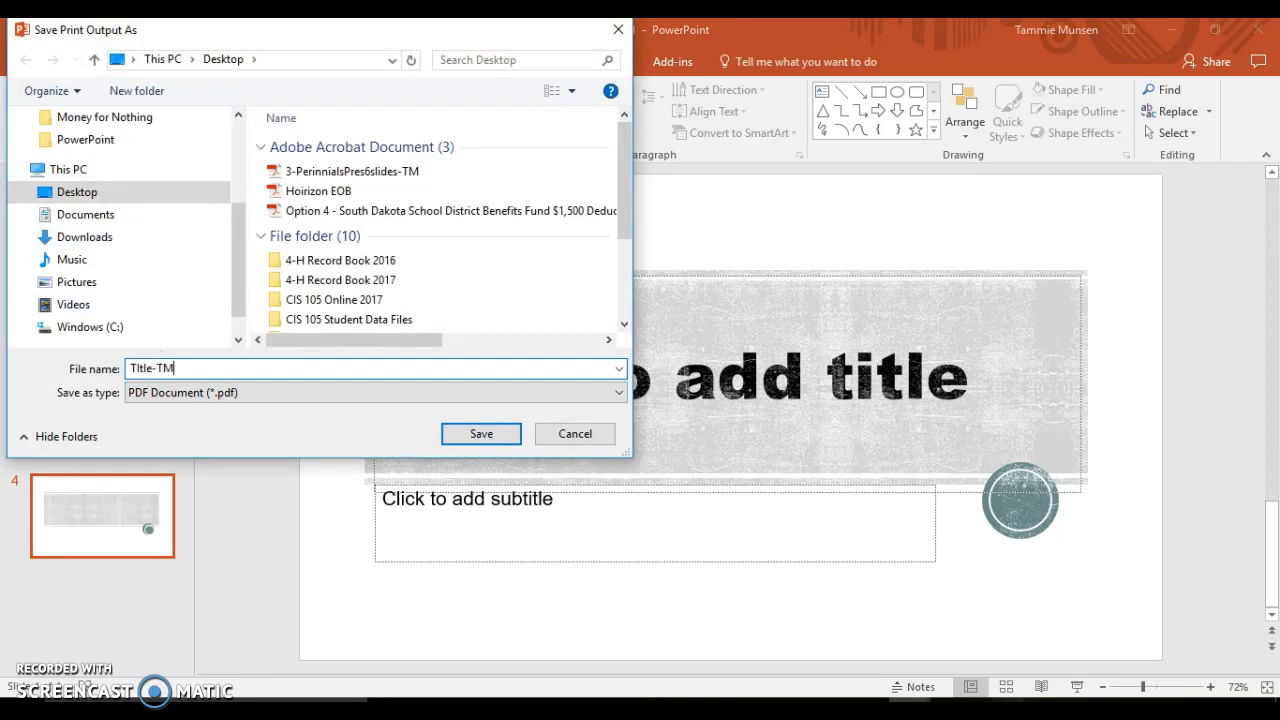
type("6slides")
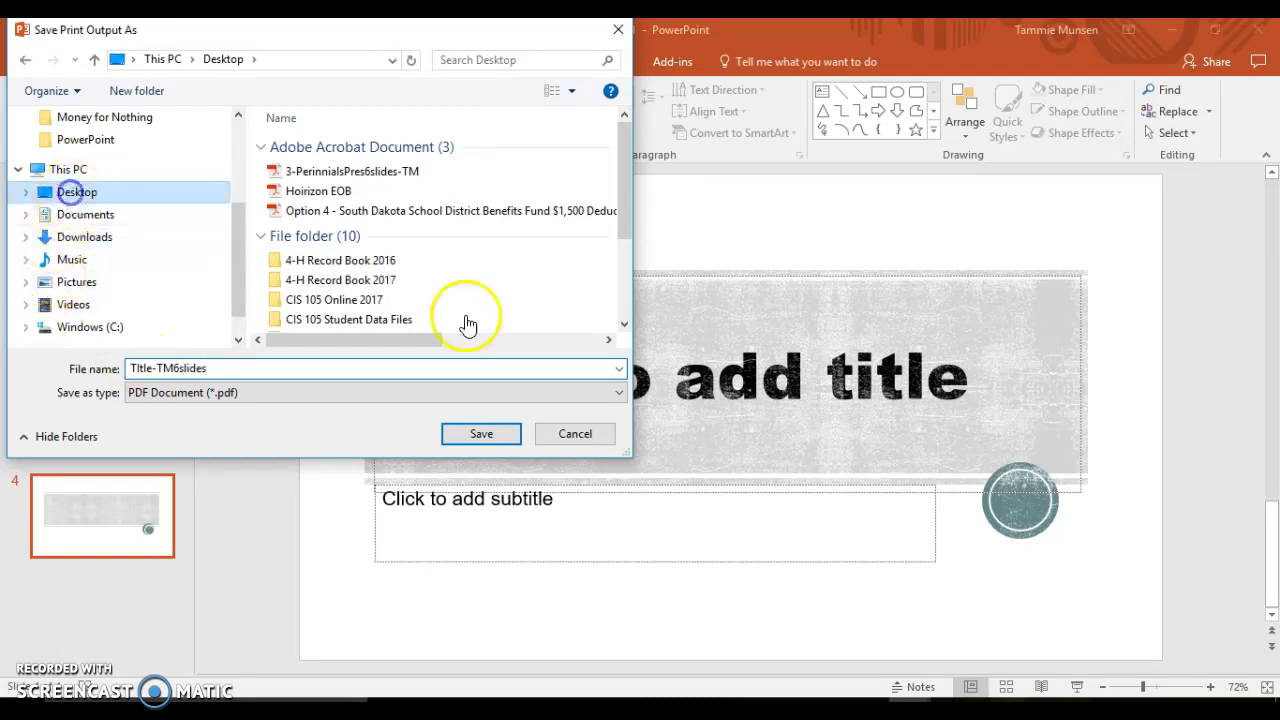
left_click(480, 433)
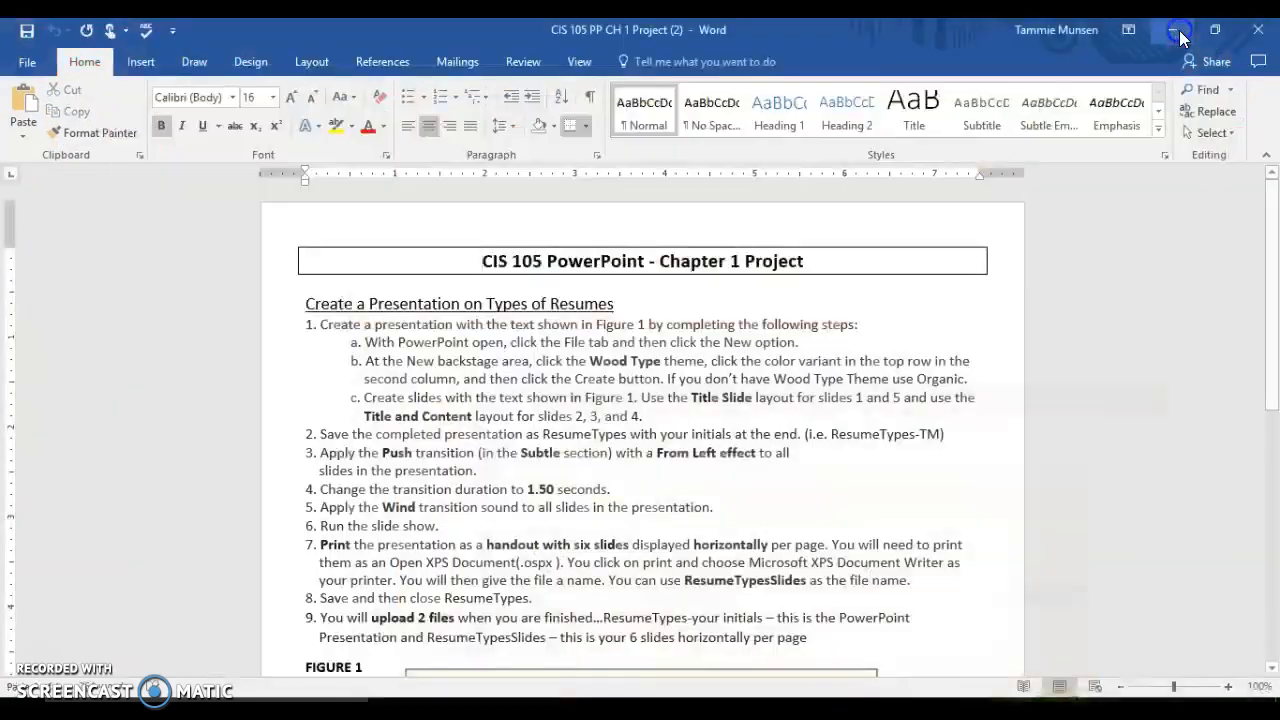
- Minimize Word, then open Title-TM6slides.pdf in Acrobat, review it and close it
left_click(1181, 29)
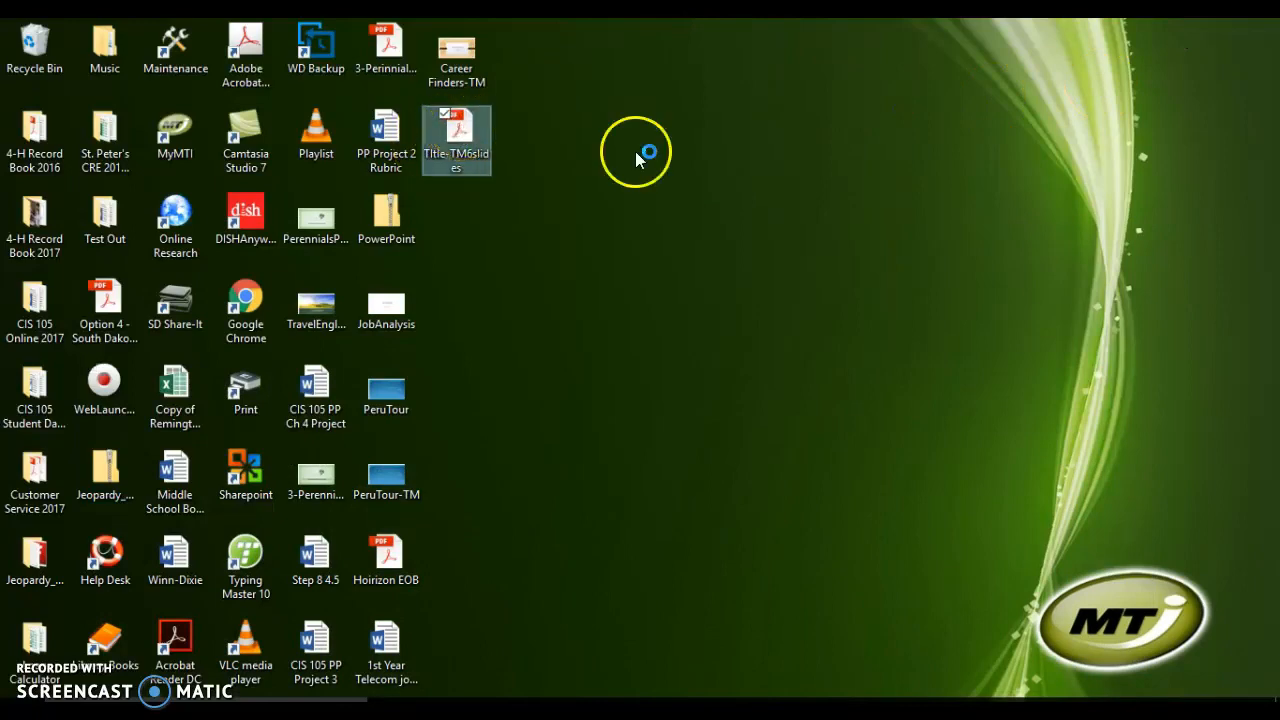
double_click(456, 140)
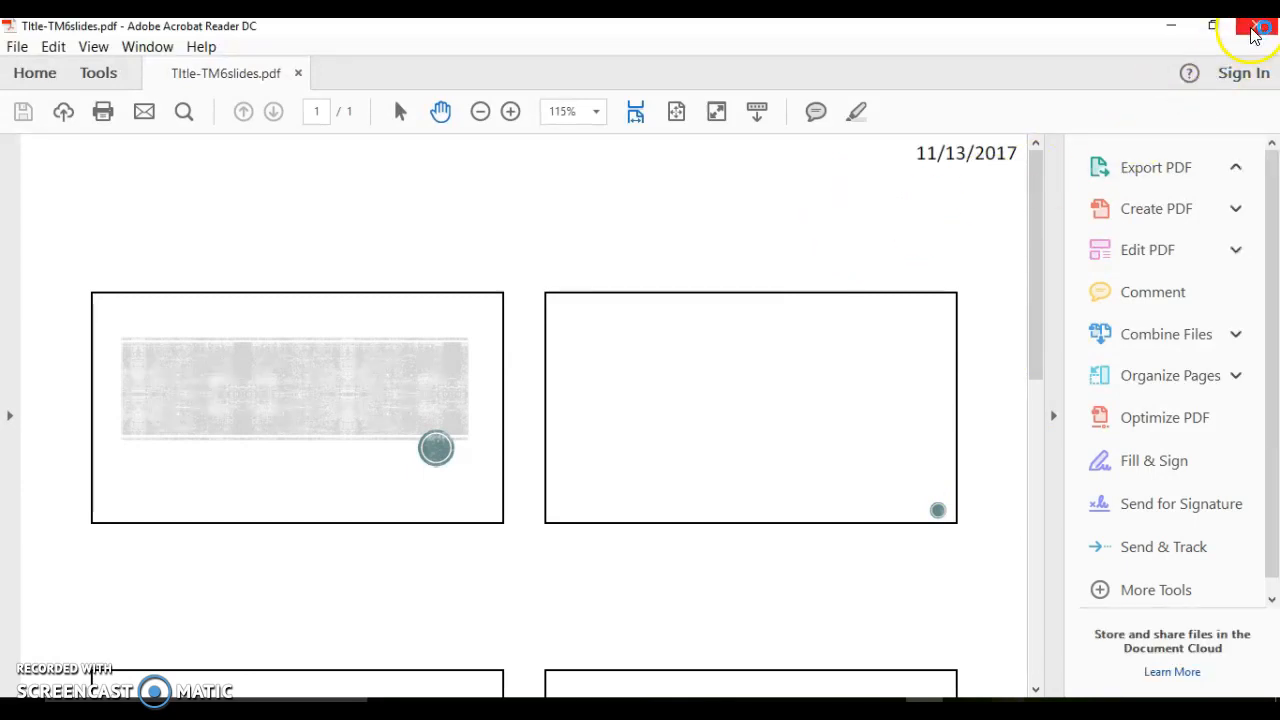
left_click(1261, 26)
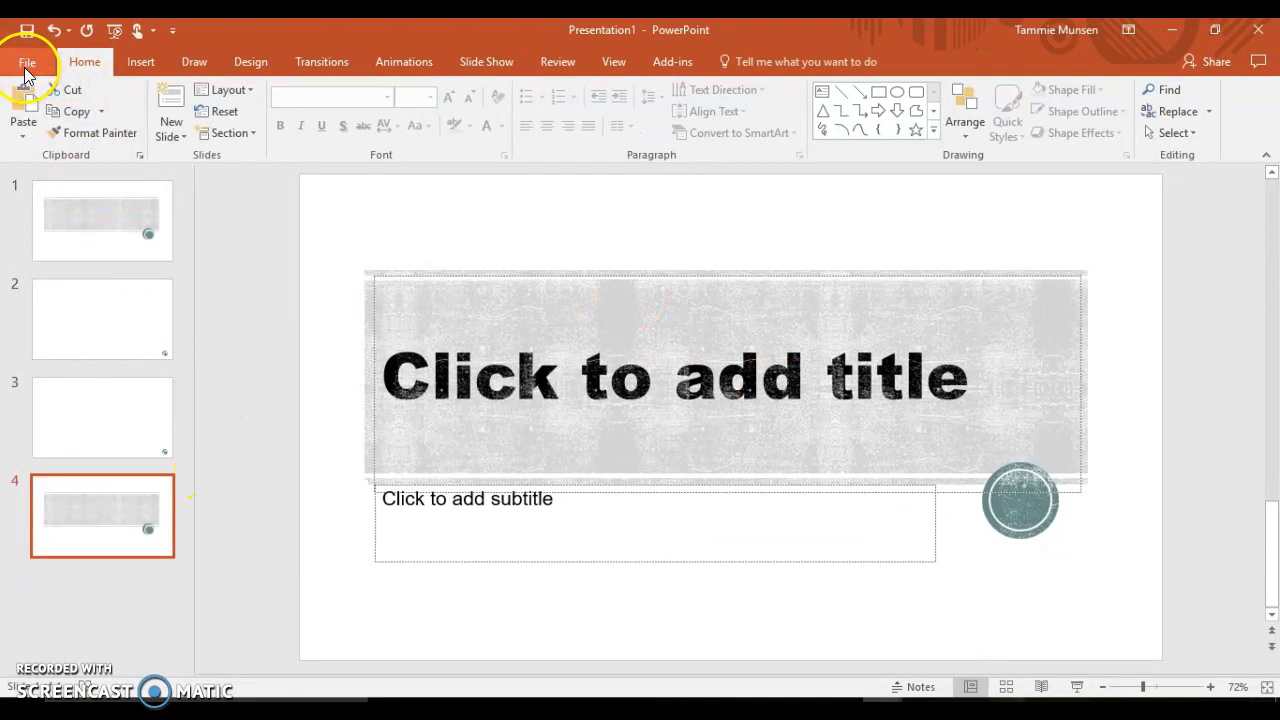
- In the Print view, choose Microsoft XPS Document Writer as the printer
left_click(27, 62)
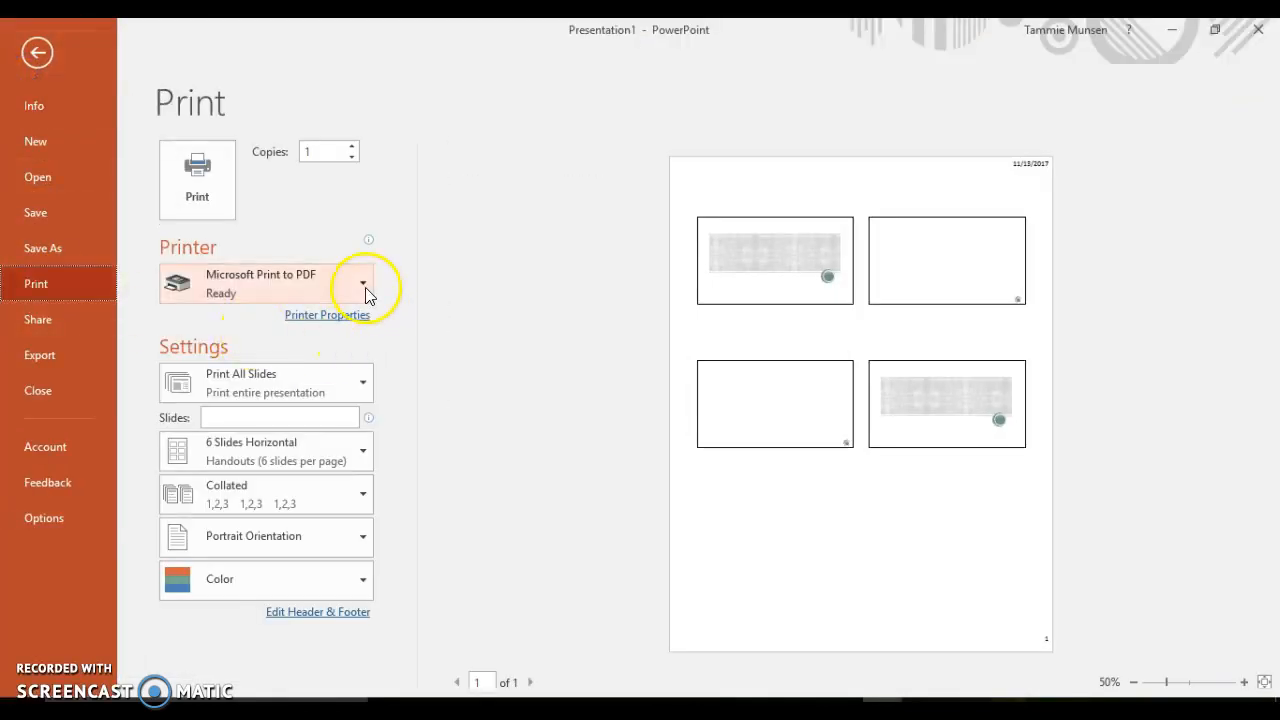
left_click(362, 283)
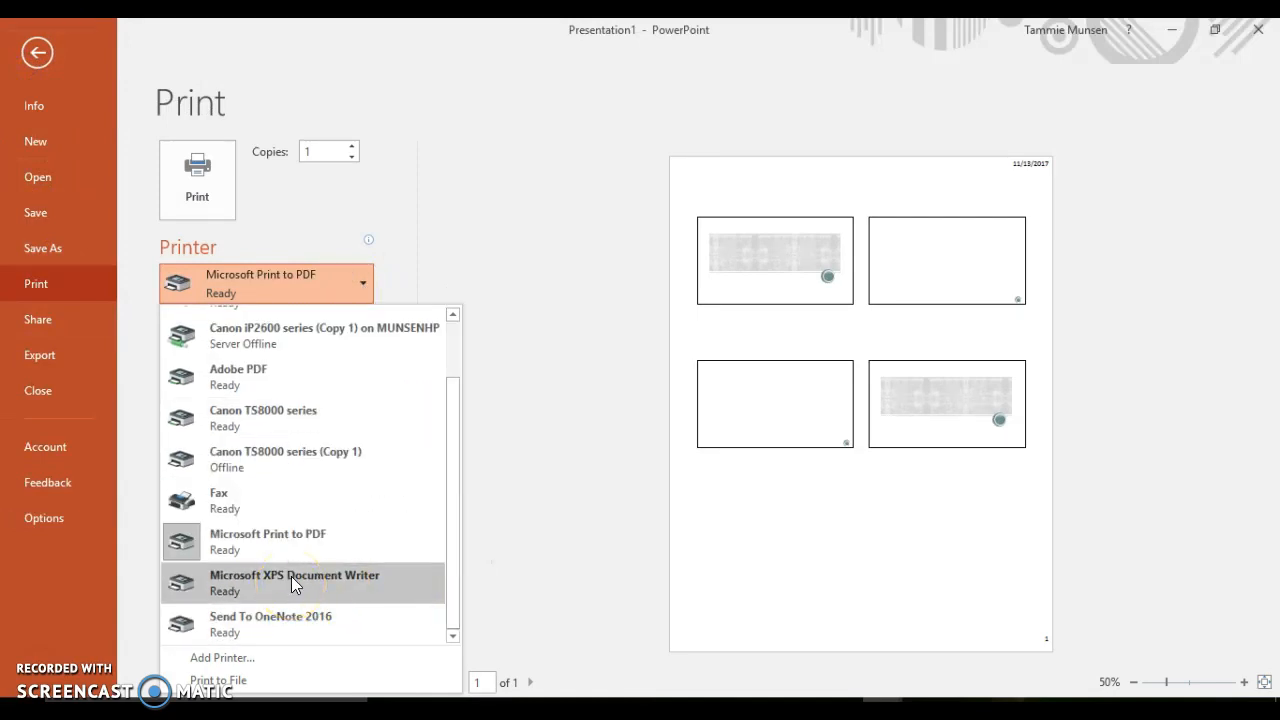
left_click(294, 582)
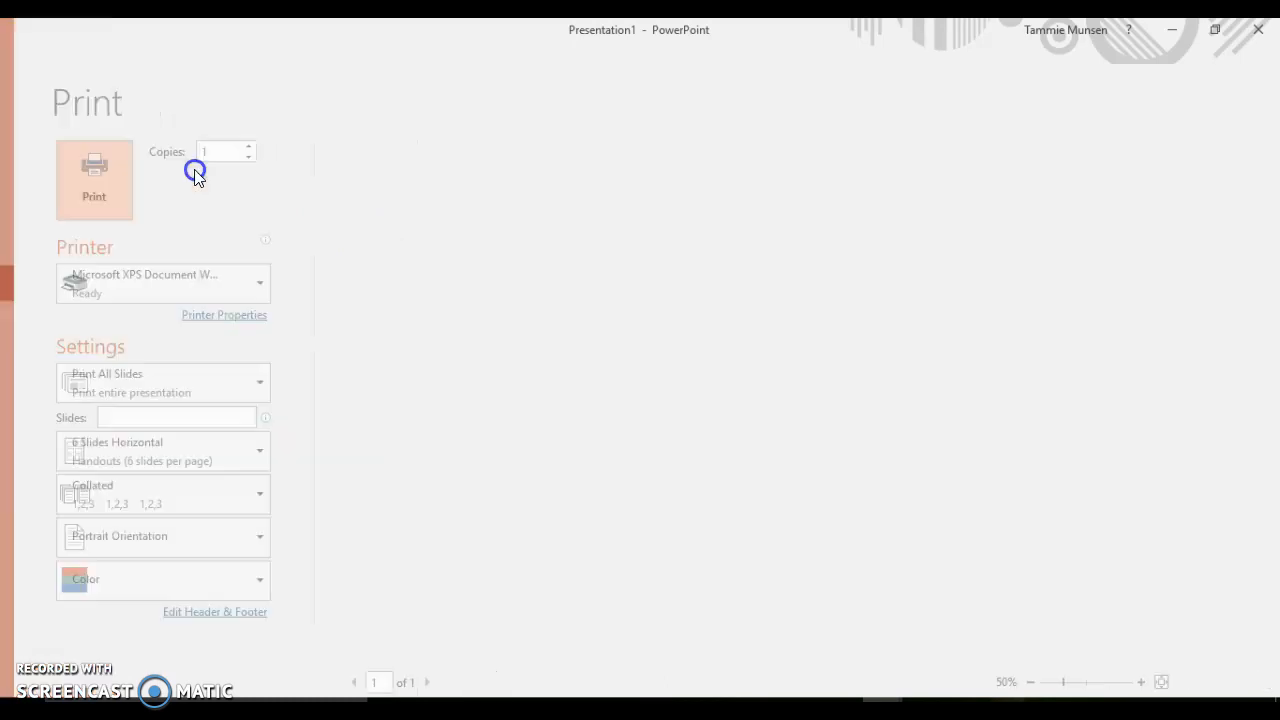
- Print the handout and save the XPS output as Title-TM6slides on the Desktop
left_click(93, 180)
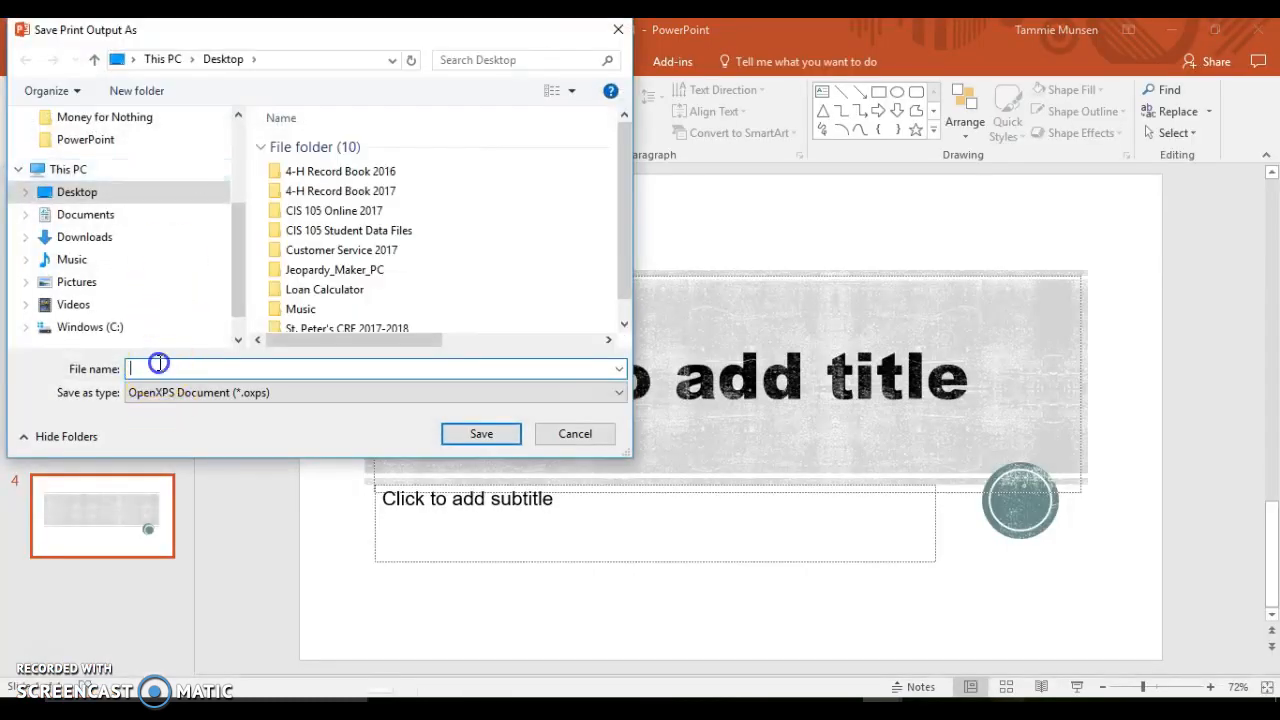
left_click(90, 327)
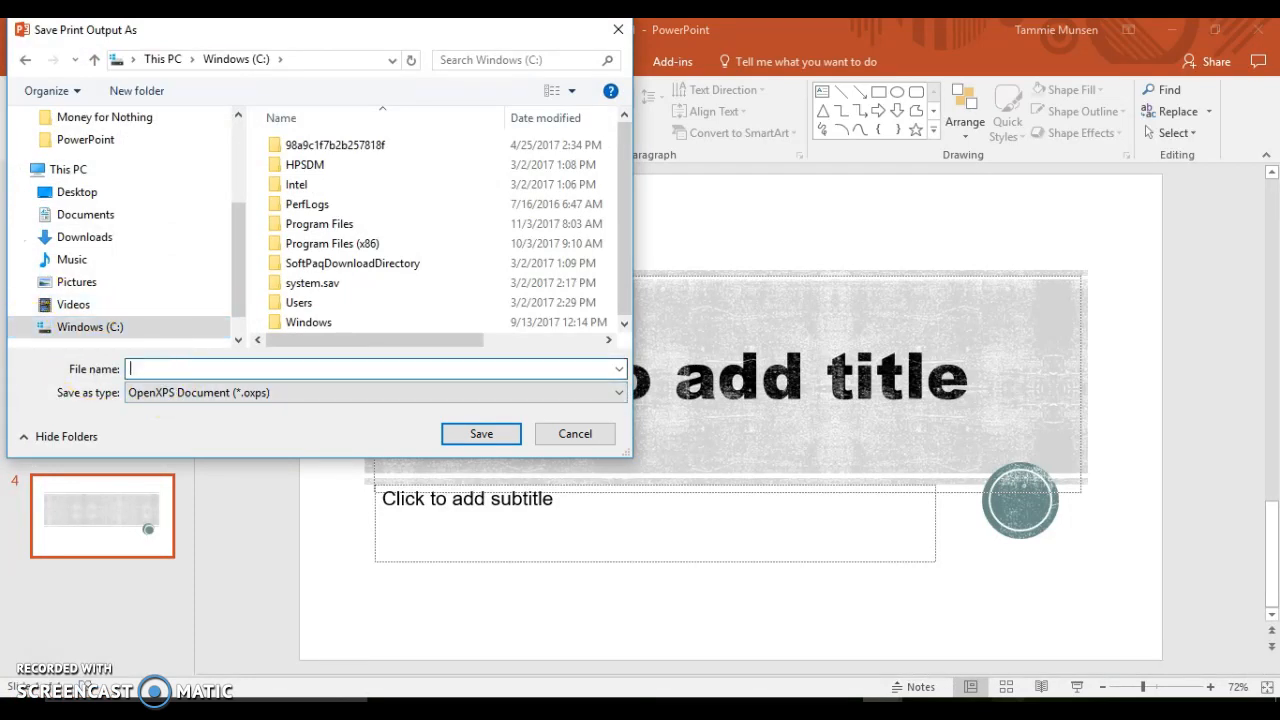
type("Title")
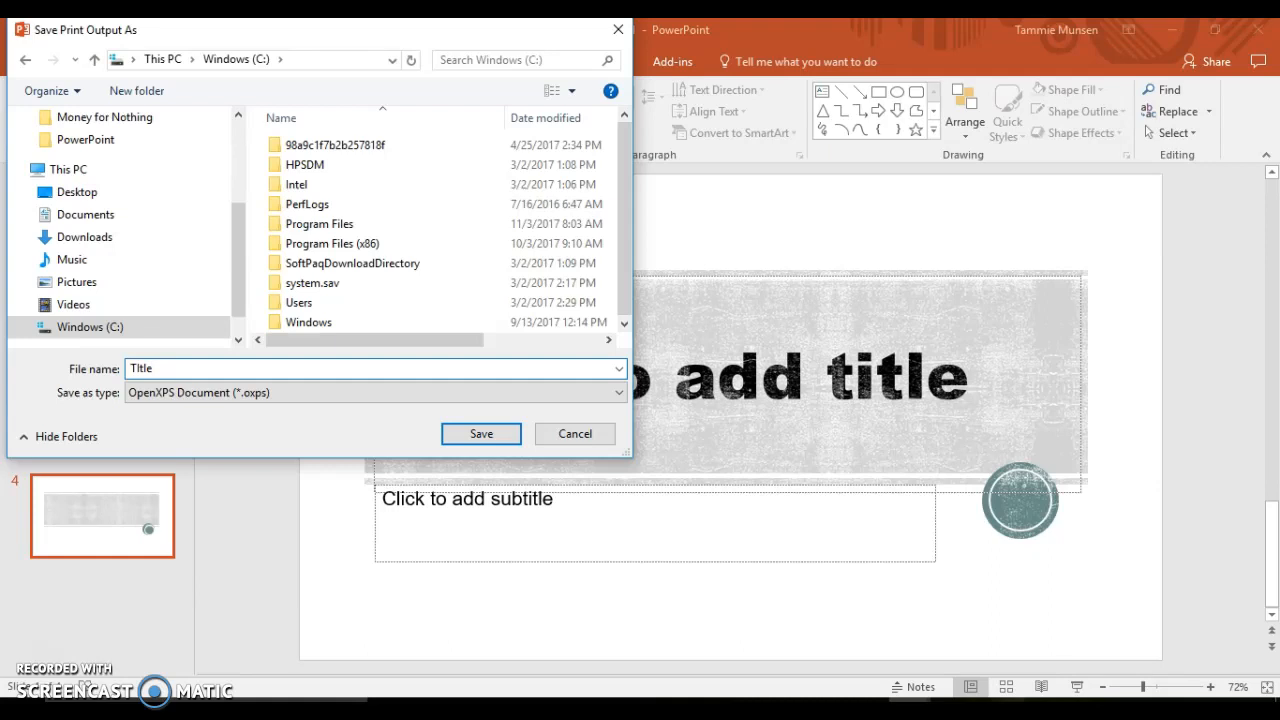
type("-TM")
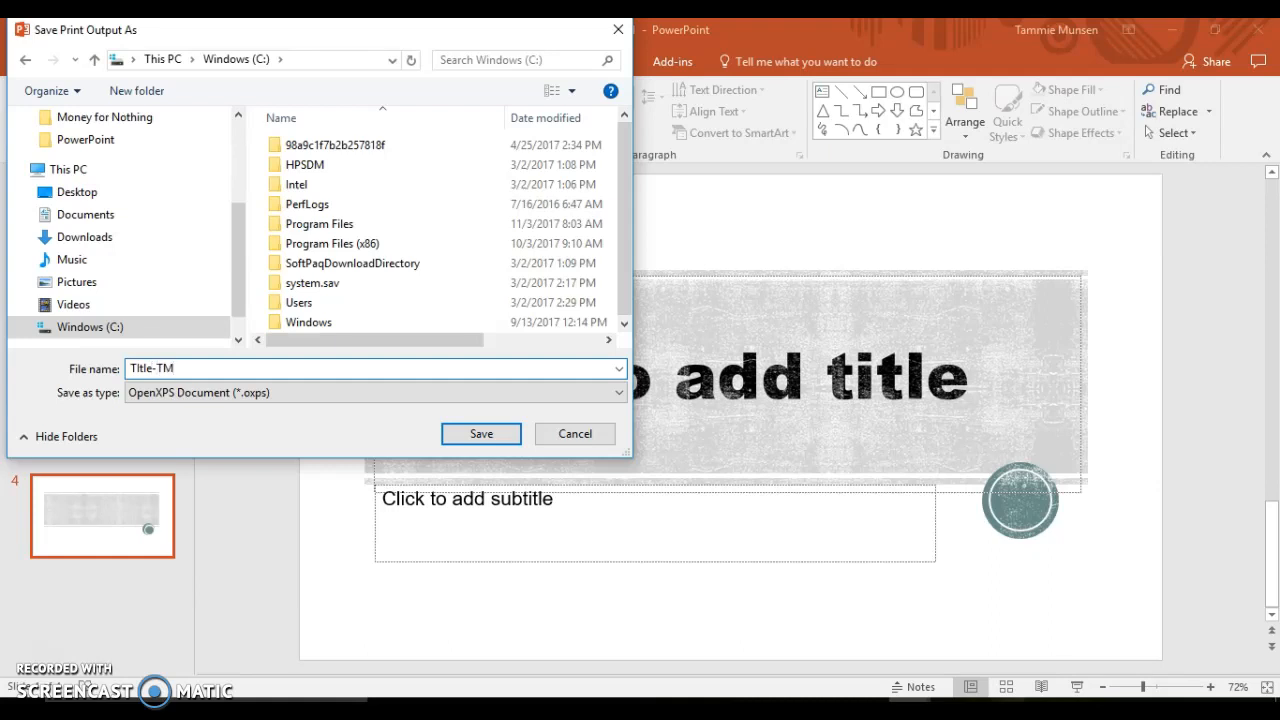
type("6sl")
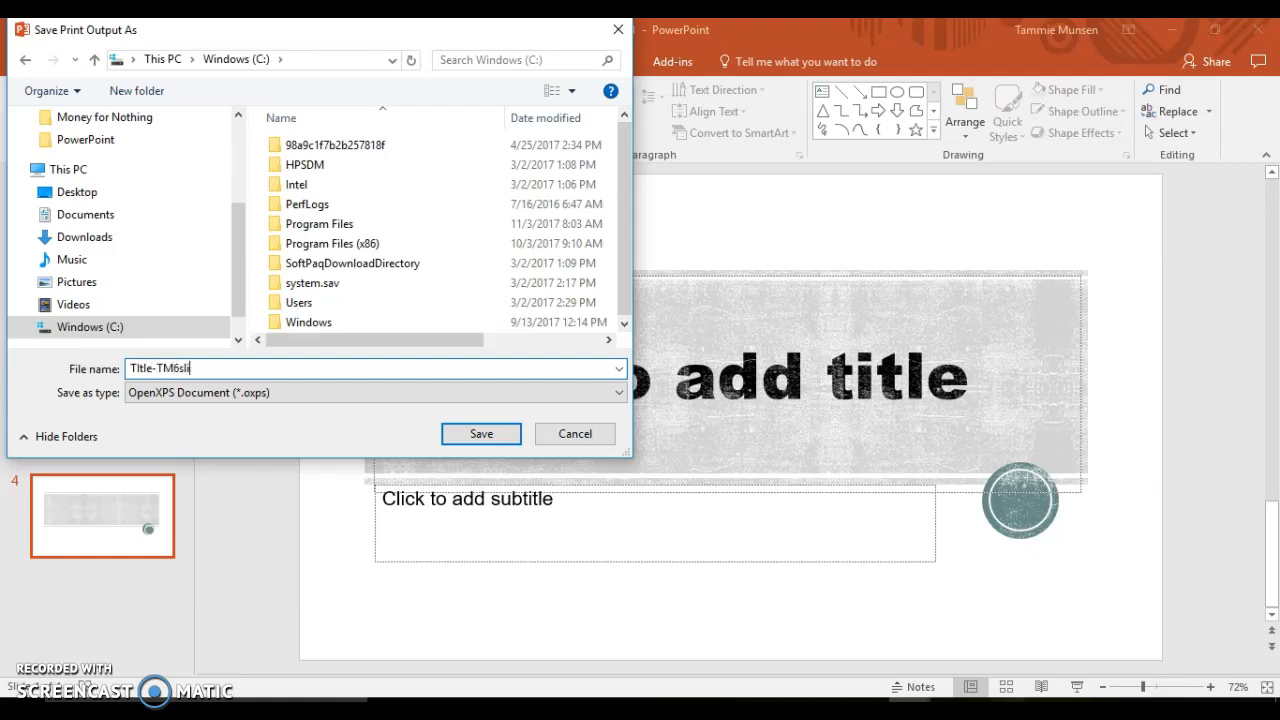
type("ides")
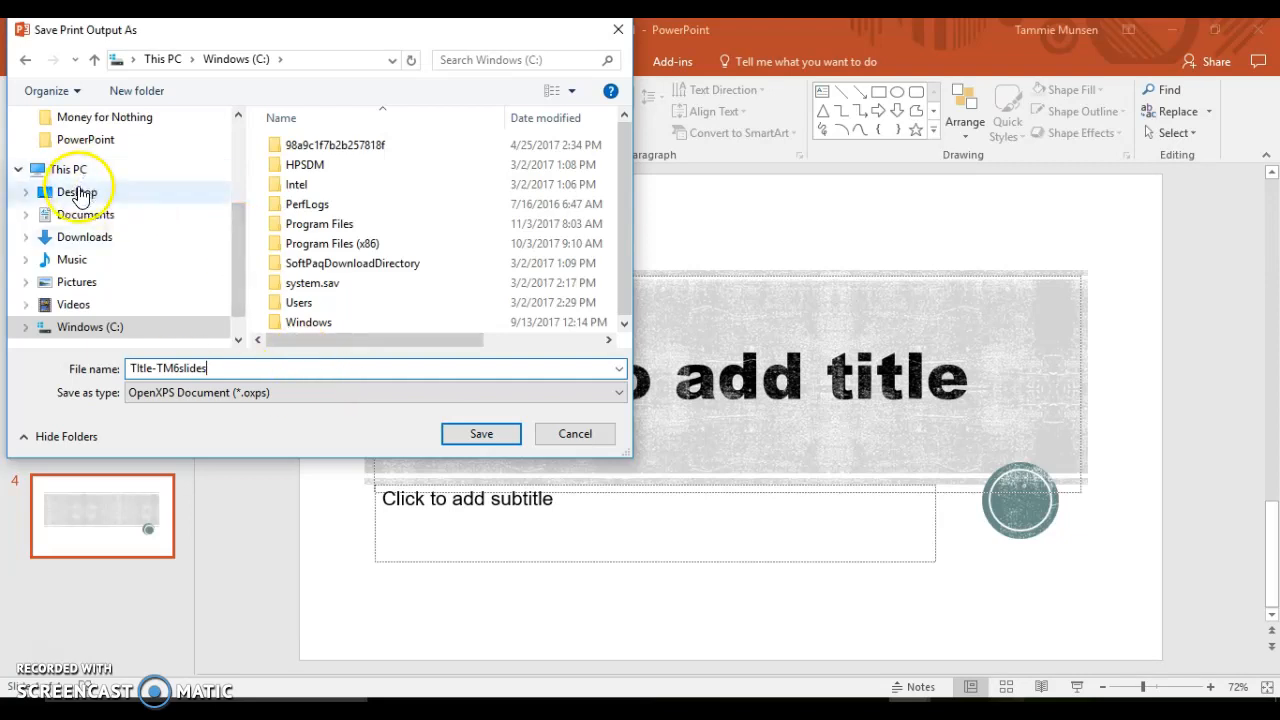
left_click(480, 433)
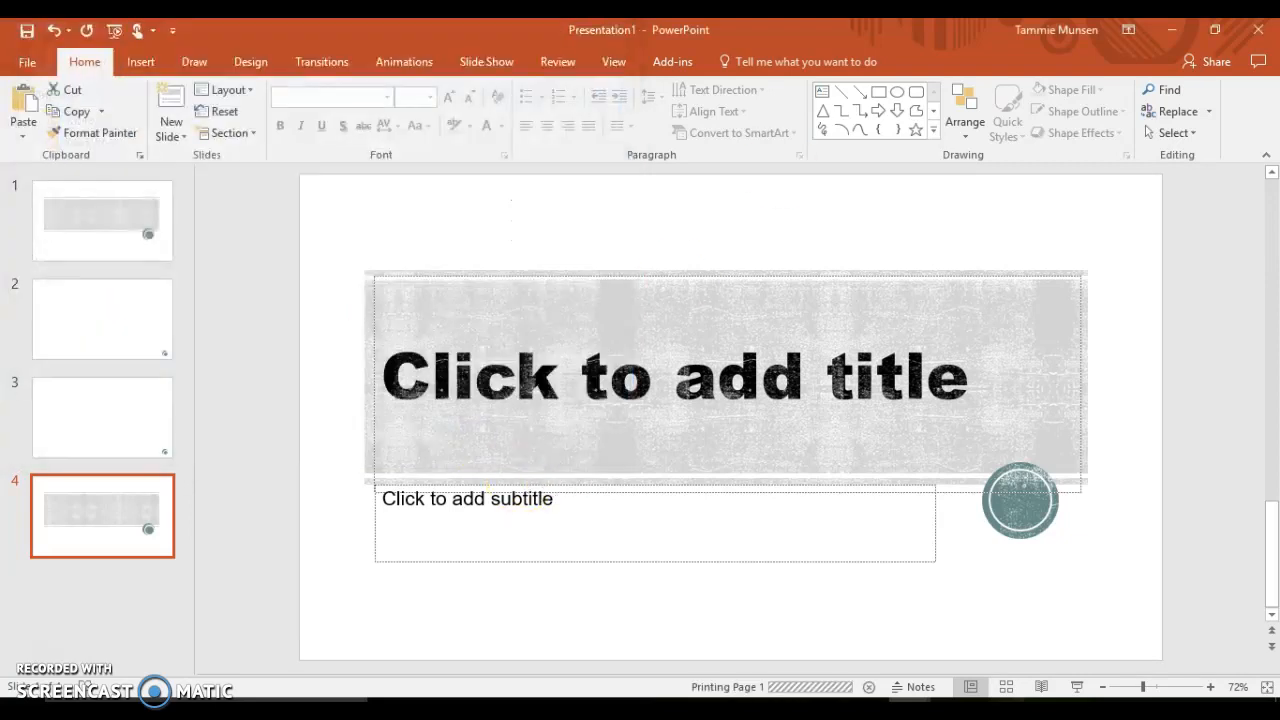
- Save the four-slide presentation as Title-TM in the Desktop folder
left_click(27, 61)
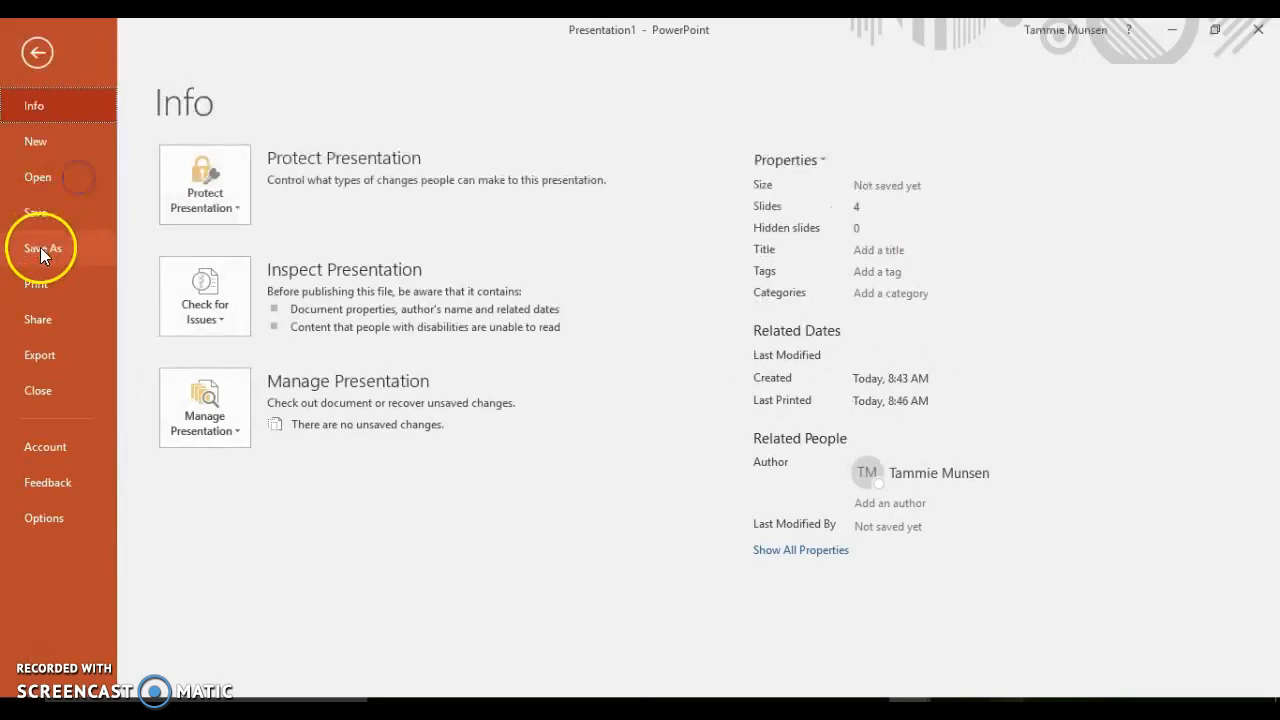
left_click(42, 248)
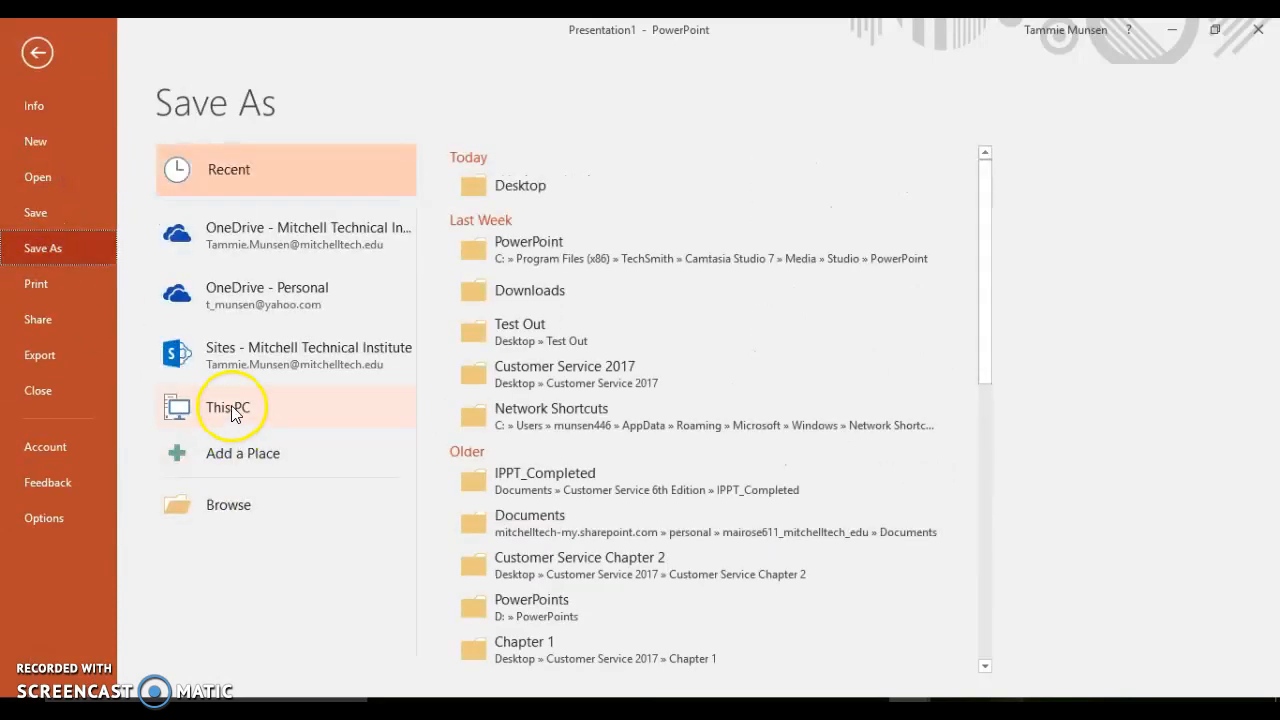
left_click(228, 407)
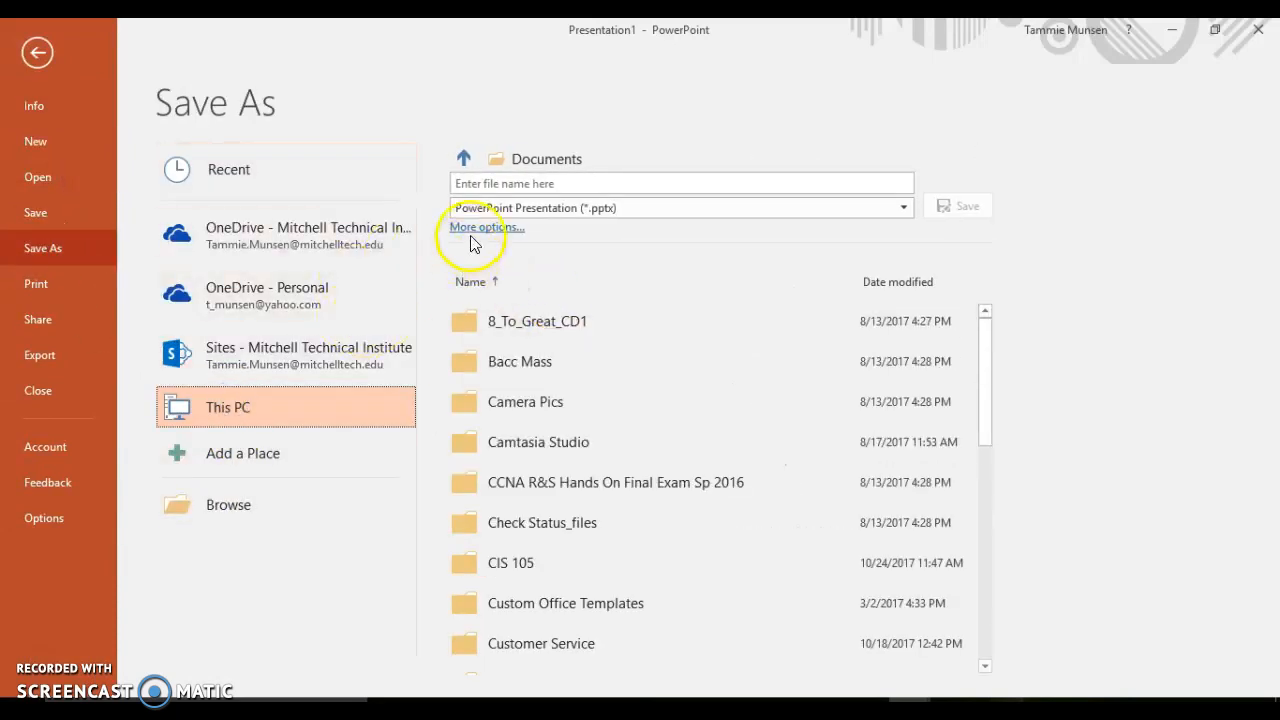
left_click(485, 227)
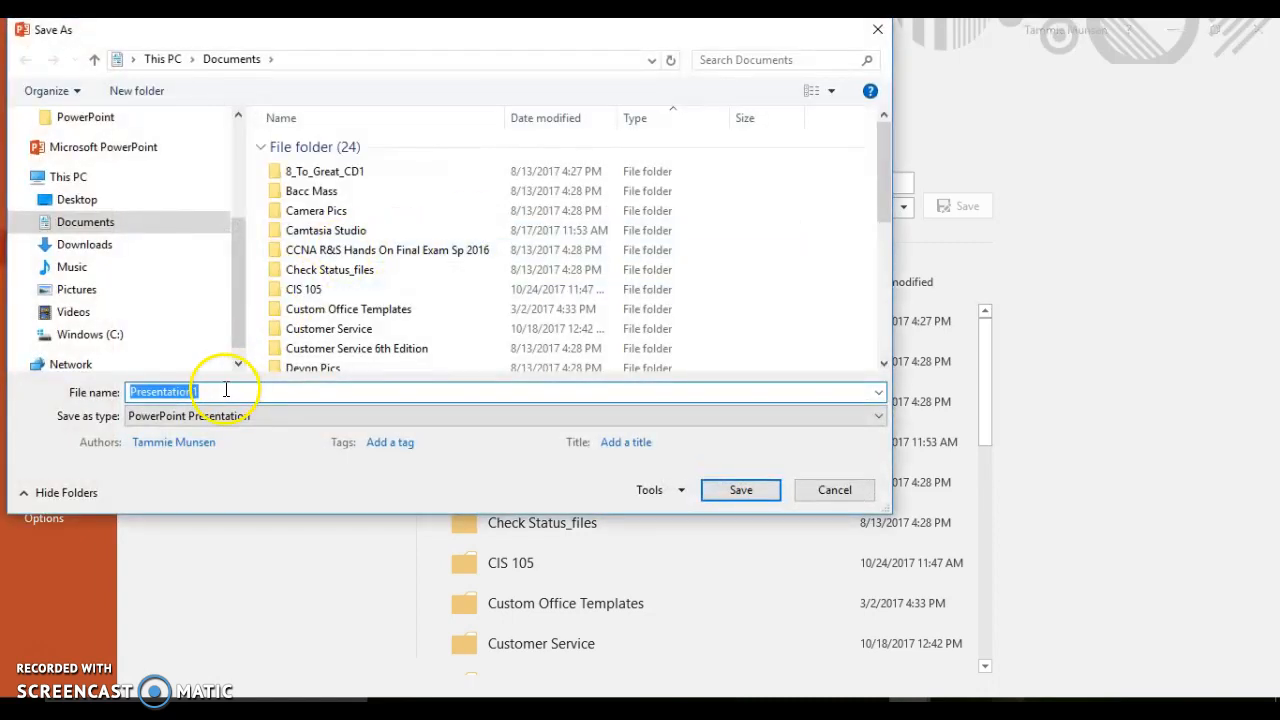
type("Title-TM")
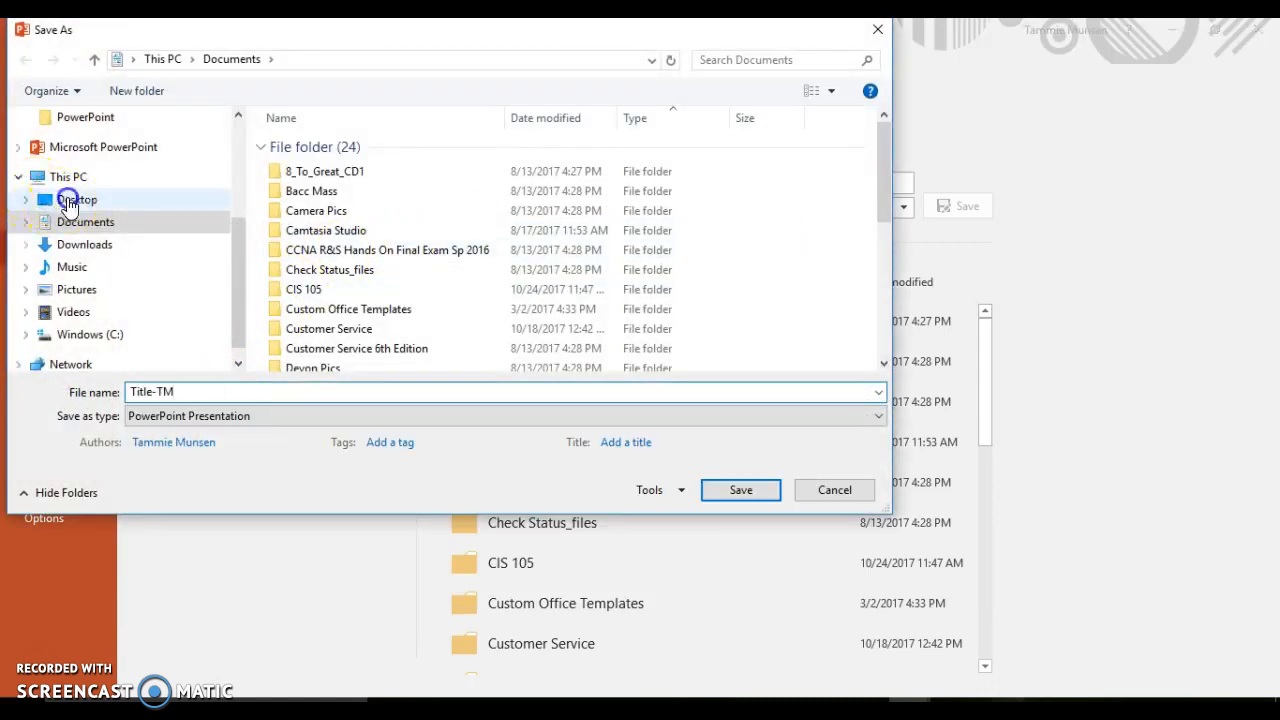
left_click(740, 489)
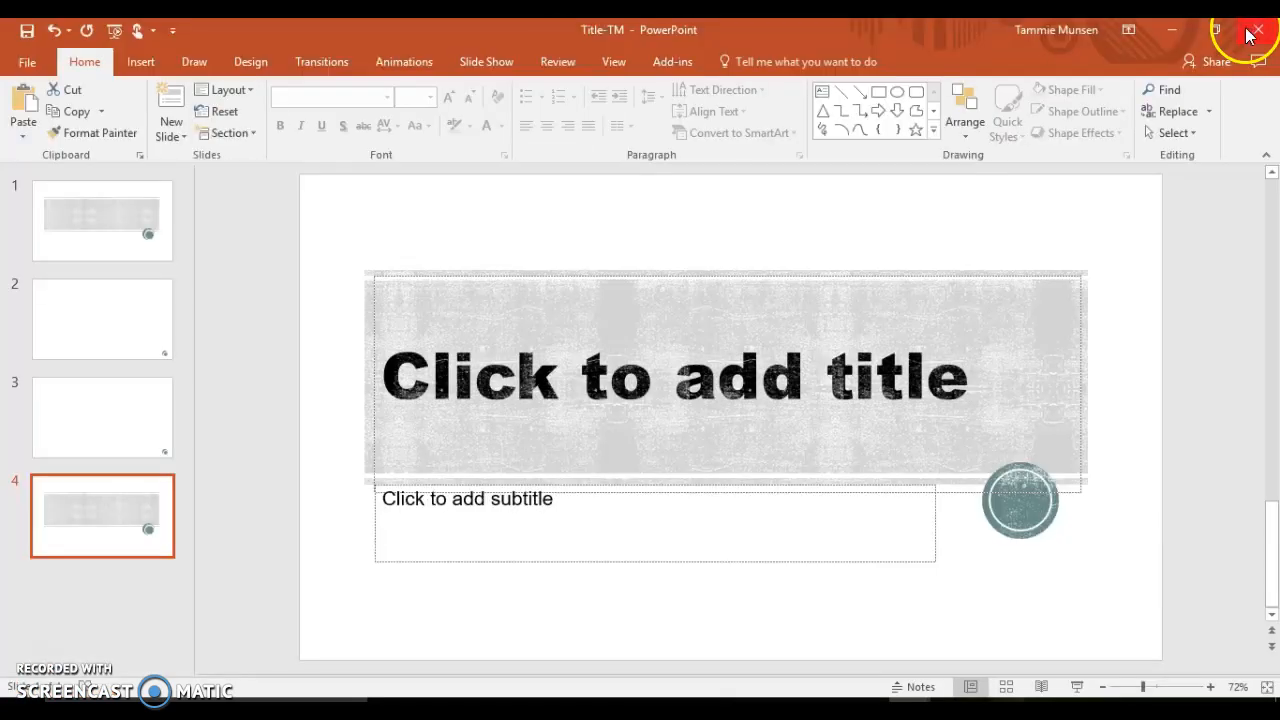
- Close PowerPoint, open Title-TM6slides.oxps in XPS Viewer, review it and close it
left_click(1257, 30)
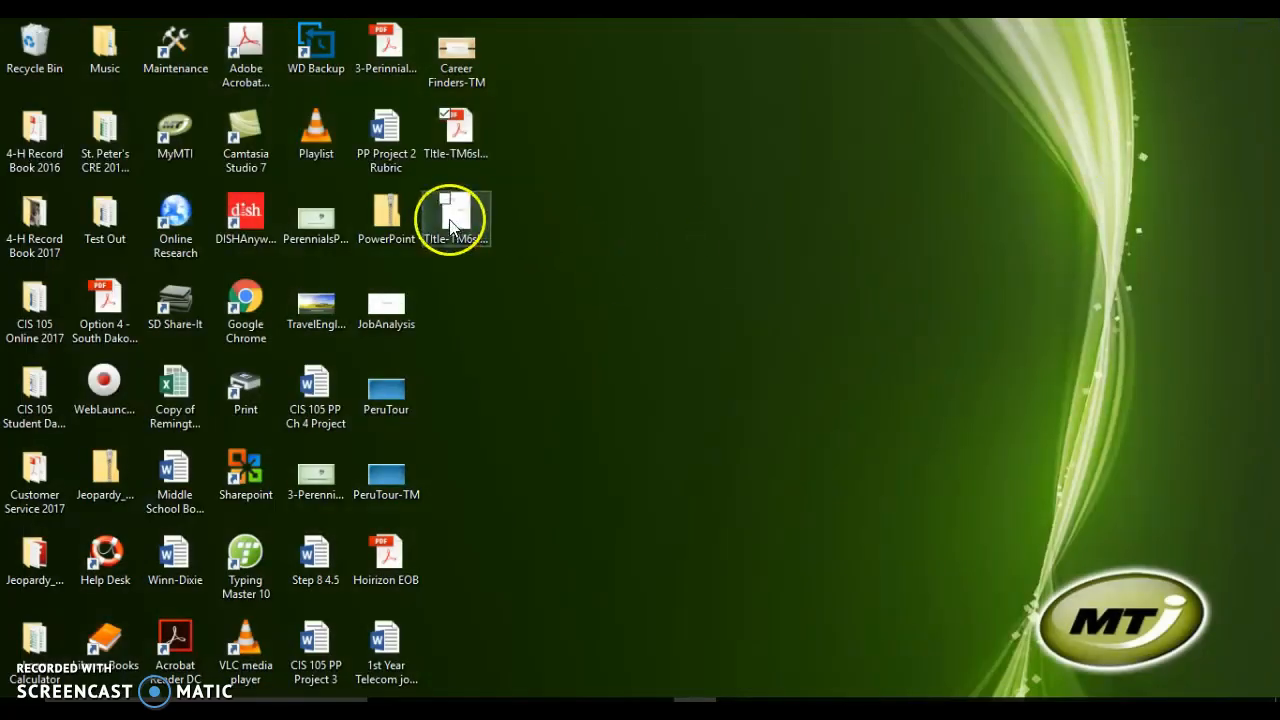
double_click(455, 210)
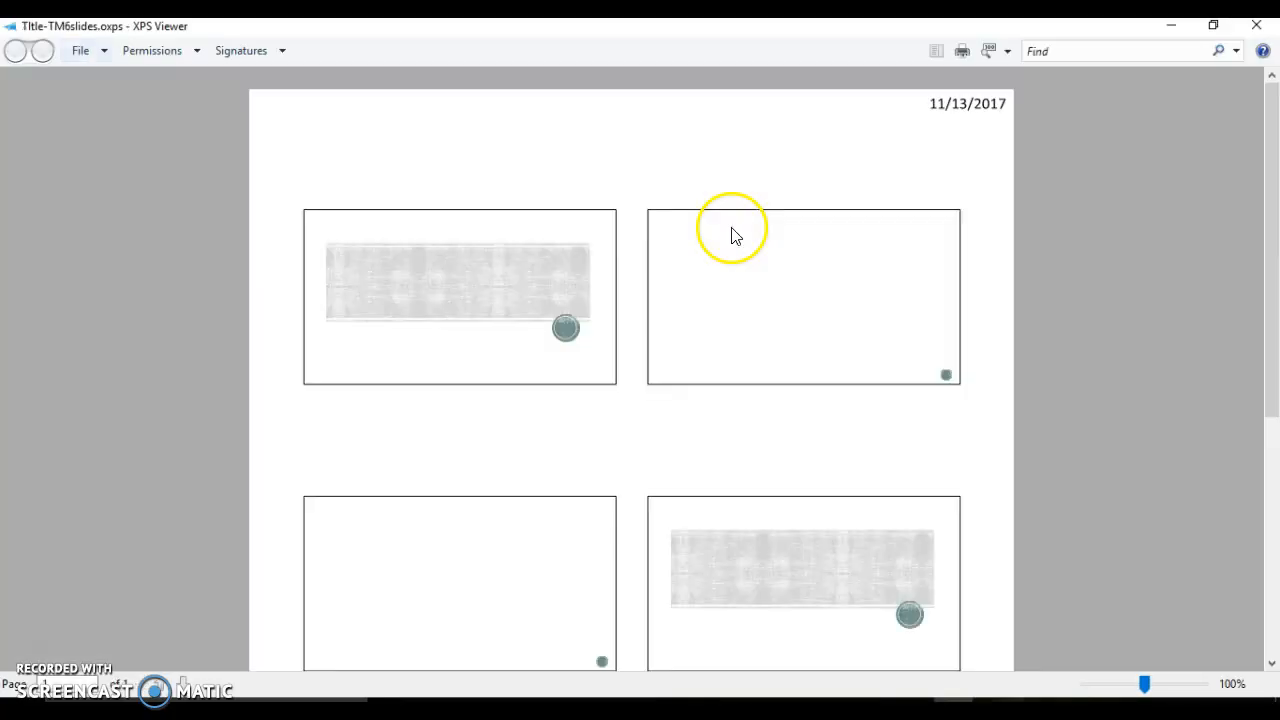
mouse_move(757, 243)
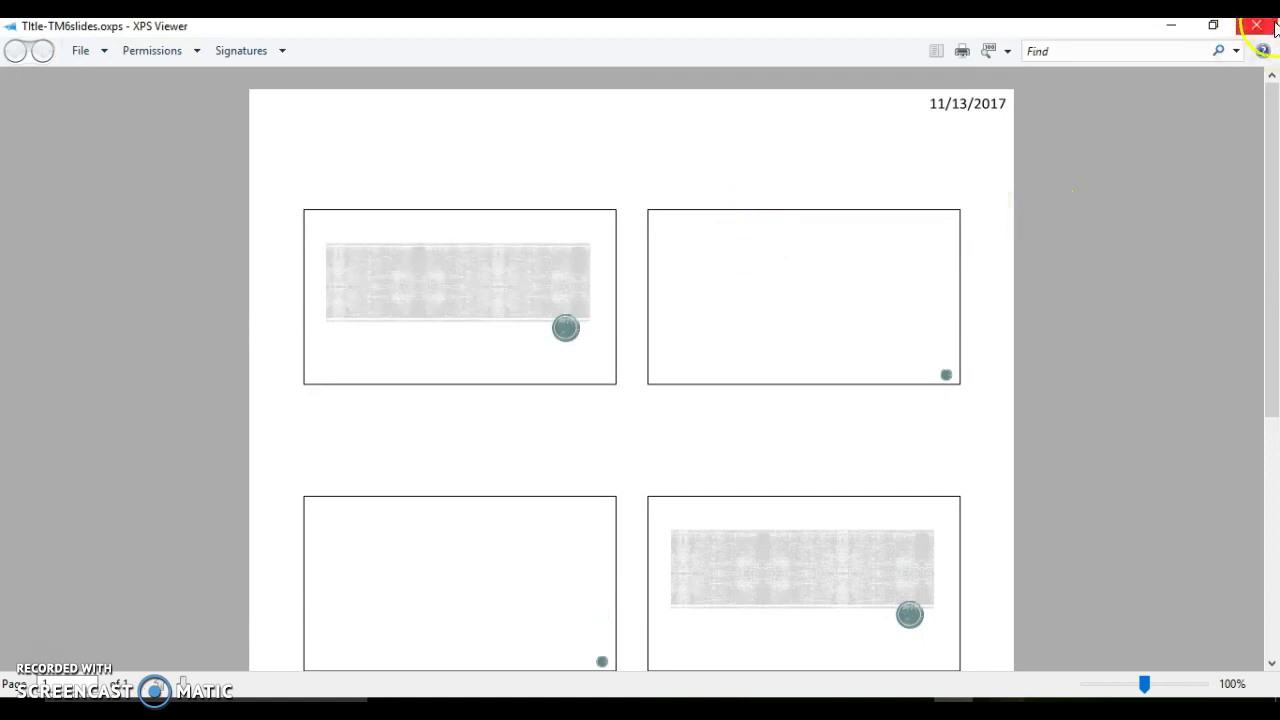
left_click(1257, 25)
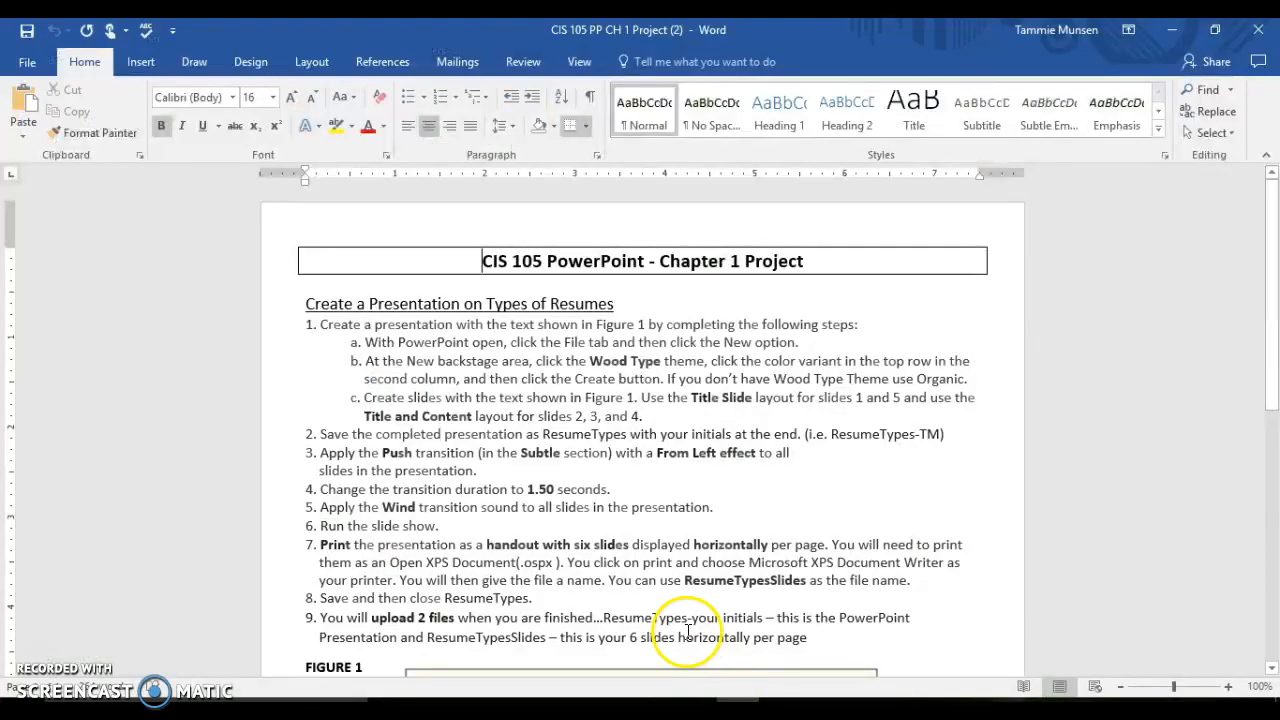
- Reread the two-file upload instructions in Word, then switch back to the MyMTI page
scroll("up", 3)
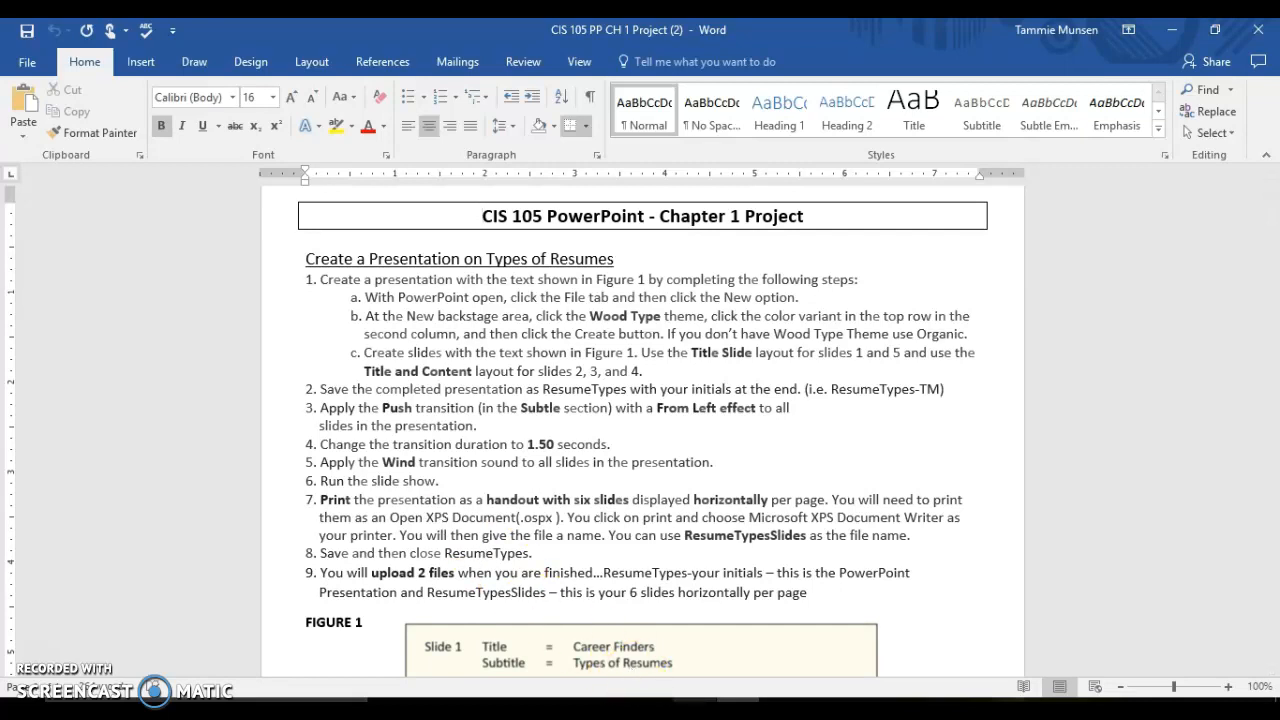
left_click(481, 216)
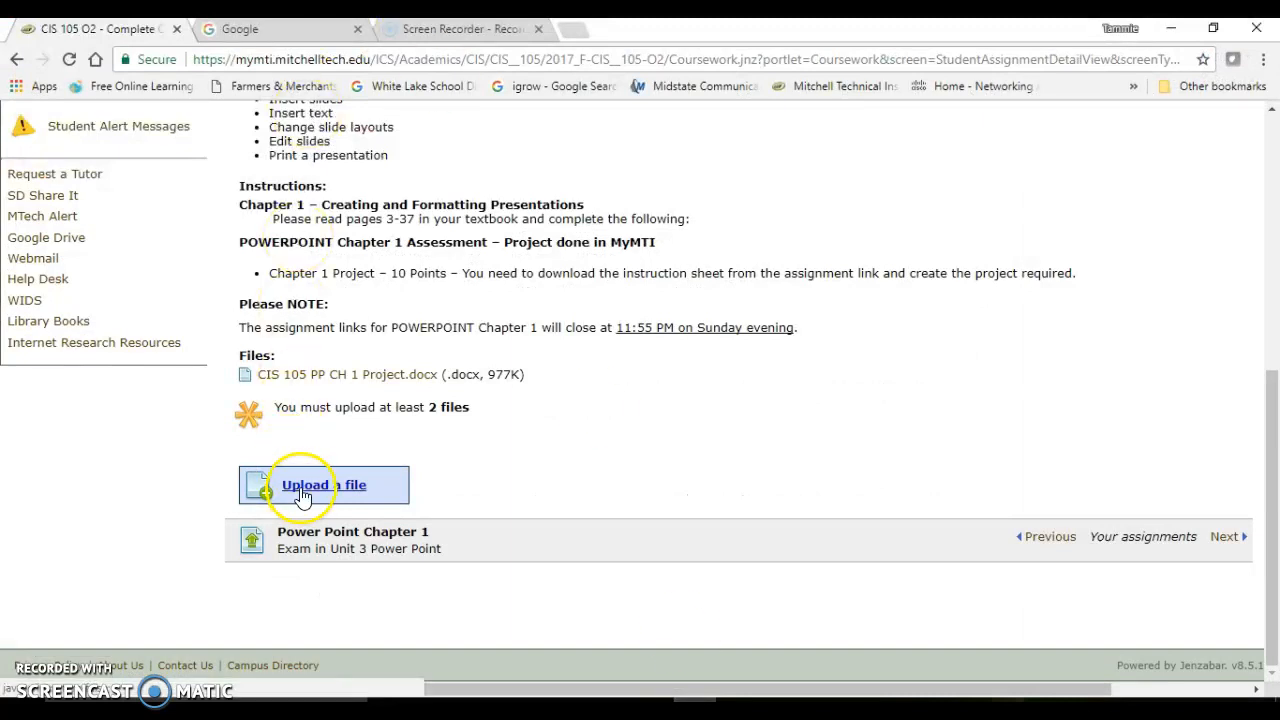
- Choose Title-TM.pptx from this computer and add it to the Chapter 1 exam
left_click(323, 485)
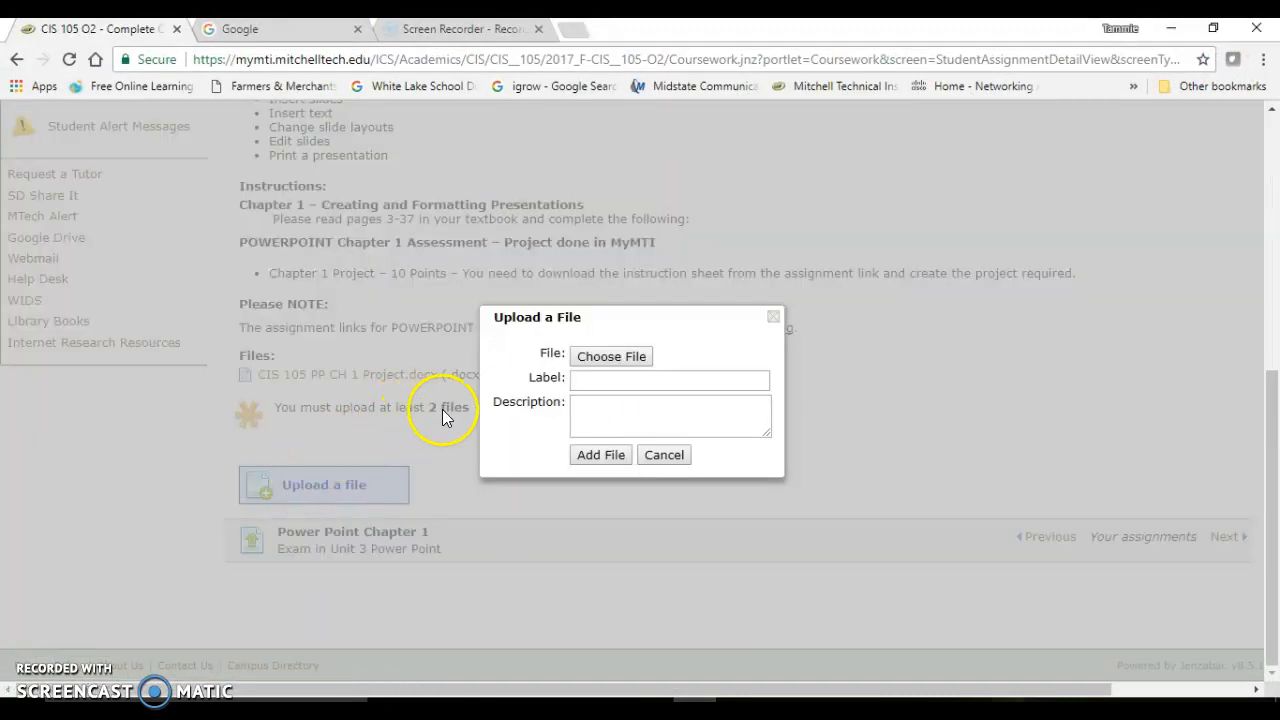
left_click(611, 356)
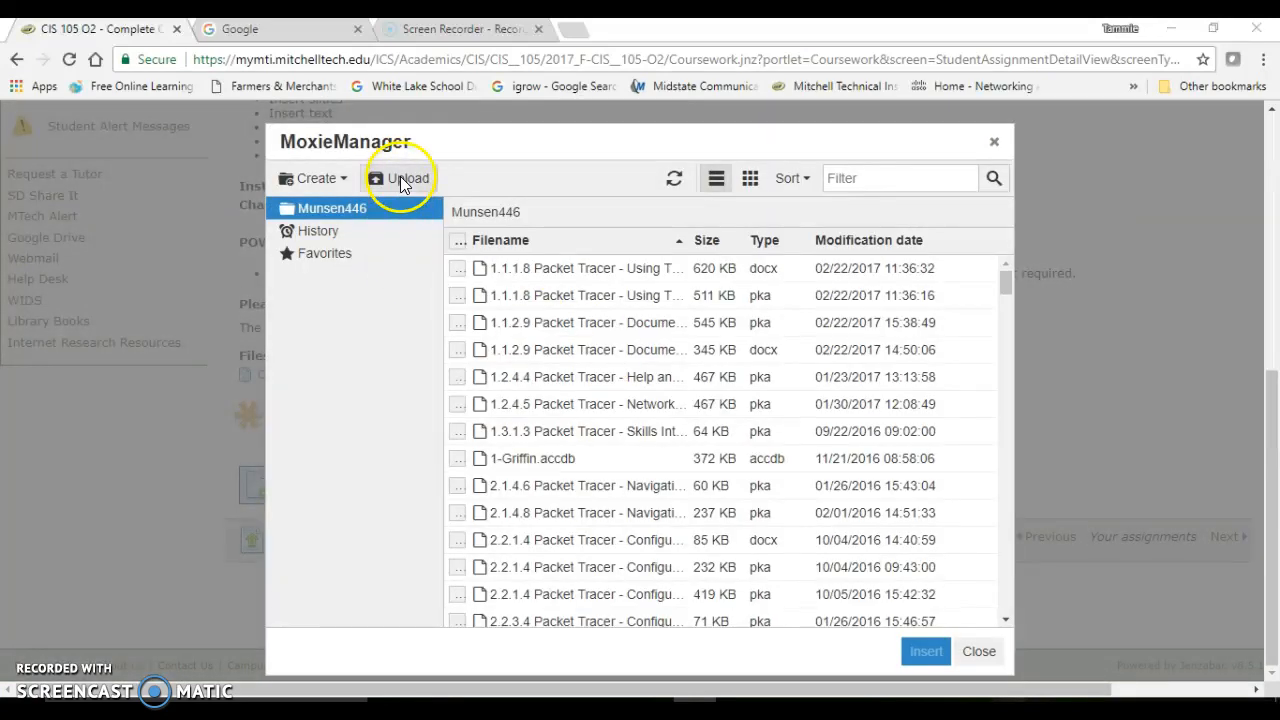
left_click(399, 178)
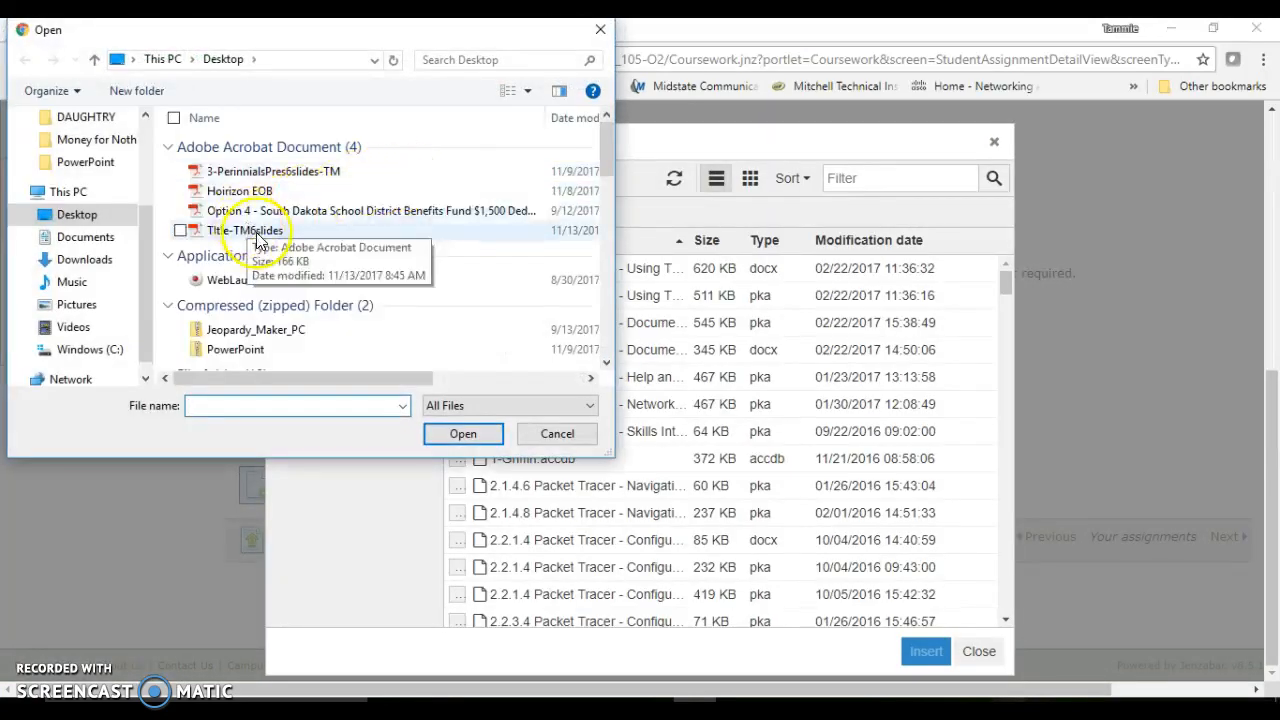
mouse_move(612, 160)
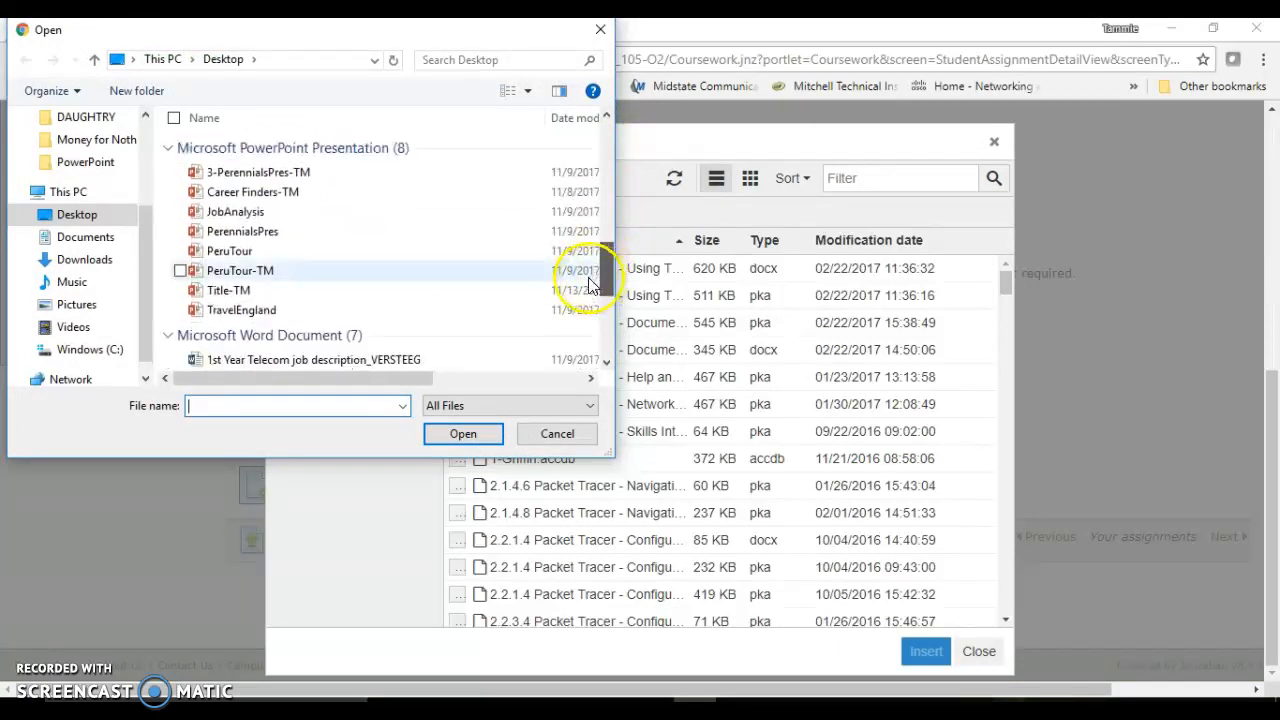
left_click(229, 290)
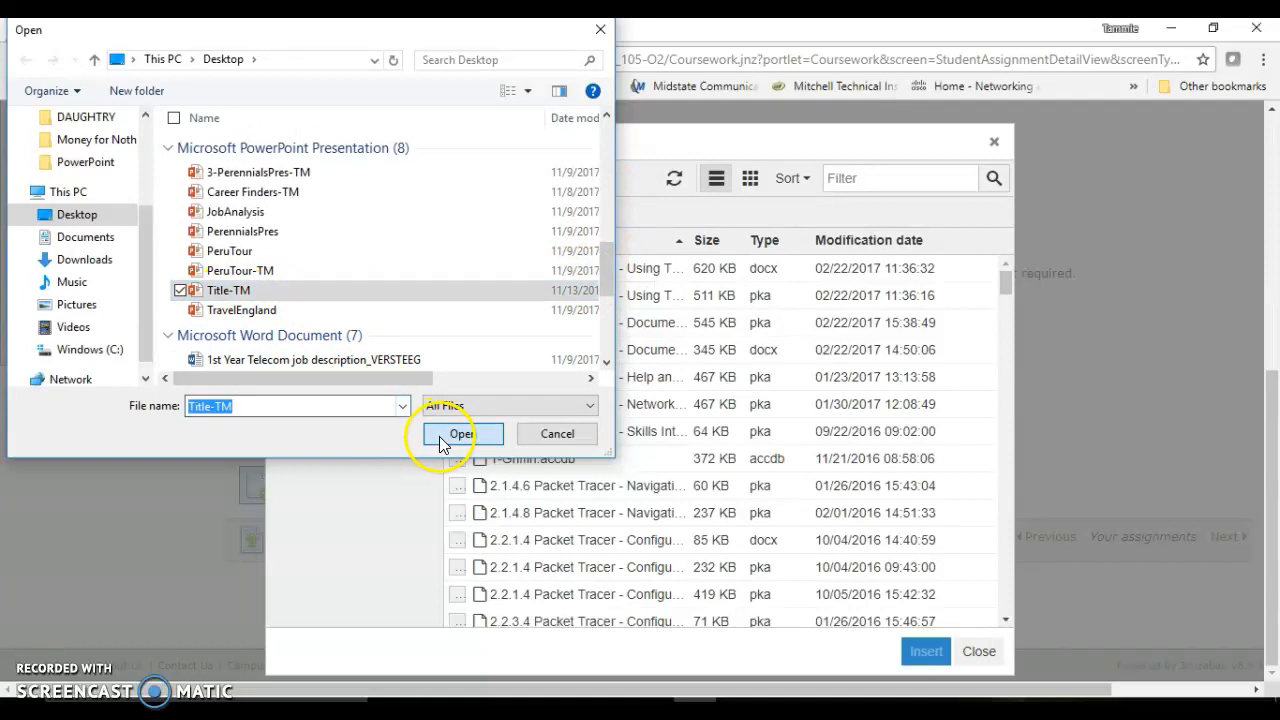
left_click(459, 433)
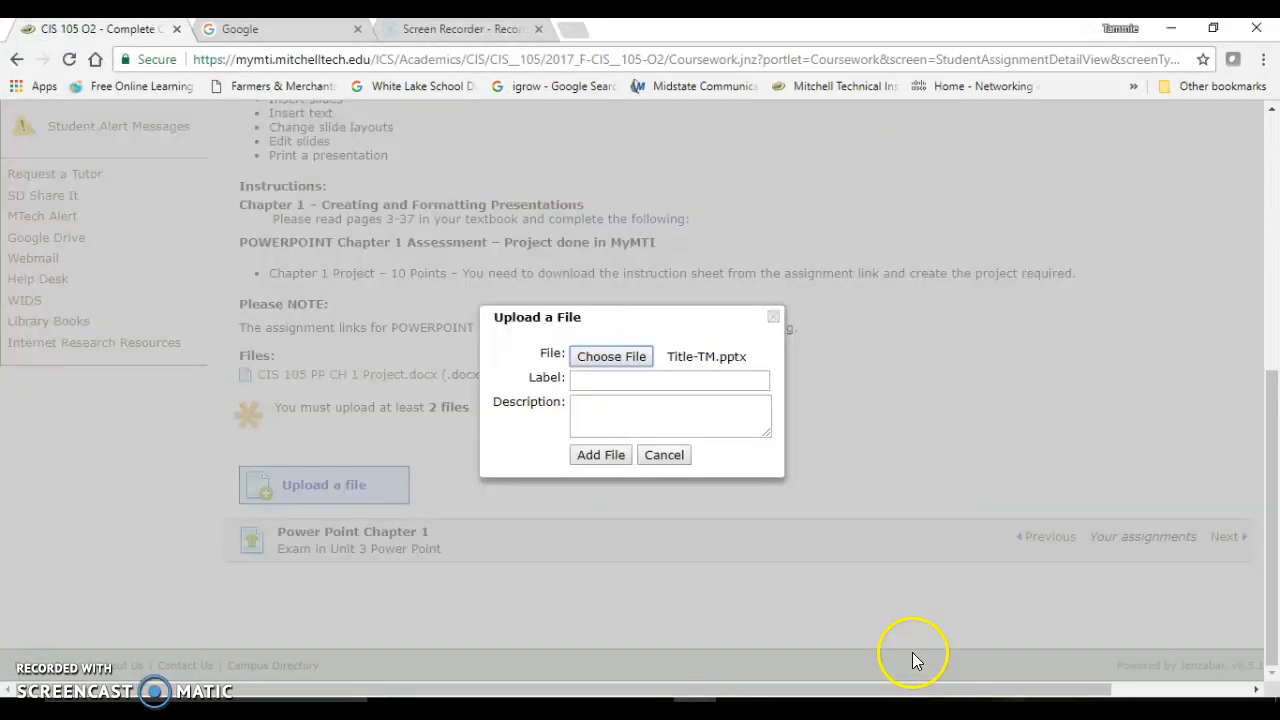
left_click(600, 454)
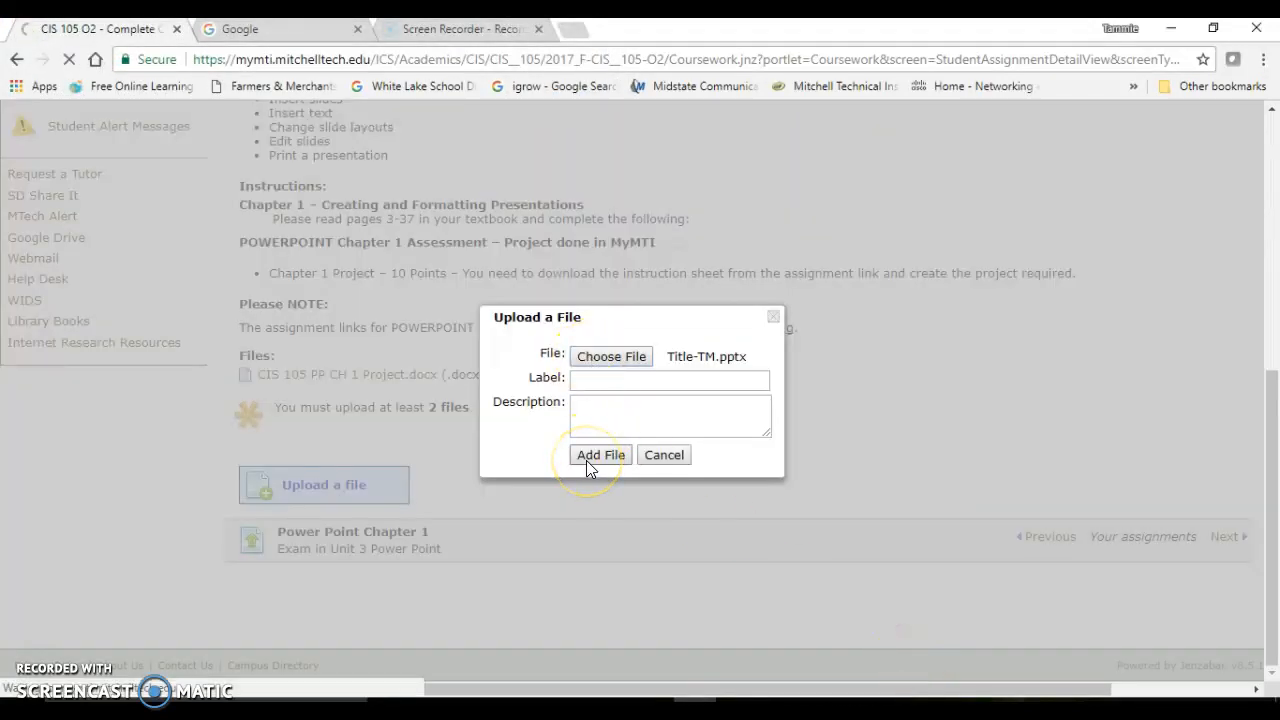
left_click(600, 455)
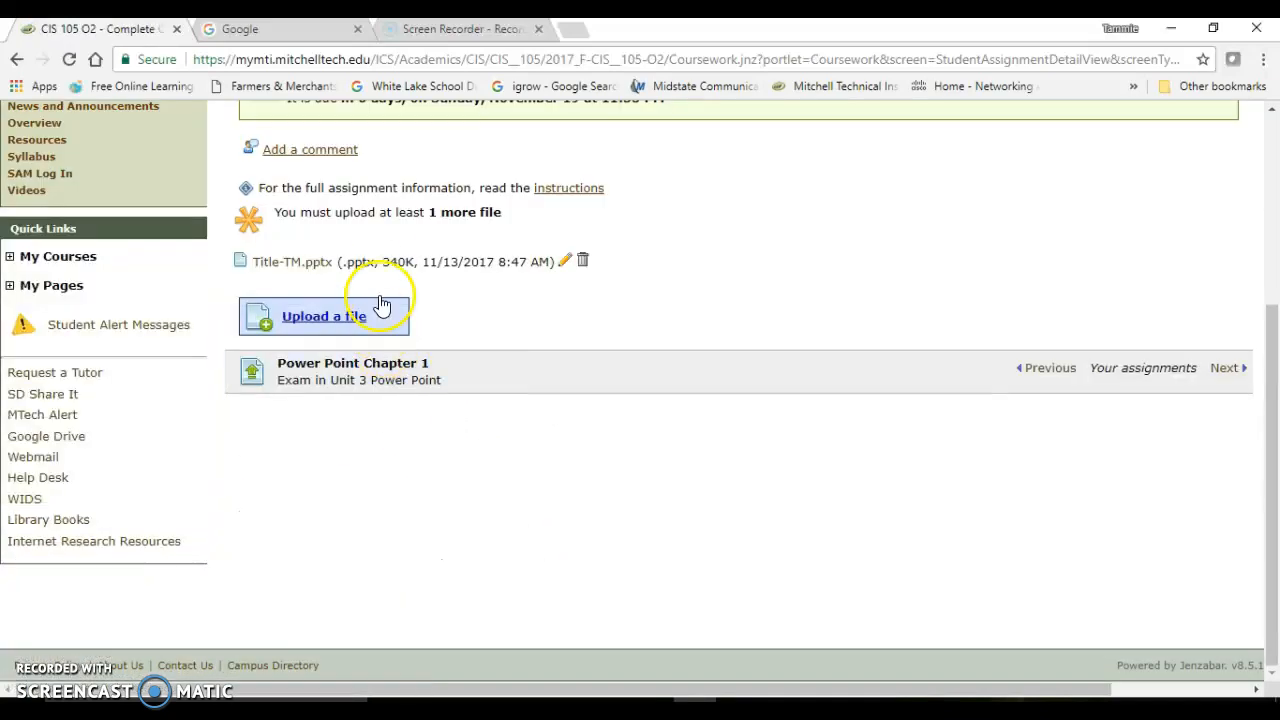
mouse_move(638, 333)
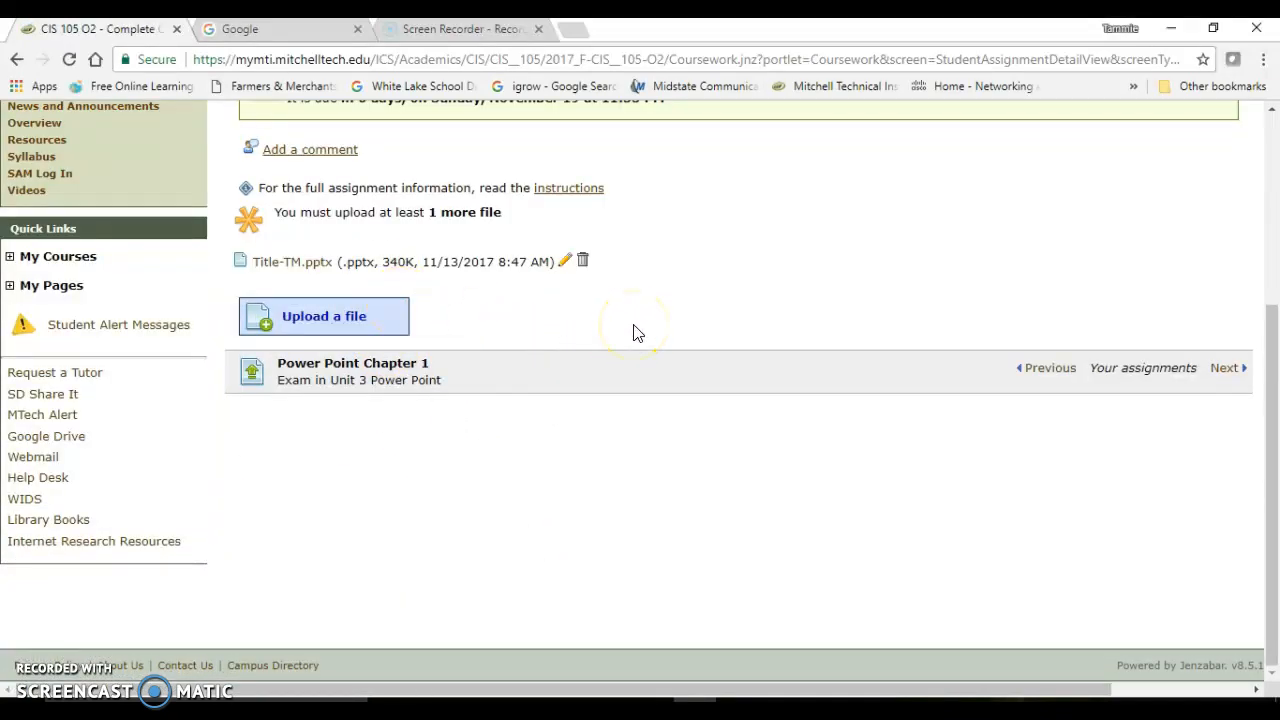
mouse_move(538, 334)
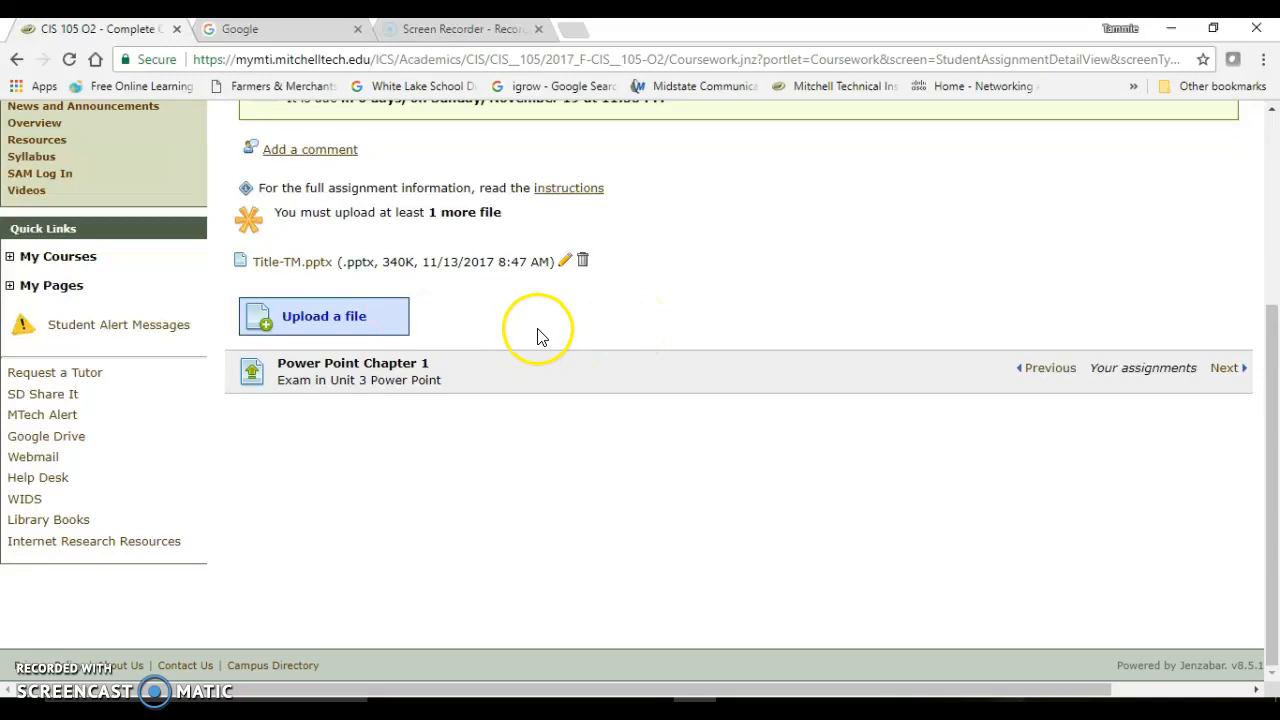
- Choose Title-TM6slides.pdf from this computer and add it to the exam
left_click(323, 316)
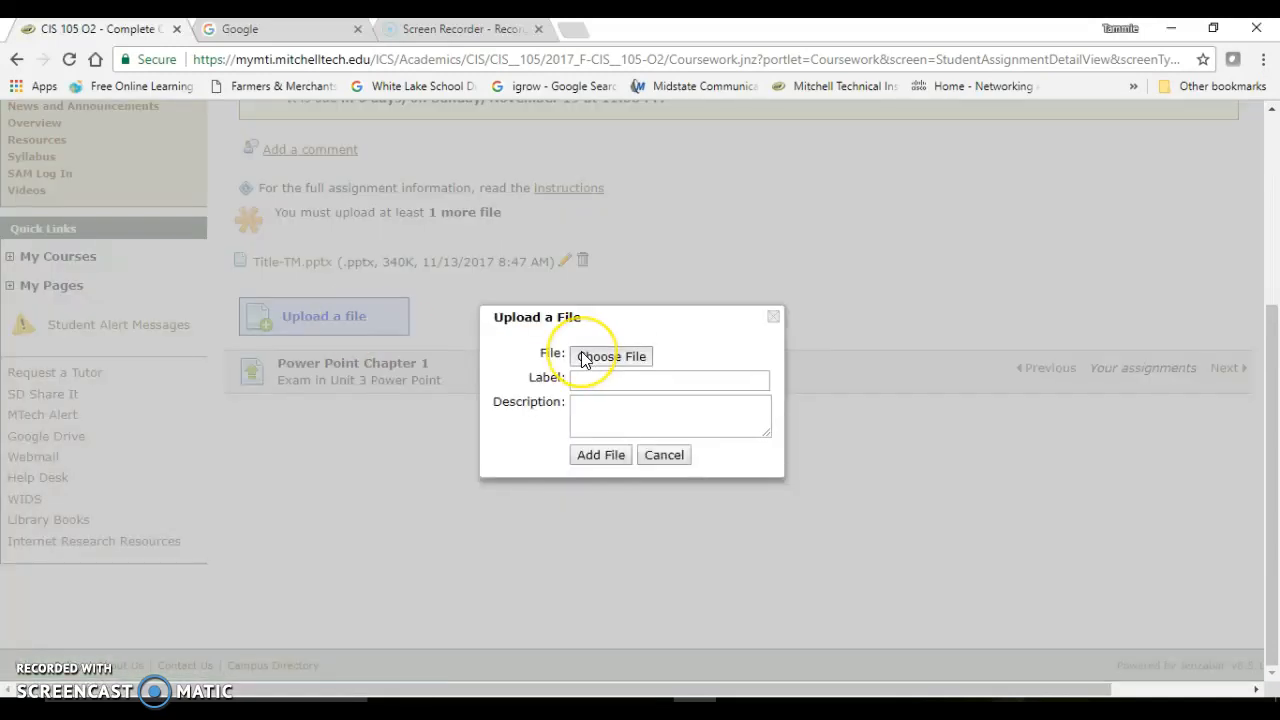
left_click(611, 356)
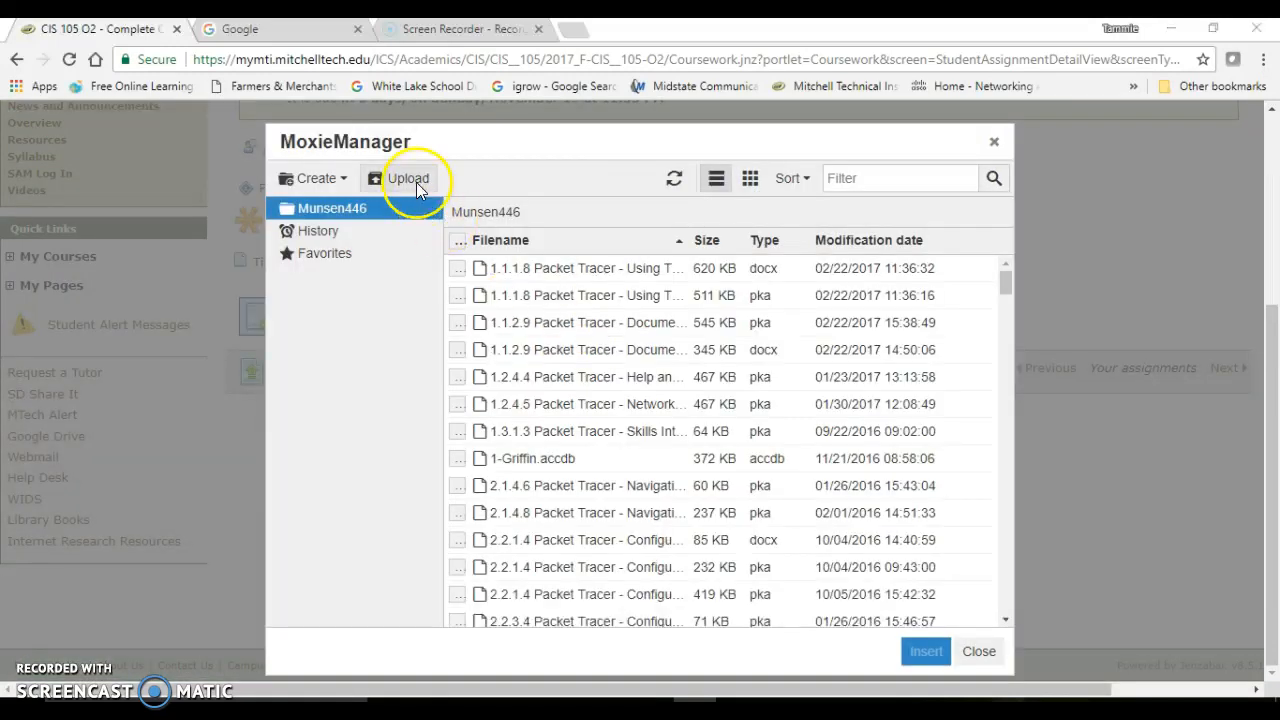
left_click(406, 178)
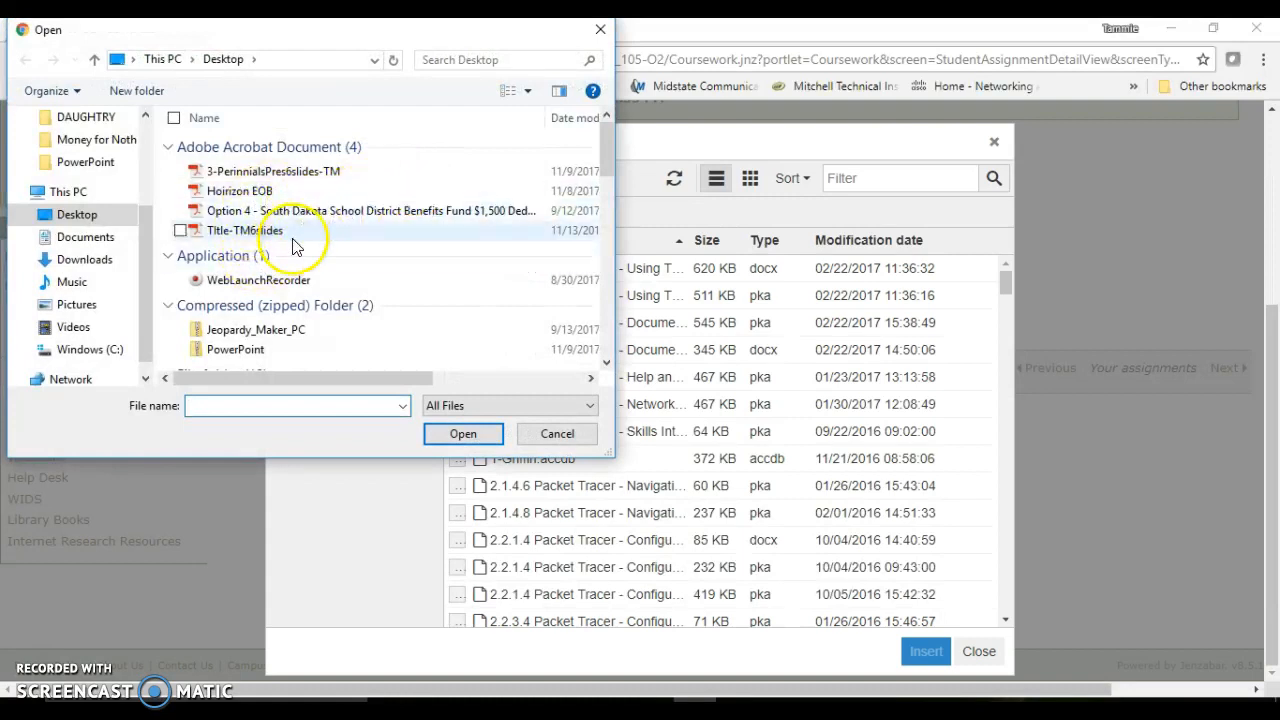
left_click(245, 230)
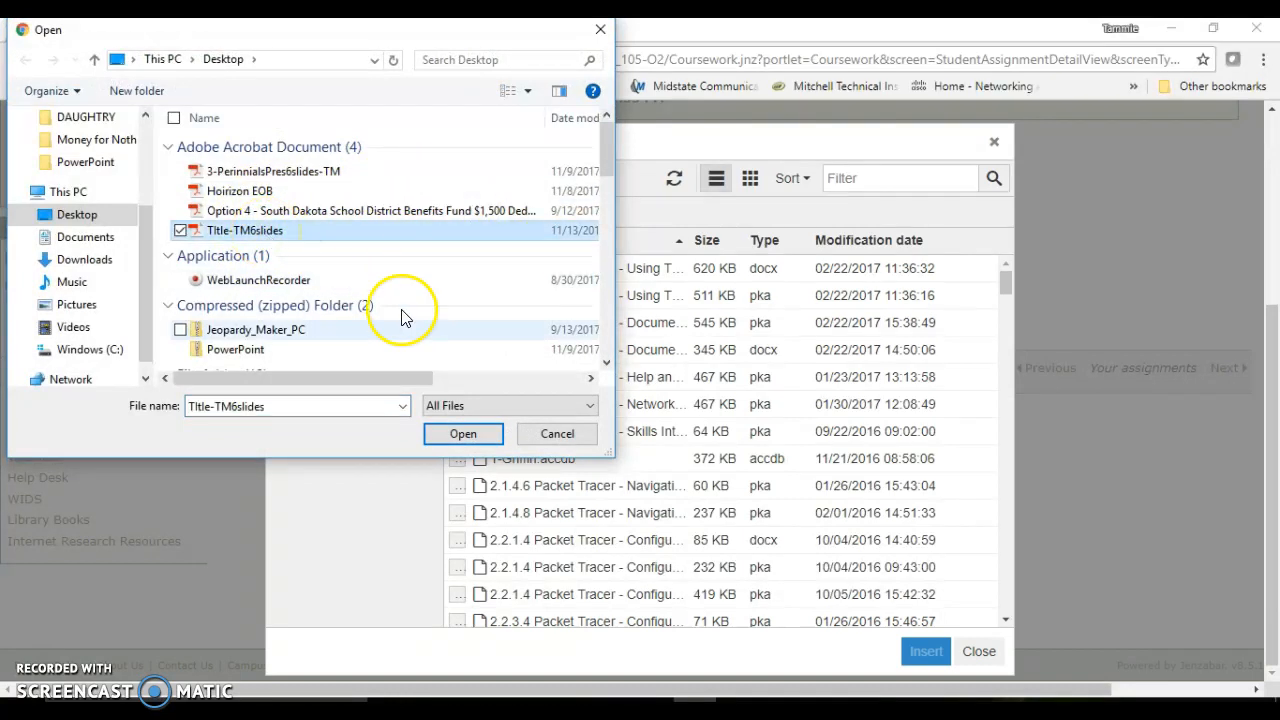
left_click(462, 433)
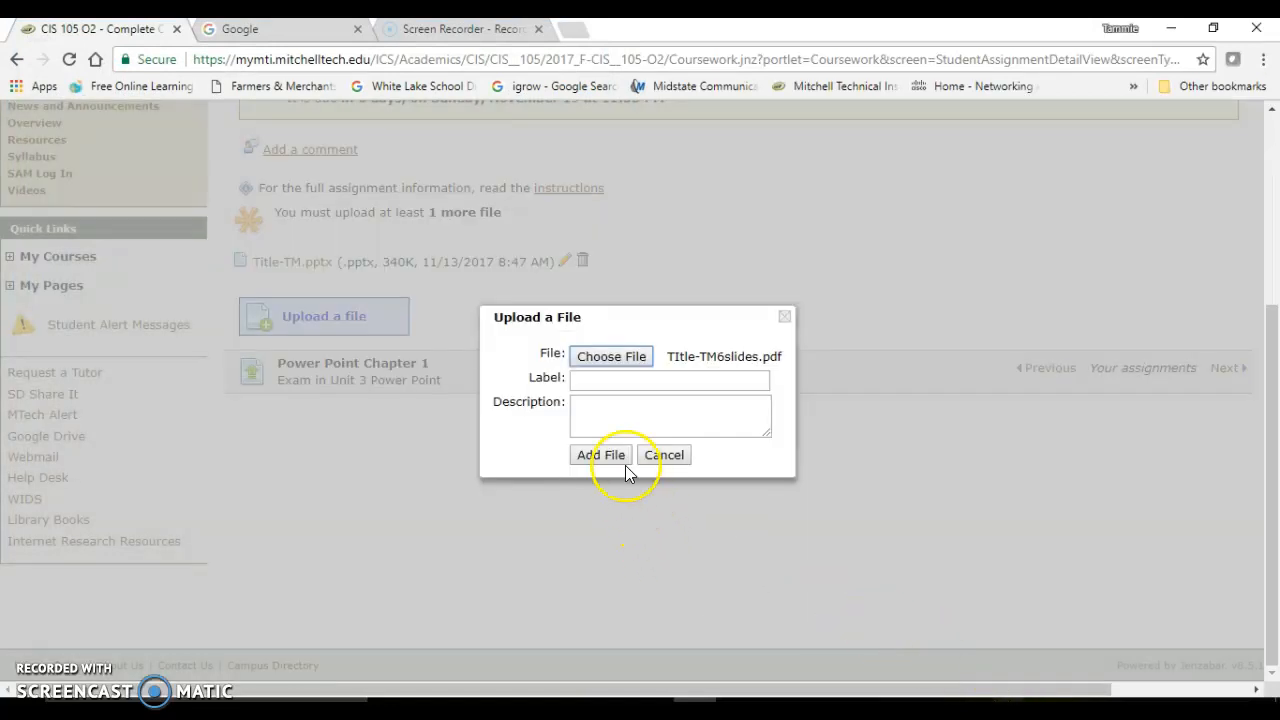
left_click(601, 454)
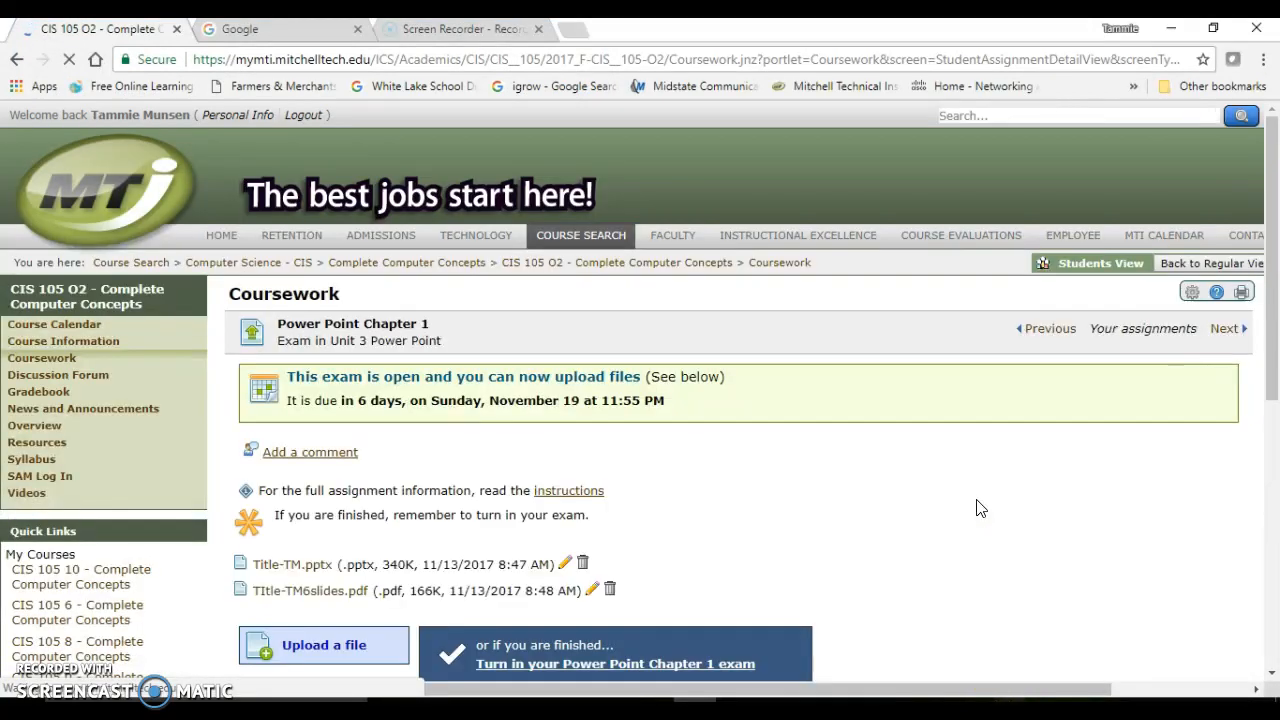
- Submit the Power Point Chapter 1 exam with both attached files
scroll("down", 3)
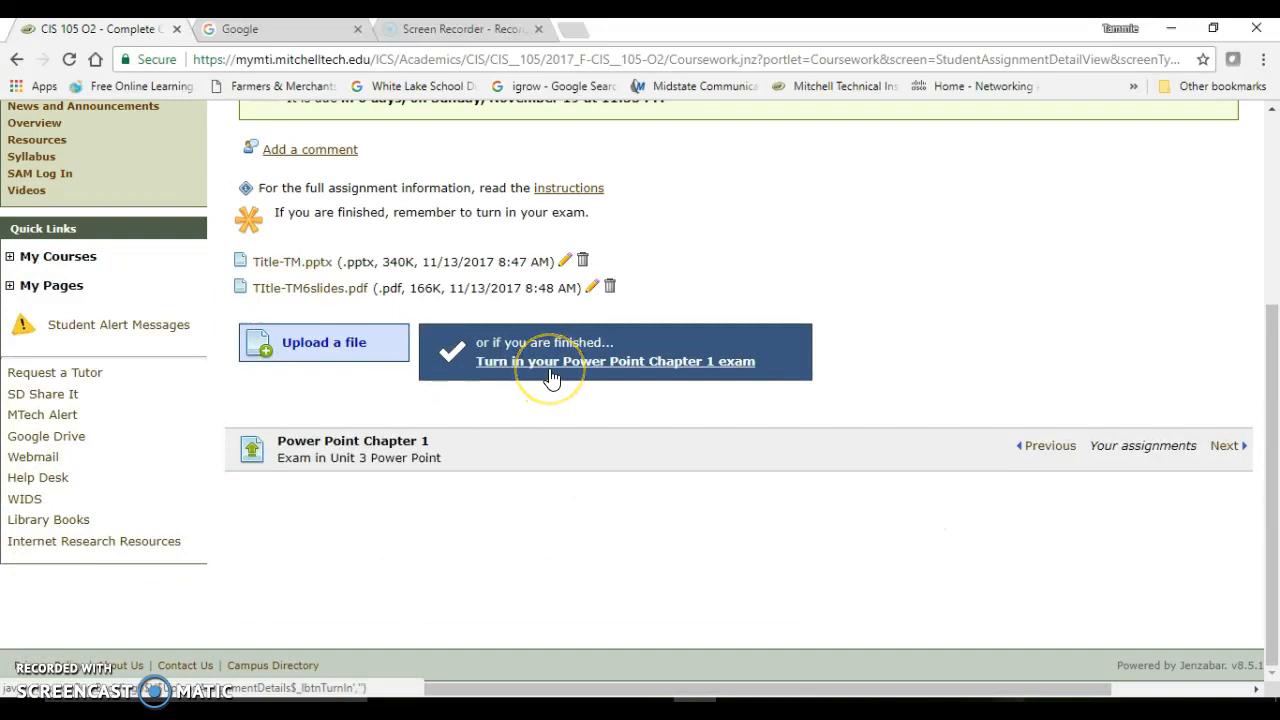
left_click(614, 361)
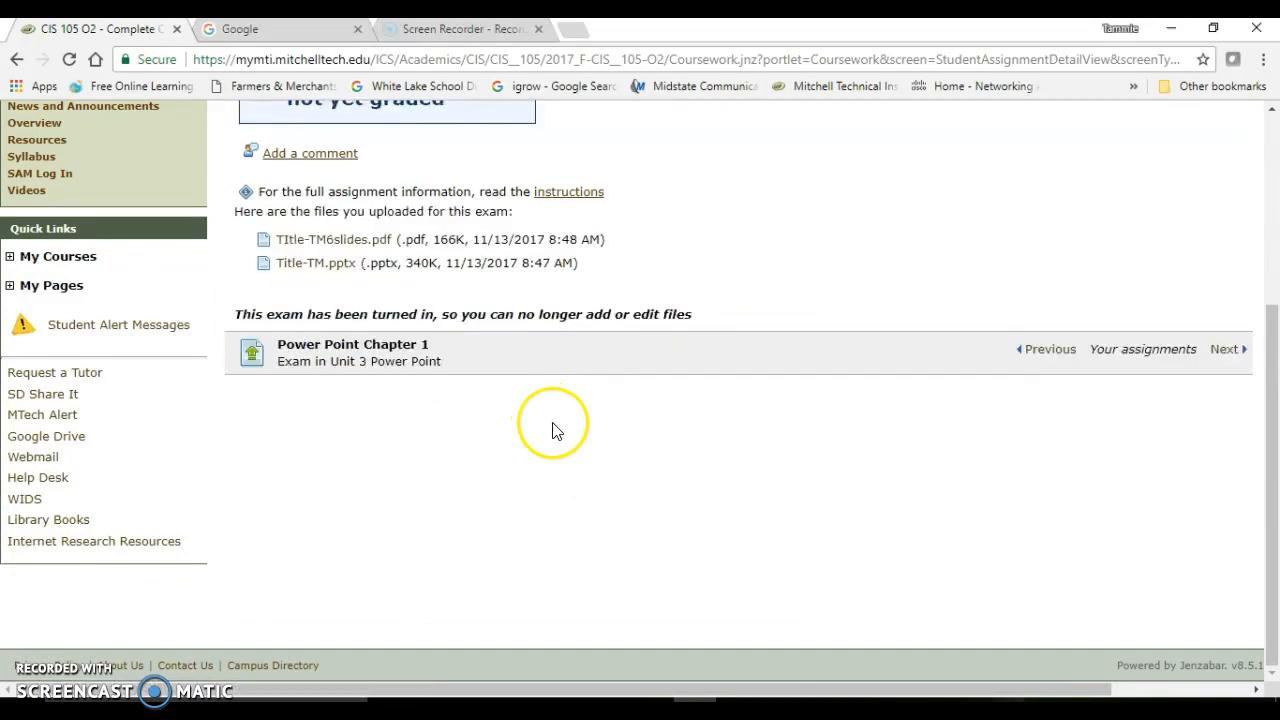
scroll("up", 3)
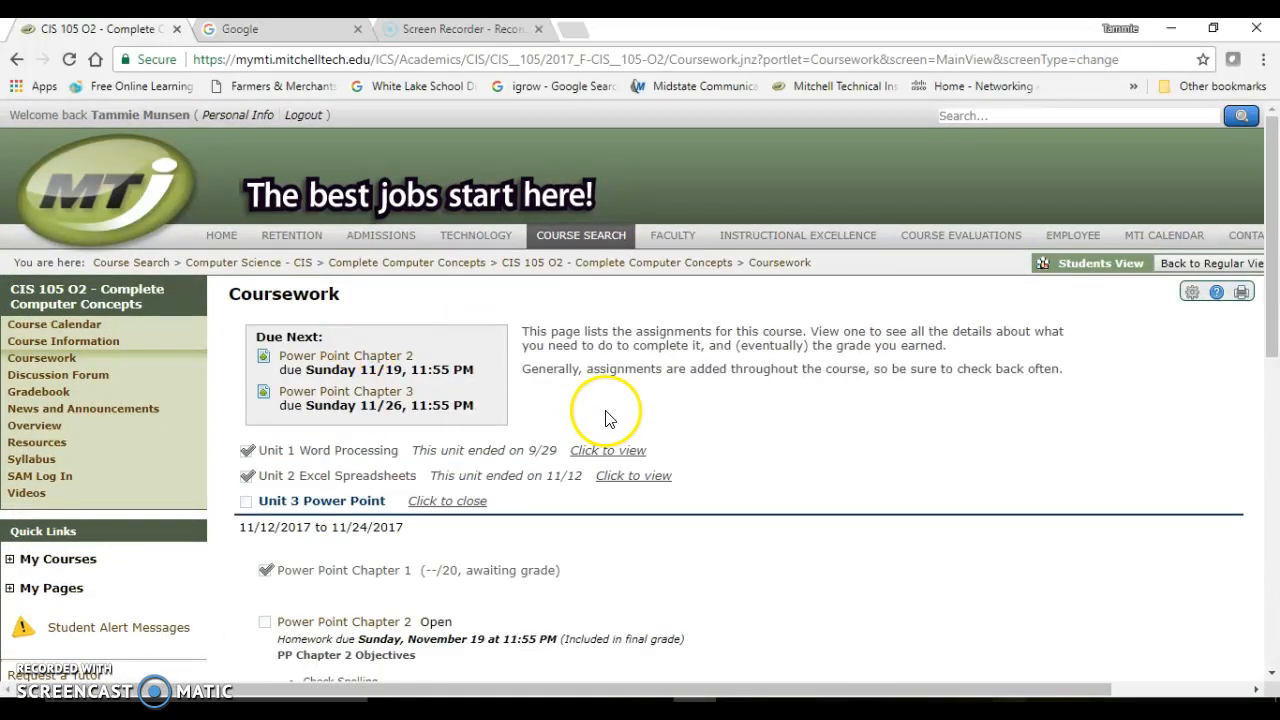
- Scroll through the Power Point Chapter 2 assignment, then return to the coursework list
scroll("down", 3)
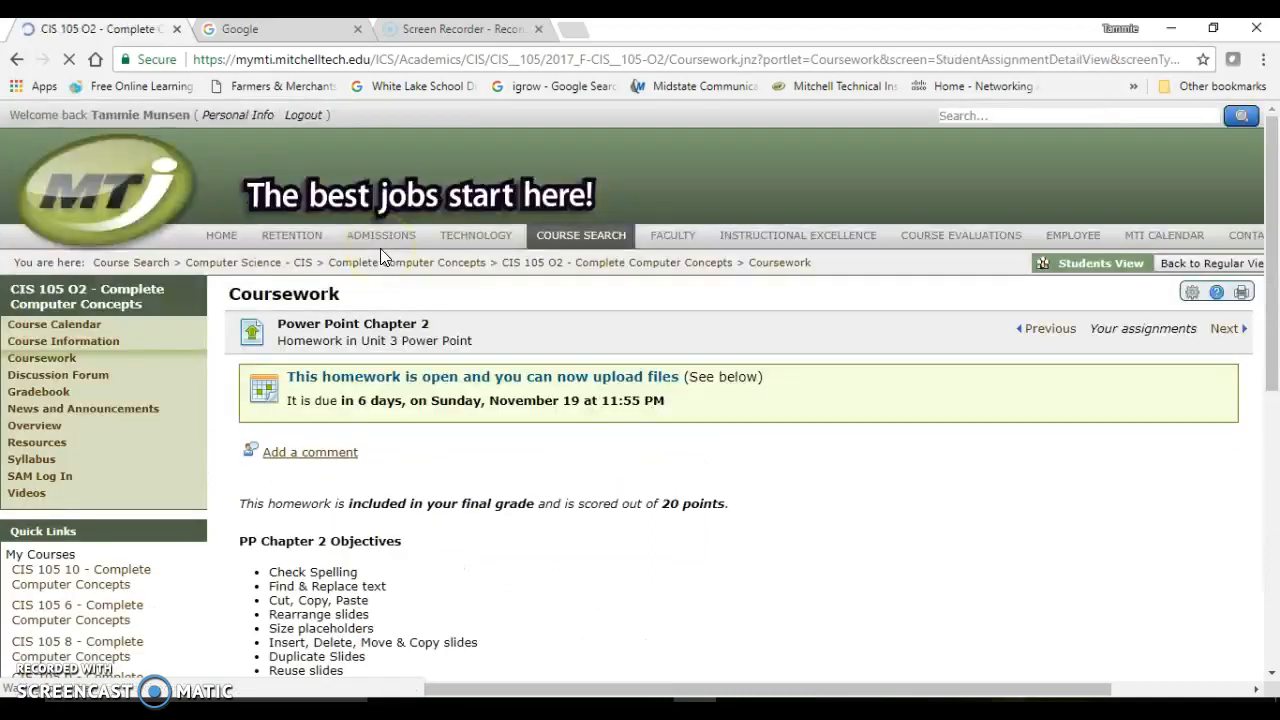
scroll("down", 3)
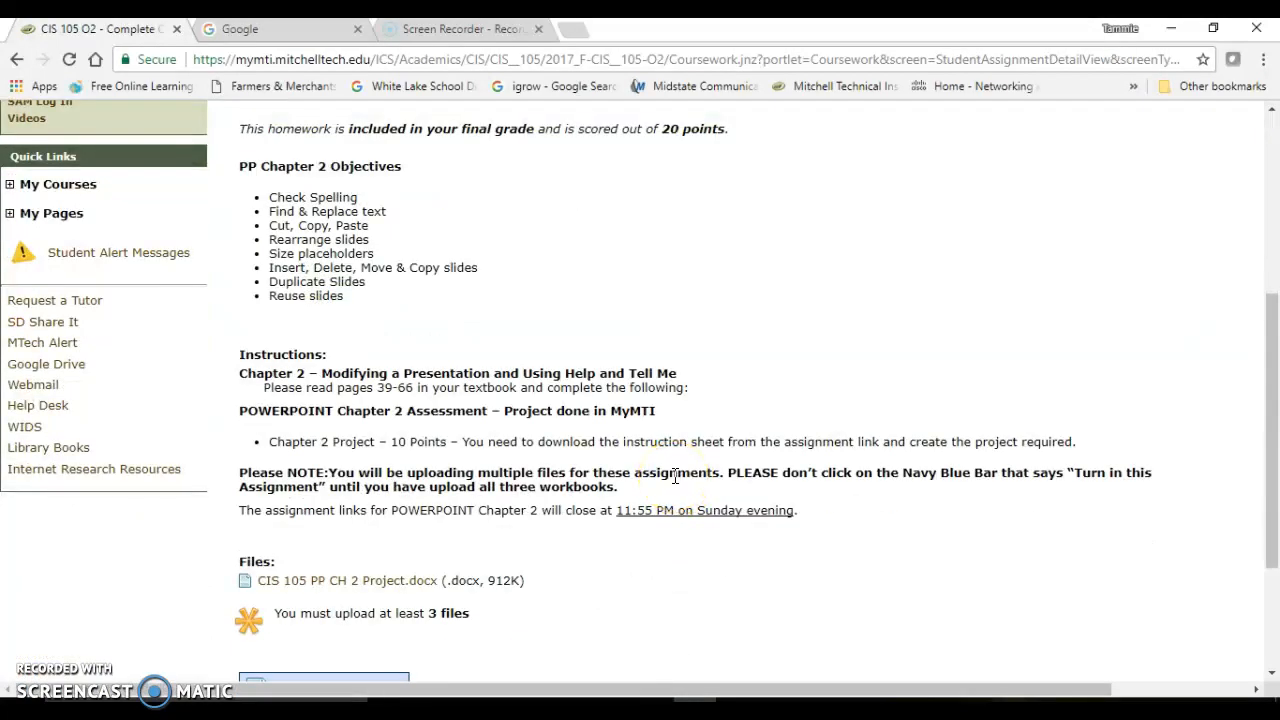
scroll("down", 3)
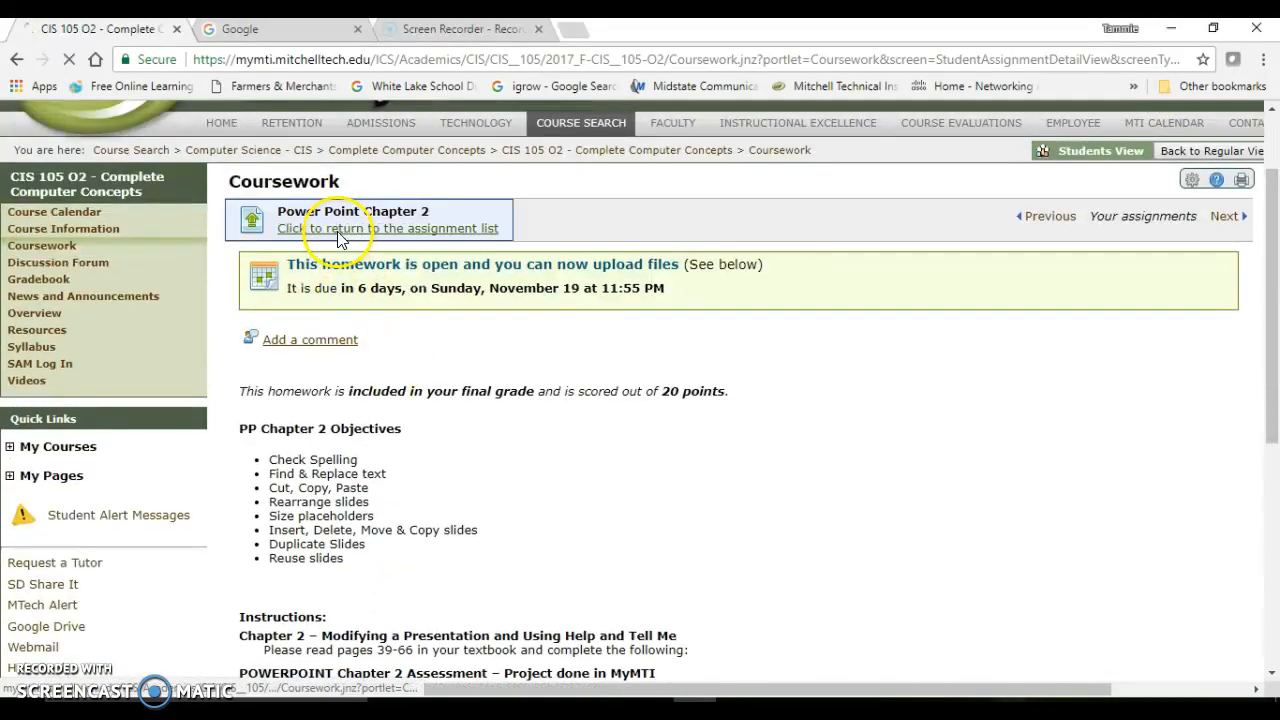
left_click(389, 228)
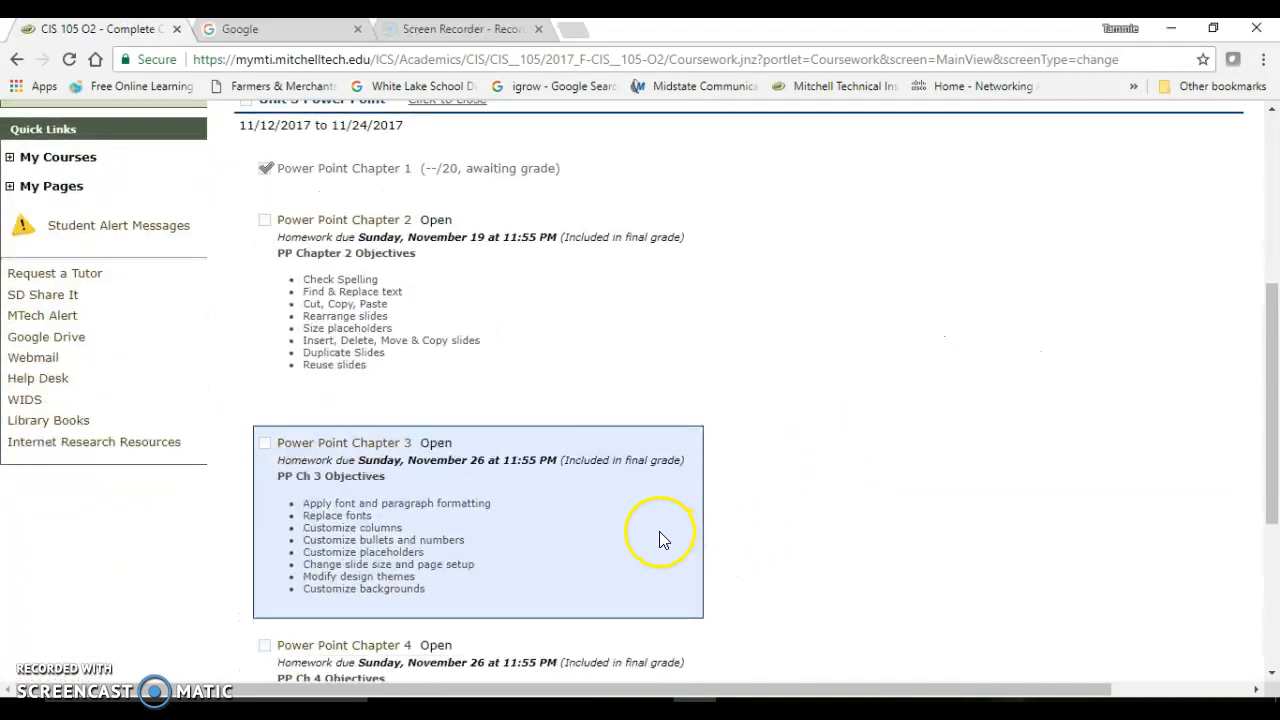
- Review the Chapter 3 homework, then open the Chapter 4 assignment from the list
left_click(344, 442)
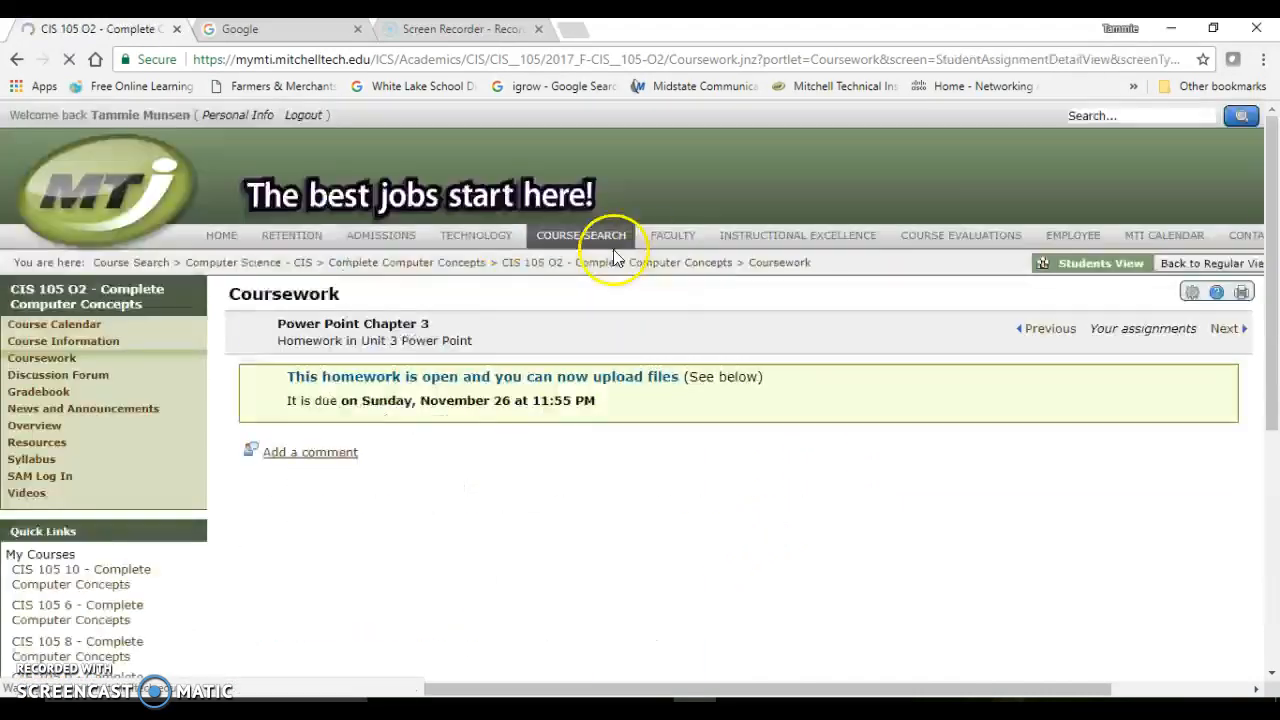
scroll("down", 3)
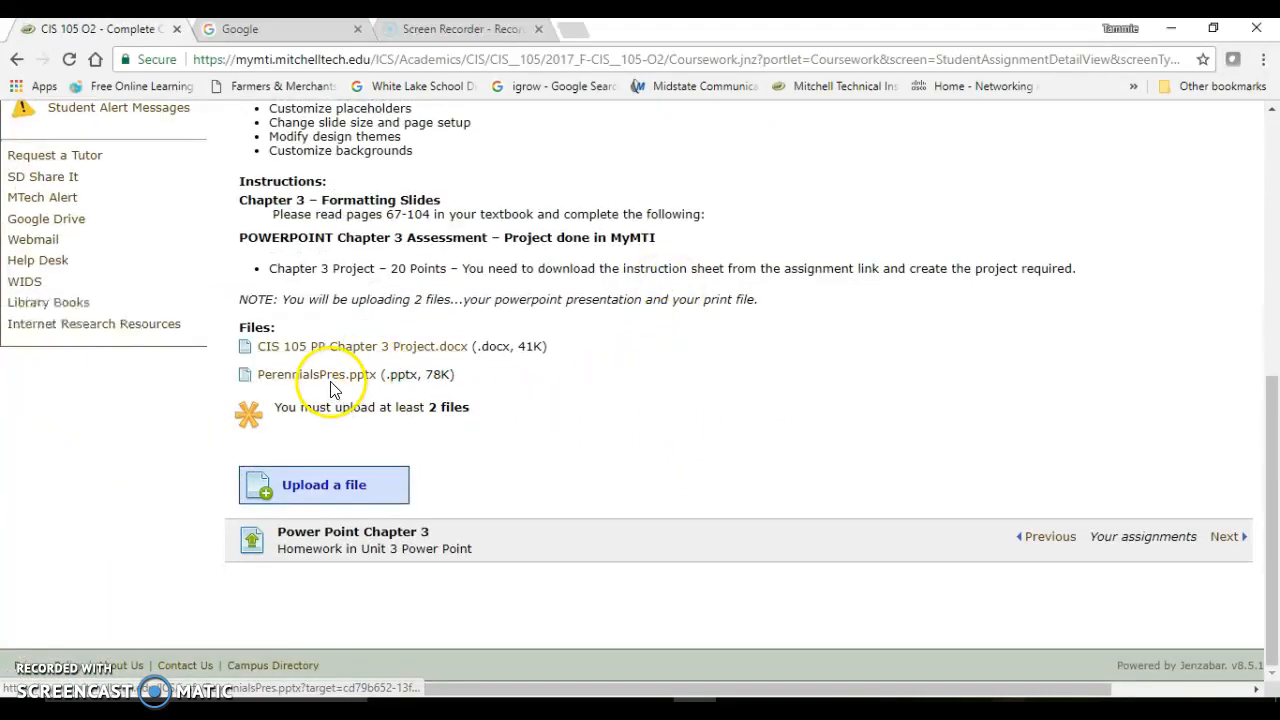
mouse_move(316, 374)
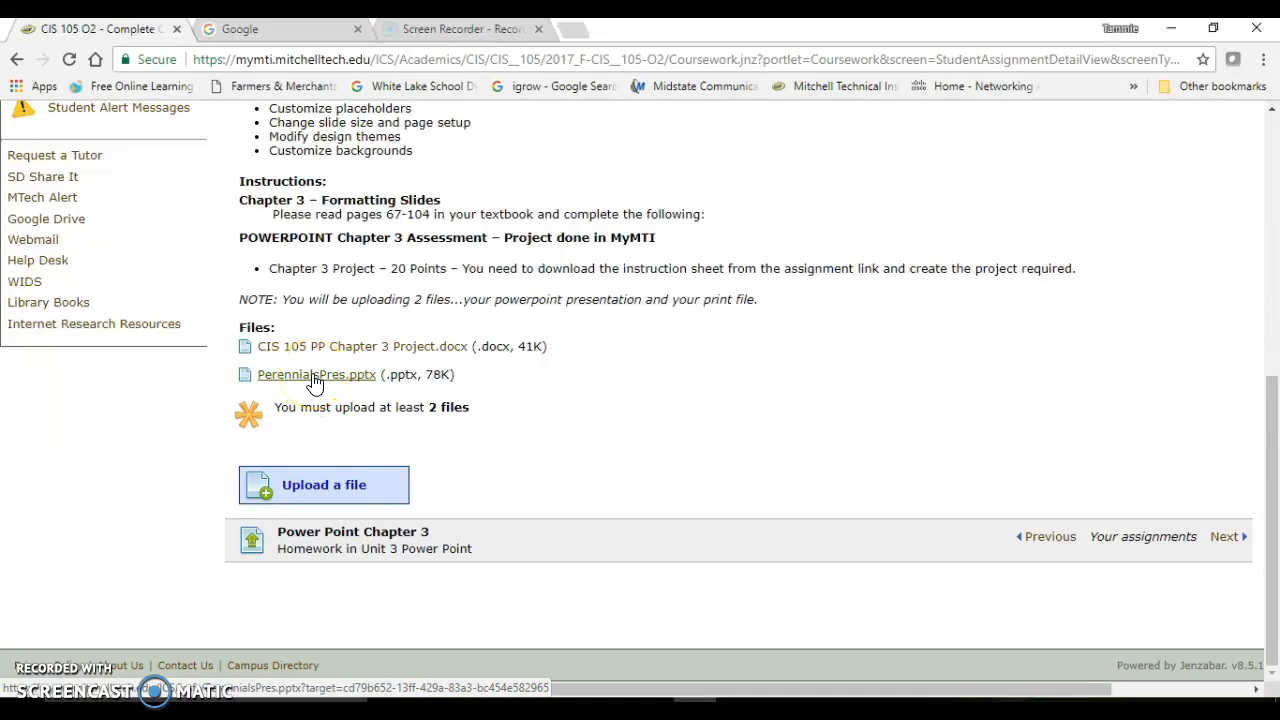
mouse_move(343, 346)
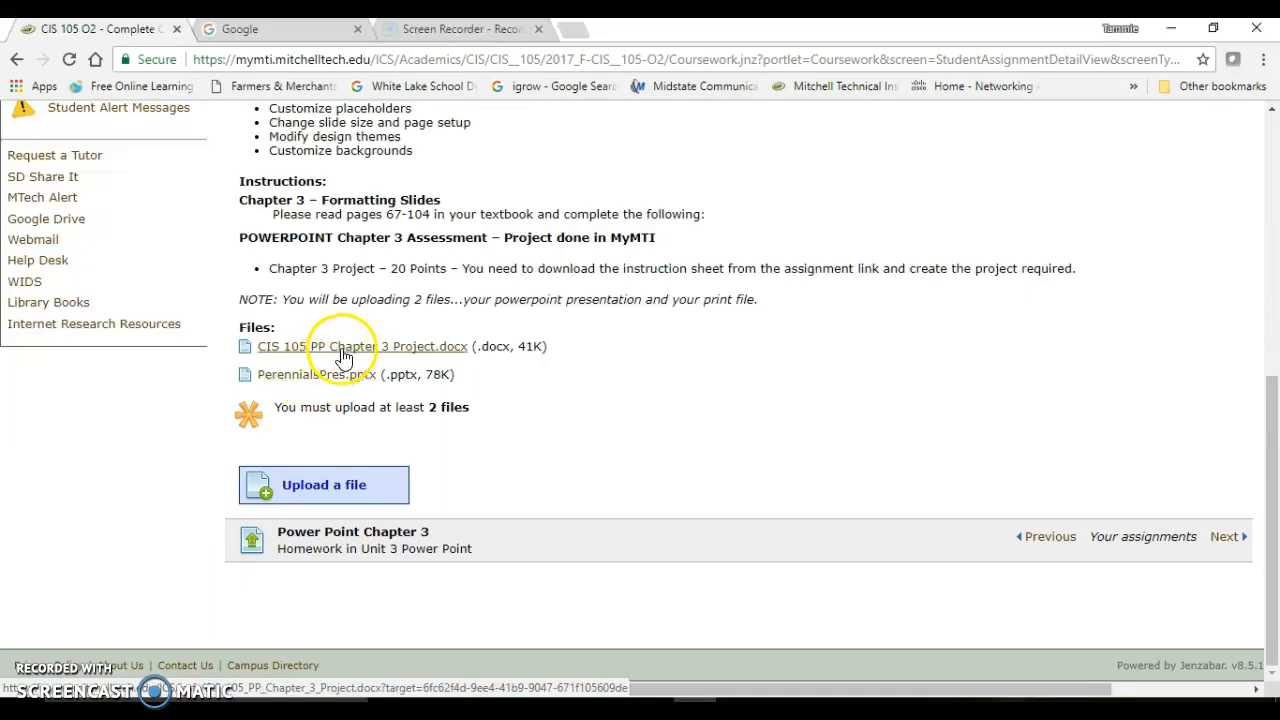
mouse_move(335, 374)
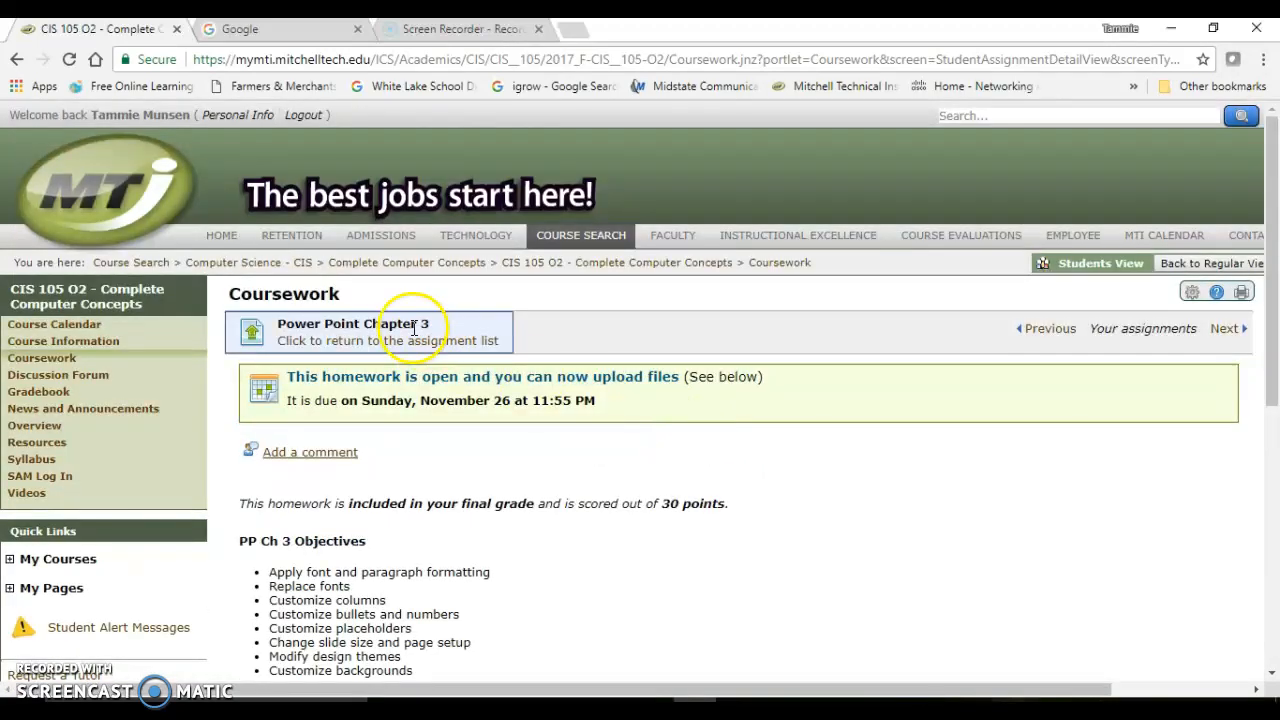
left_click(390, 340)
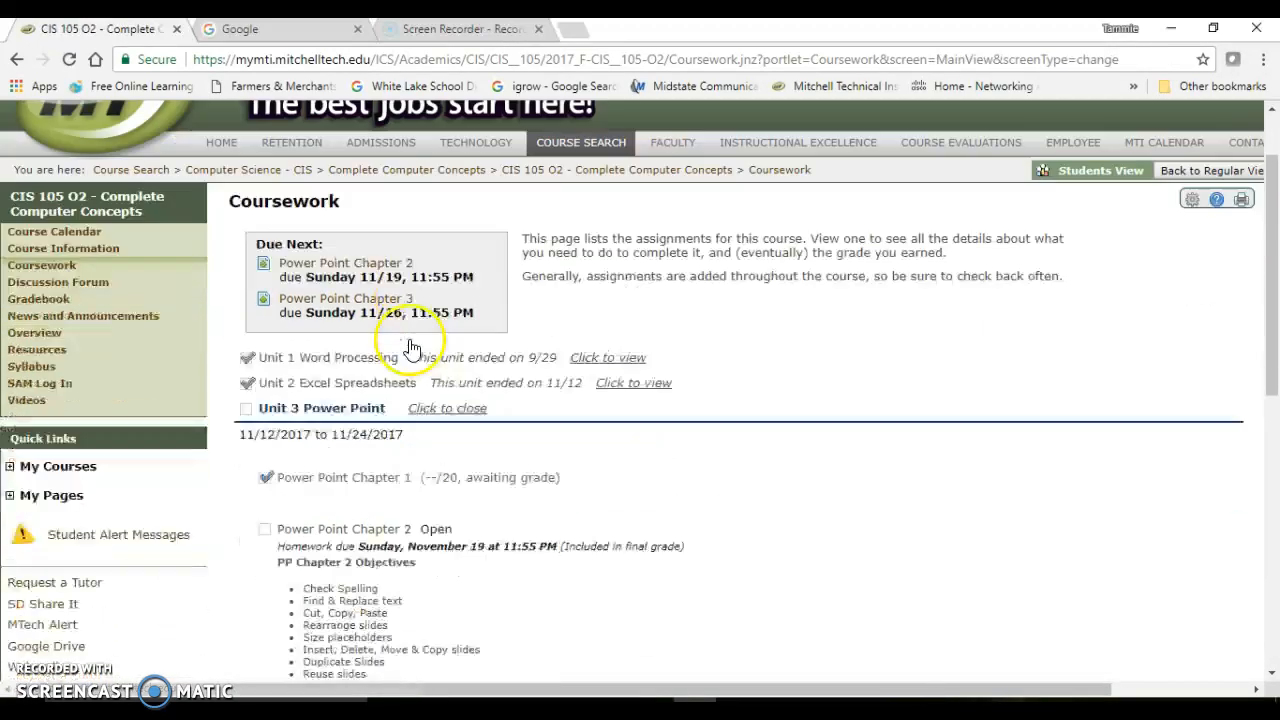
scroll("down", 3)
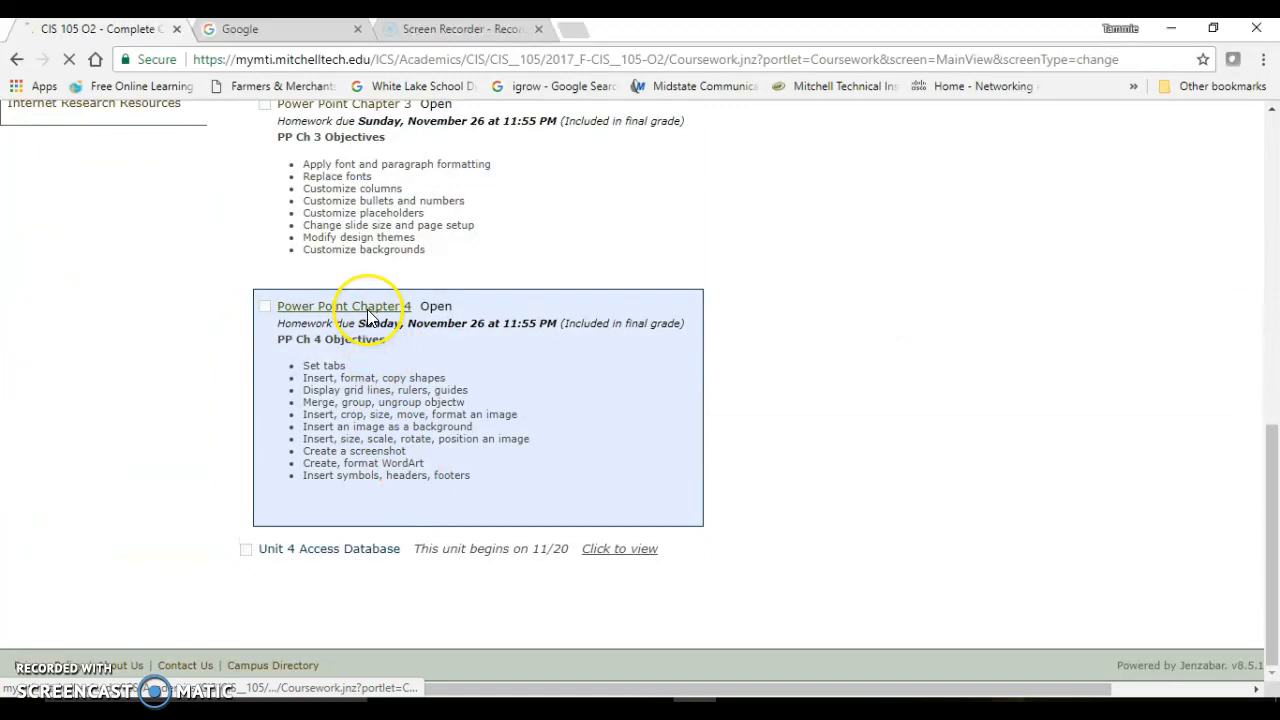
left_click(341, 306)
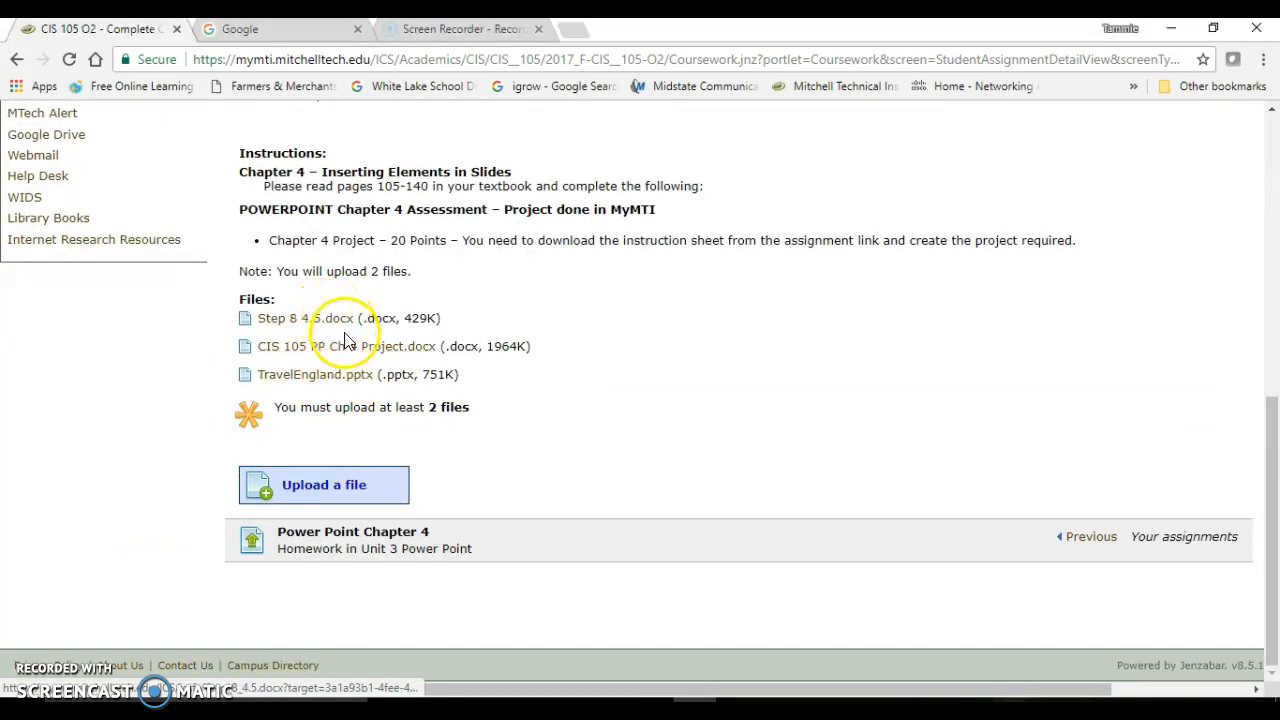
mouse_move(343, 328)
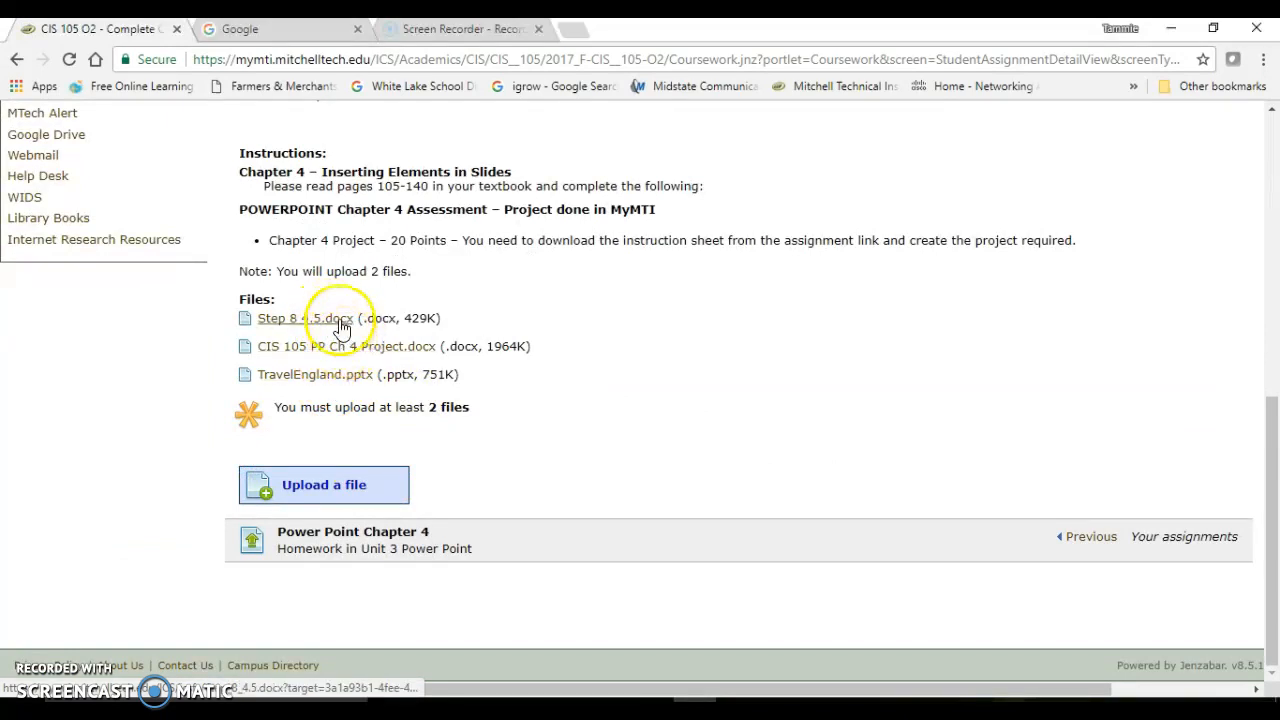
mouse_move(335, 346)
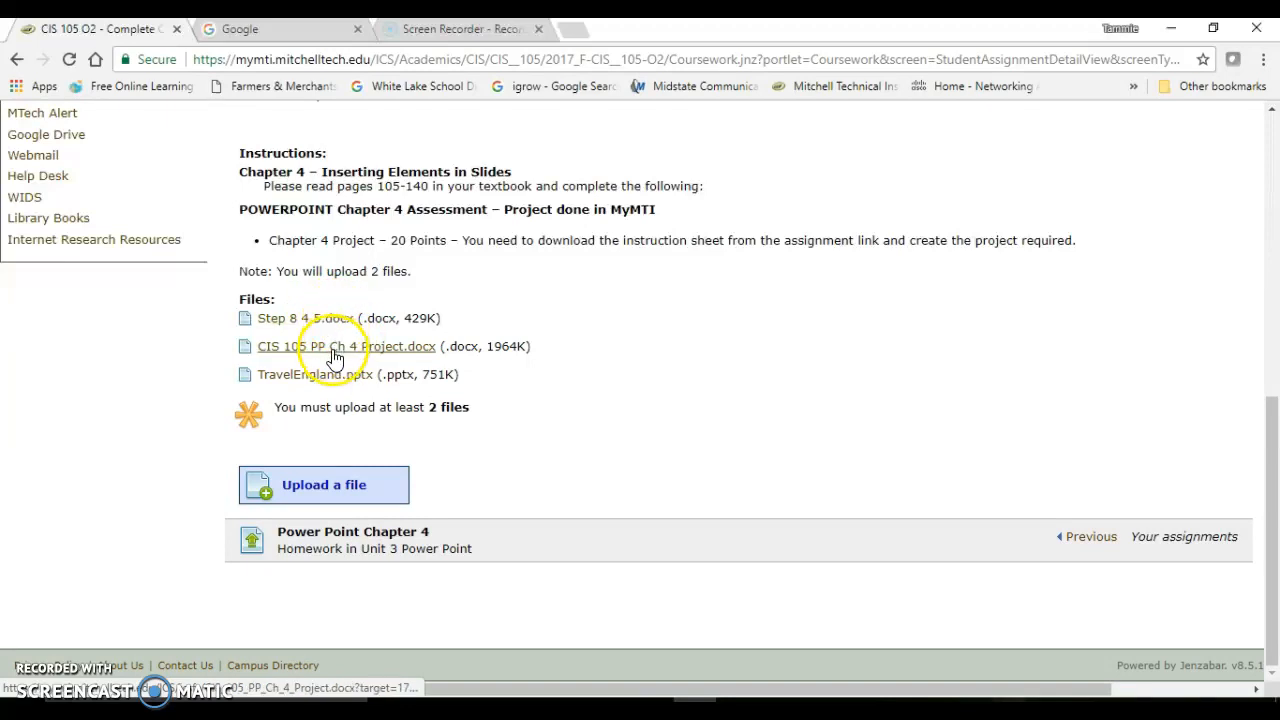
mouse_move(342, 380)
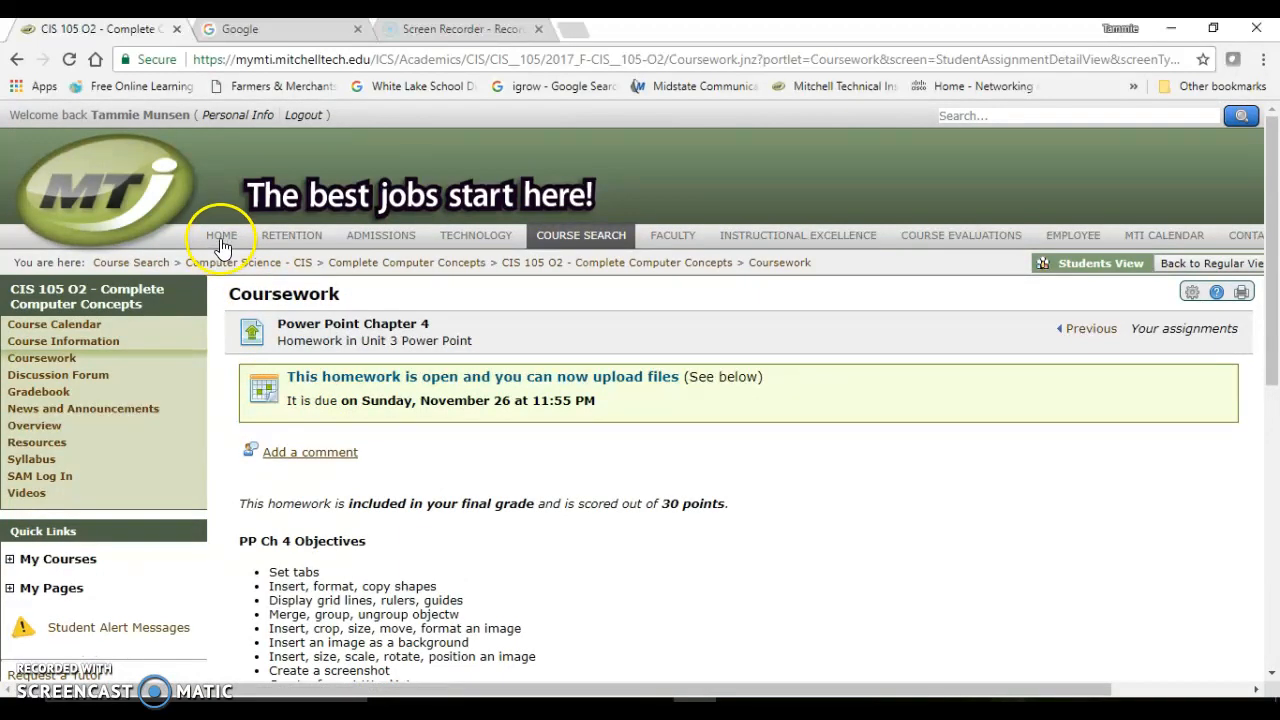
mouse_move(221, 235)
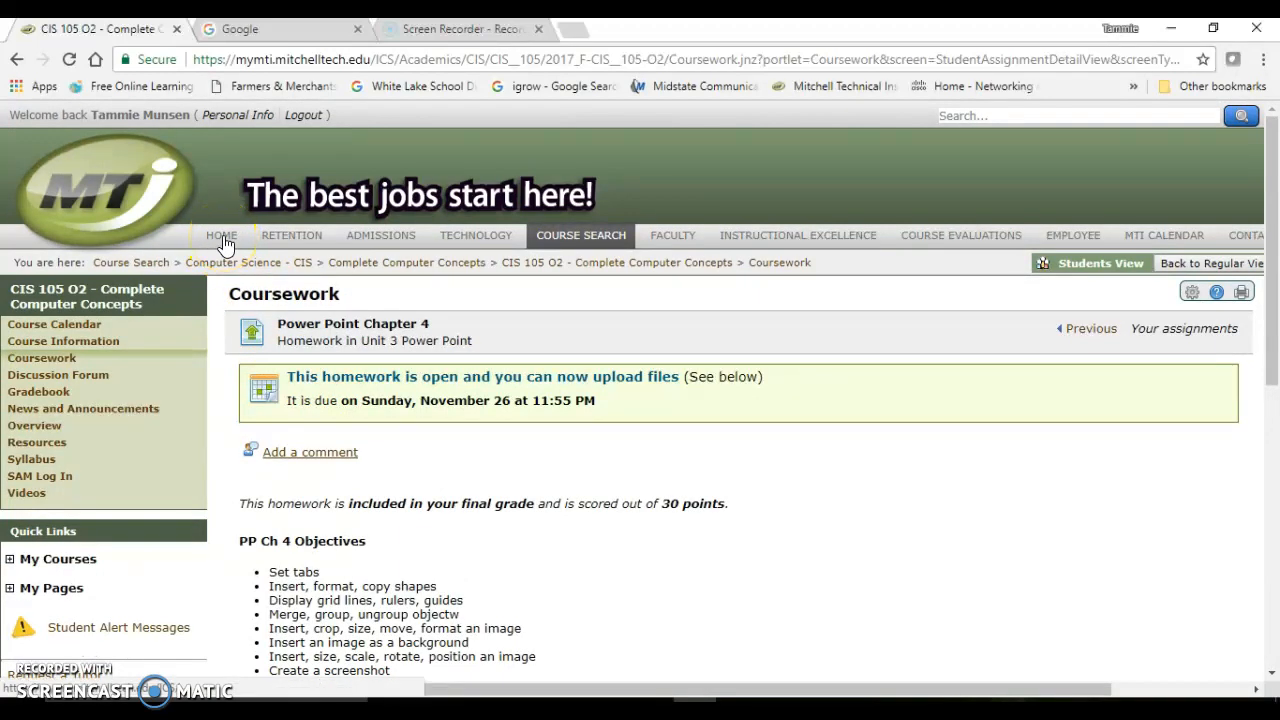